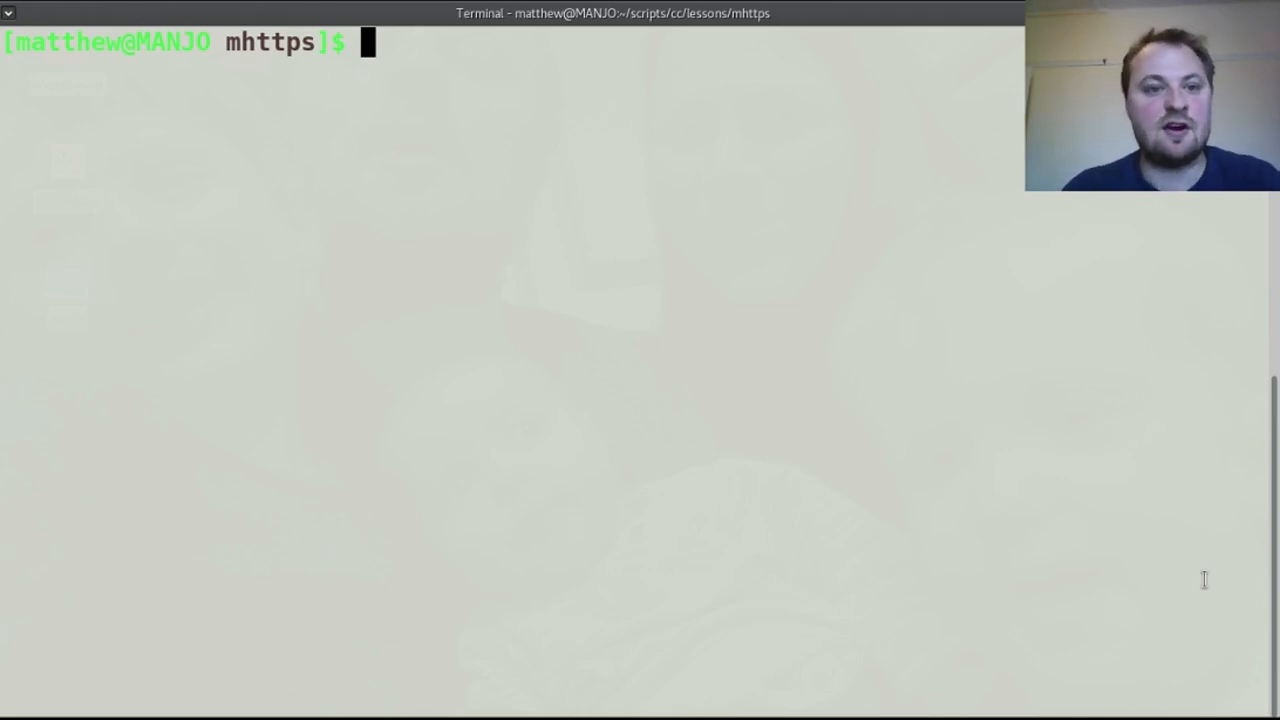
List the project folder, then open main.go with nvim.
{"action": "type", "text": "ls"}
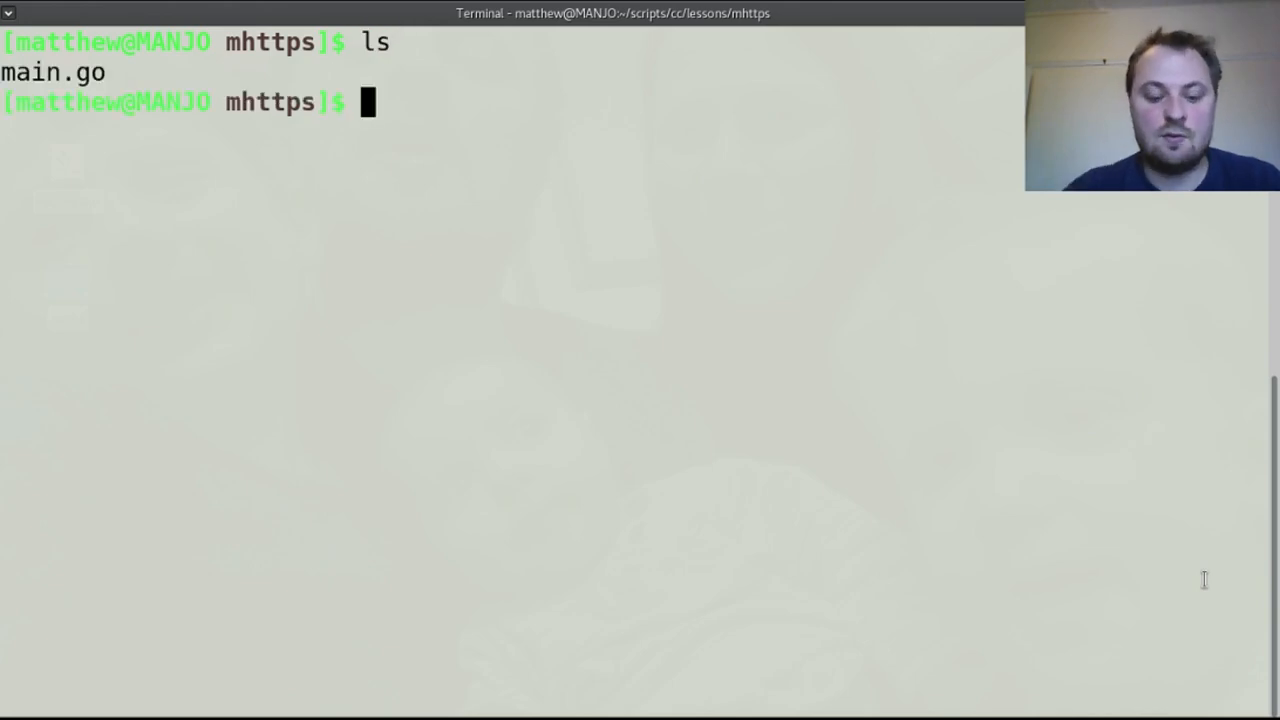
{"action": "type", "text": "nvim ma"}
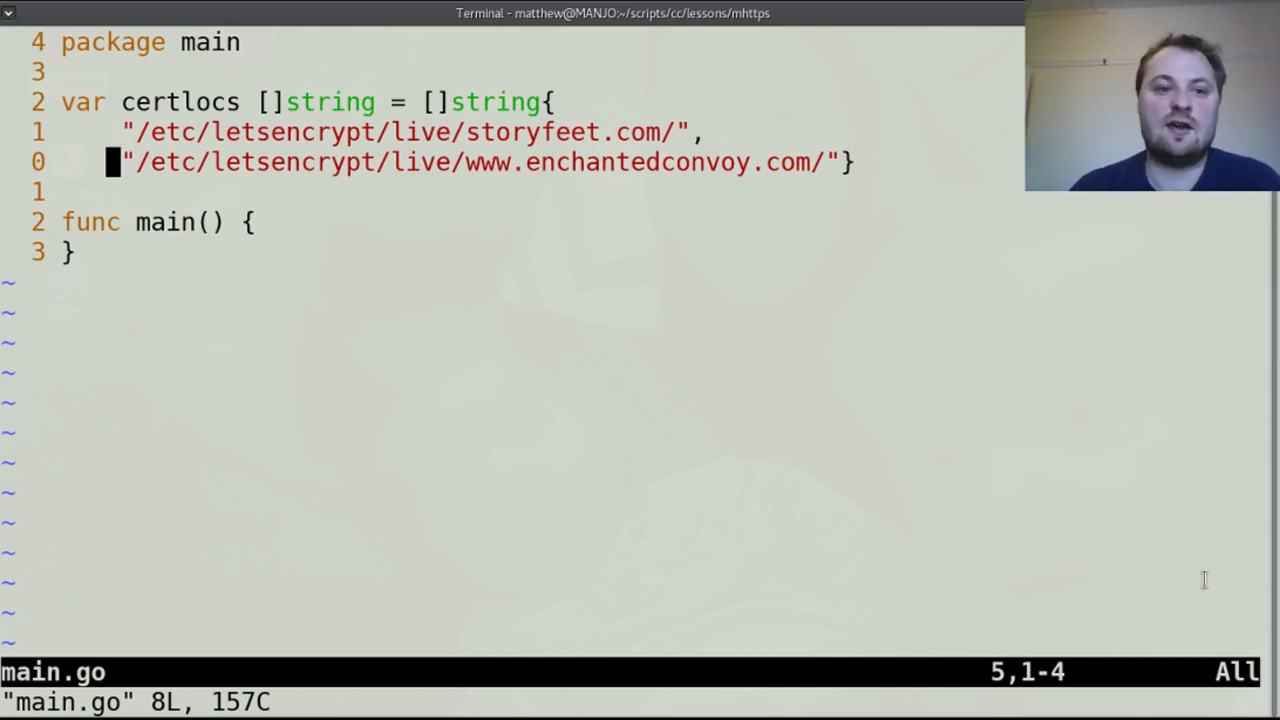
{"action": "key", "text": "Up"}
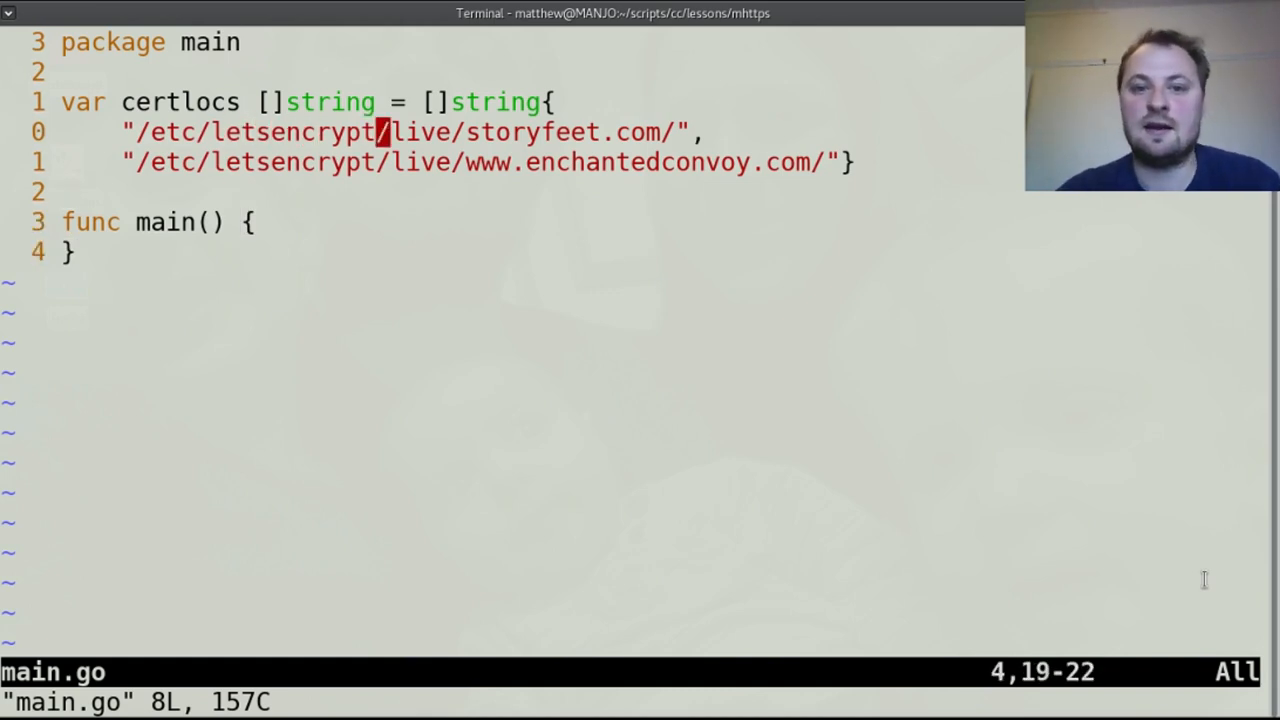
{"action": "key", "text": "o"}
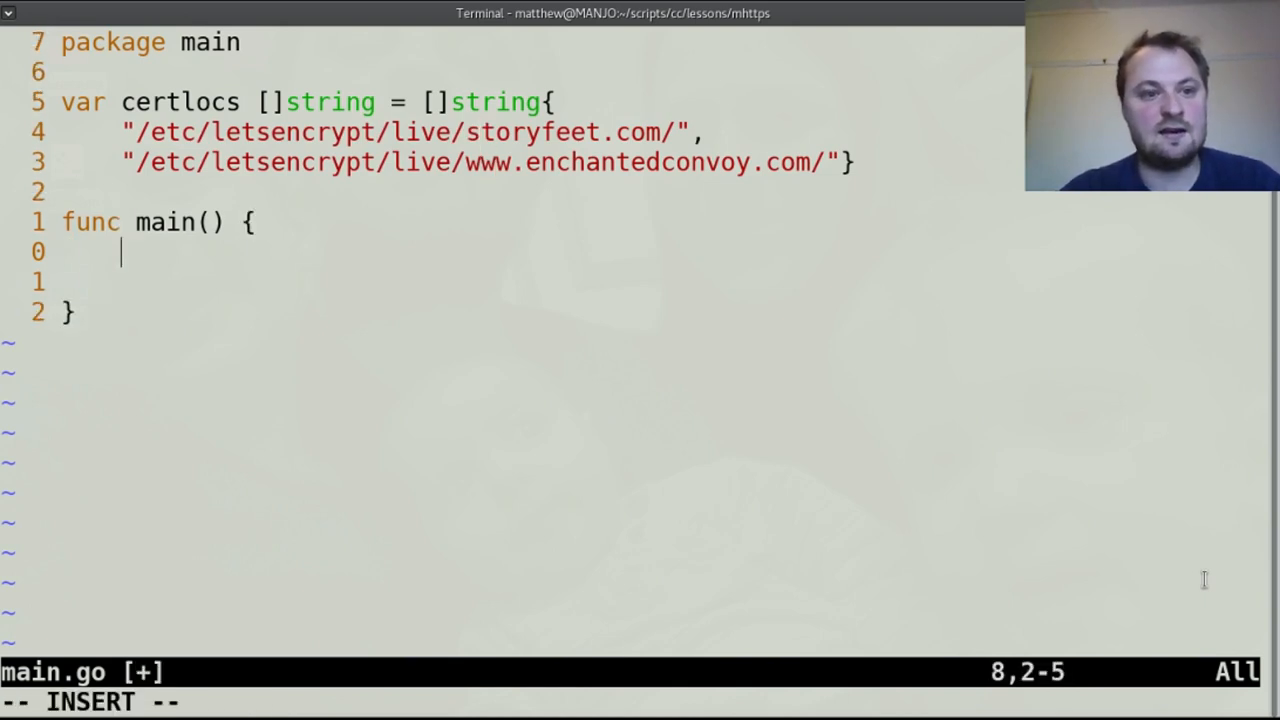
Declare tconf := &tls.Config{} inside main.
{"action": "type", "text": "tls"}
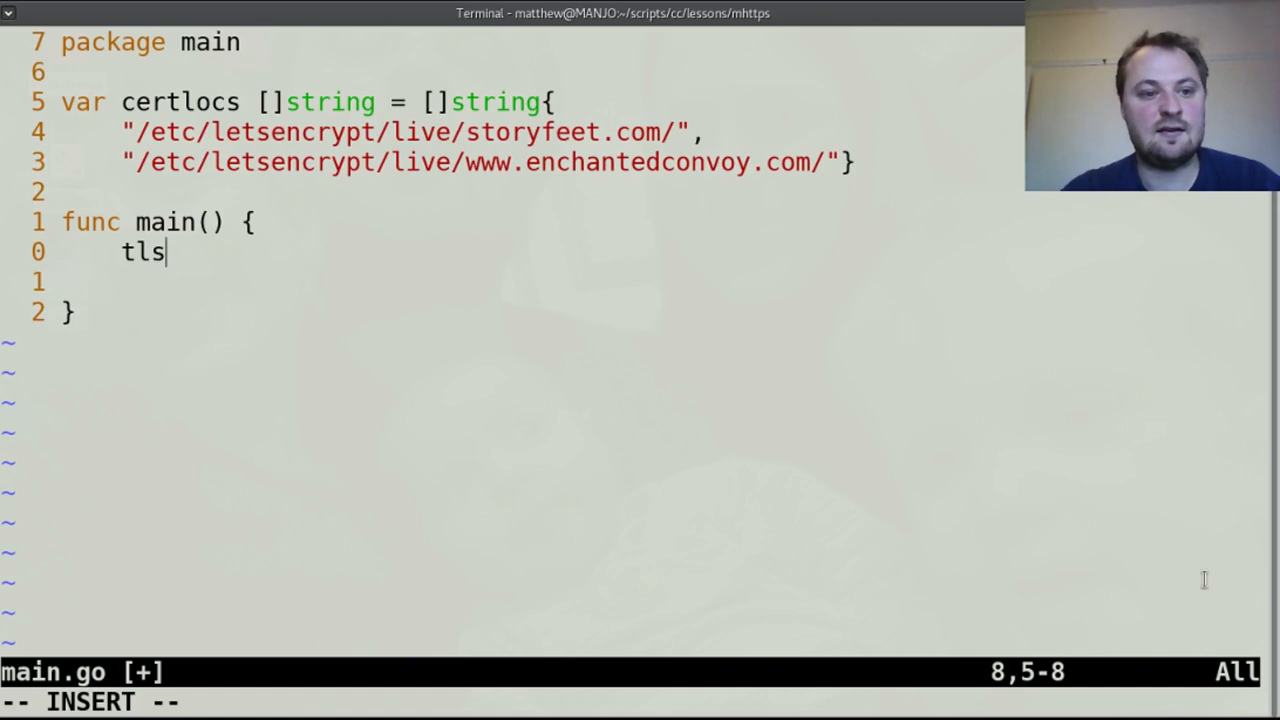
{"action": "type", "text": "."}
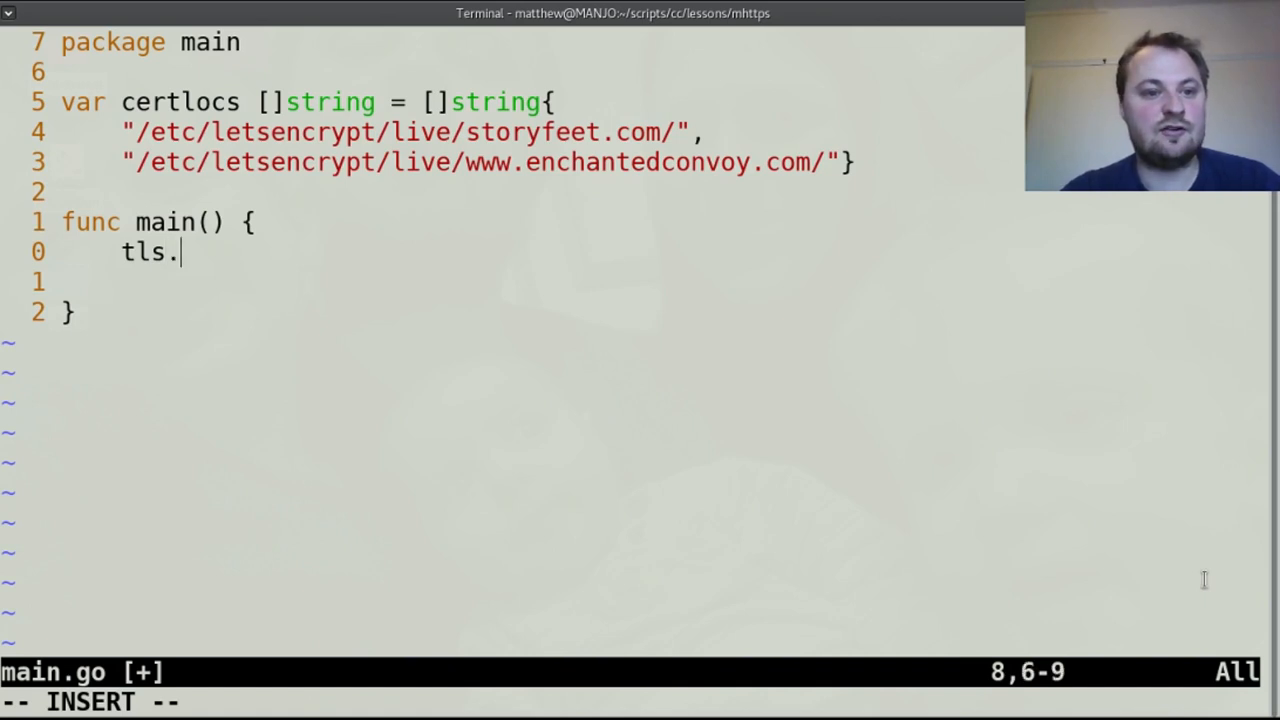
{"action": "type", "text": "Config"}
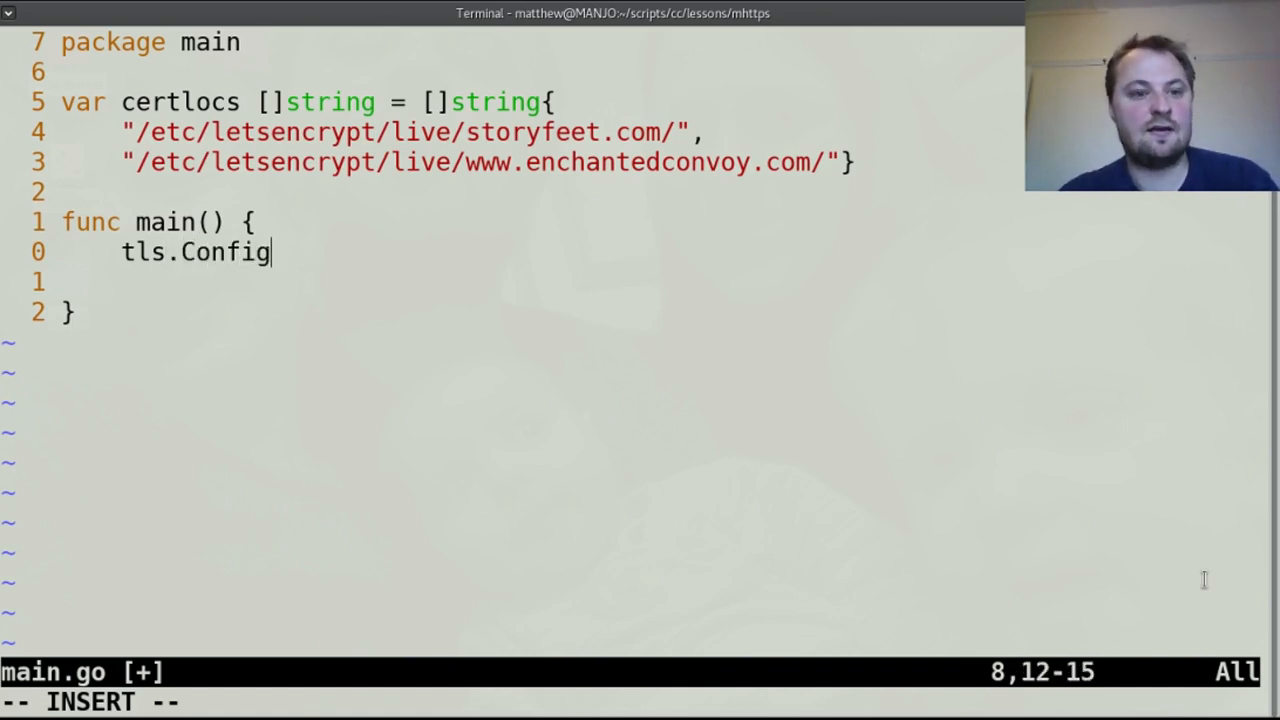
{"action": "type", "text": "{}"}
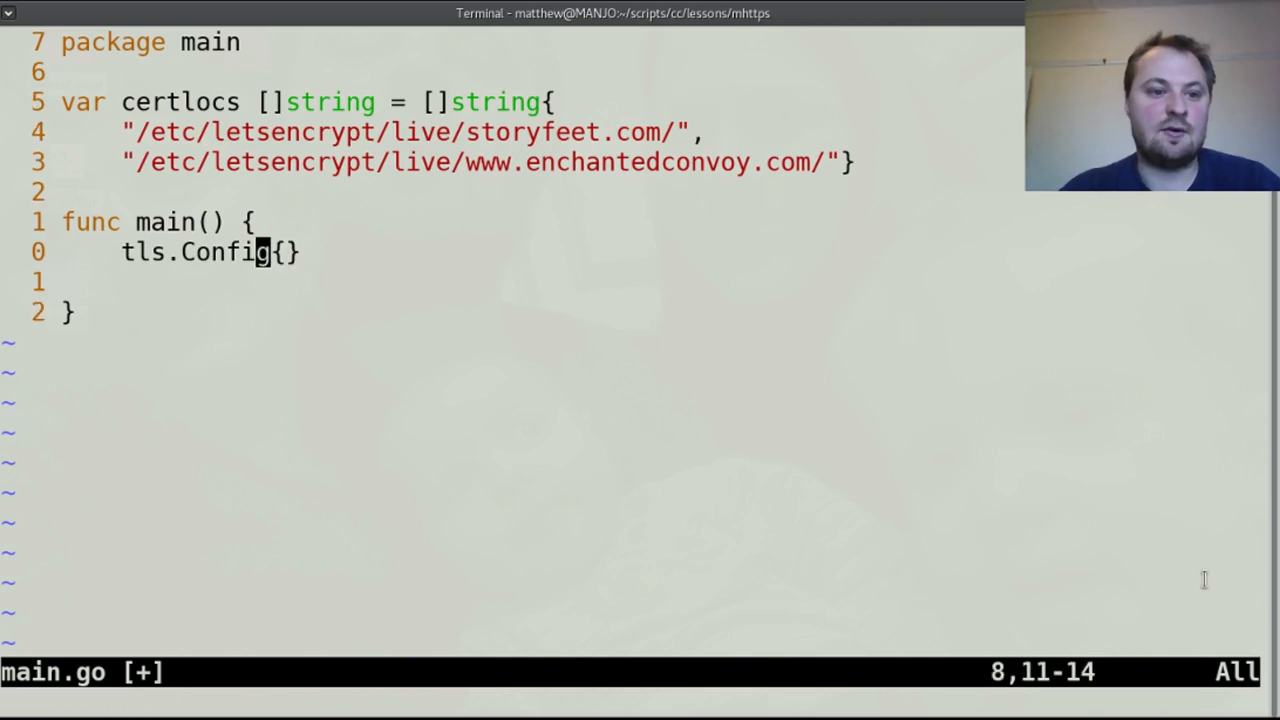
{"action": "type", "text": "tls"}
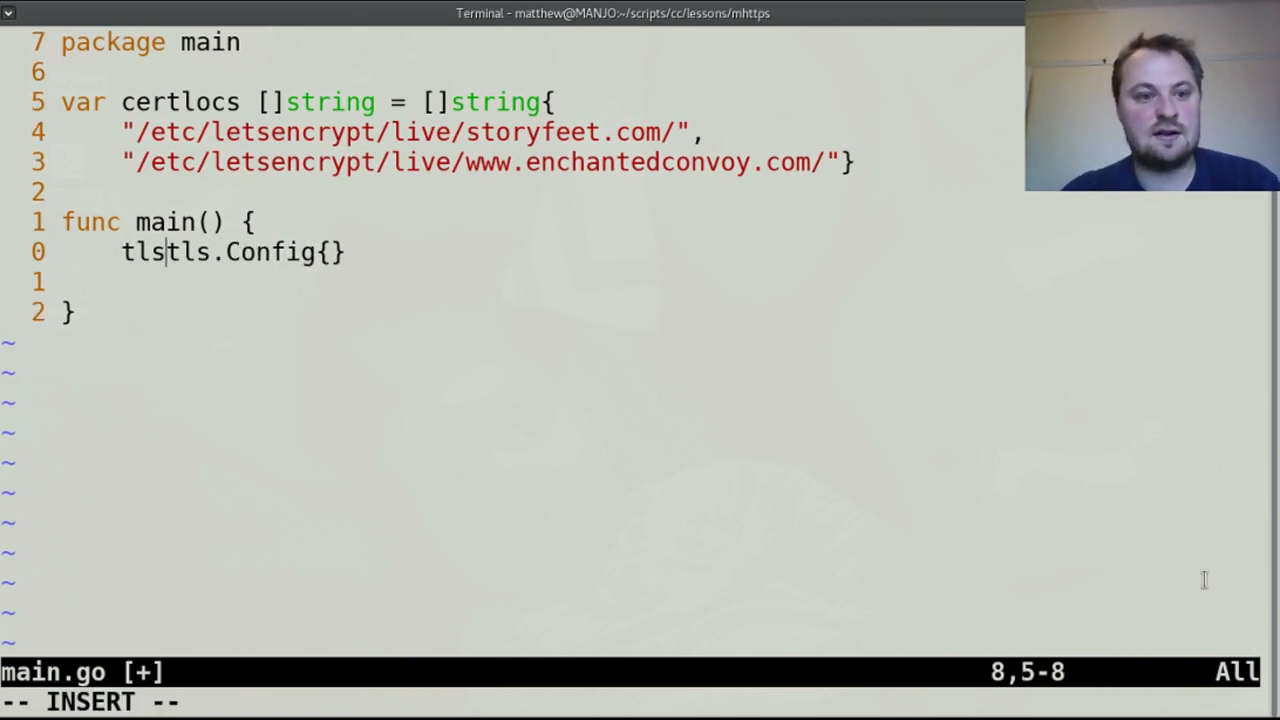
{"action": "type", "text": "cong"}
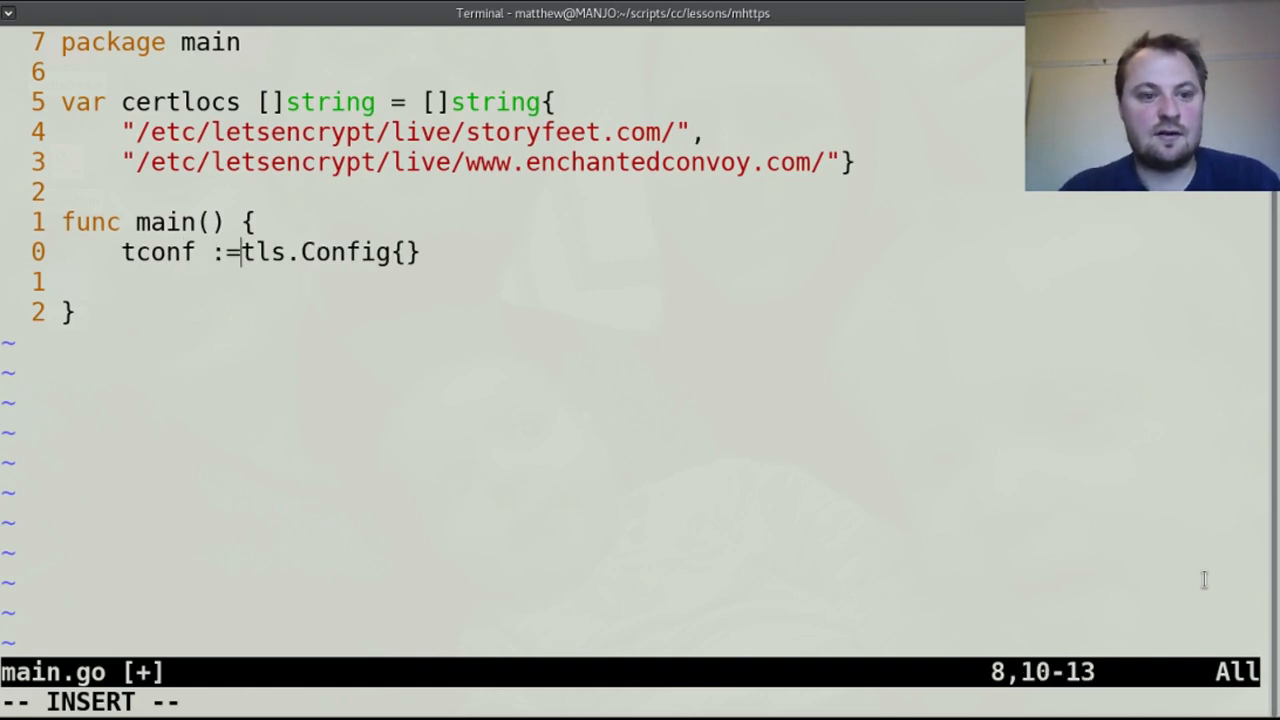
{"action": "type", "text": "&"}
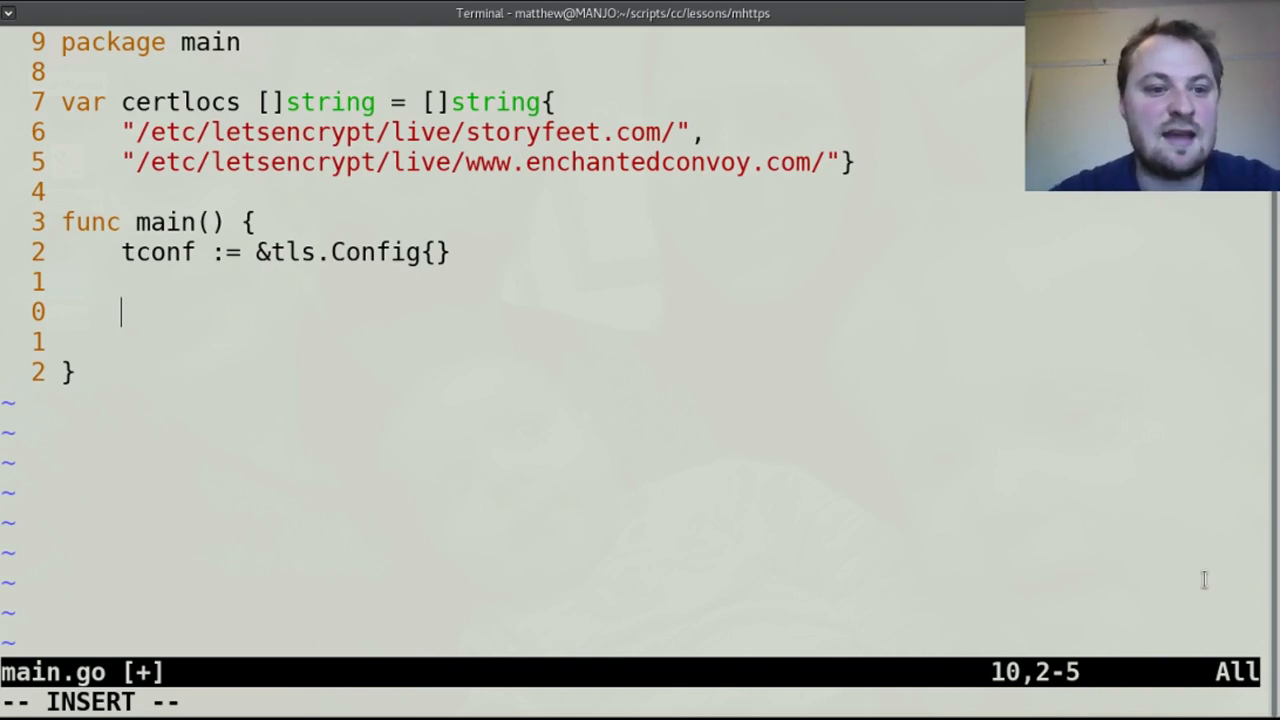
Start a for _, v := range certlocs loop over the certificate paths.
{"action": "type", "text": "for i"}
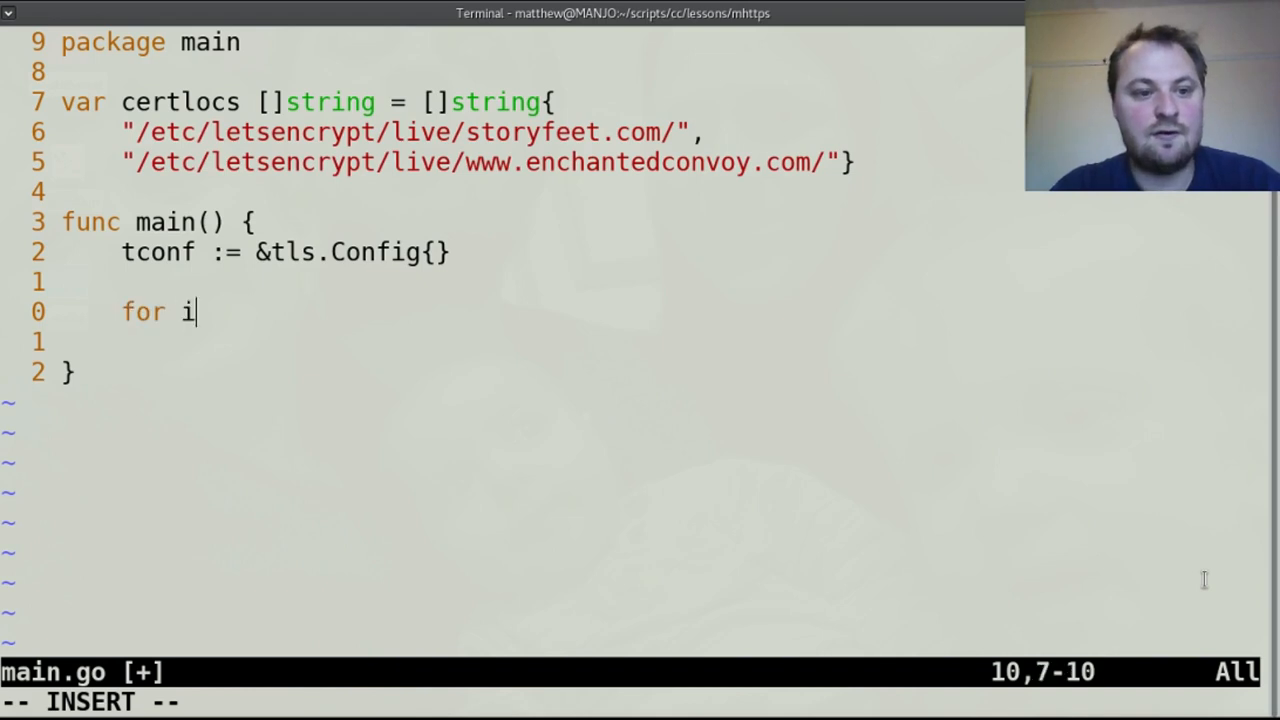
{"action": "key", "text": "BackSpace"}
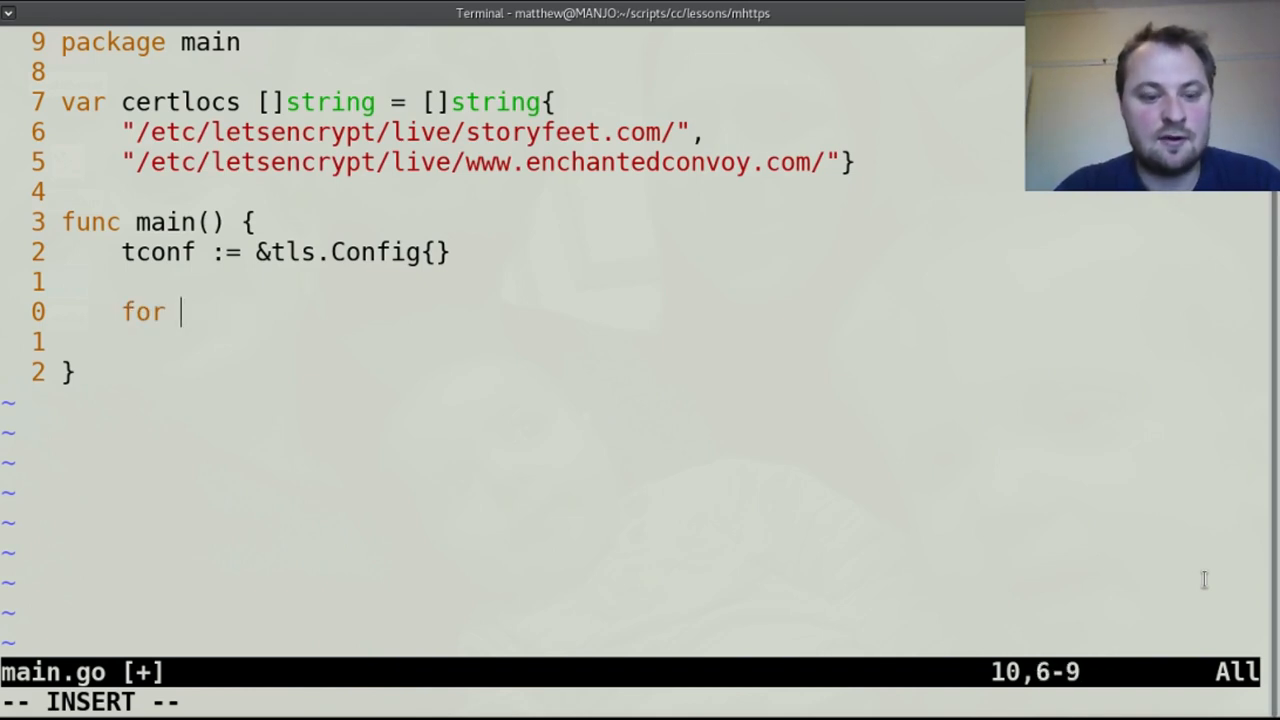
{"action": "type", "text": "_,v"}
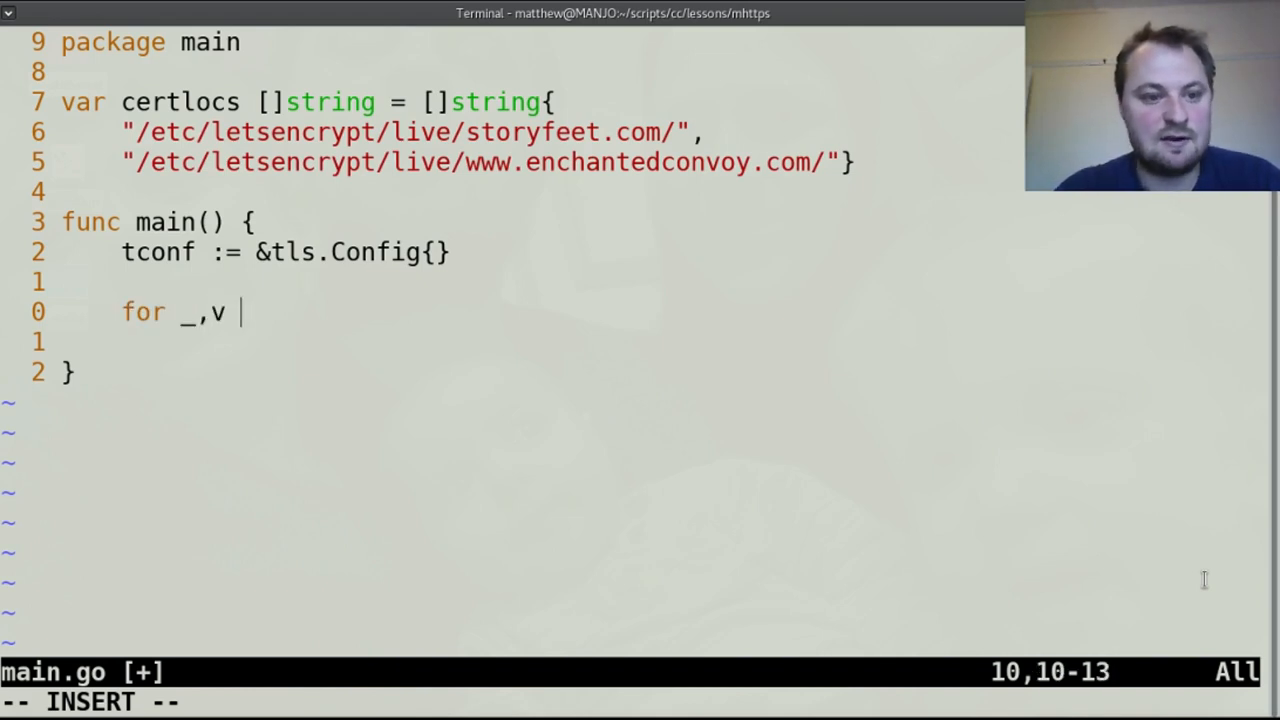
{"action": "type", "text": ":="}
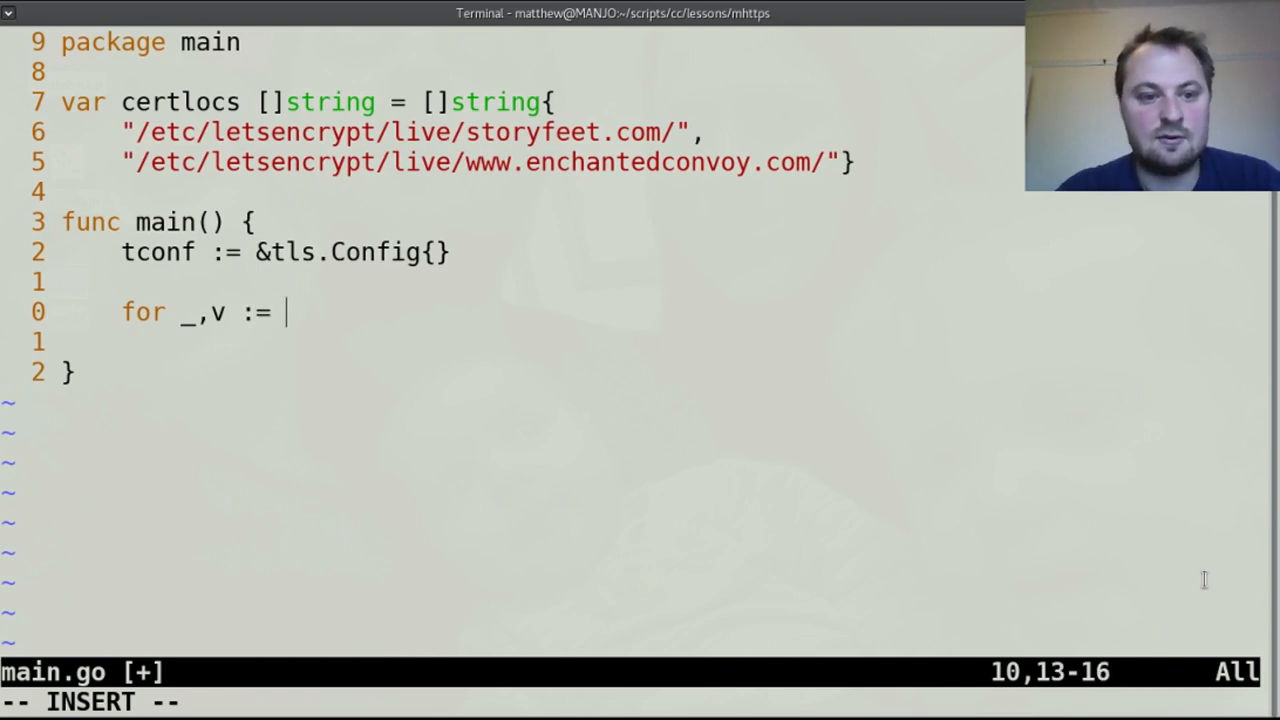
{"action": "type", "text": "r"}
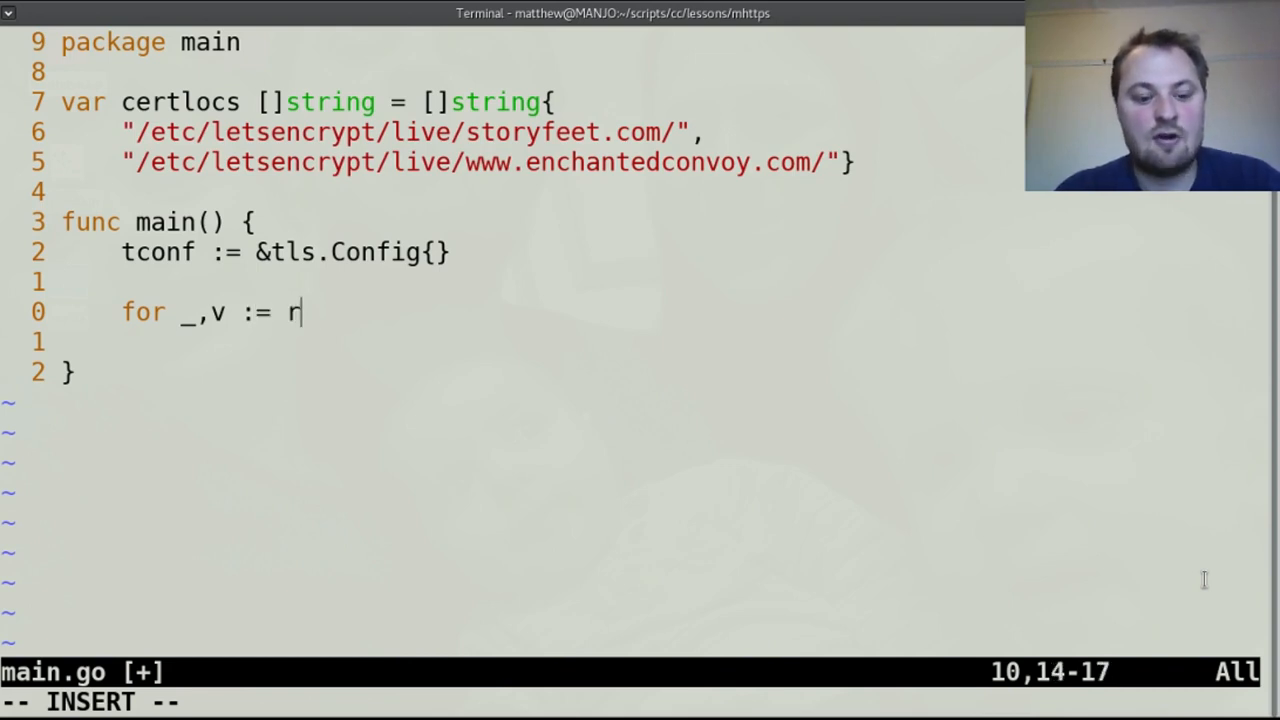
{"action": "type", "text": "ange"}
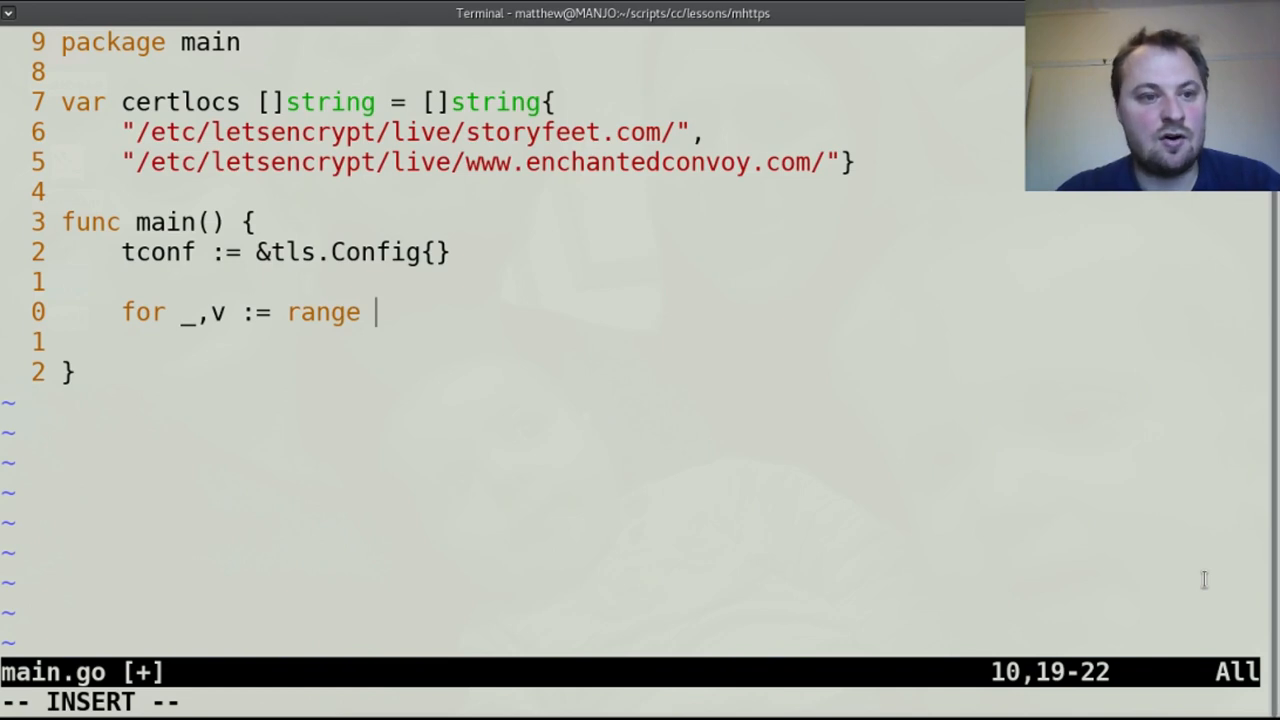
{"action": "type", "text": "certlocs {"}
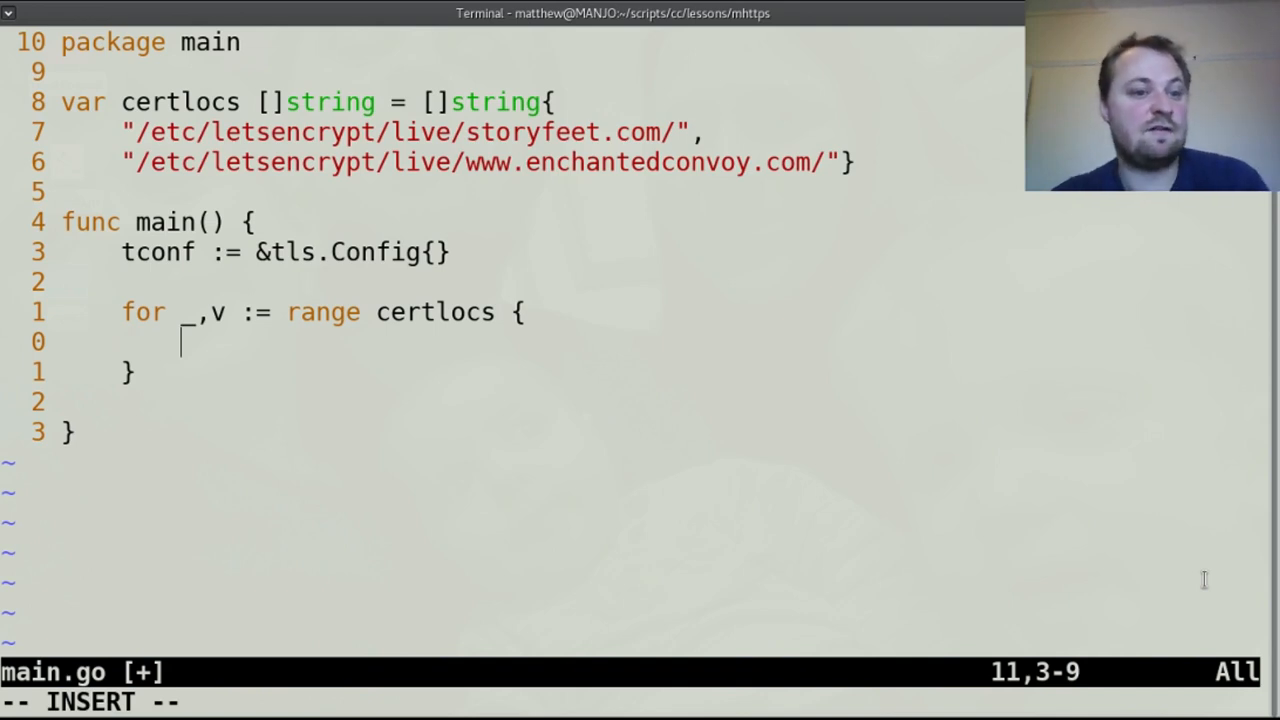
{"action": "type", "text": "tl"}
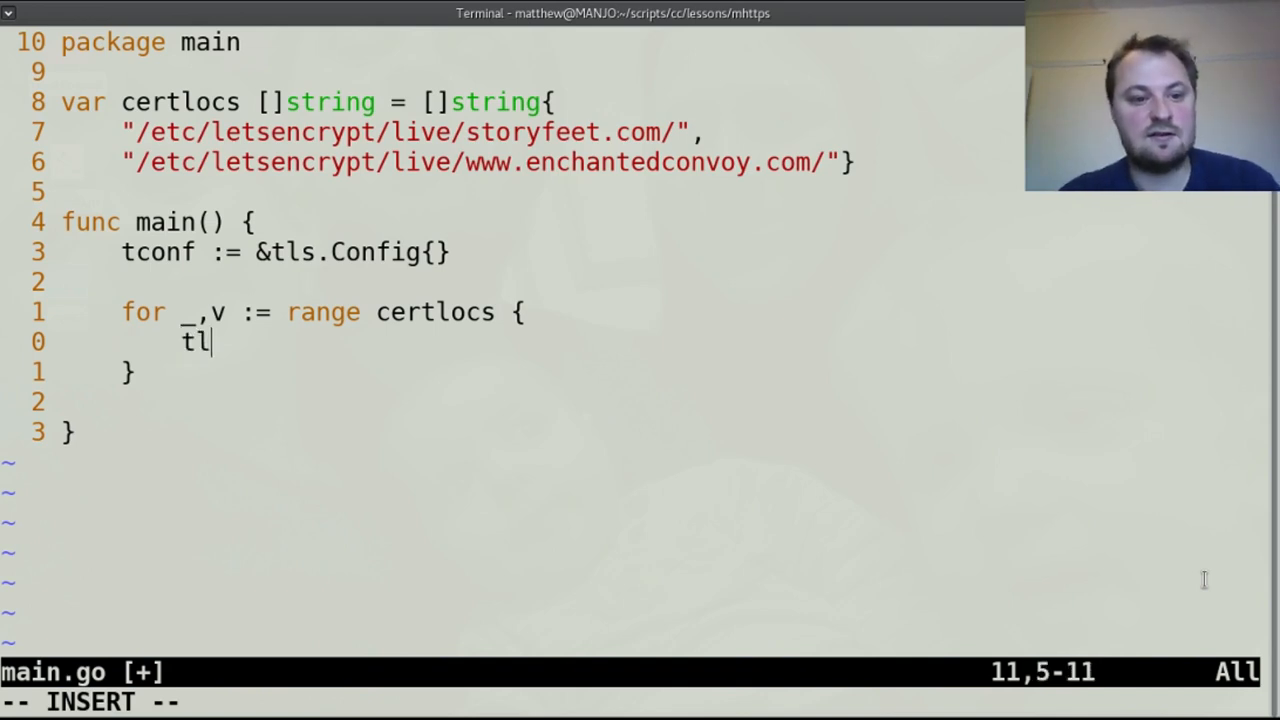
Call tls.LoadX509KeyPair with path.Join(v, "fullchain.pem") as its first argument.
{"action": "type", "text": "s.Lo"}
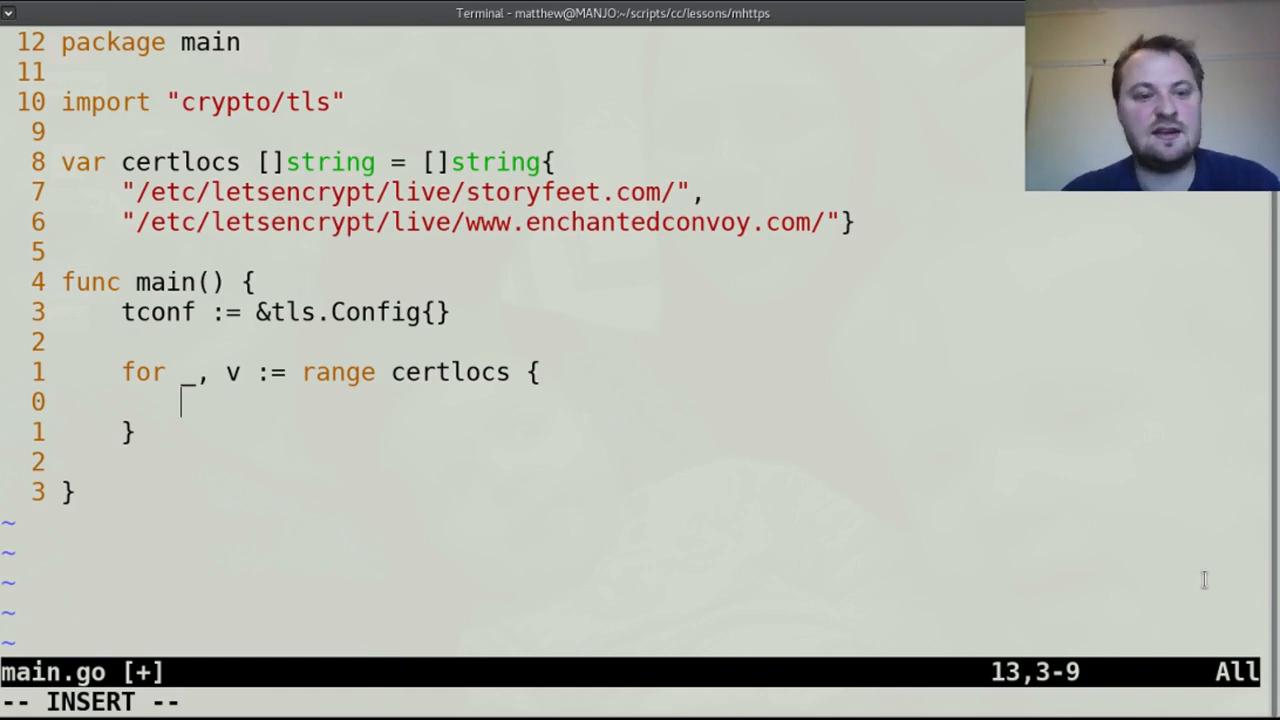
{"action": "type", "text": "tle."}
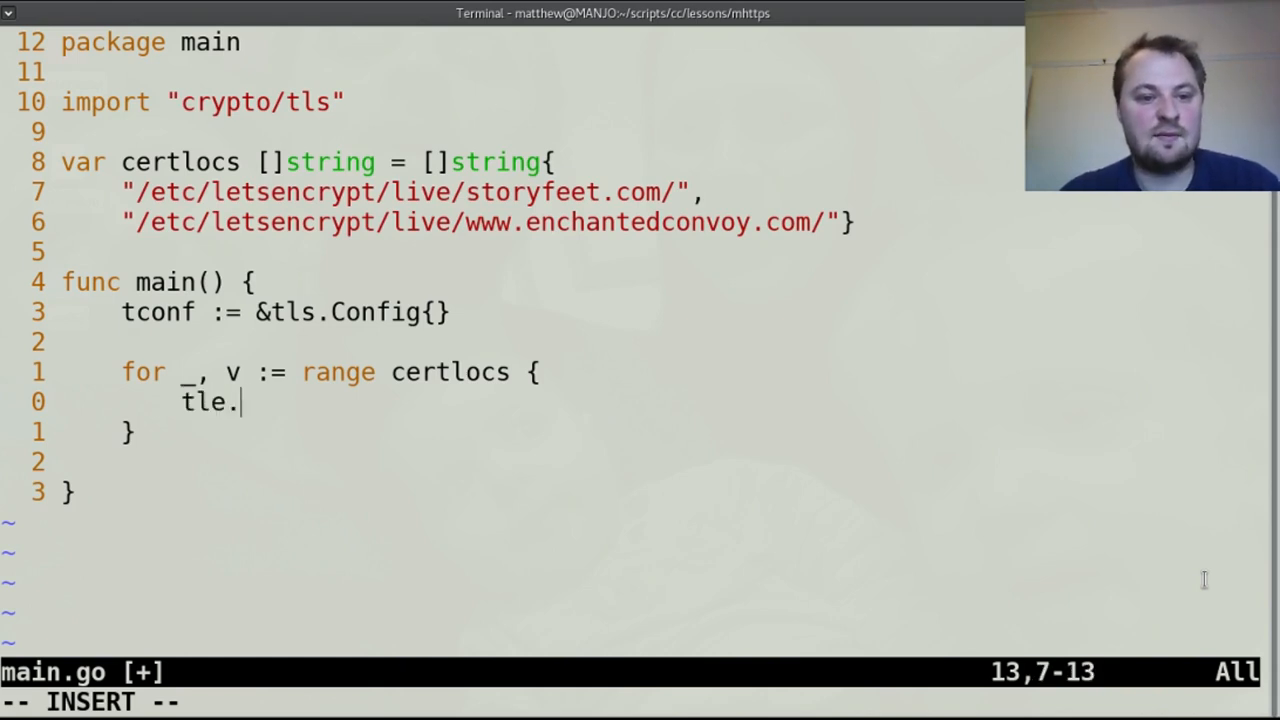
{"action": "type", "text": "tls.CurveP256"}
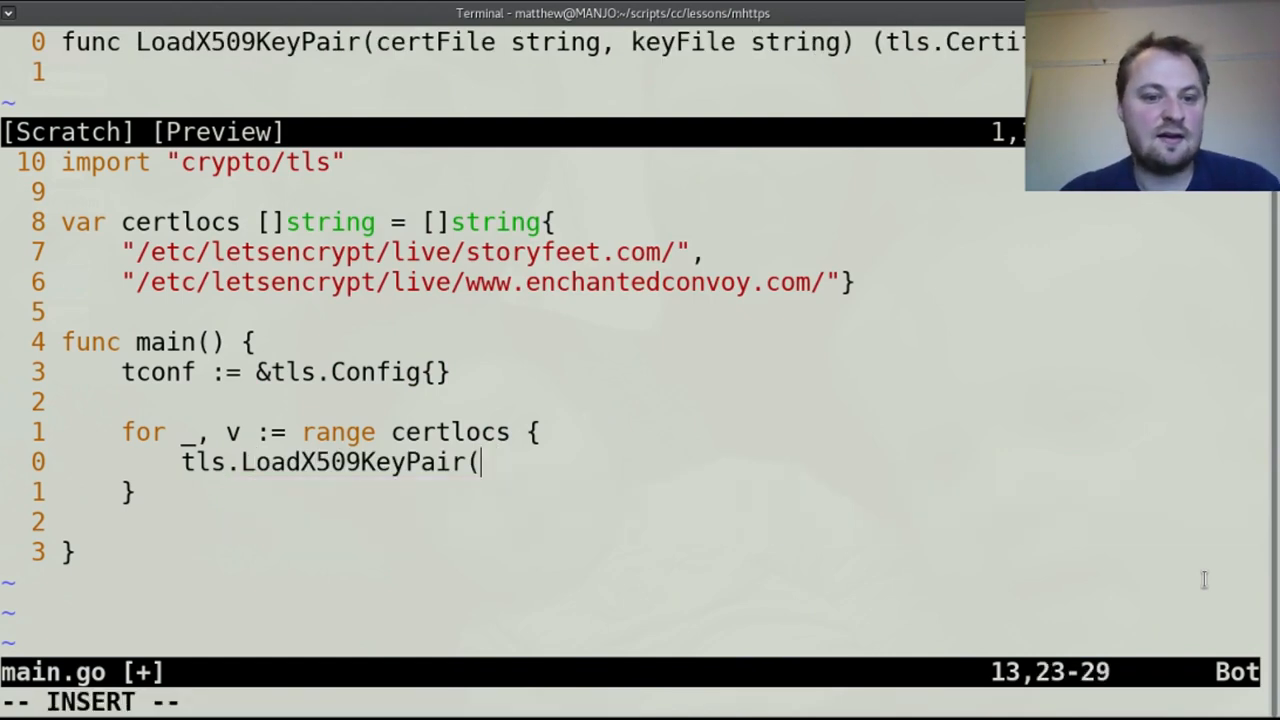
{"action": "type", "text": "path.Join"}
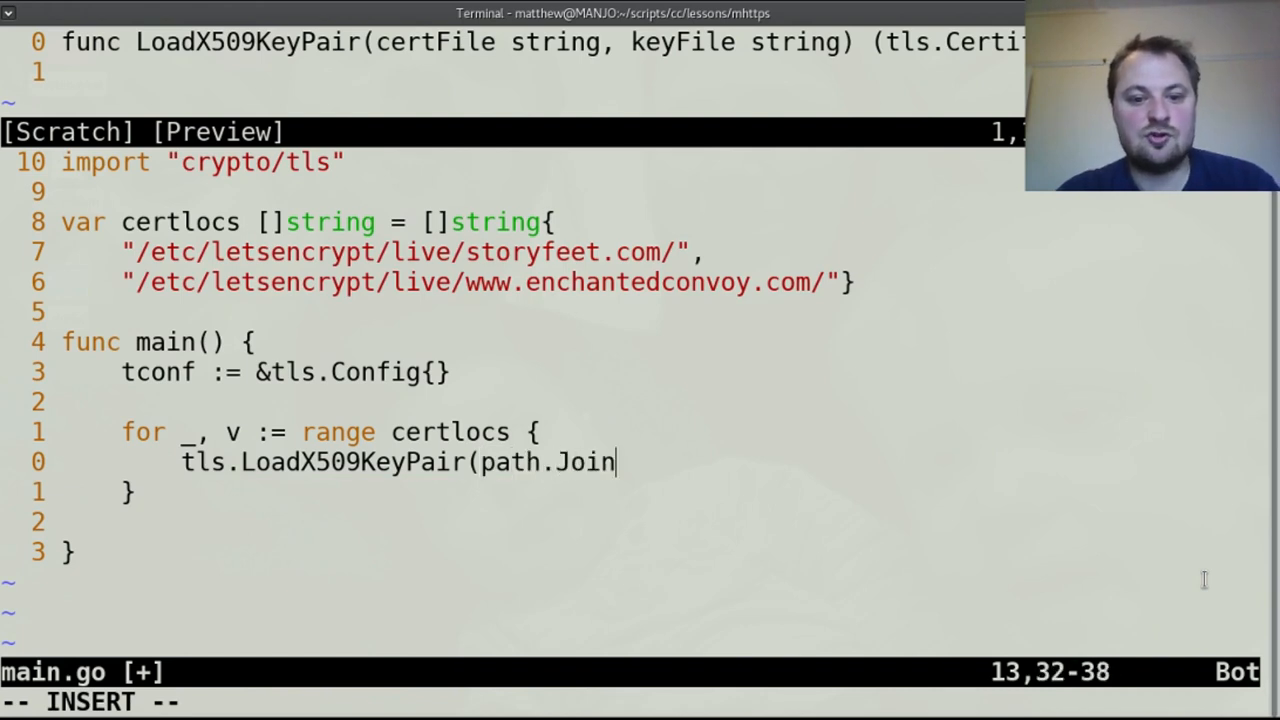
{"action": "type", "text": "("}
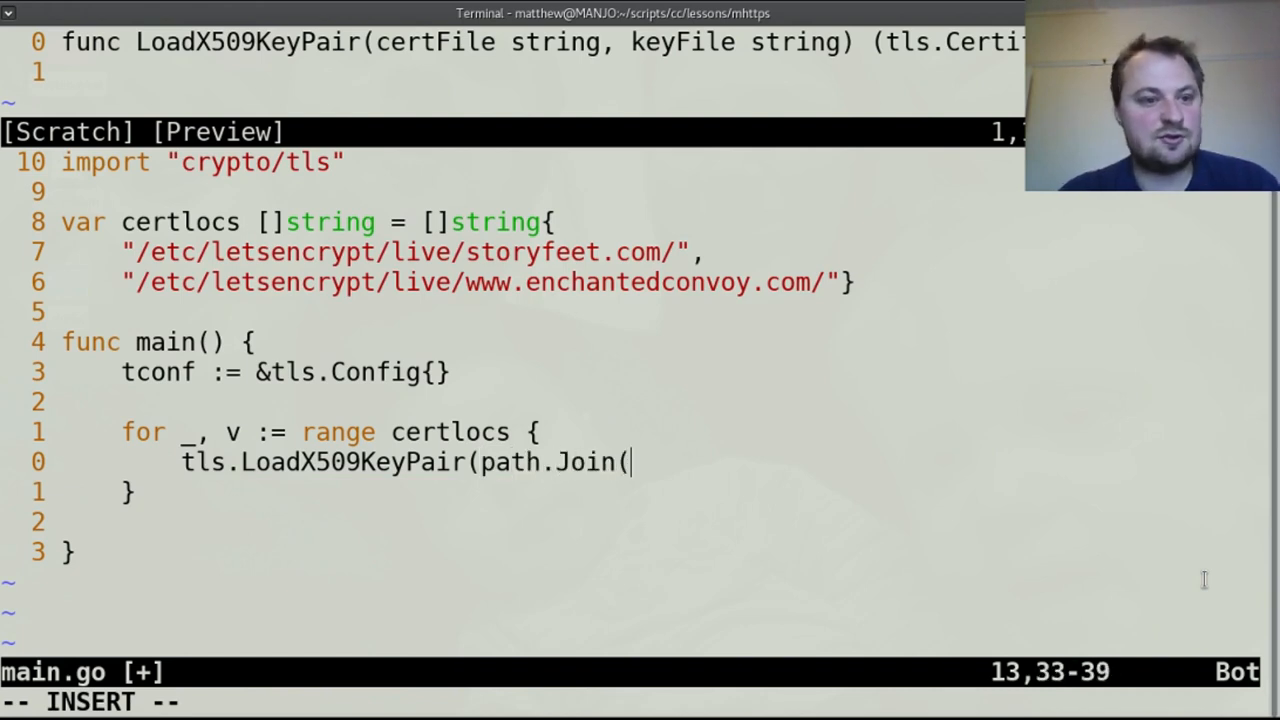
{"action": "type", "text": "v"}
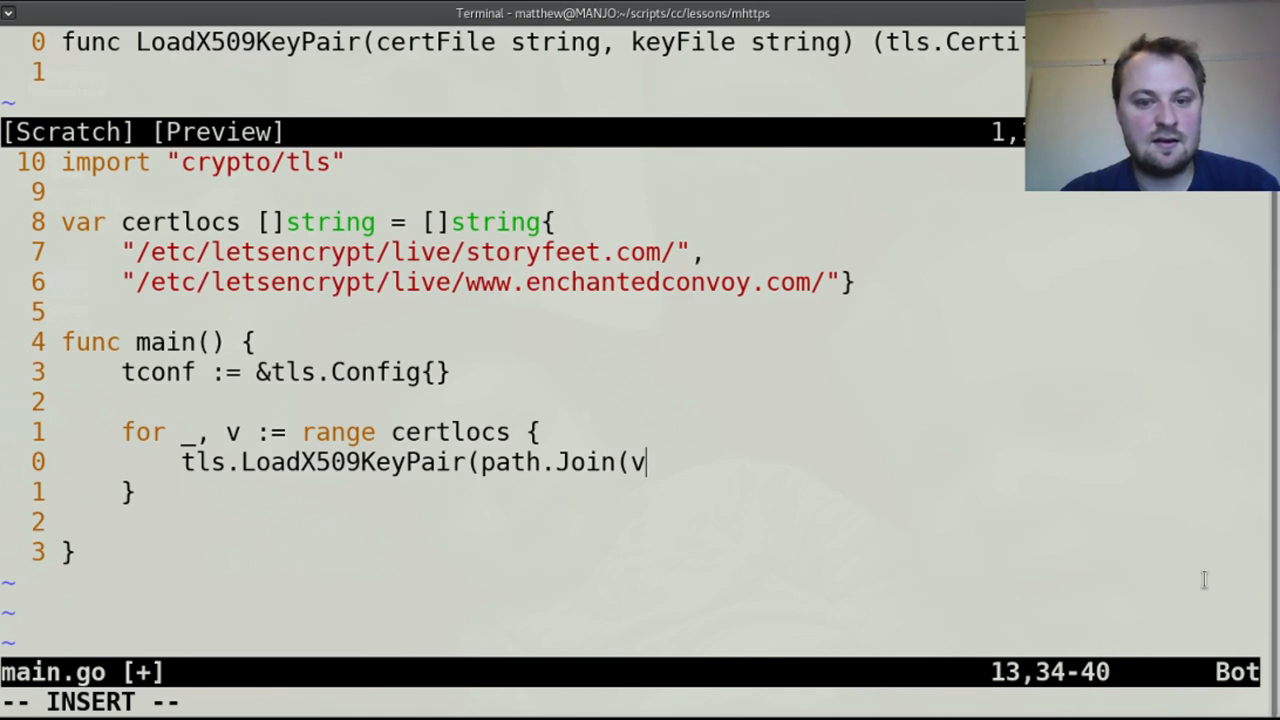
{"action": "type", "text": ","}
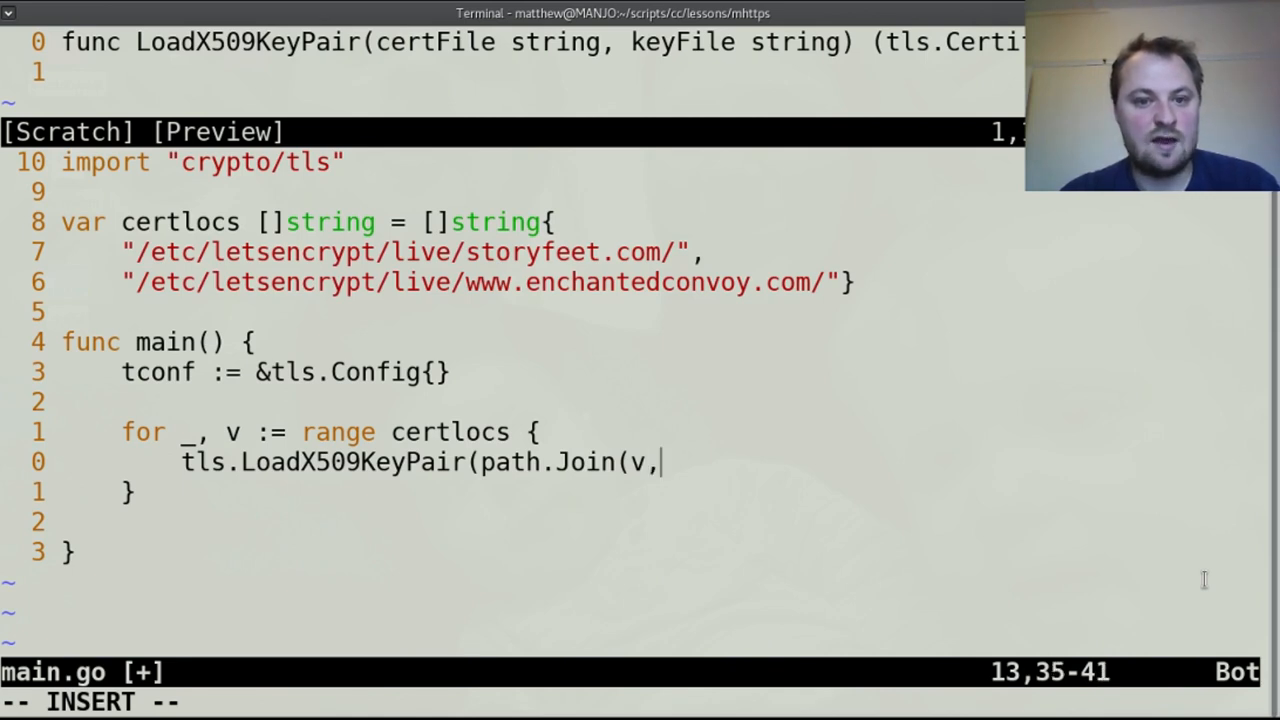
{"action": "type", "text": "\""}
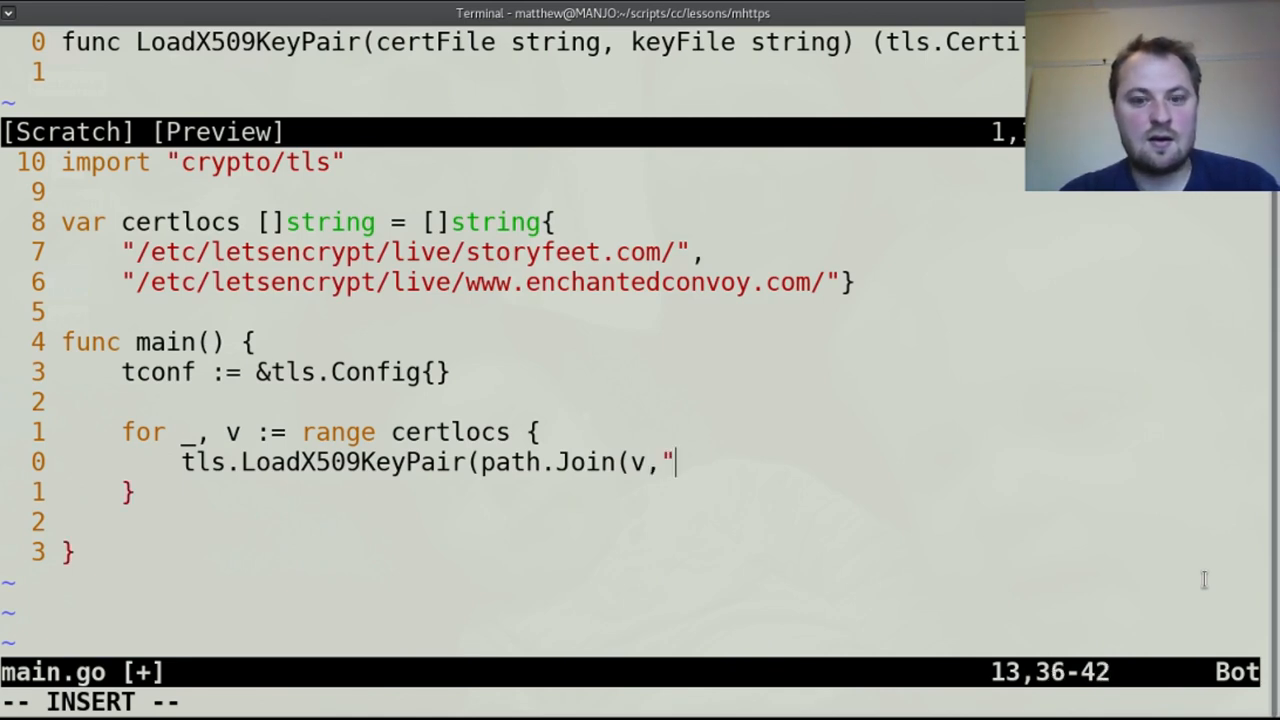
{"action": "type", "text": "fullchain.pem"}
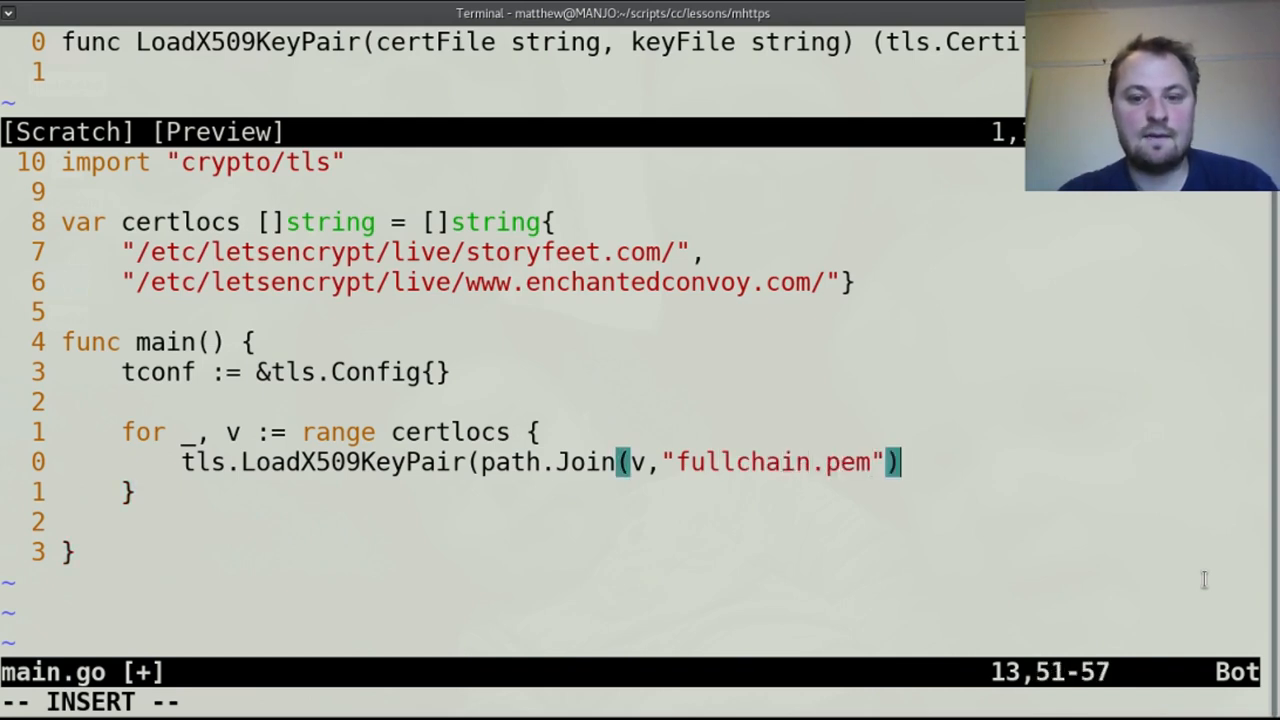
{"action": "type", "text": ","}
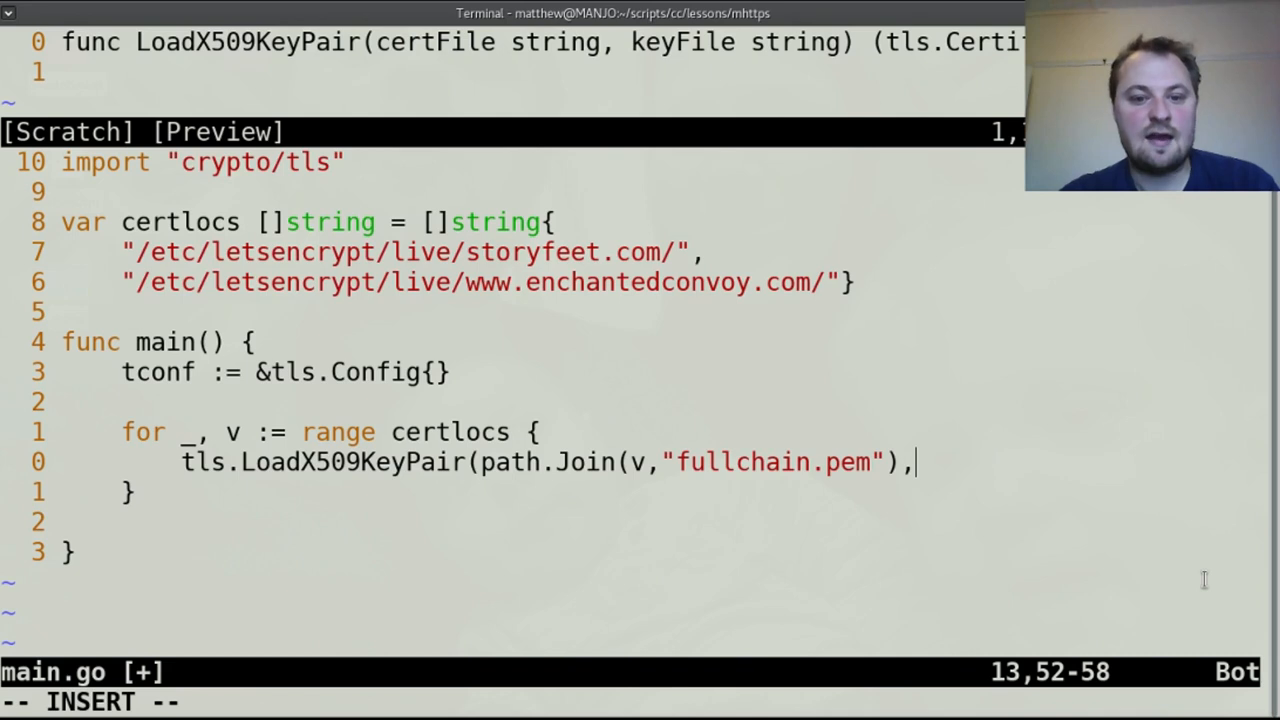
Pass path.Join(v, "privkey.pem") as the second argument and save main.go.
{"action": "type", "text": "path.J"}
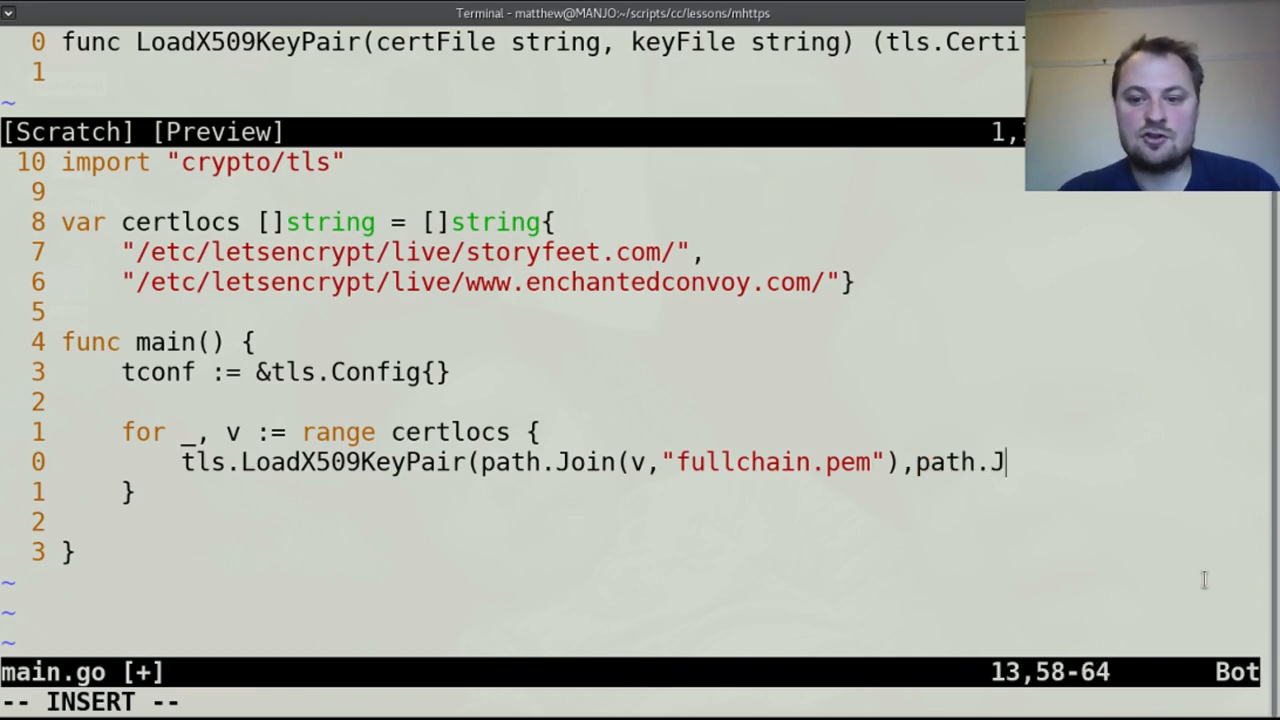
{"action": "type", "text": "oin(v,"}
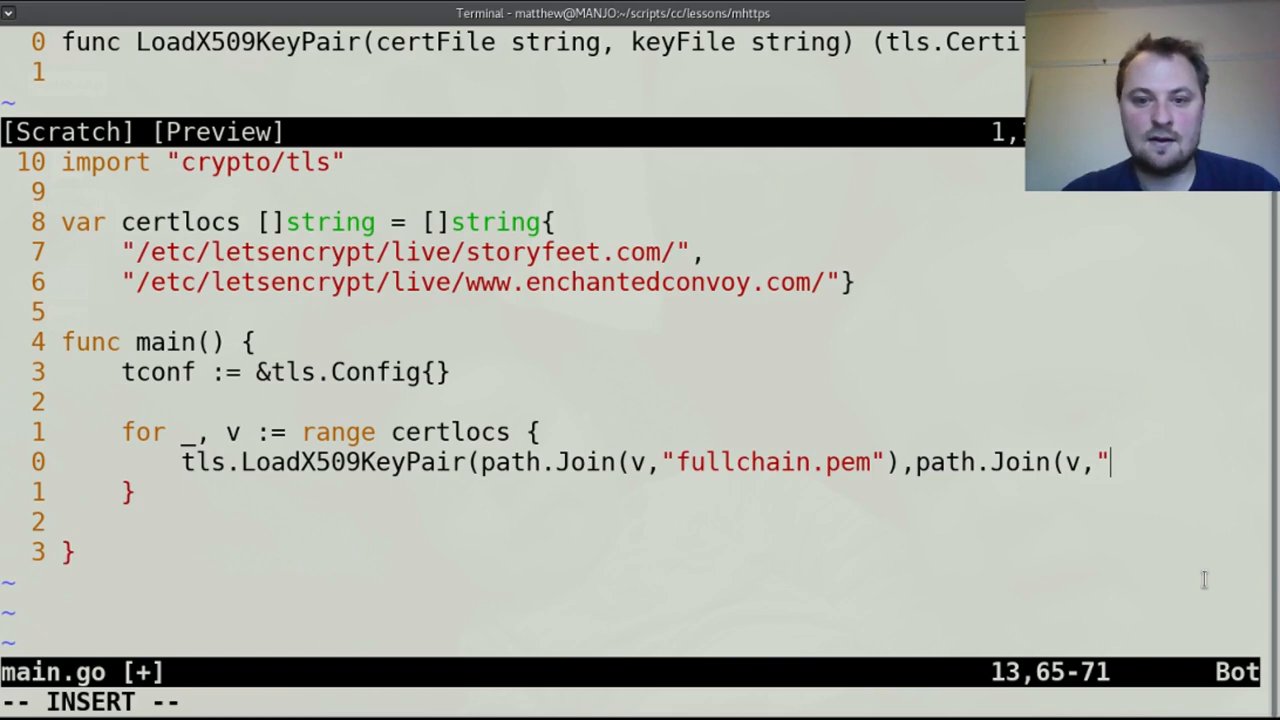
{"action": "type", "text": "privkey"}
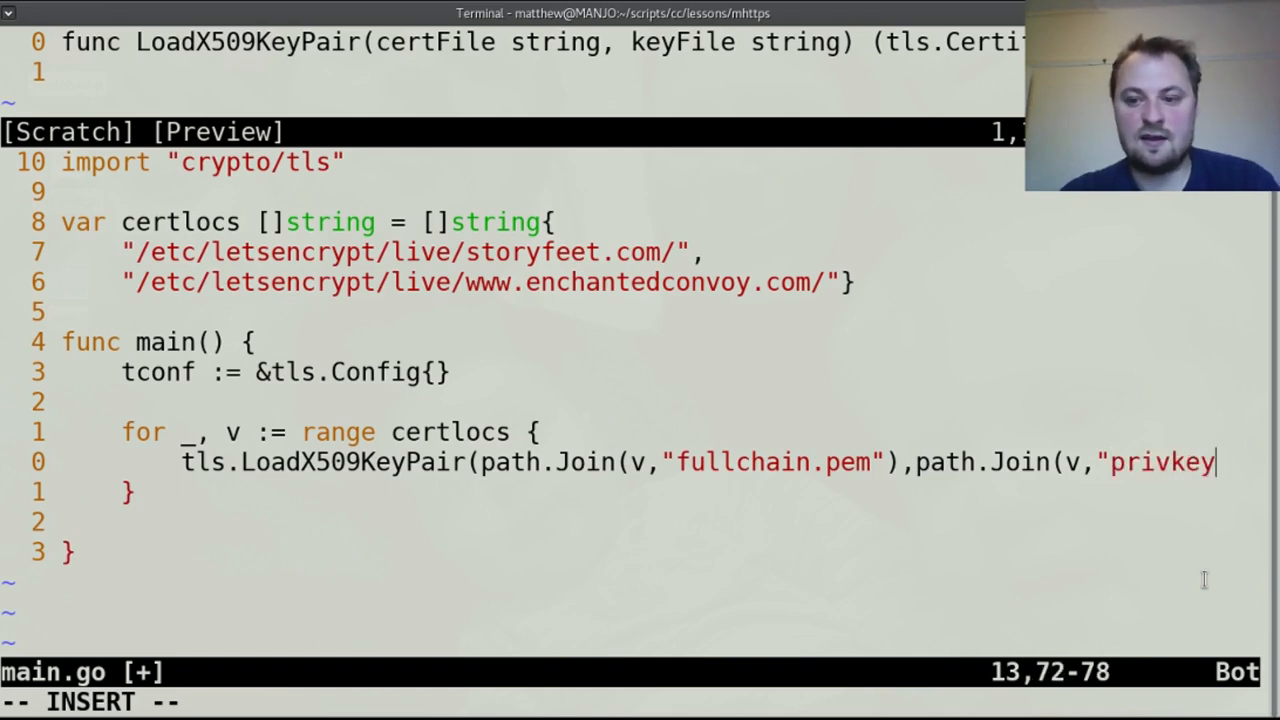
{"action": "type", "text": ".pem\")"}
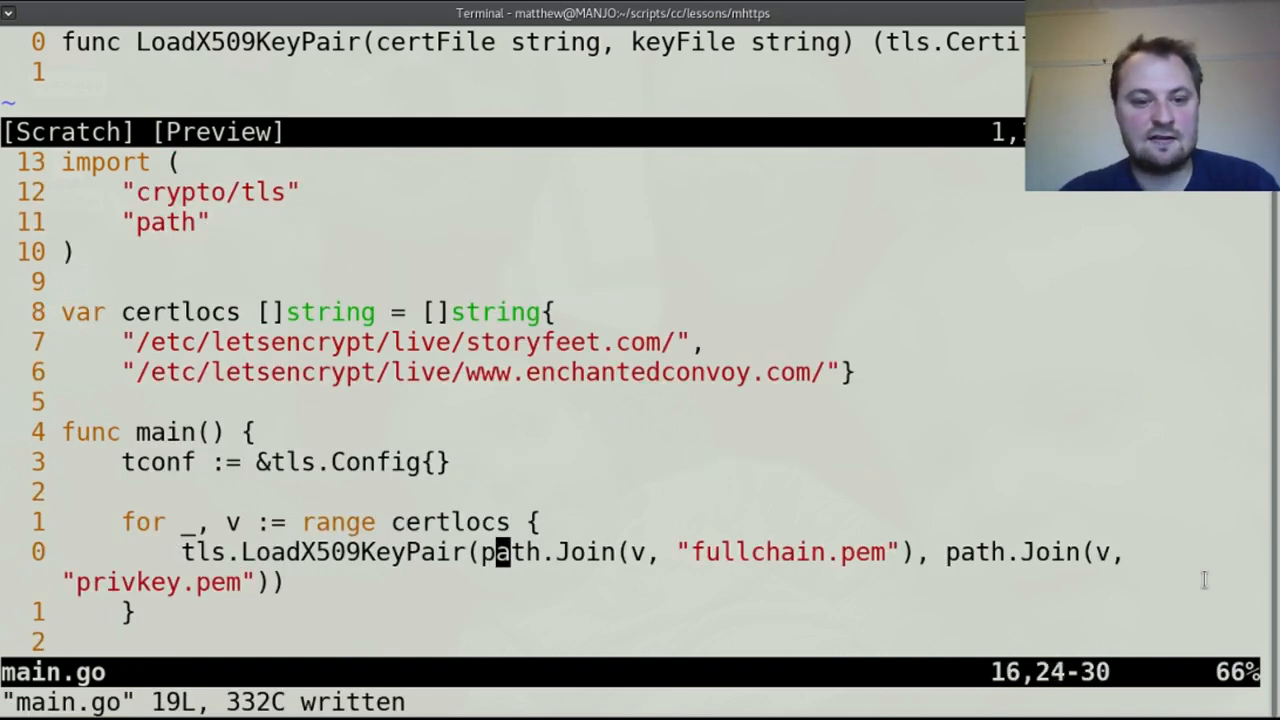
Capture cert, err from the key-pair load and append cert to tconf.Certificates.
{"action": "key", "text": "i"}
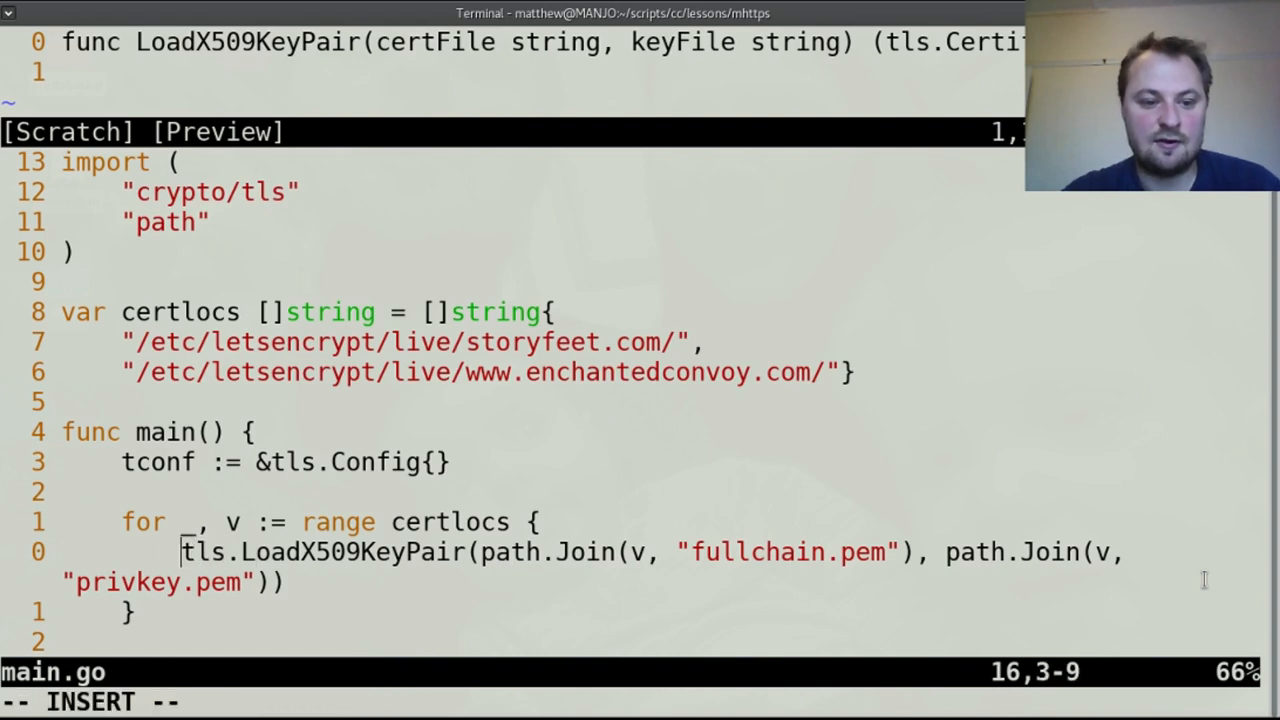
{"action": "type", "text": "cert"}
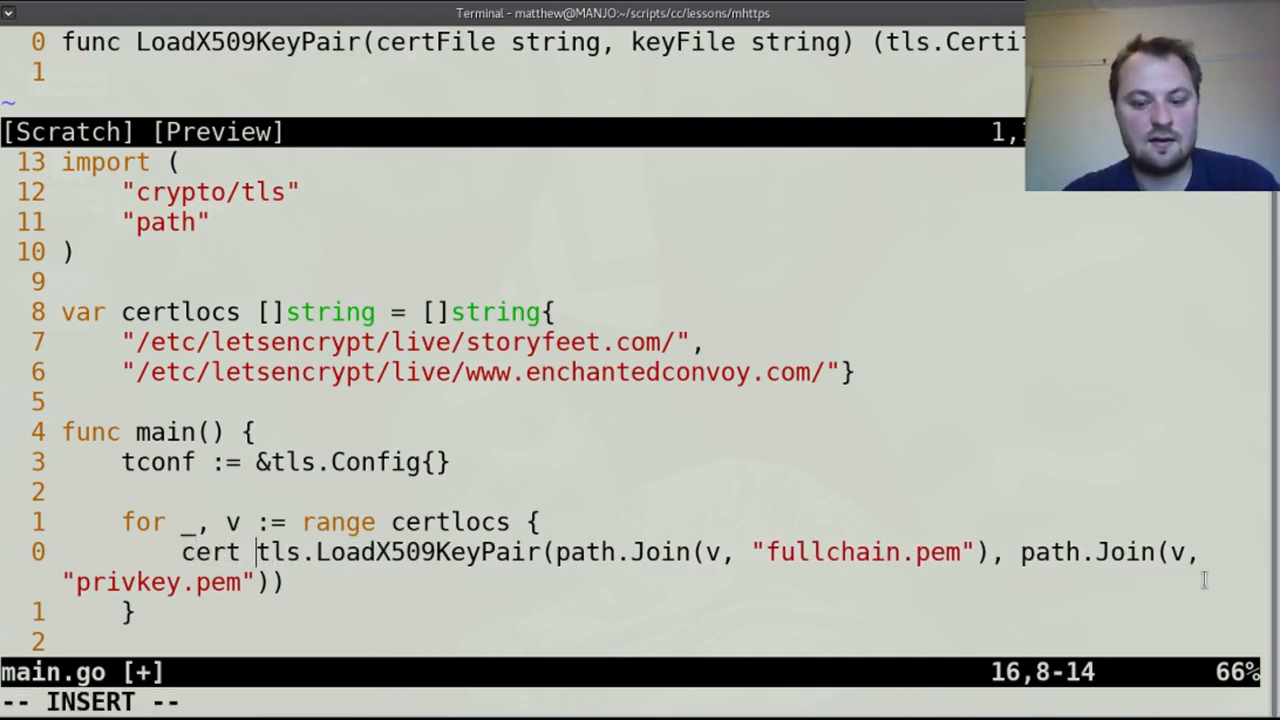
{"action": "type", "text": ",rr"}
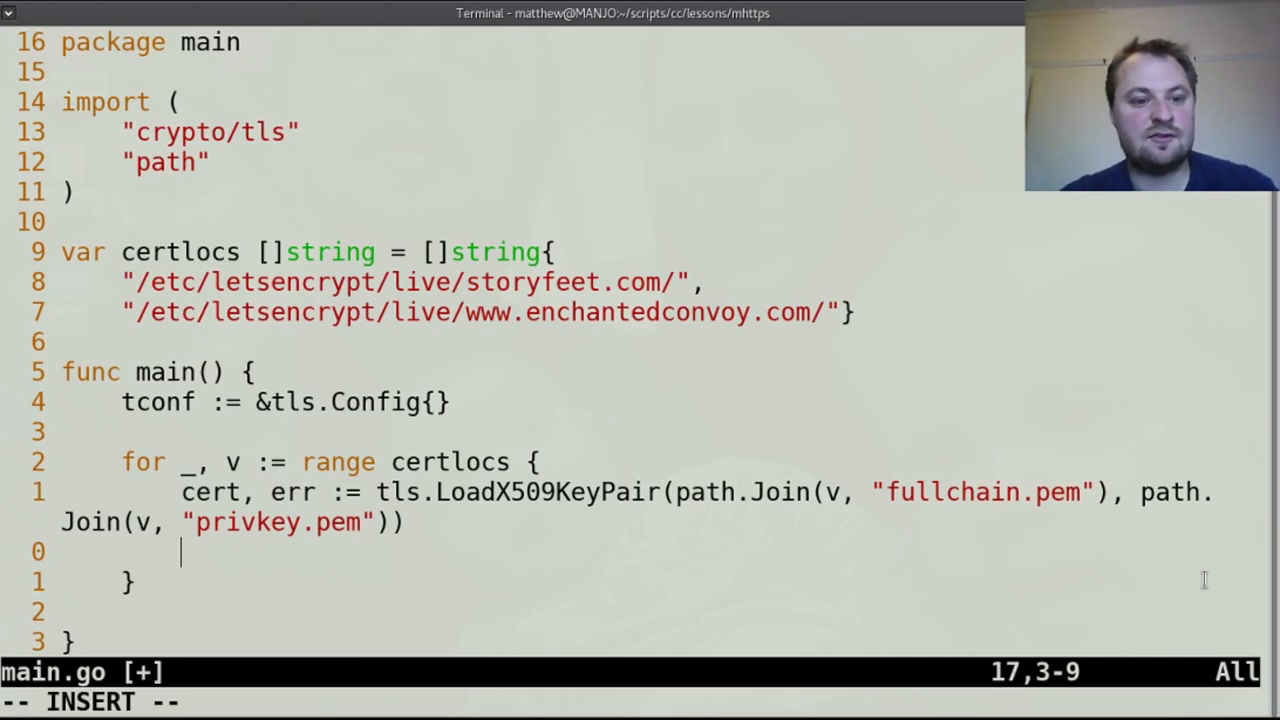
{"action": "type", "text": "tcon"}
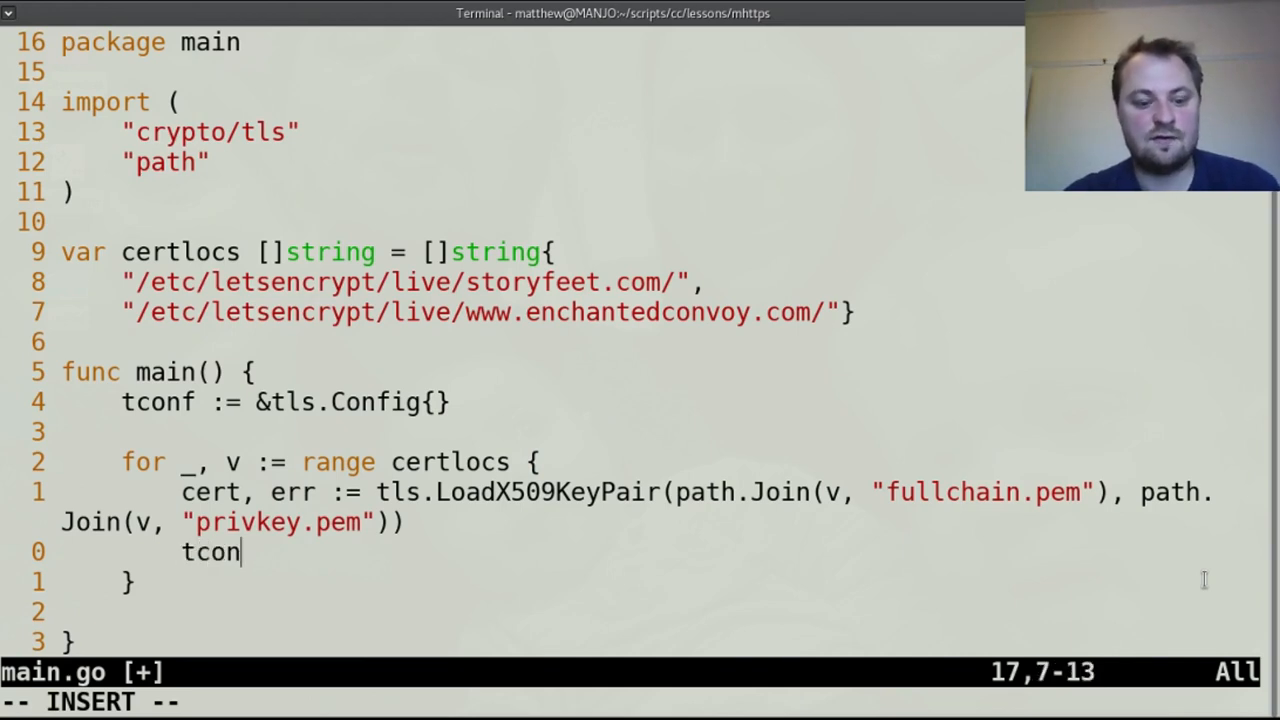
{"action": "type", "text": "f.Certificates ="}
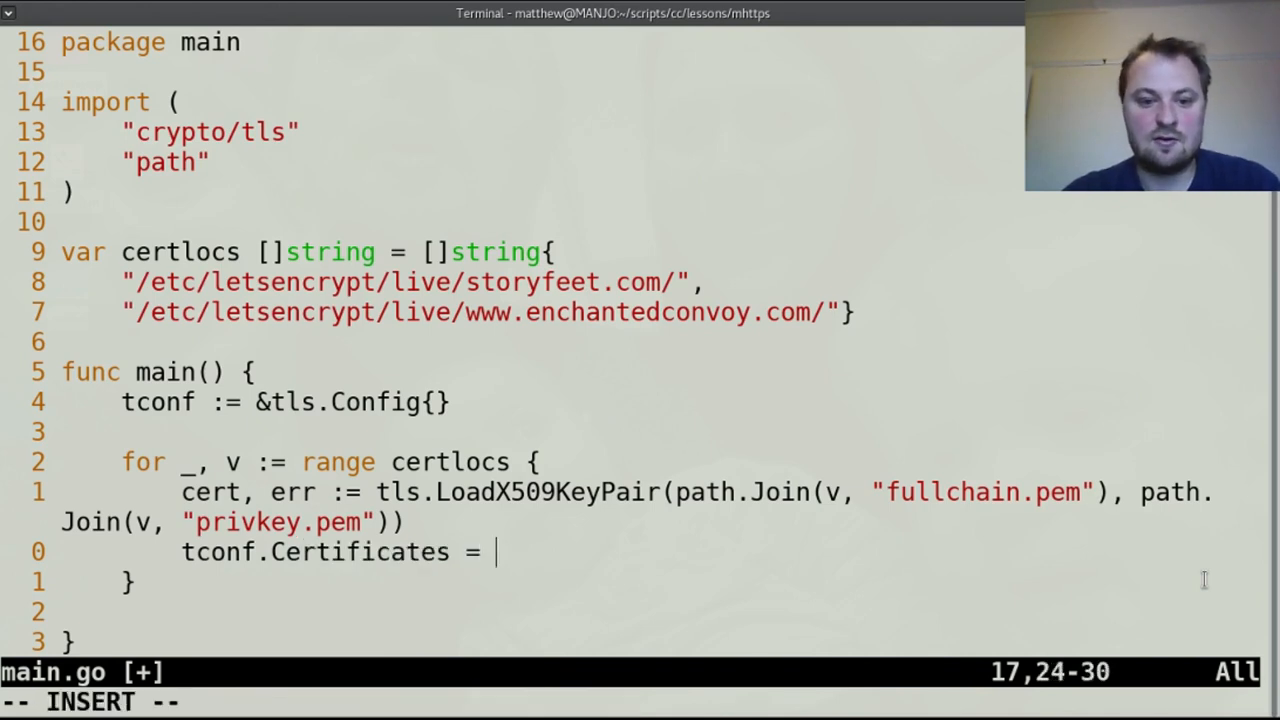
{"action": "type", "text": "append("}
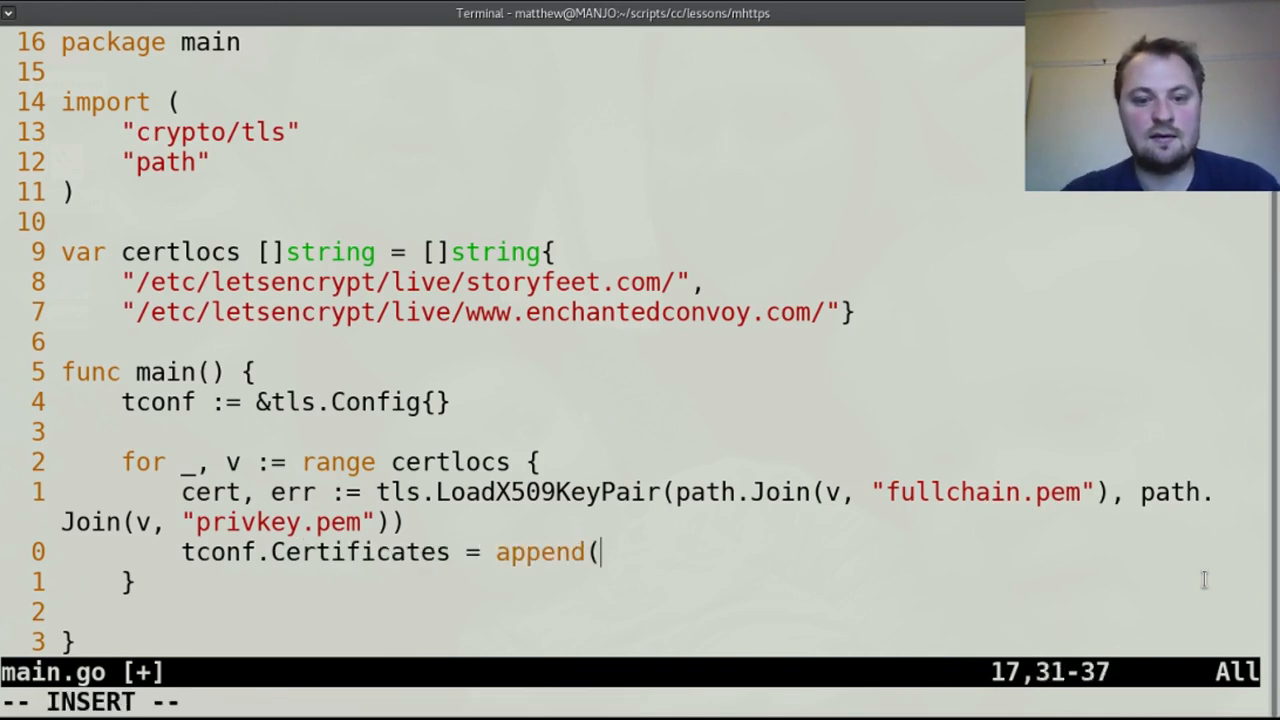
{"action": "type", "text": "tcong"}
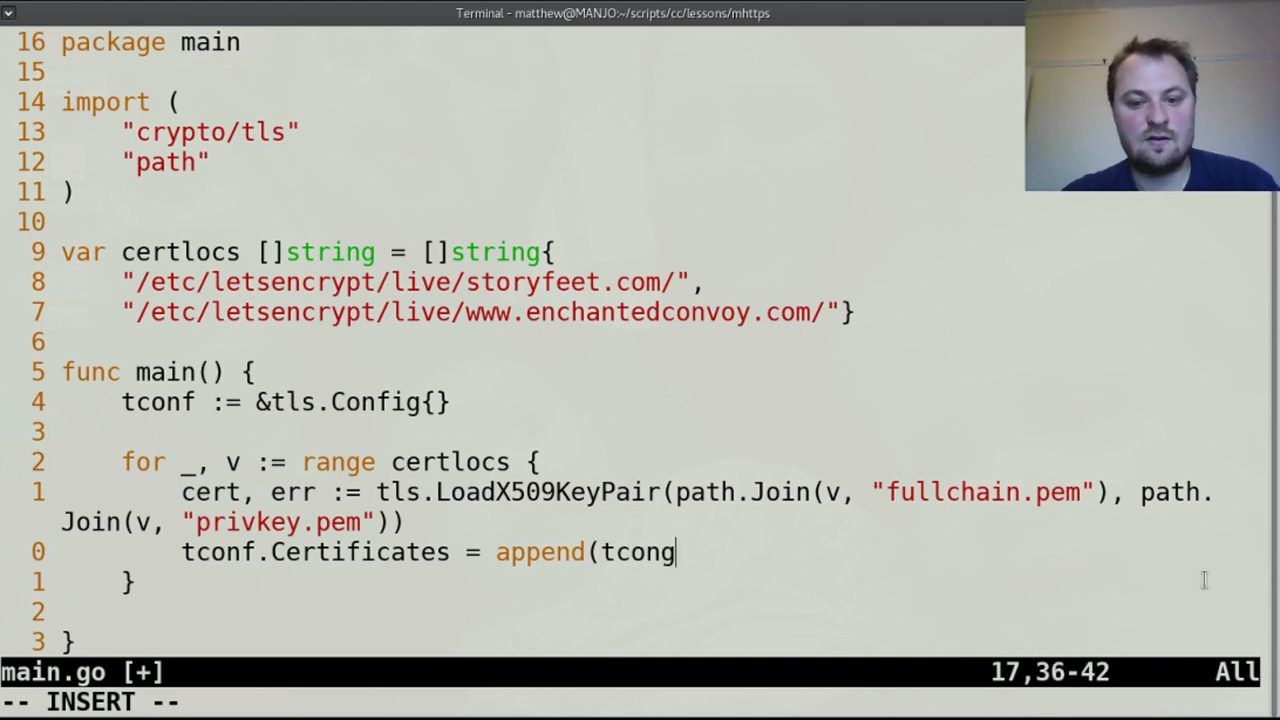
{"action": "type", "text": "f.Certificates"}
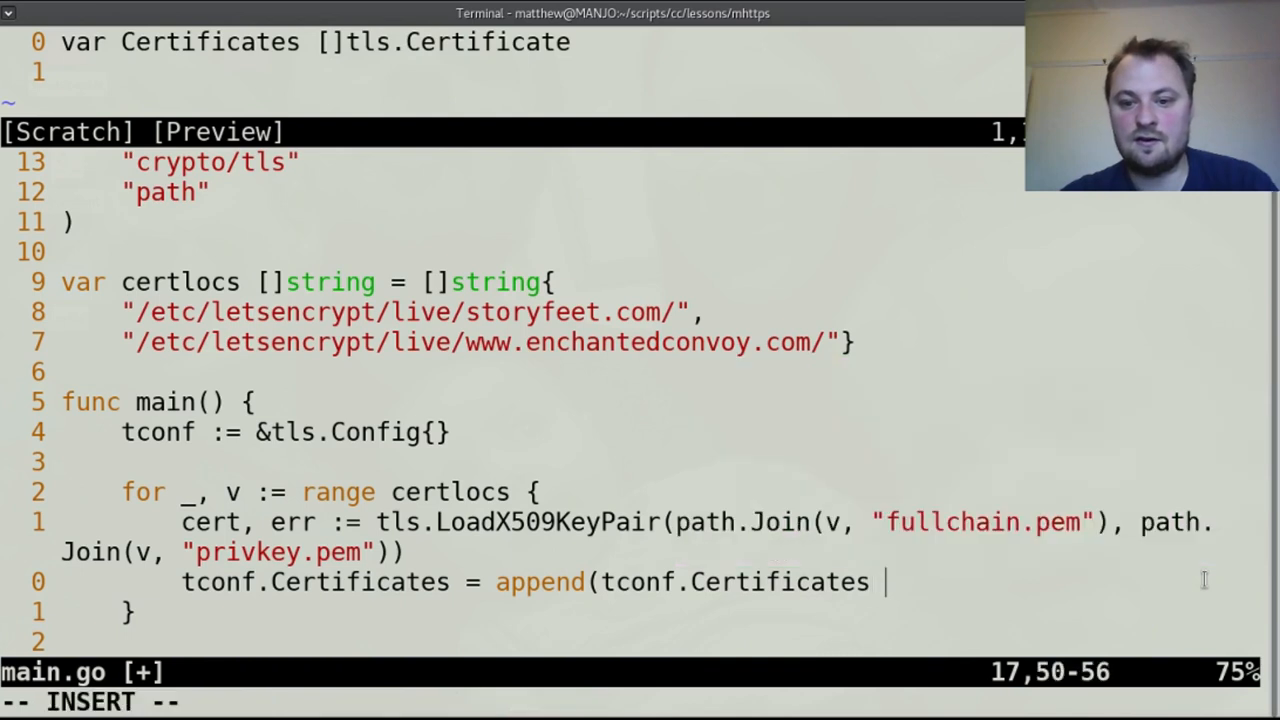
{"action": "type", "text": ","}
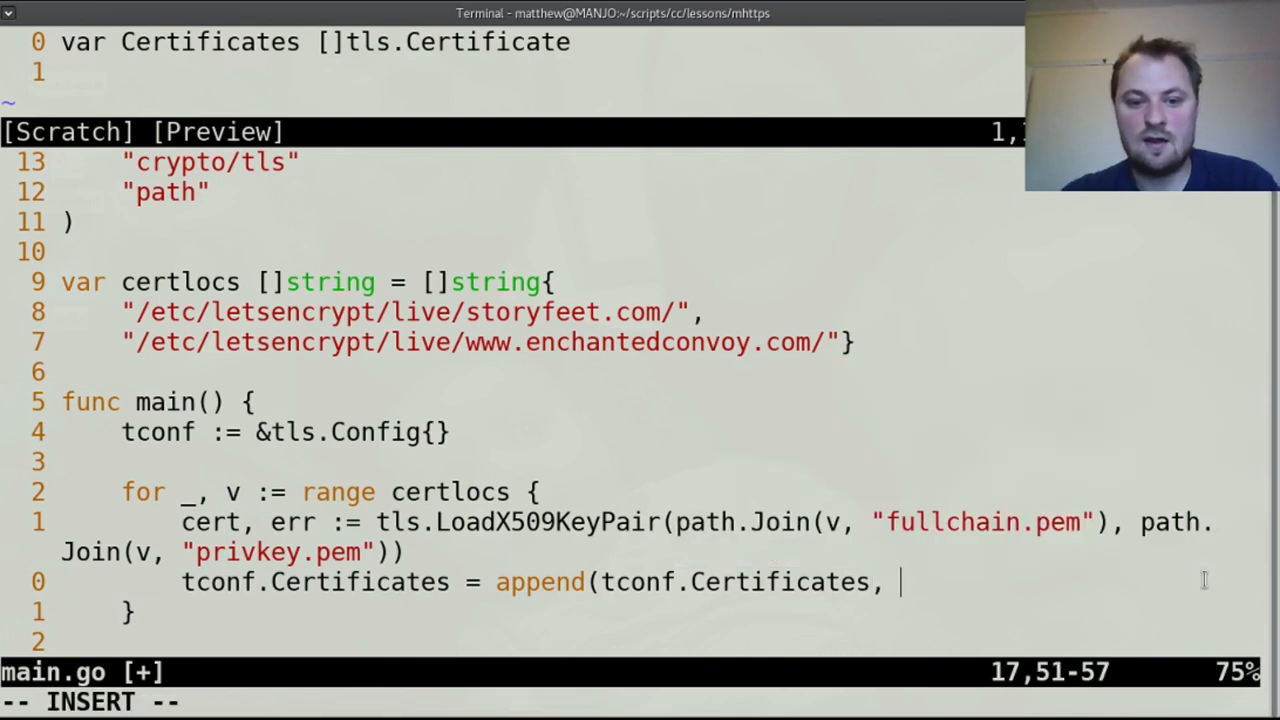
{"action": "type", "text": "cert"}
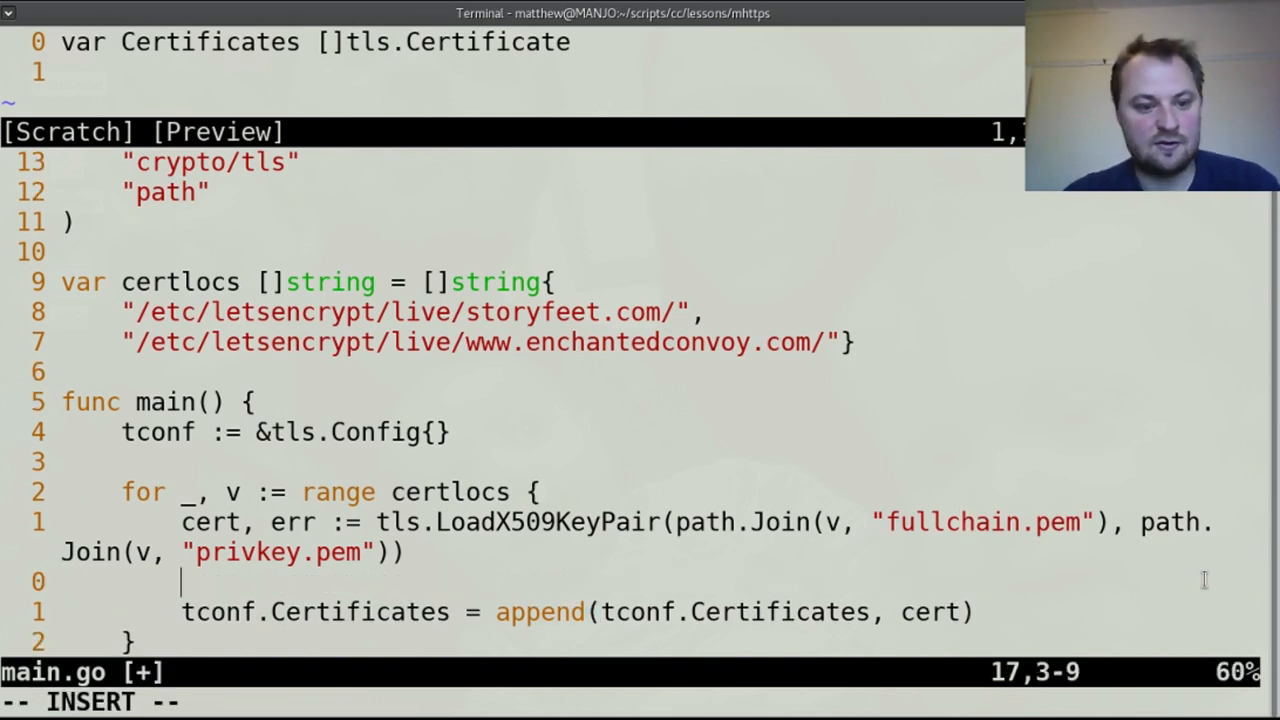
Add an if err != nil { log.Fatal(err) } check, then save.
{"action": "type", "text": "if err"}
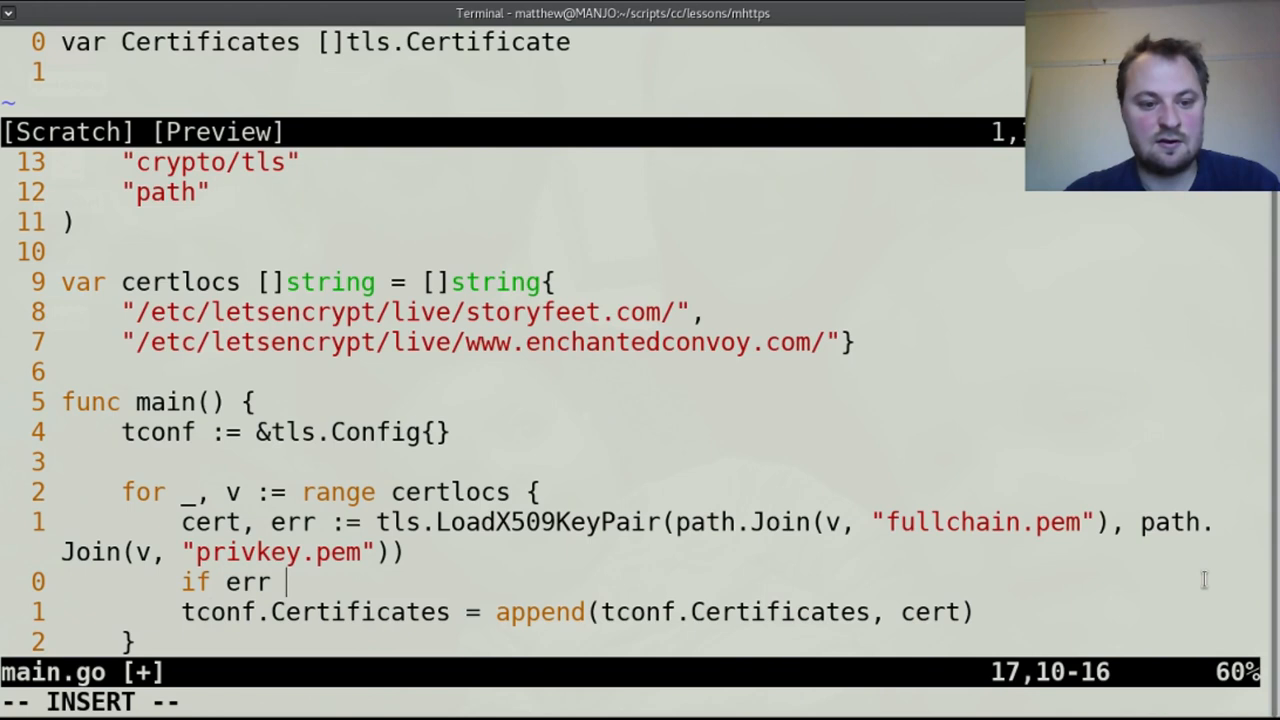
{"action": "type", "text": "!"}
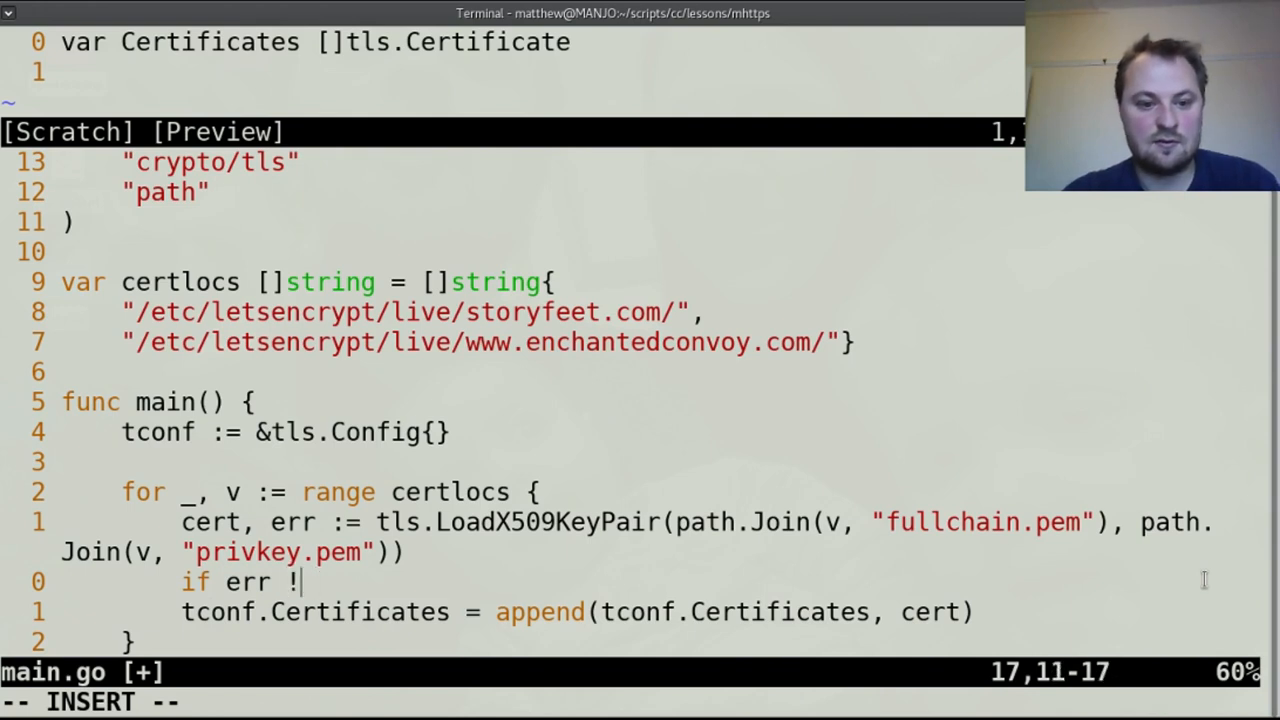
{"action": "type", "text": "= nil {"}
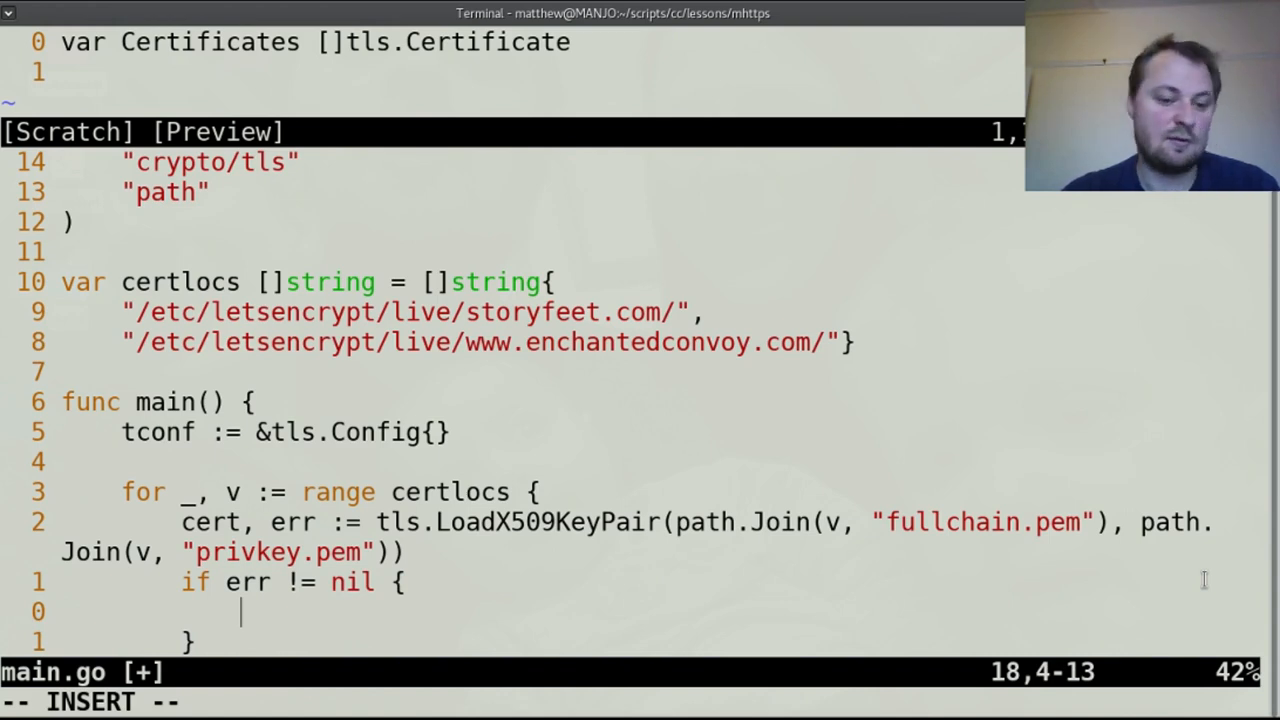
{"action": "type", "text": "log.Fat"}
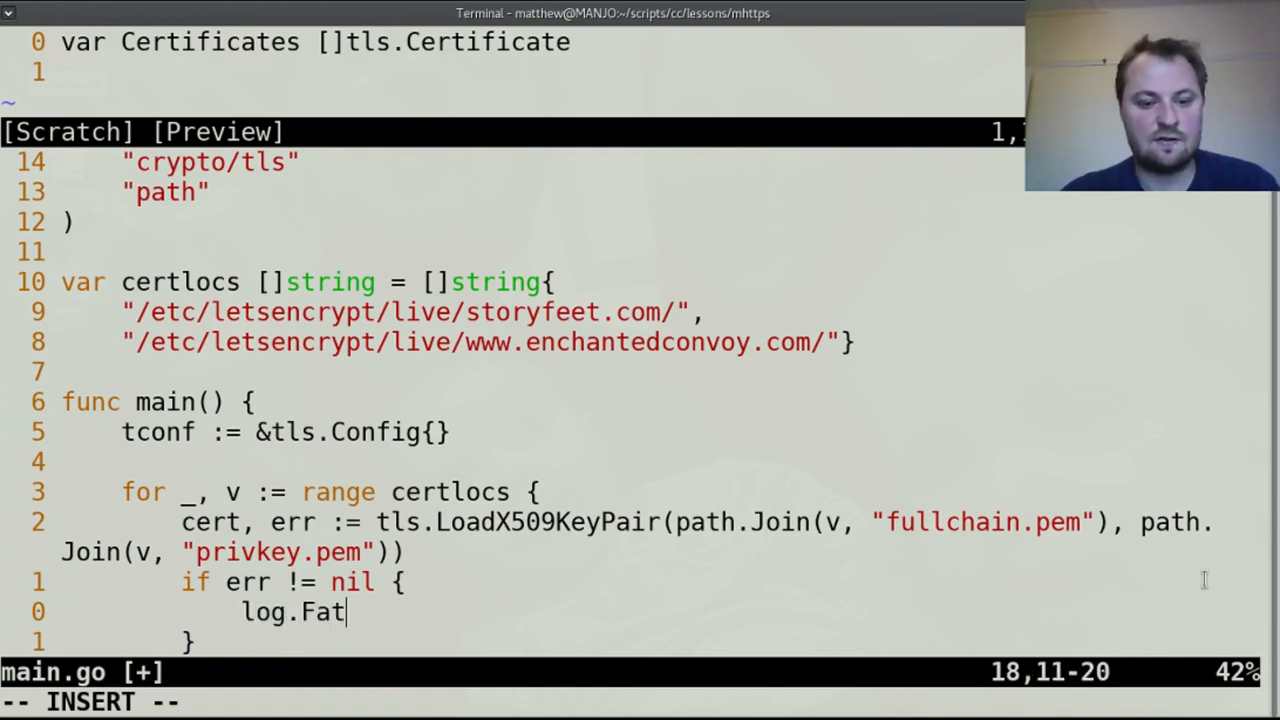
{"action": "type", "text": "al(Er"}
{"action": "type", "text": "tconf.Certificates = append(tconf.Certificates, cert)"}
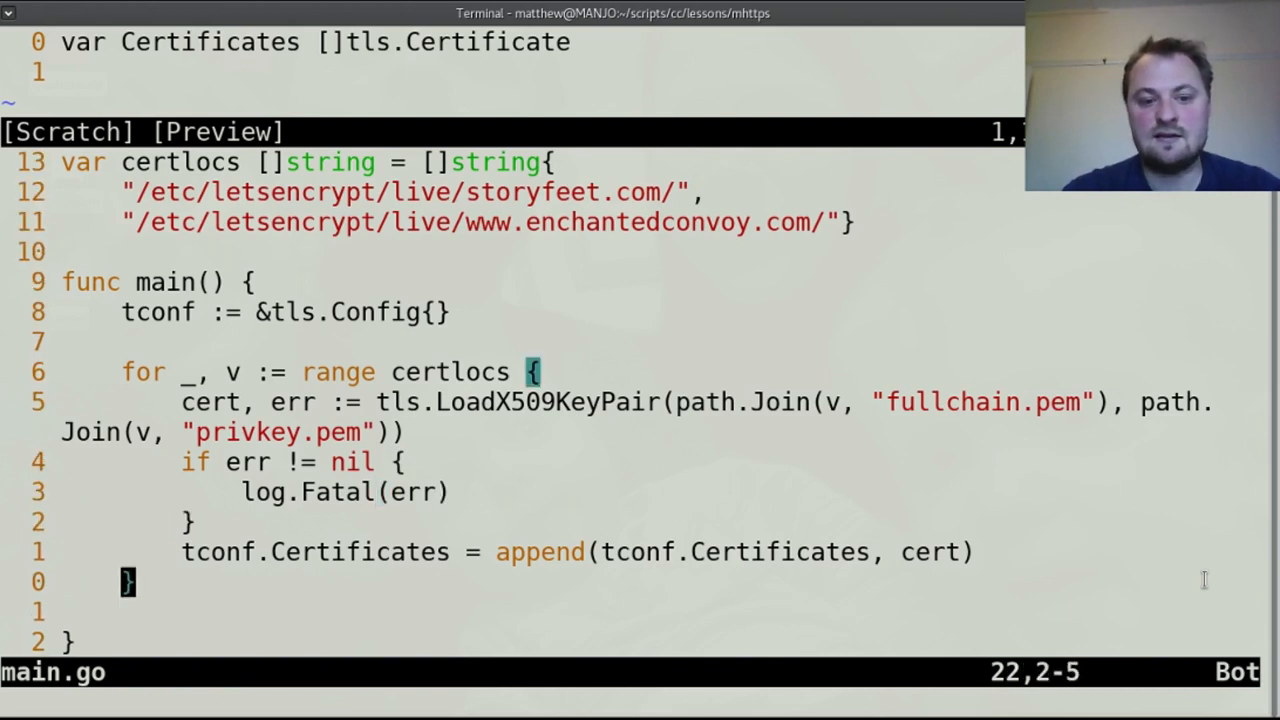
Call tconf.BuildNameToCertificate() on a new line after the loop.
{"action": "key", "text": "o"}
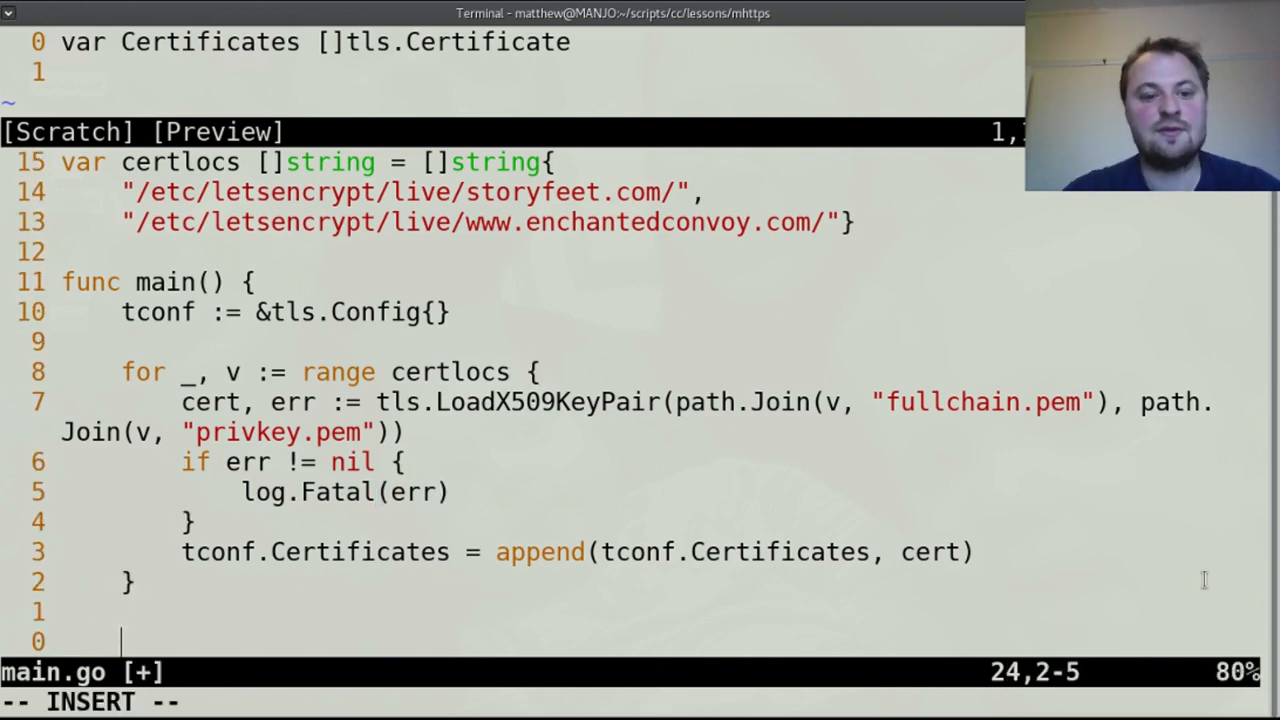
{"action": "type", "text": "tc"}
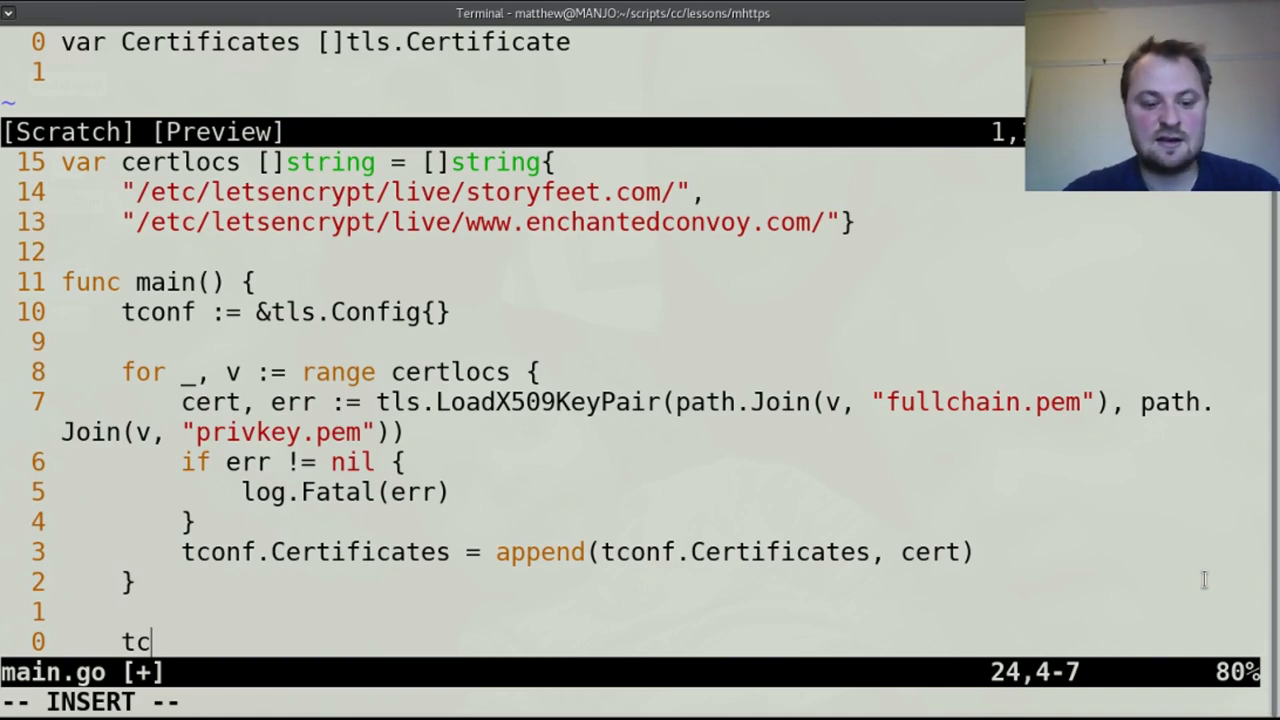
{"action": "type", "text": "onf.BuildNameToCertificate("}
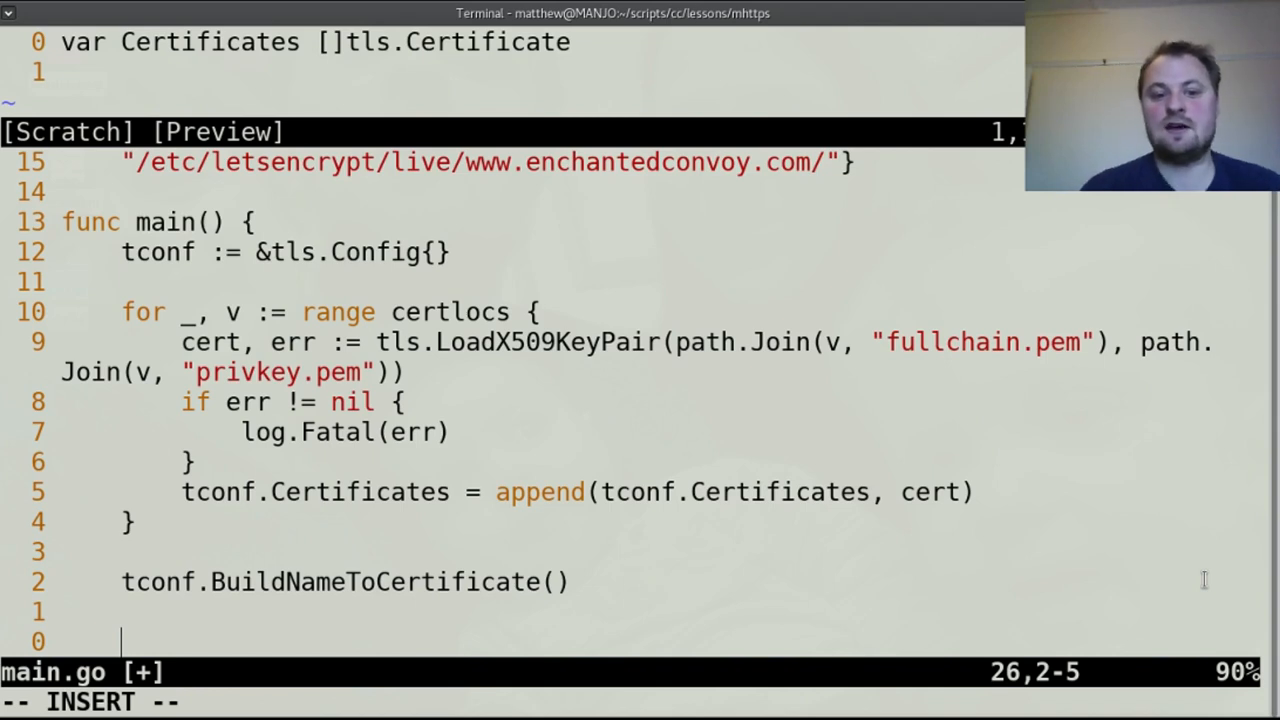
Serve plain HTTP with http.ListenAndServe(":8080", nil).
{"action": "type", "text": "http."}
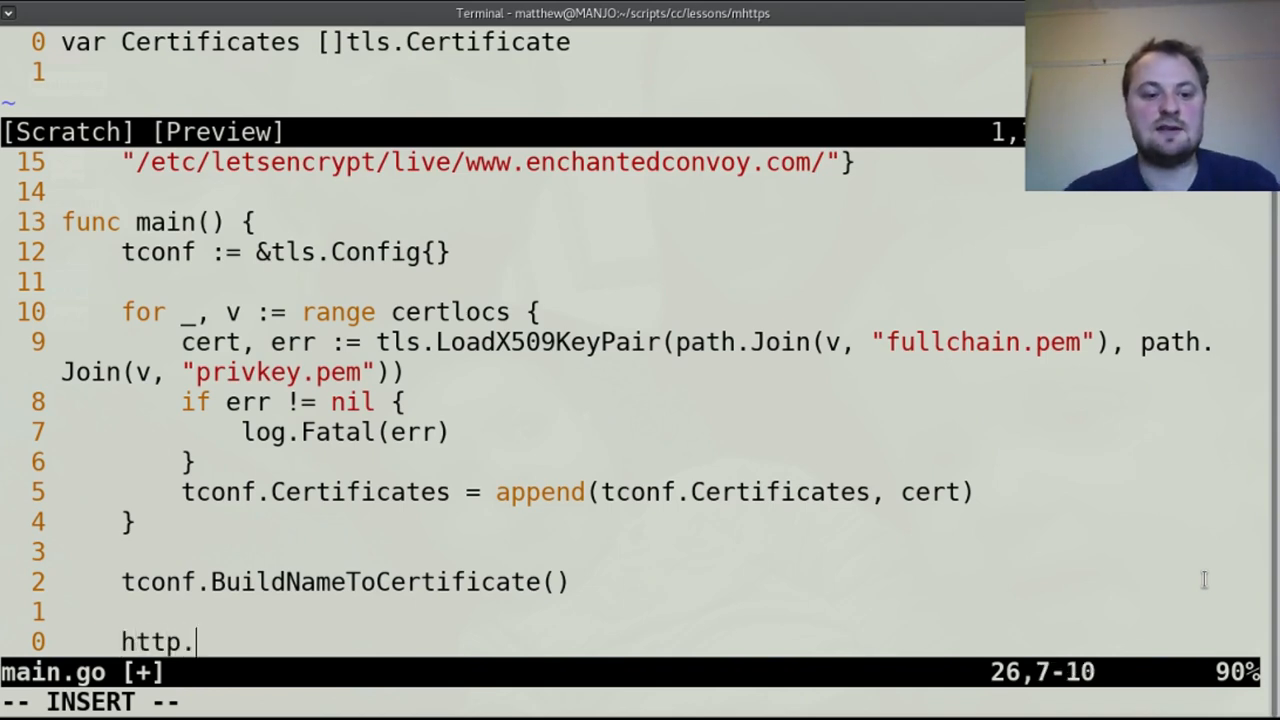
{"action": "type", "text": "ListenAndS"}
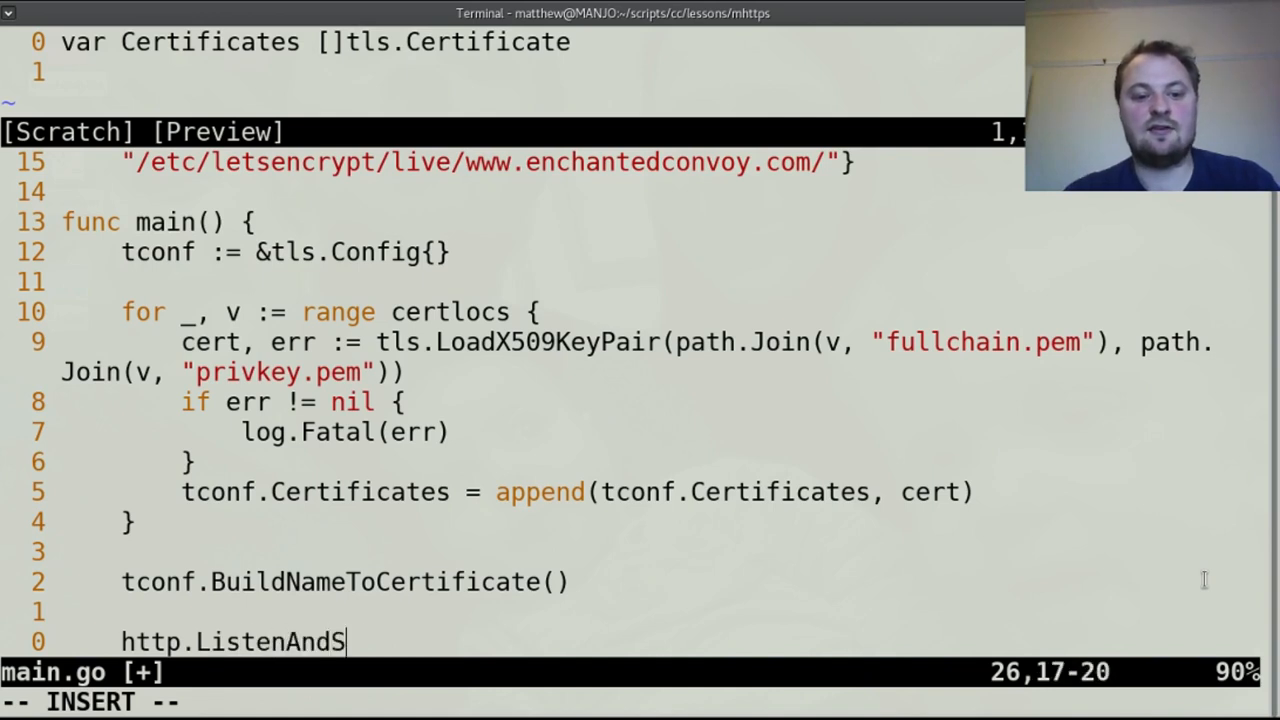
{"action": "type", "text": "erve("}
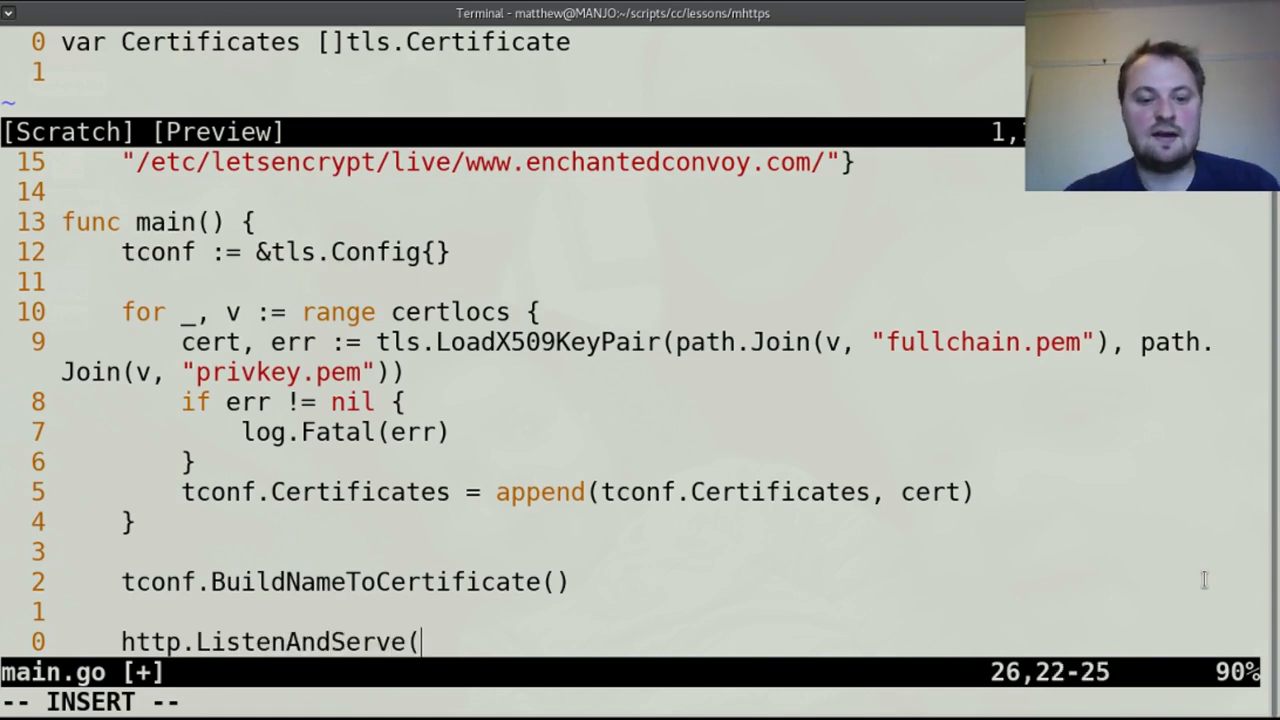
{"action": "type", "text": ")"}
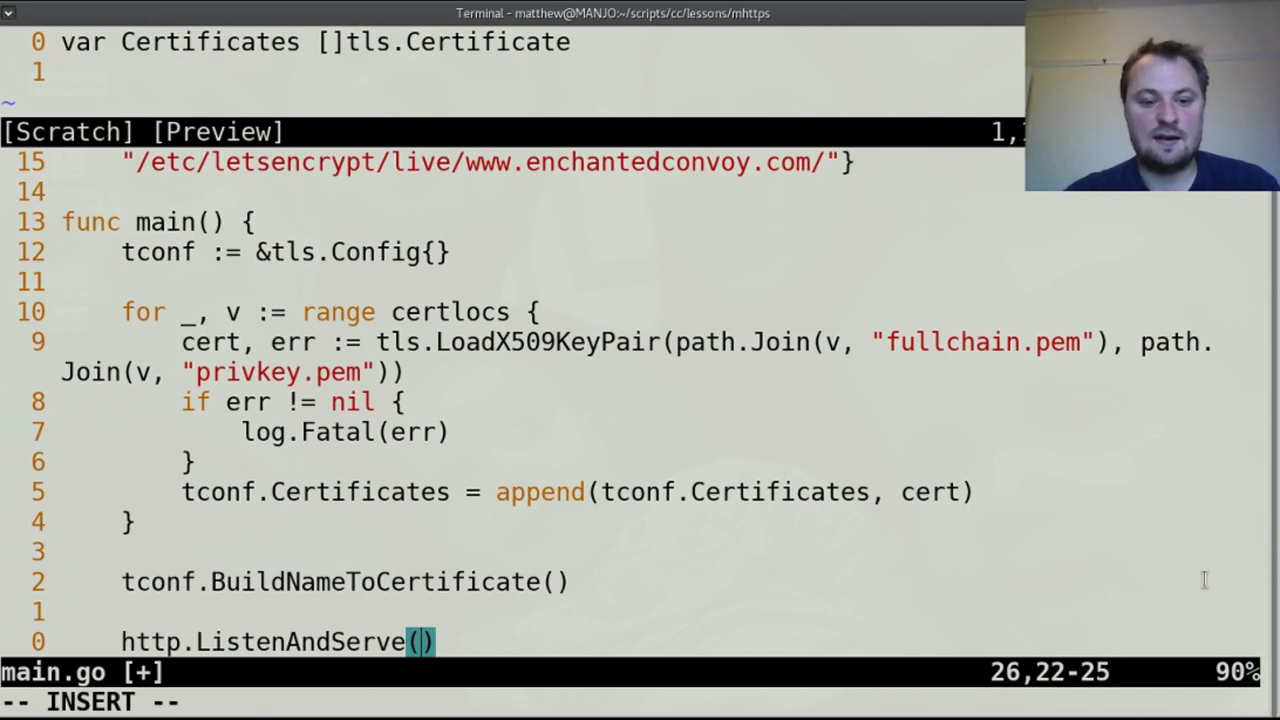
{"action": "type", "text": "\":80\""}
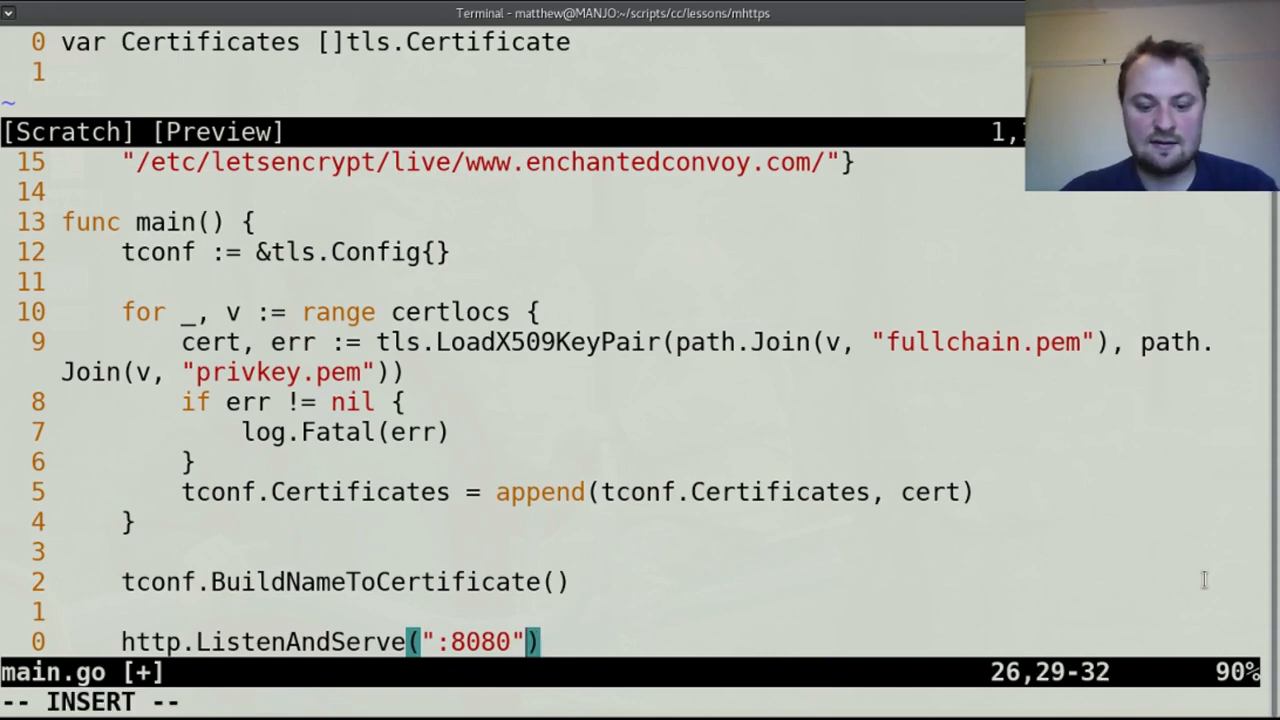
{"action": "type", "text": ",n"}
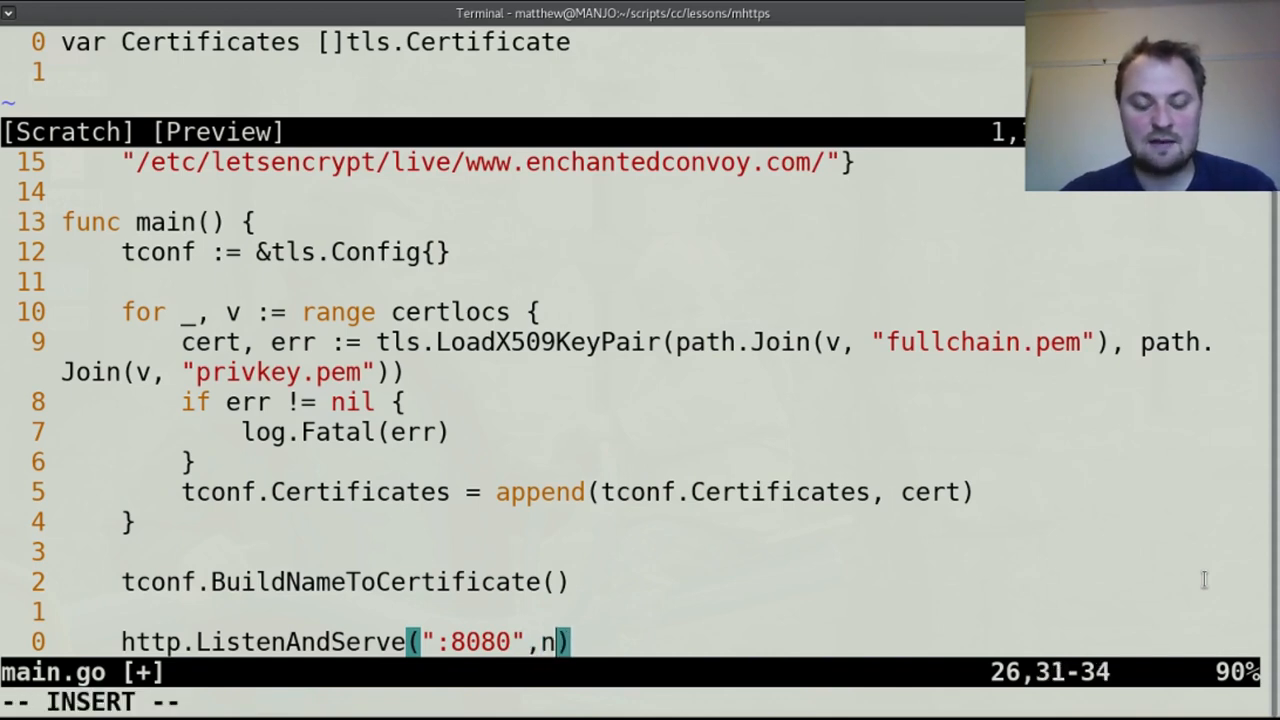
{"action": "type", "text": "il"}
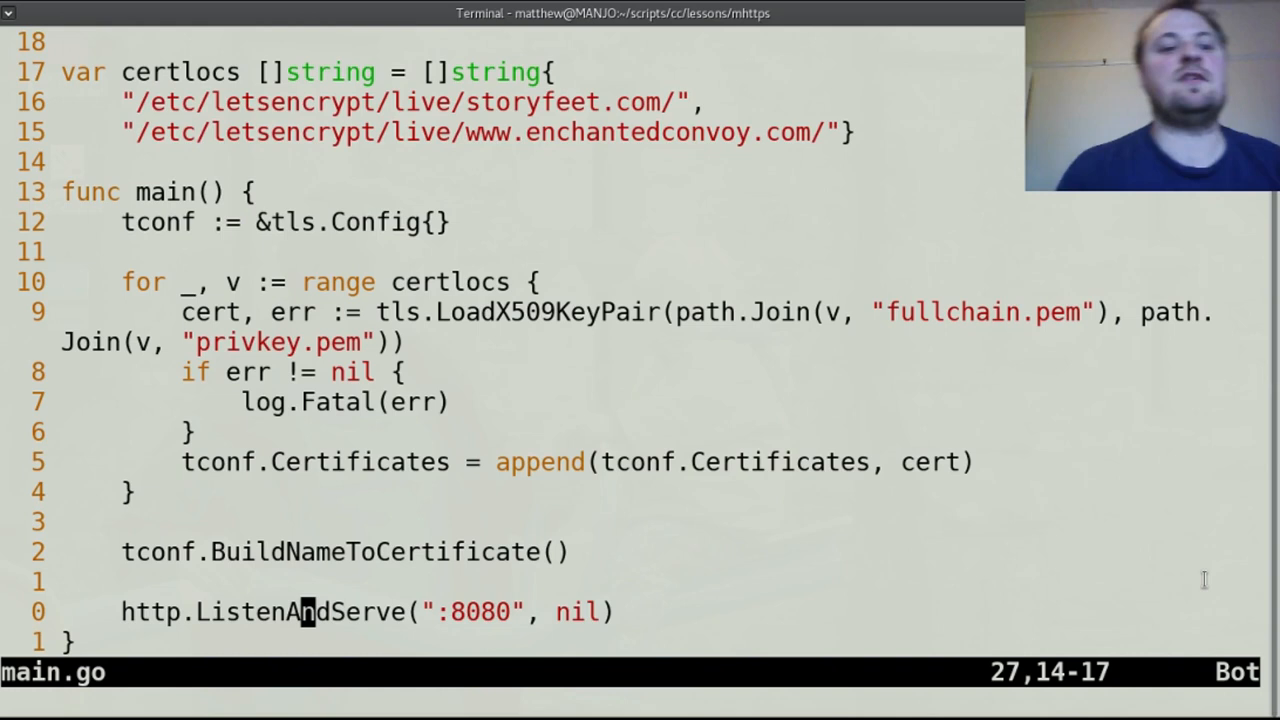
Wrap the :8080 ListenAndServe call in log.Fatal inside a go func() goroutine, then save.
{"action": "key", "text": "Right"}
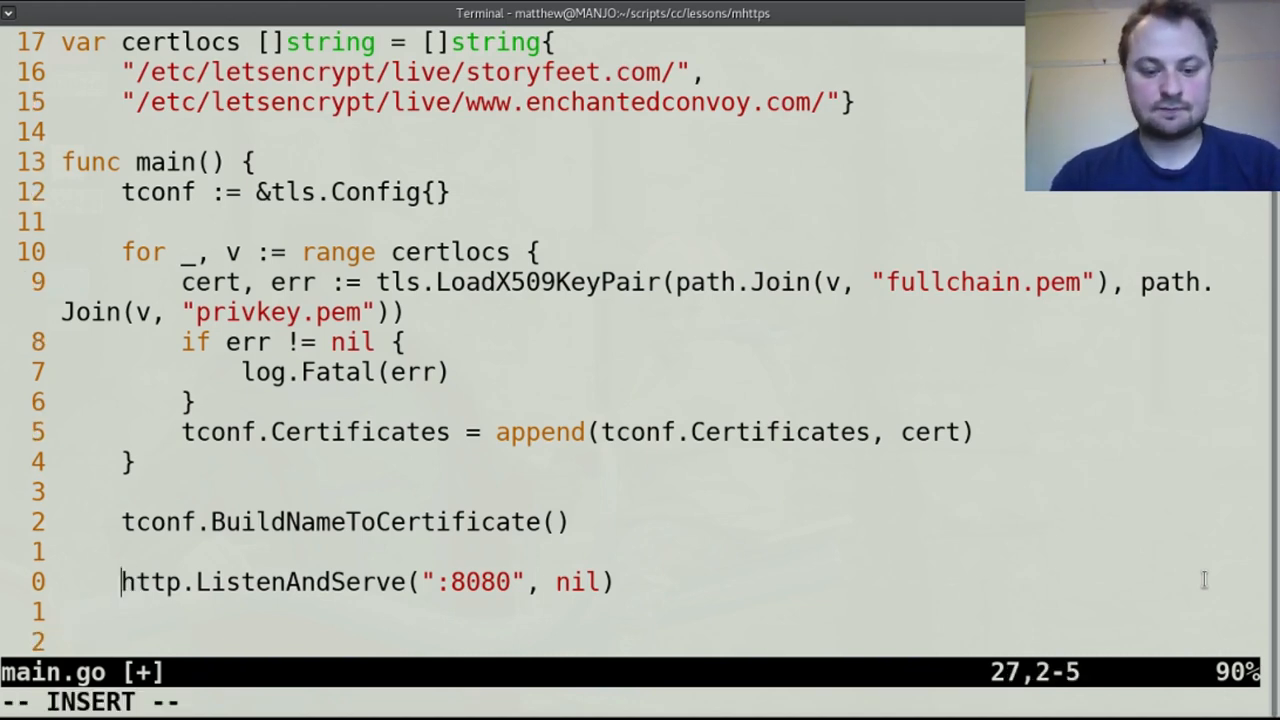
{"action": "type", "text": "go log.Fatal("}
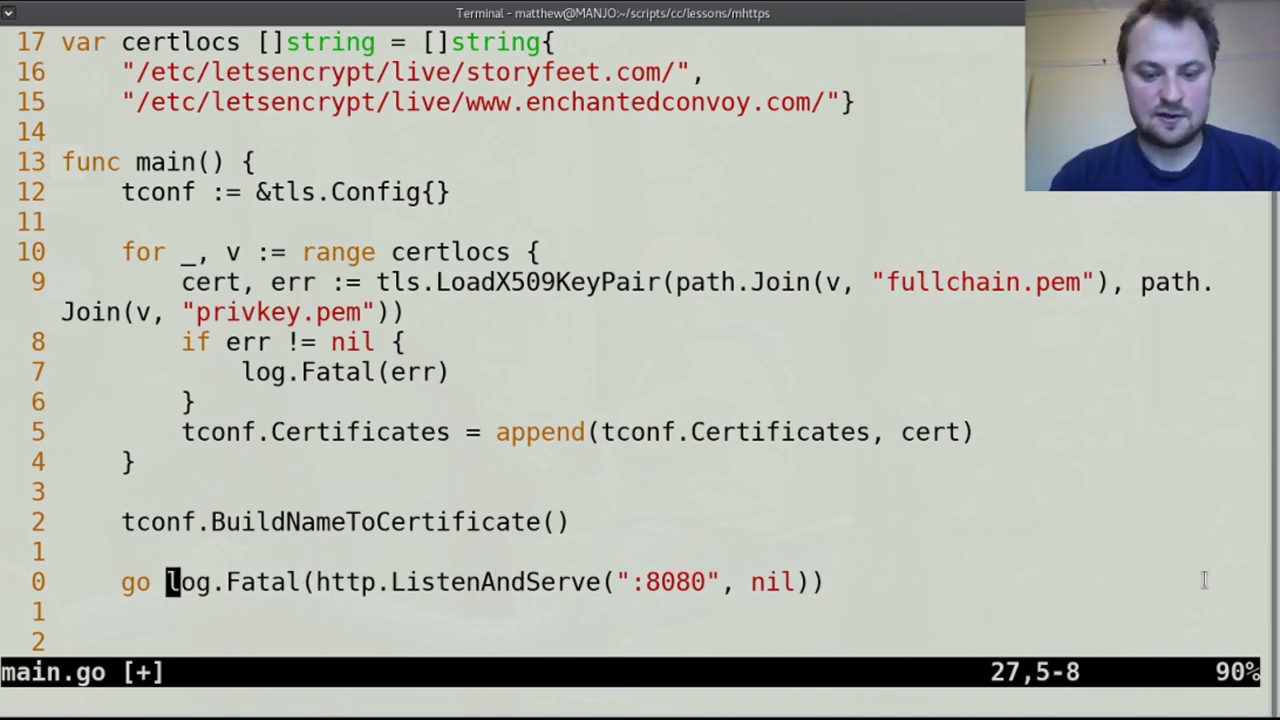
{"action": "type", "text": "func"}
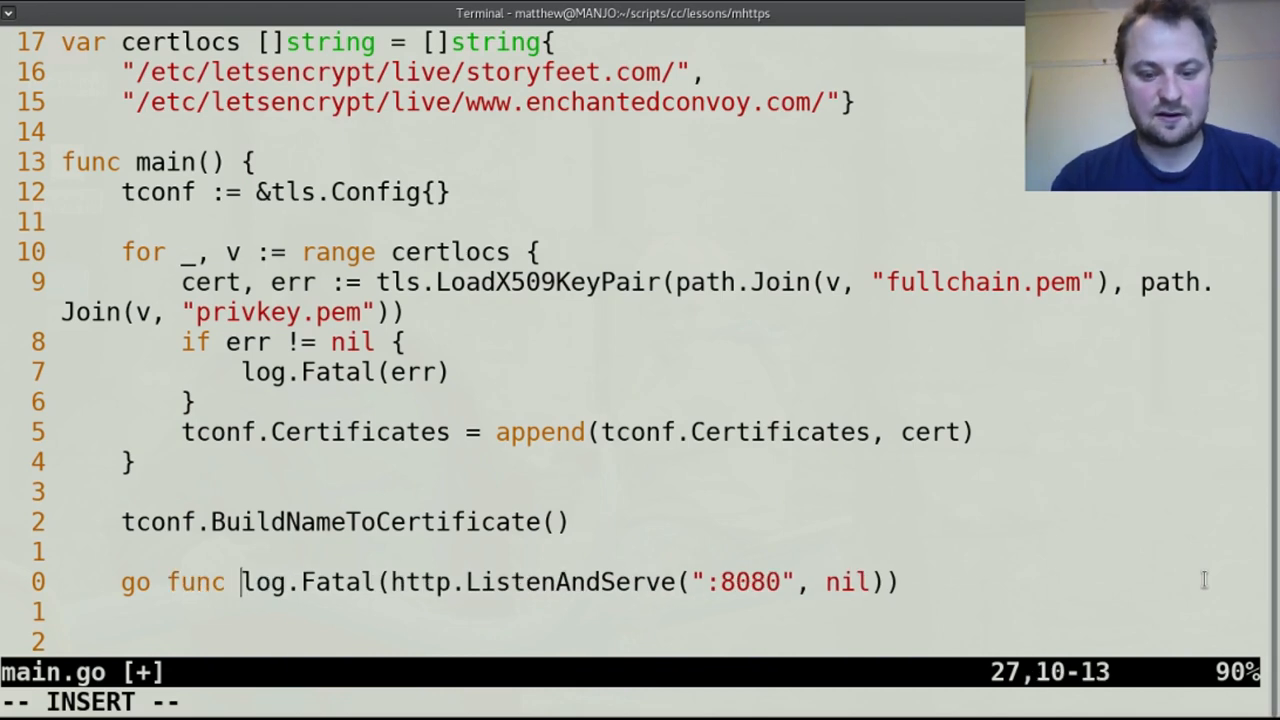
{"action": "type", "text": "() {"}
{"action": "type", "text": "}()"}
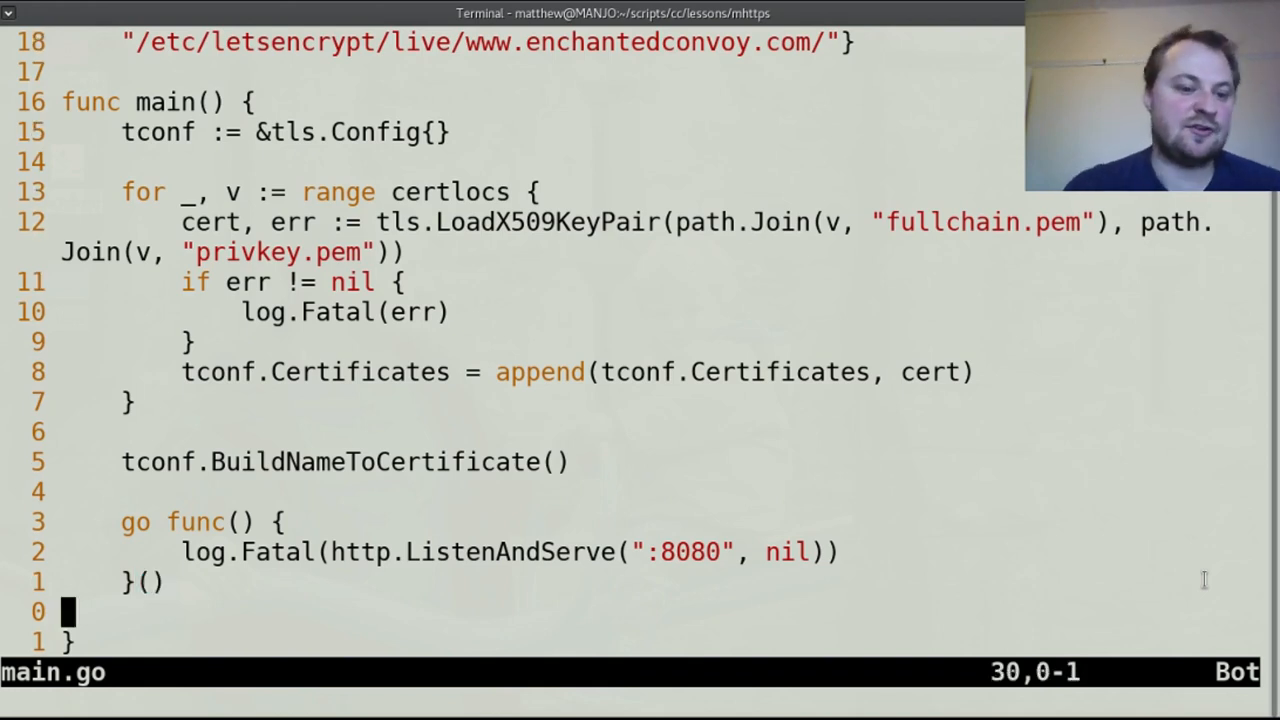
{"action": "key", "text": "o"}
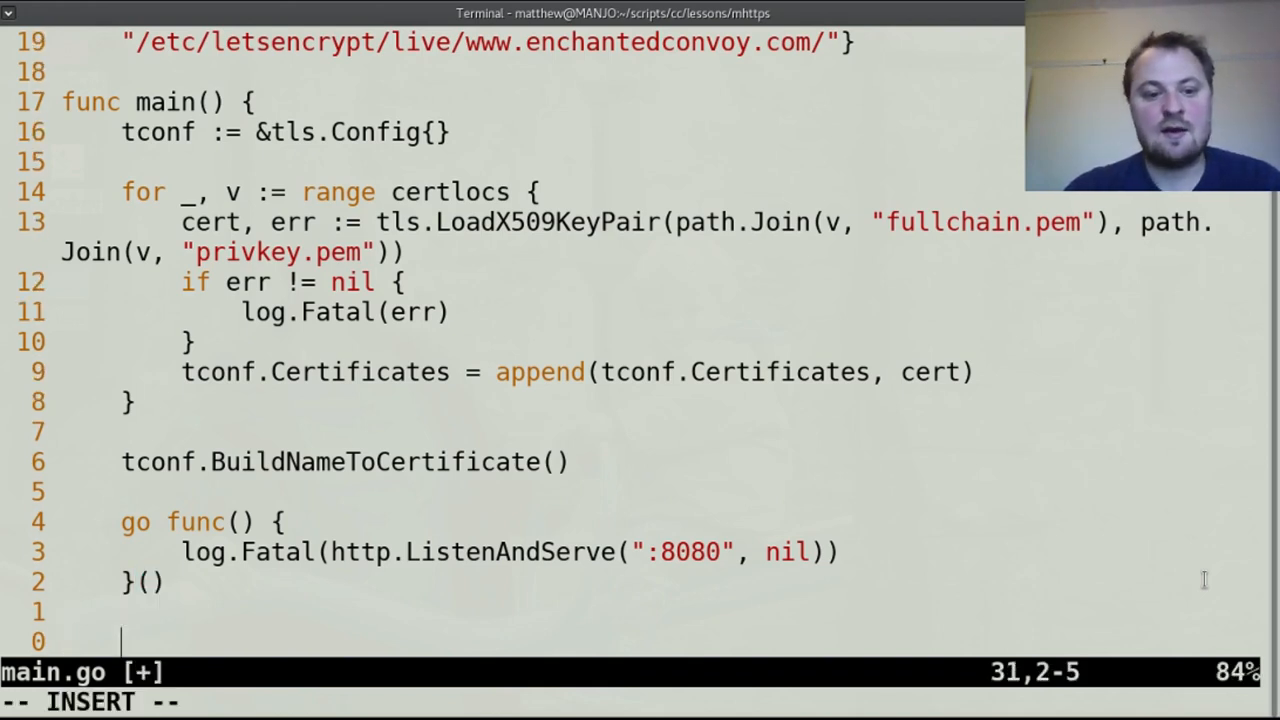
{"action": "type", "text": "http"}
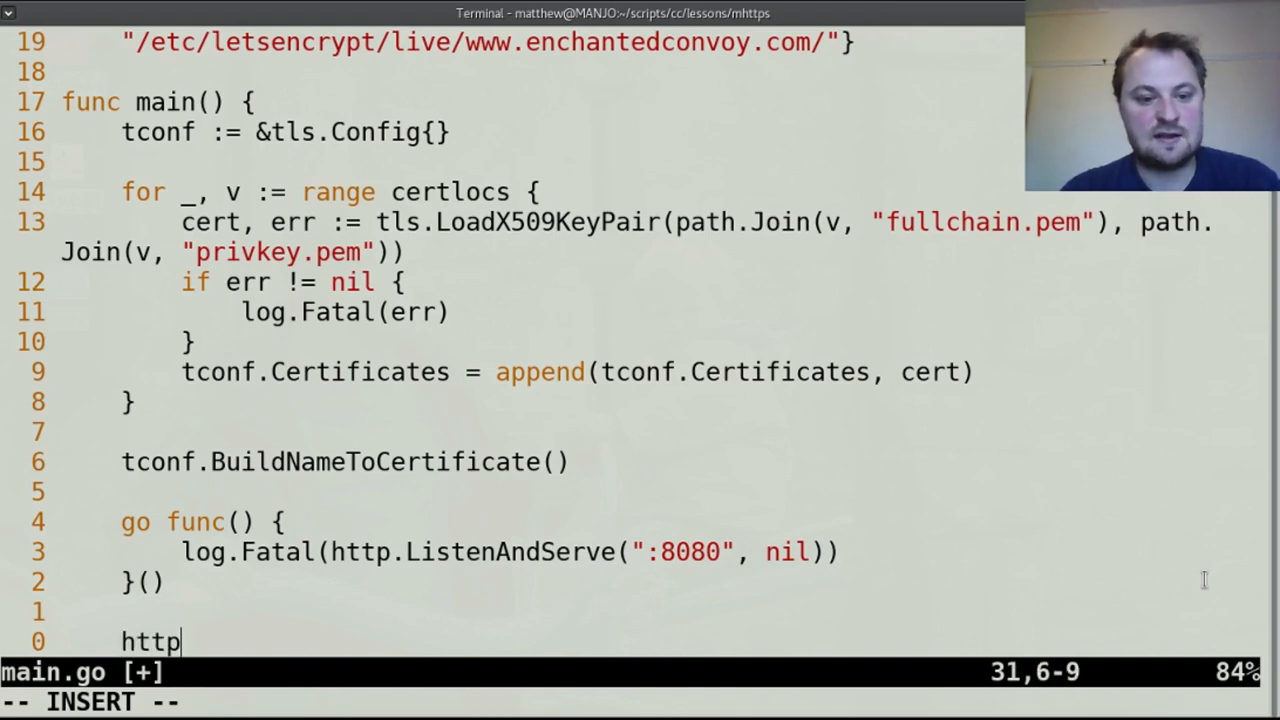
{"action": "type", "text": ".ListentAnd"}
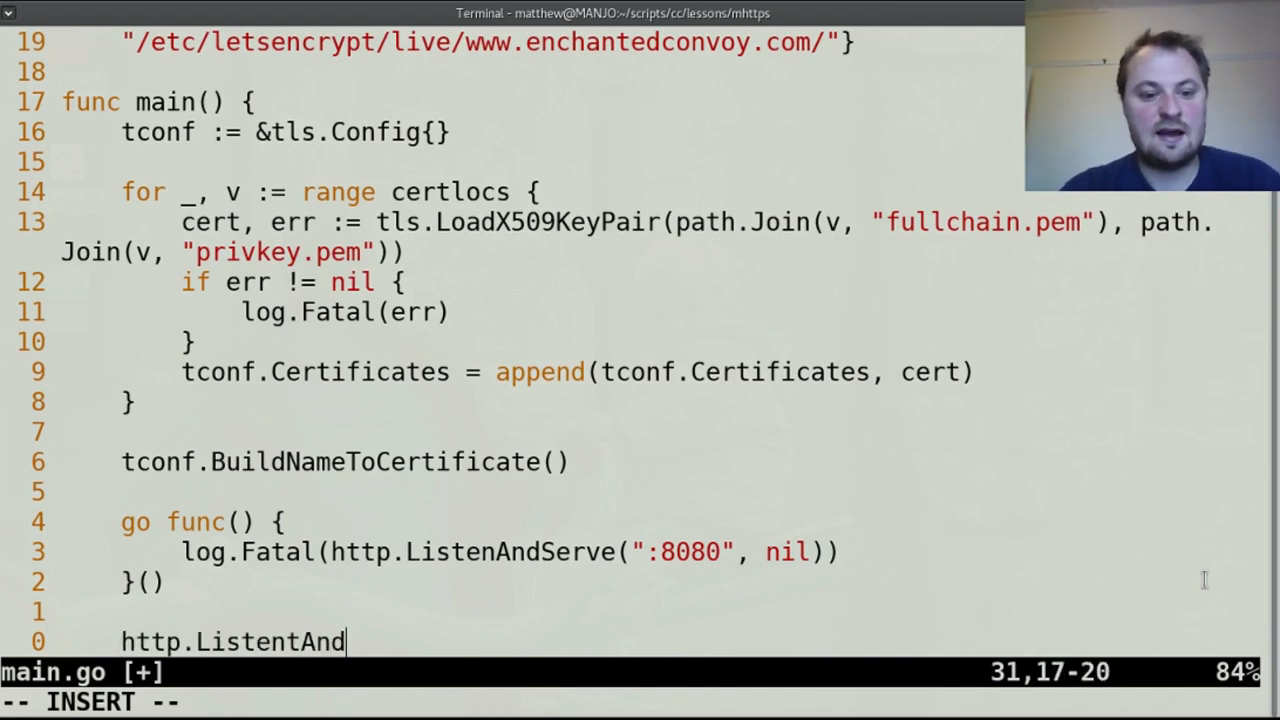
{"action": "type", "text": "Serve"}
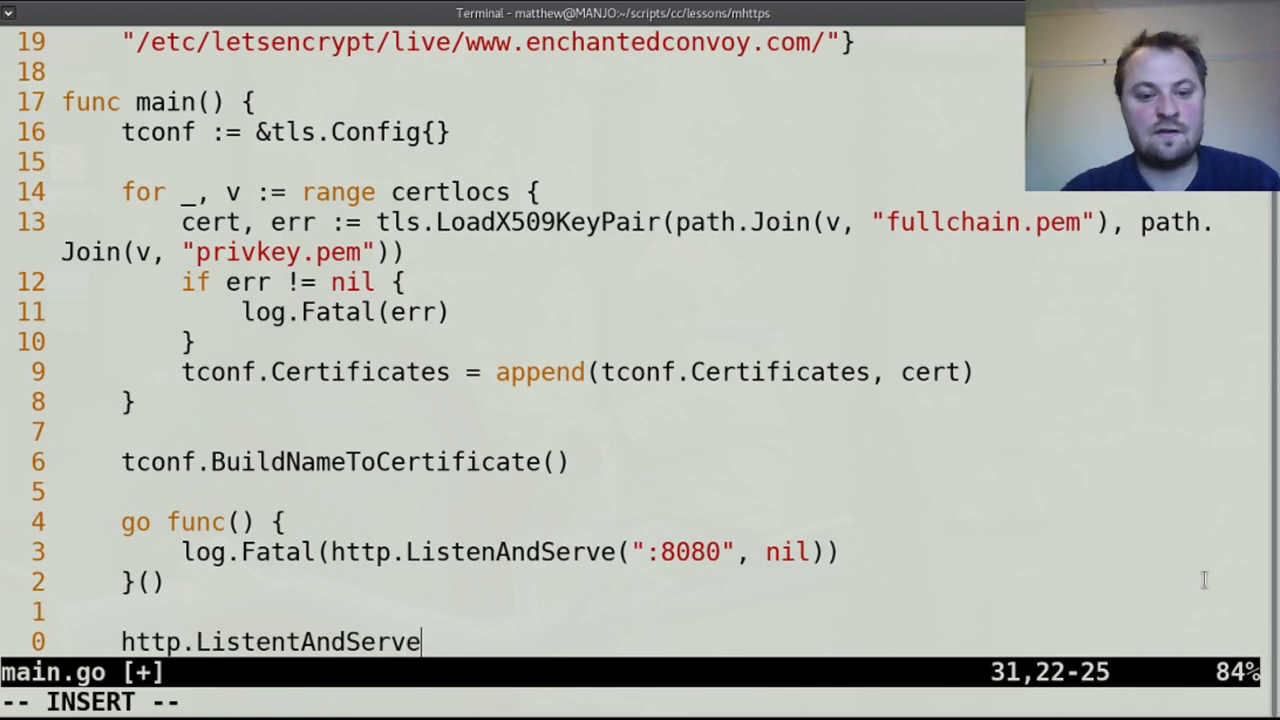
{"action": "type", "text": "TLS(\""}
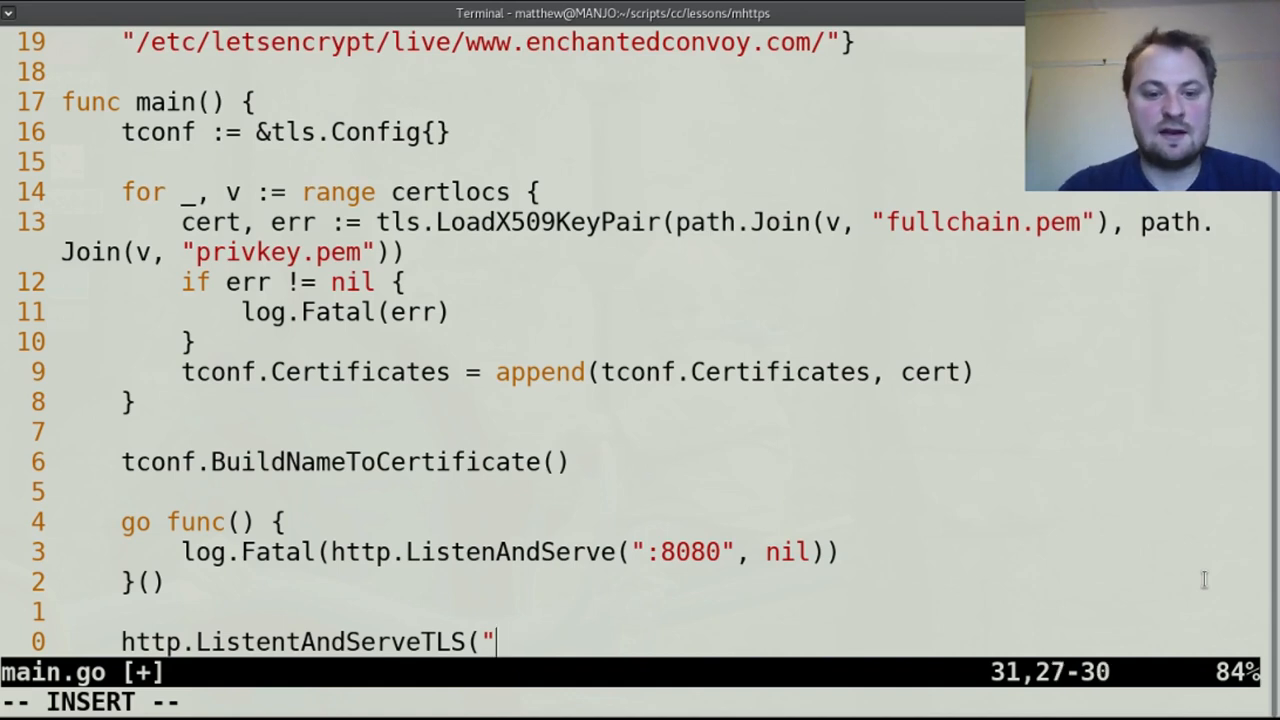
{"action": "type", "text": ":81"}
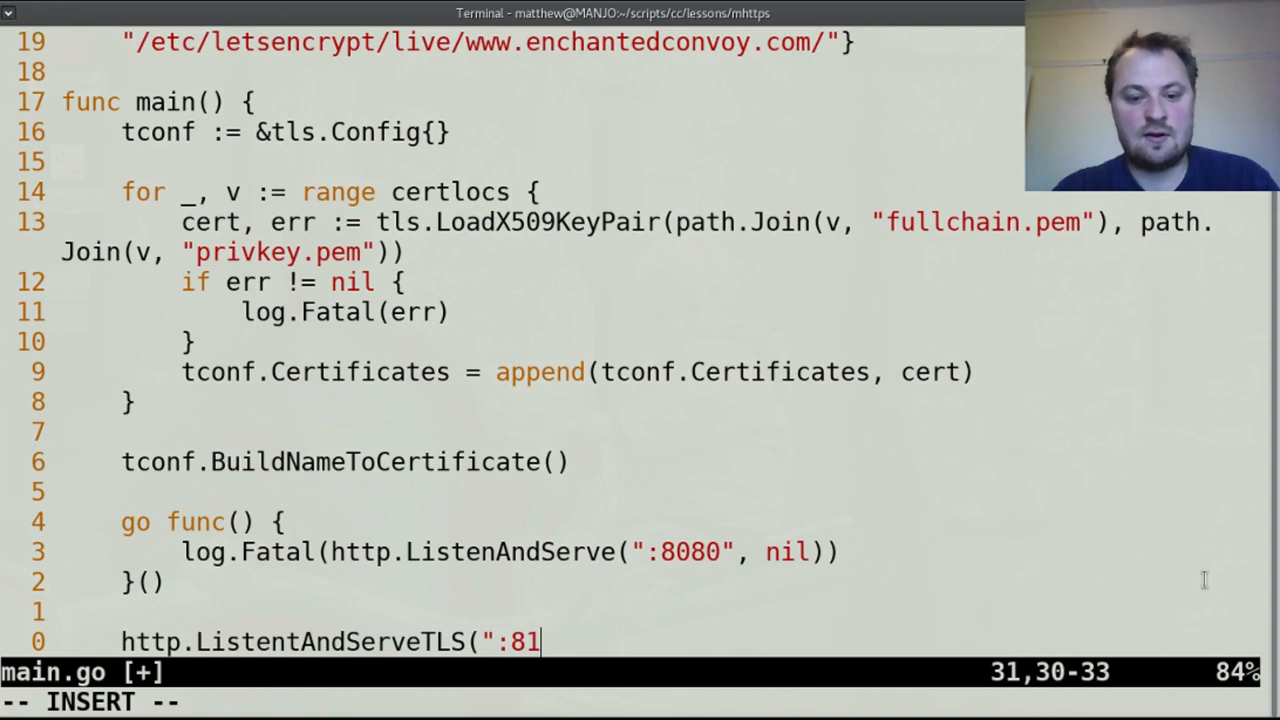
{"action": "type", "text": "81\""}
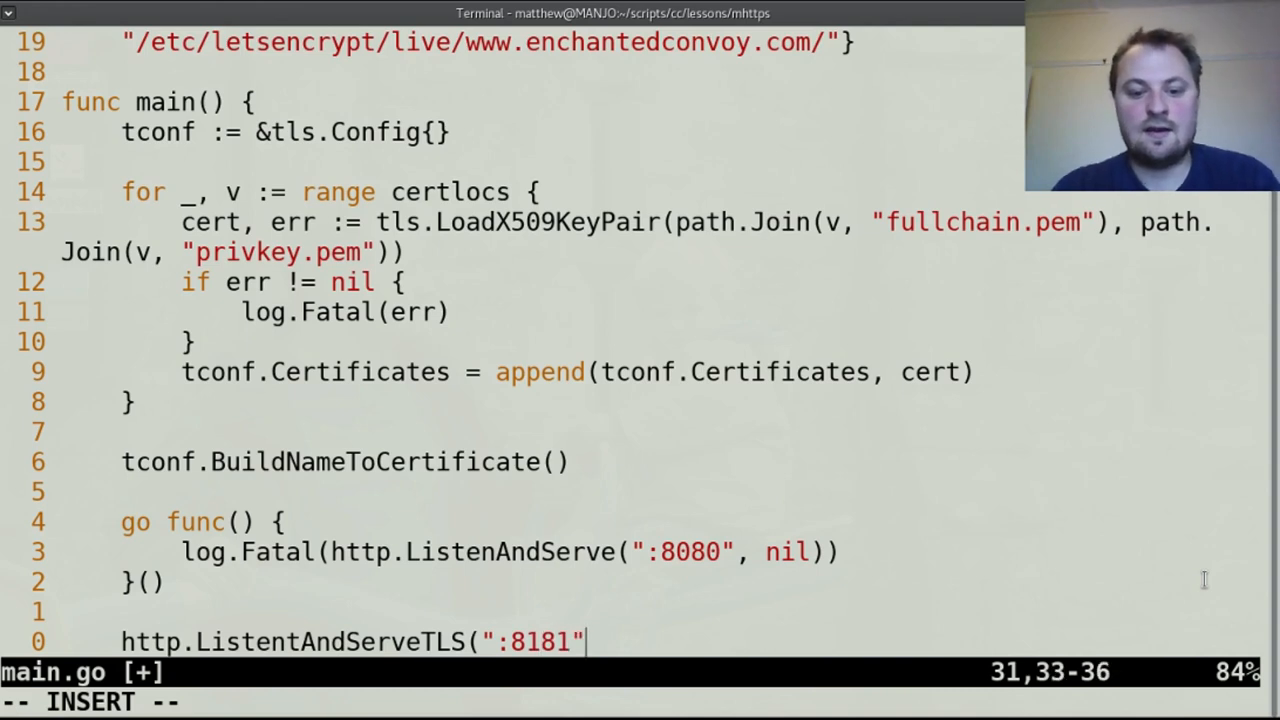
{"action": "type", "text": ","}
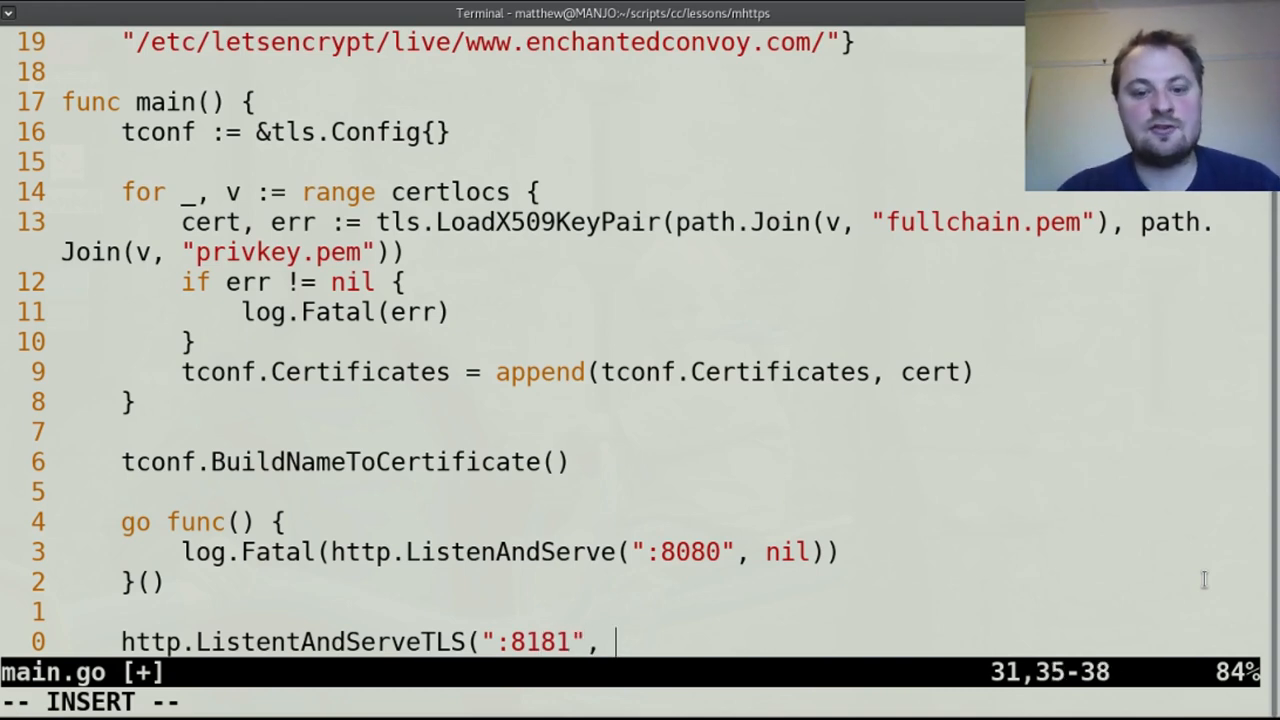
{"action": "type", "text": "\"k"}
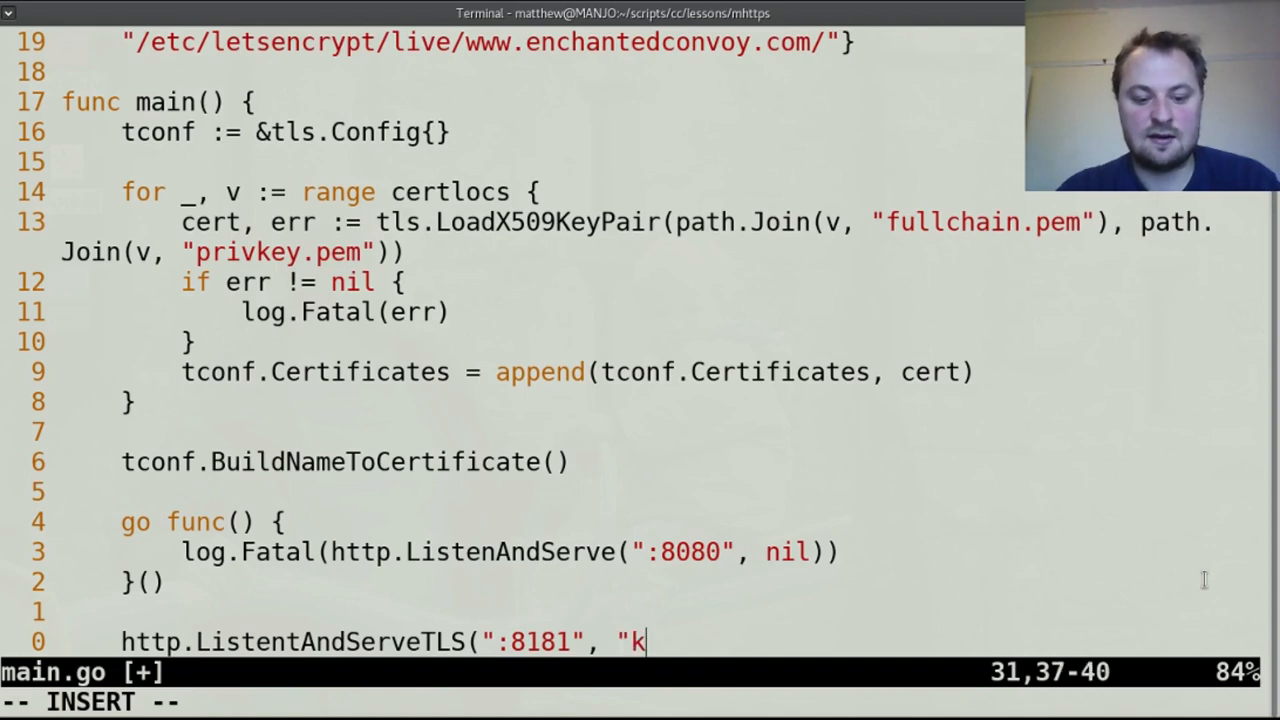
{"action": "type", "text": "1\""}
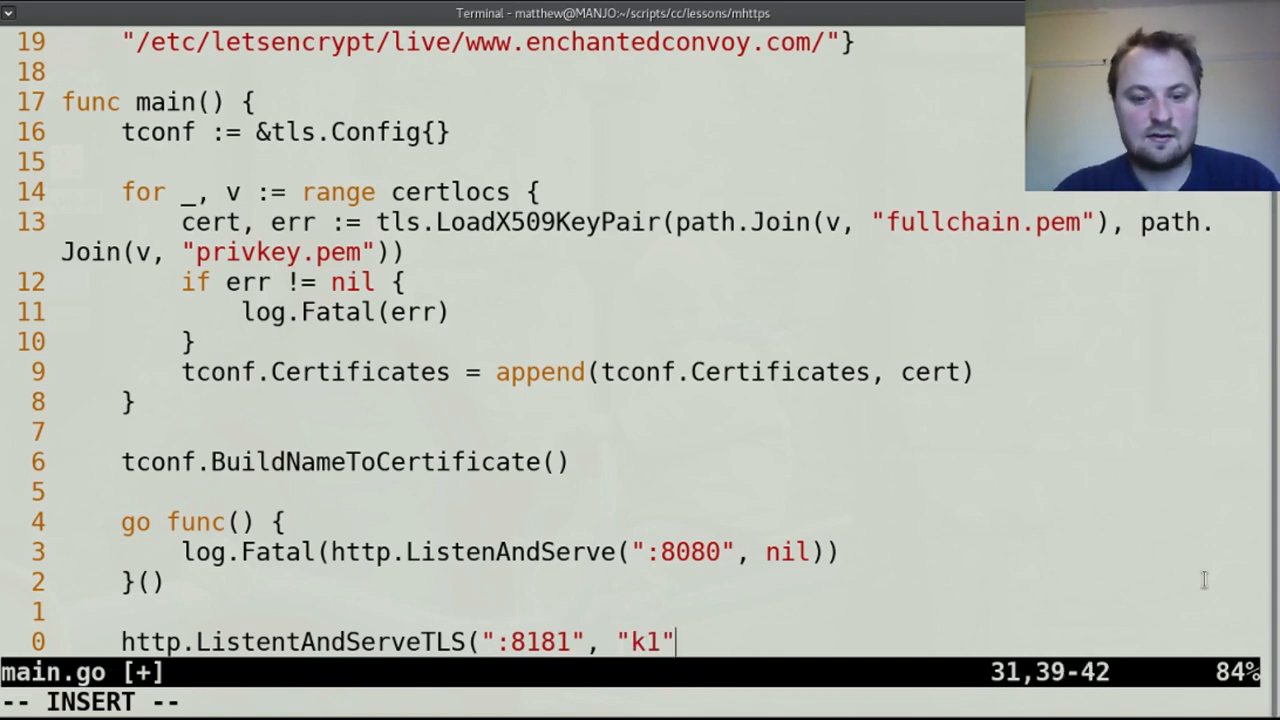
{"action": "type", "text": ",\"k2\""}
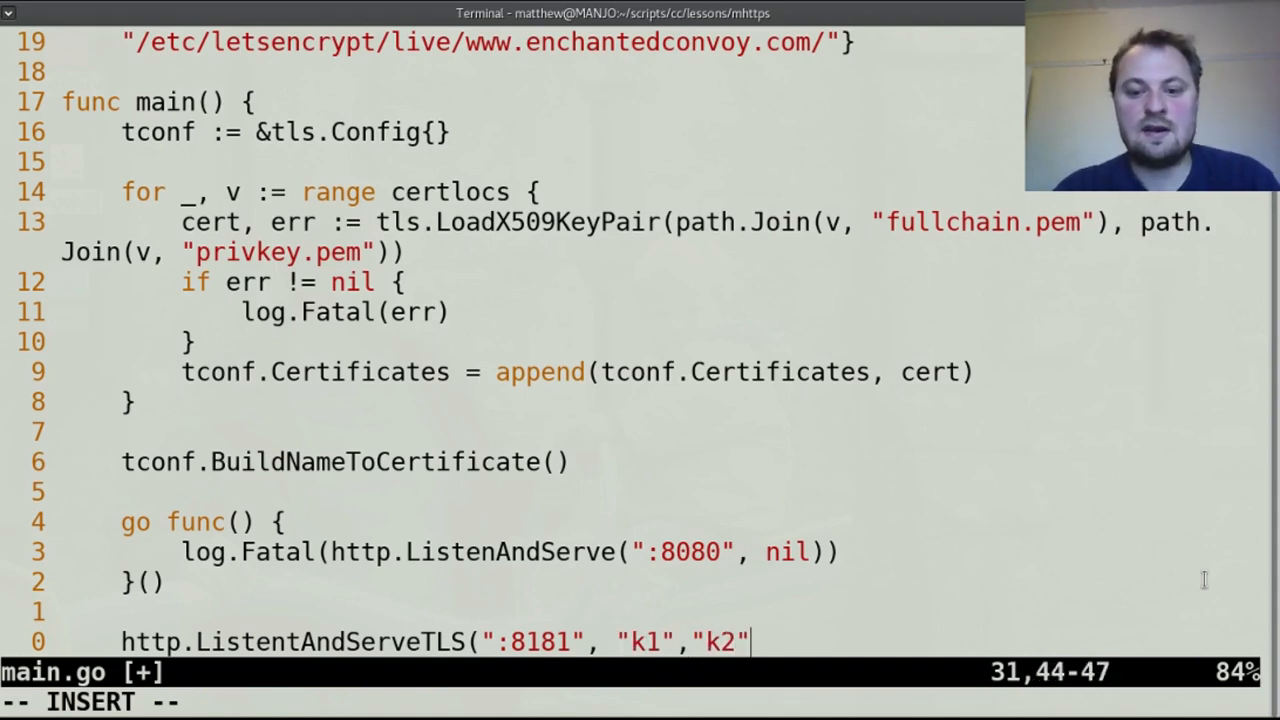
{"action": "type", "text": ","}
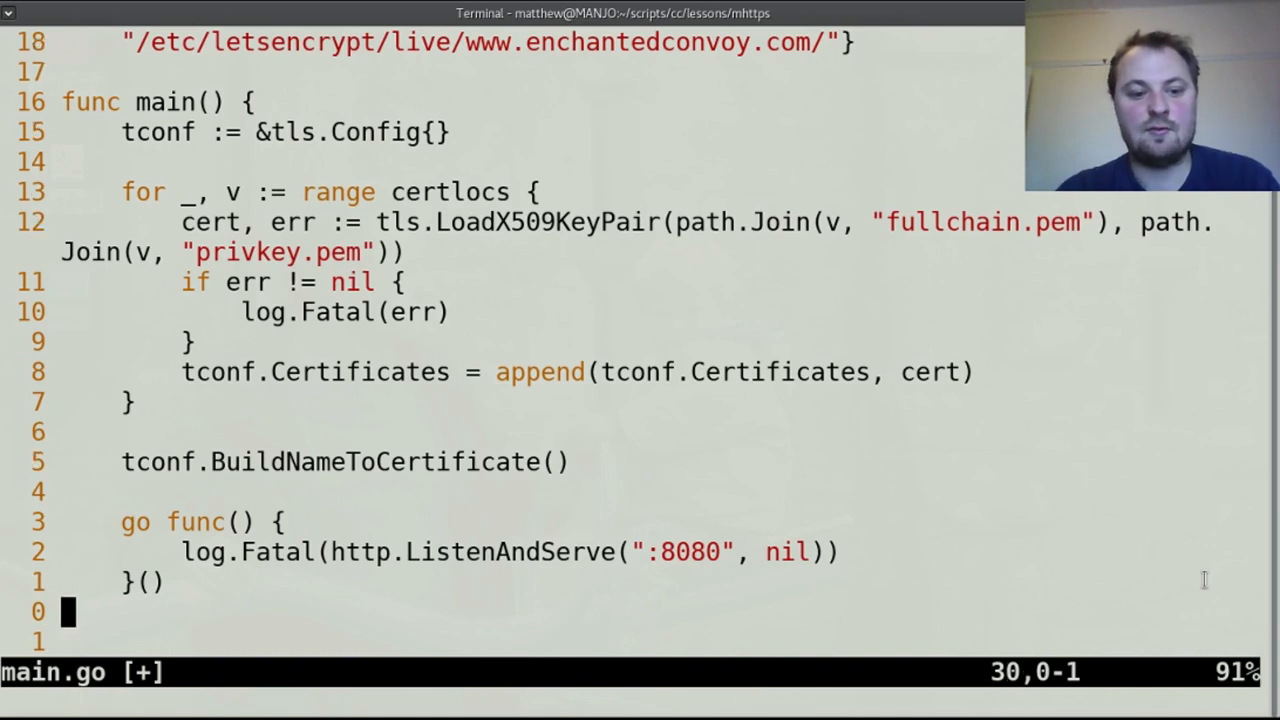
Define sserv := http.Server{Addr: ":8181", Handler: nil, TLSConfig: tconf}.
{"action": "key", "text": "o"}
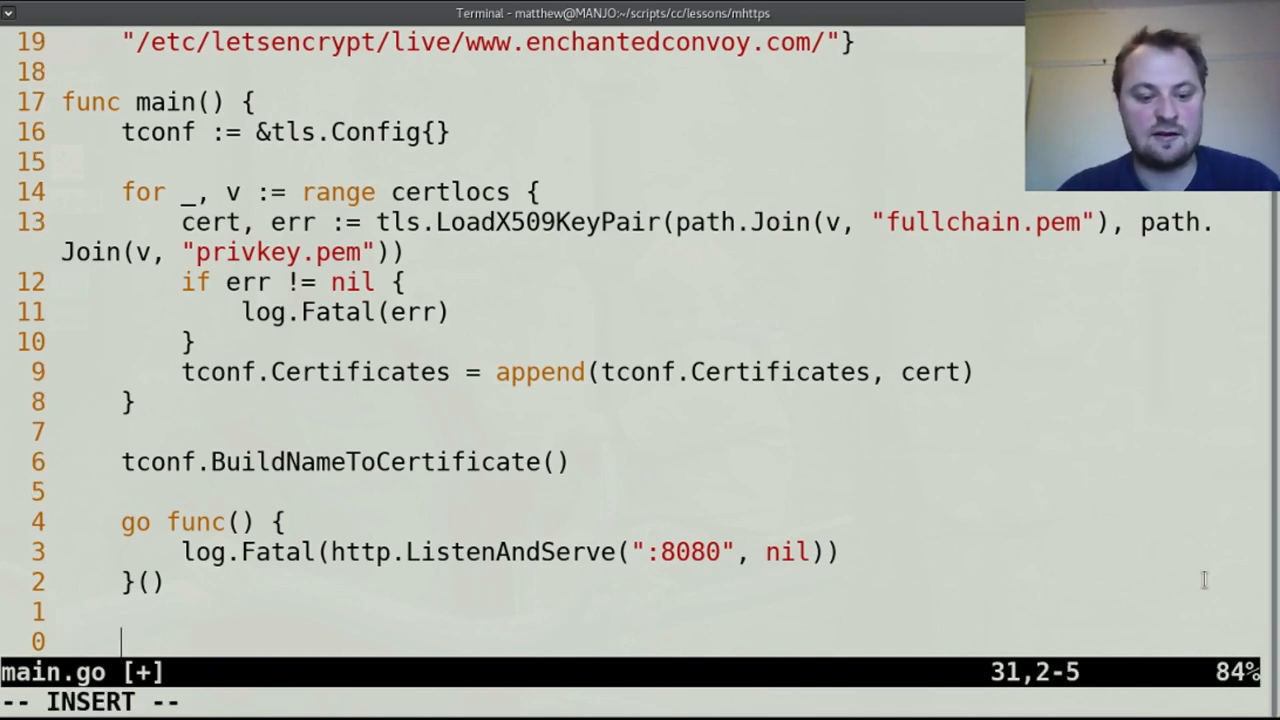
{"action": "type", "text": "sse"}
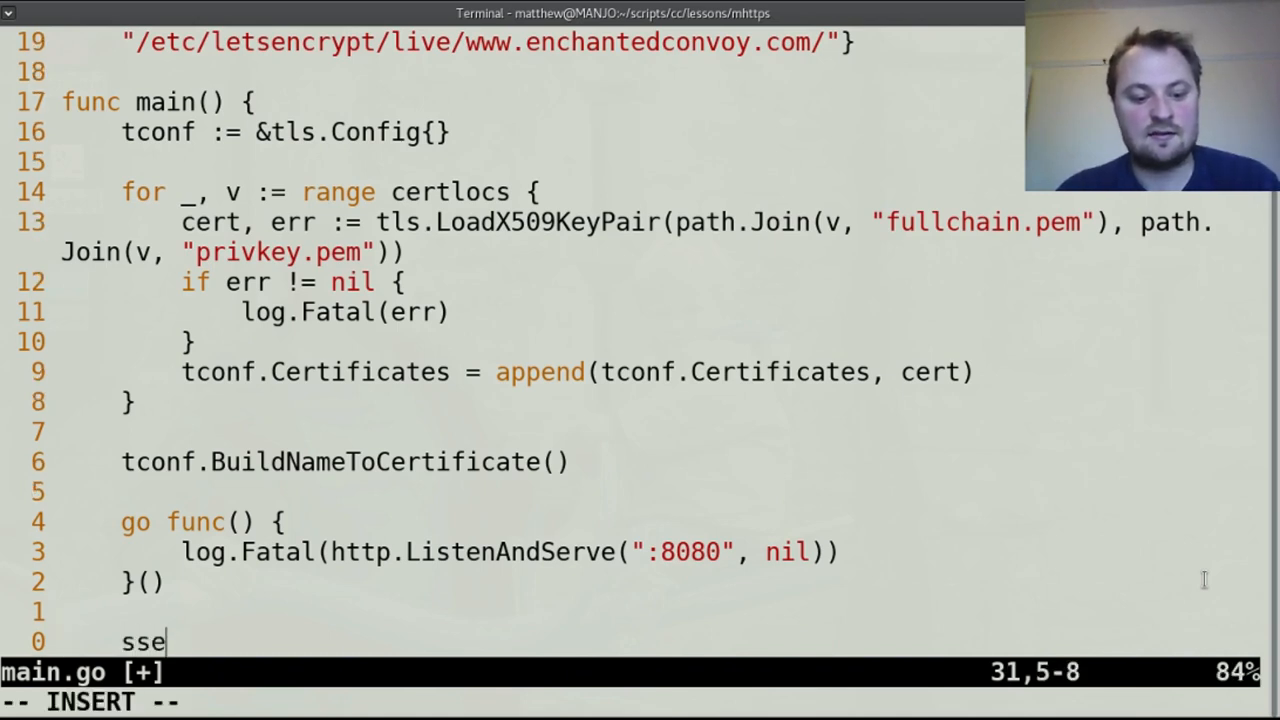
{"action": "type", "text": "rv :="}
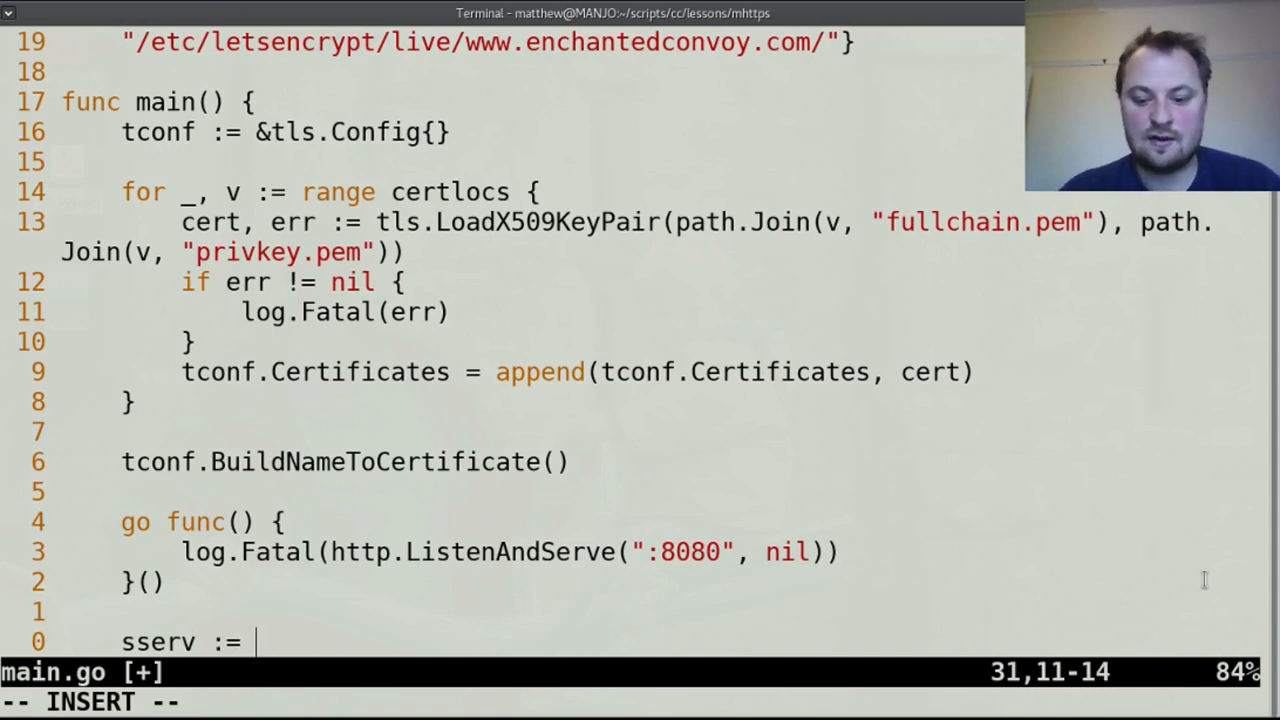
{"action": "type", "text": "http."}
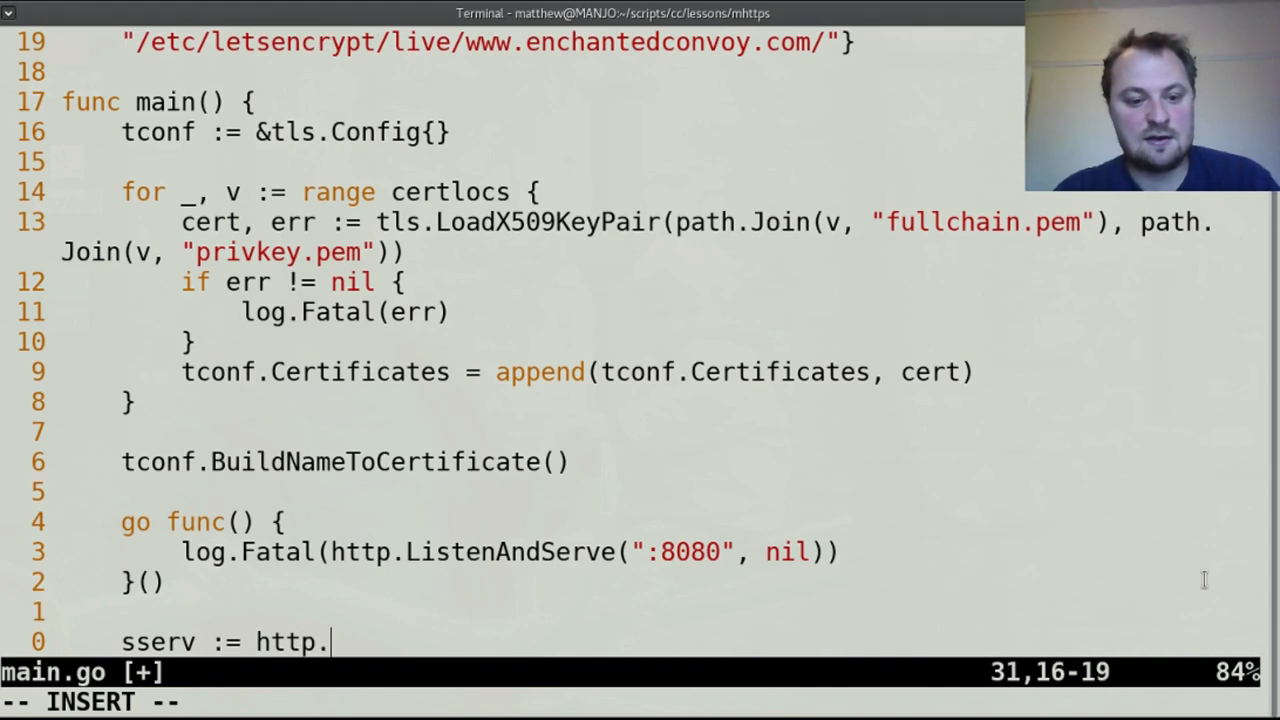
{"action": "type", "text": "Server{"}
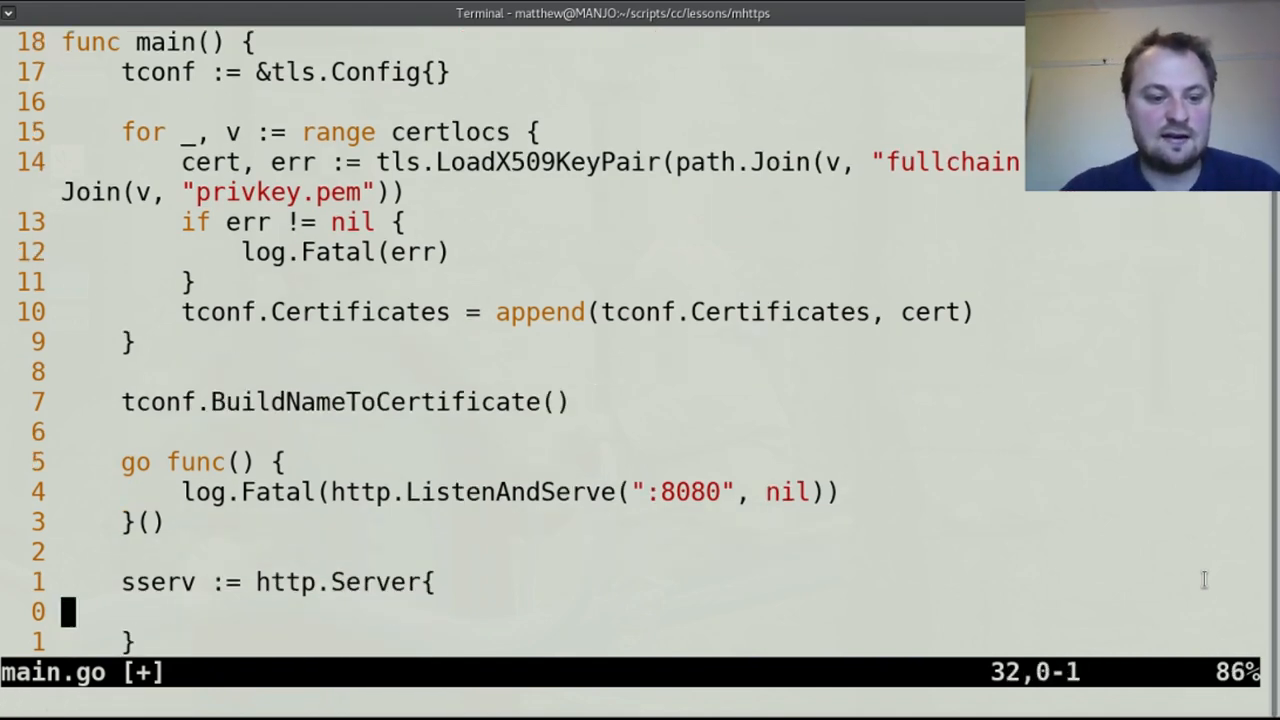
{"action": "type", "text": "Ad"}
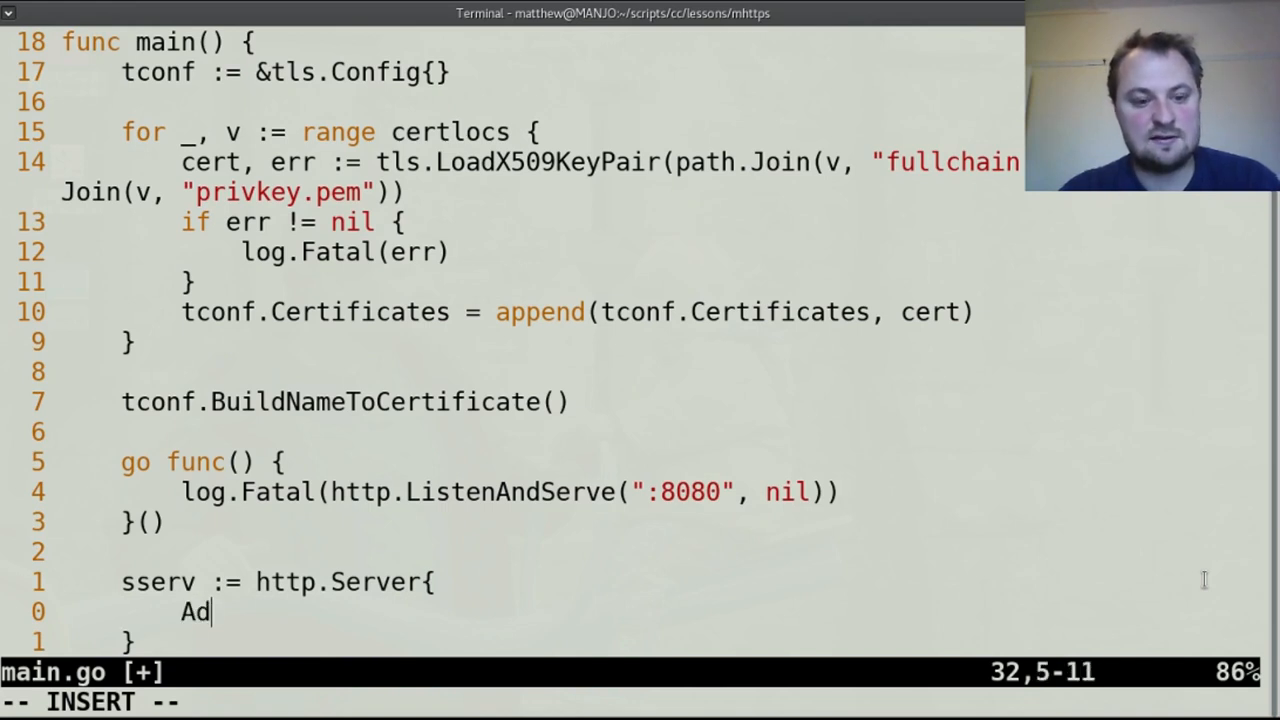
{"action": "type", "text": "dr: \":"}
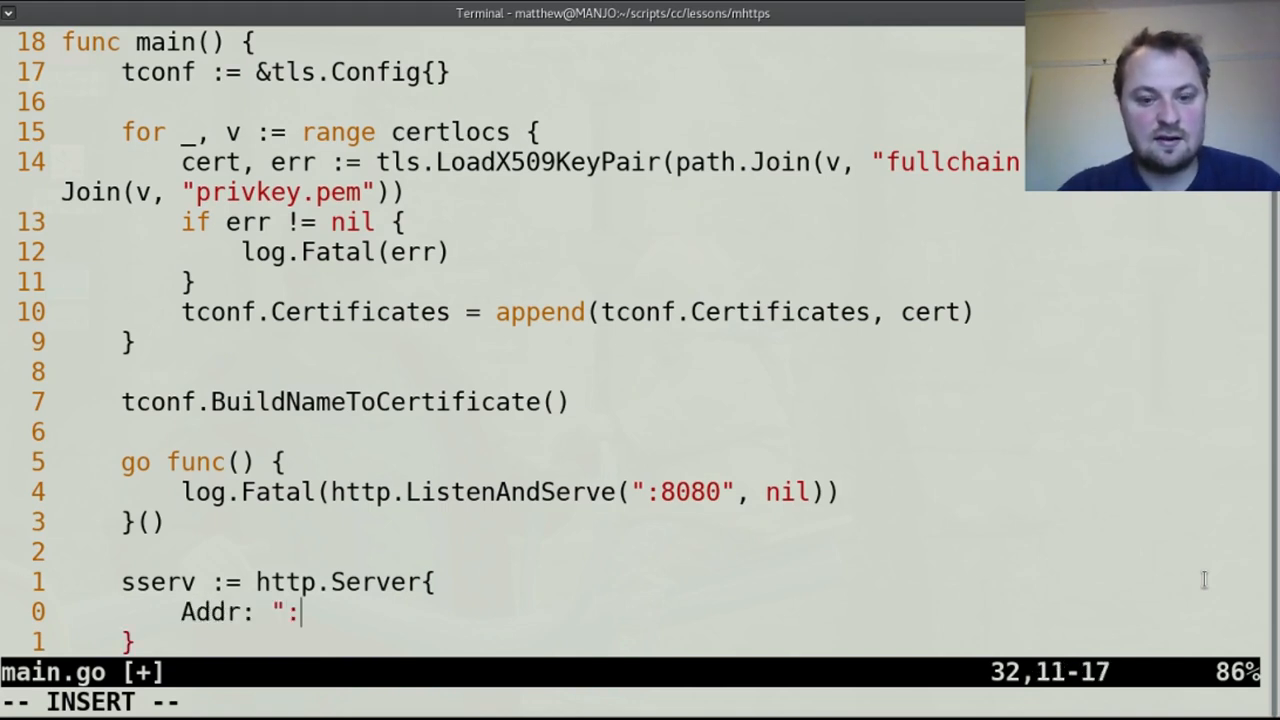
{"action": "type", "text": "8181\""}
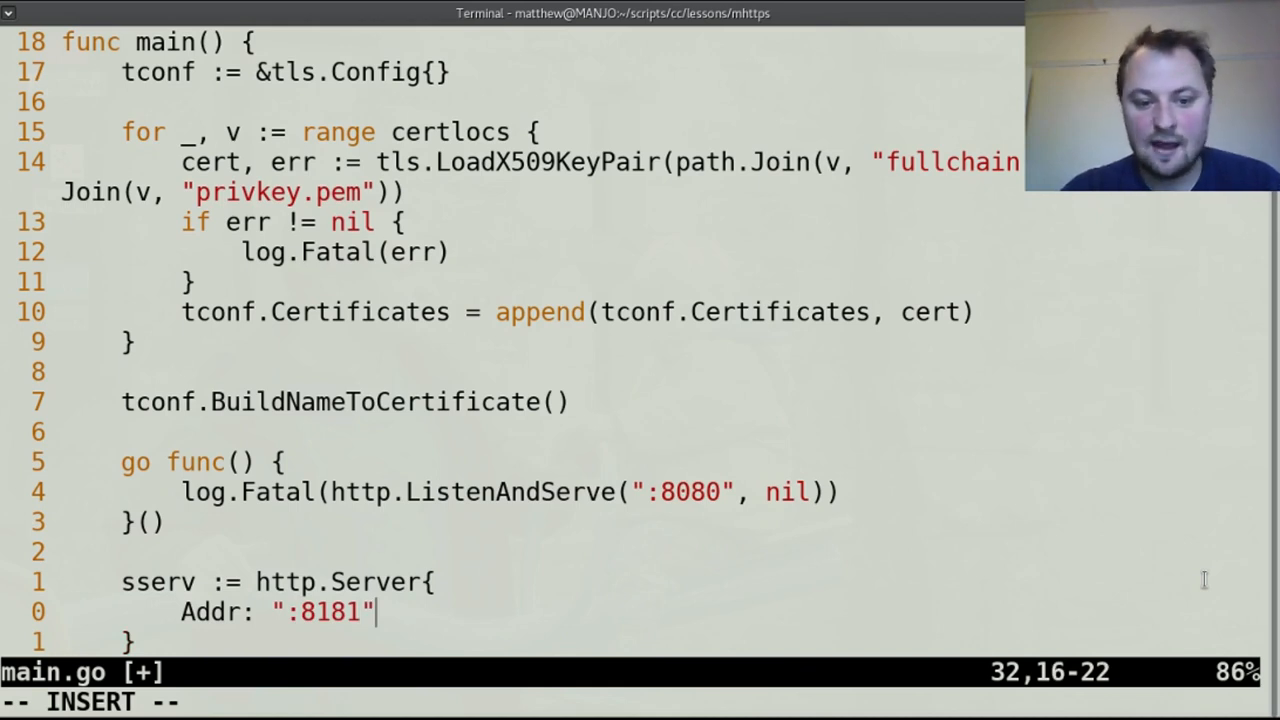
{"action": "type", "text": ","}
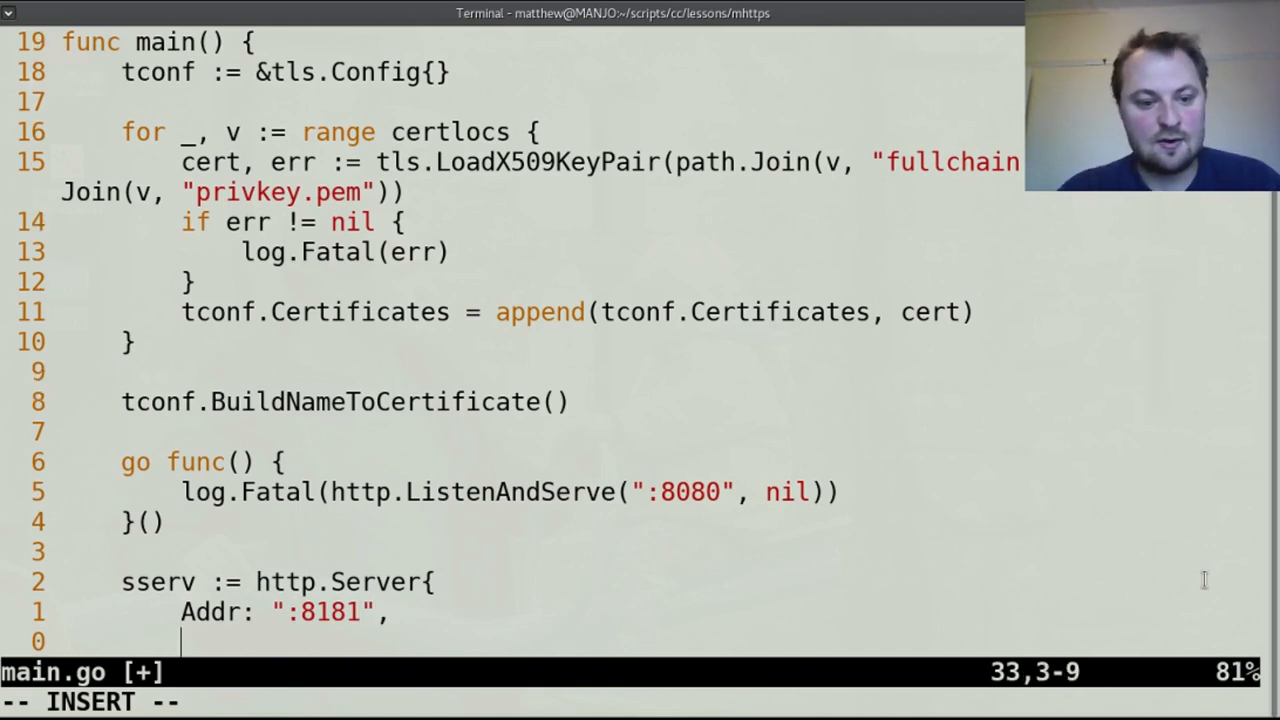
{"action": "type", "text": "Handler: nil,"}
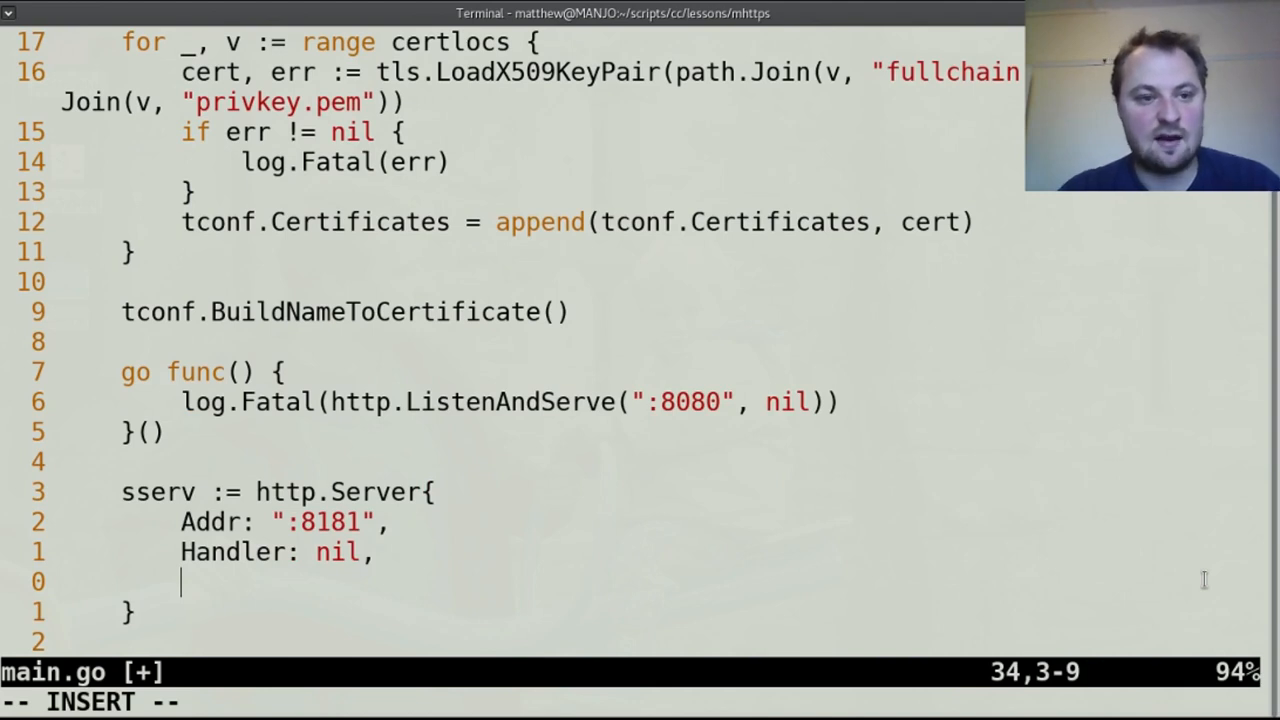
{"action": "type", "text": "TLSConfig"}
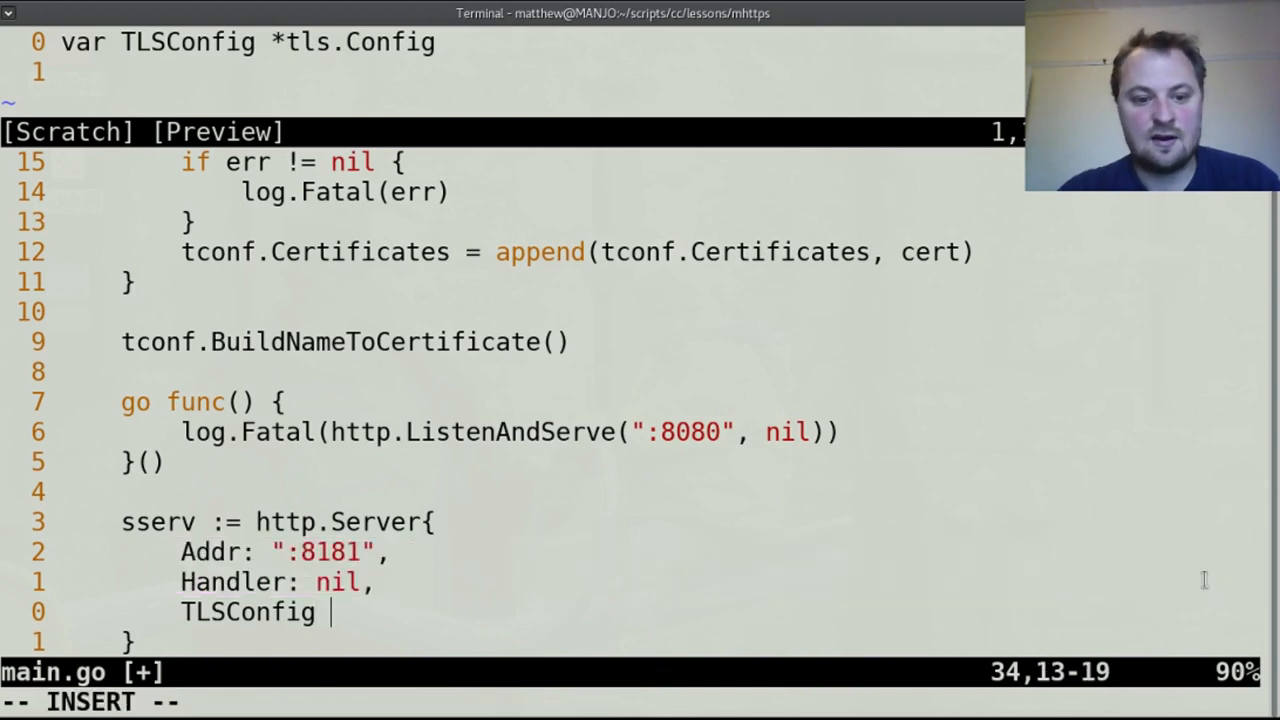
{"action": "type", "text": ": tcon"}
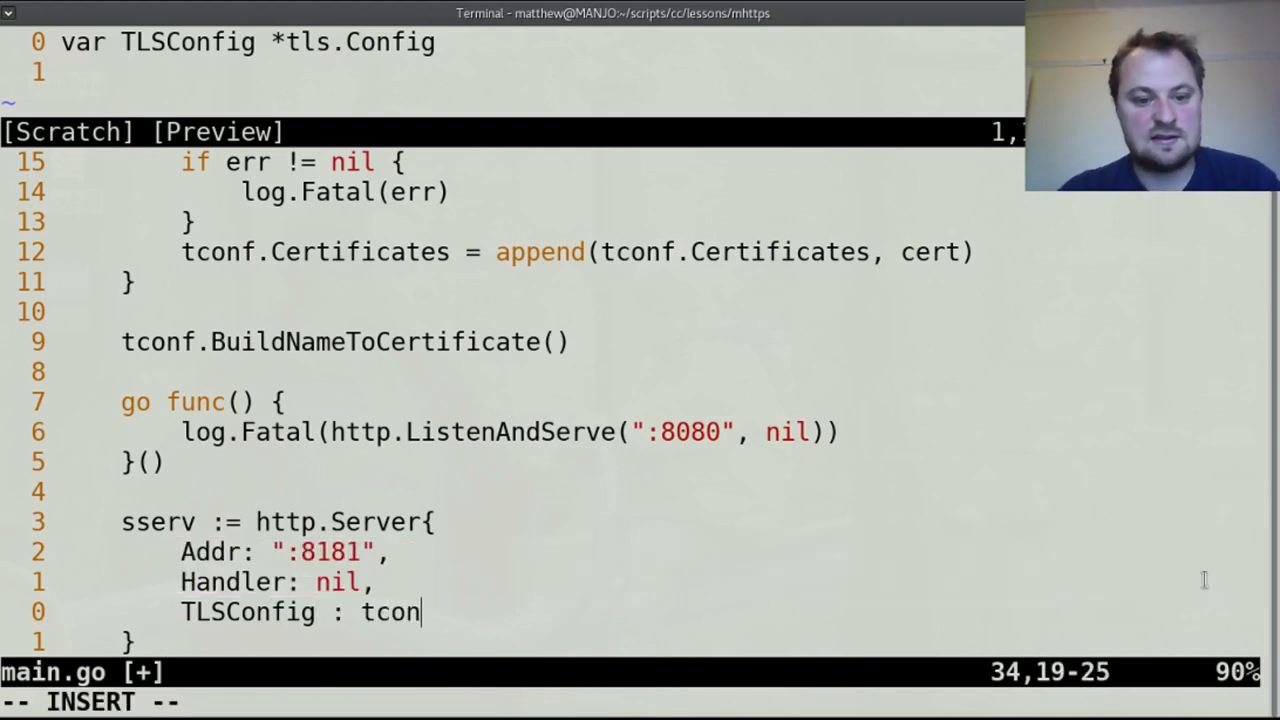
{"action": "type", "text": "f,"}
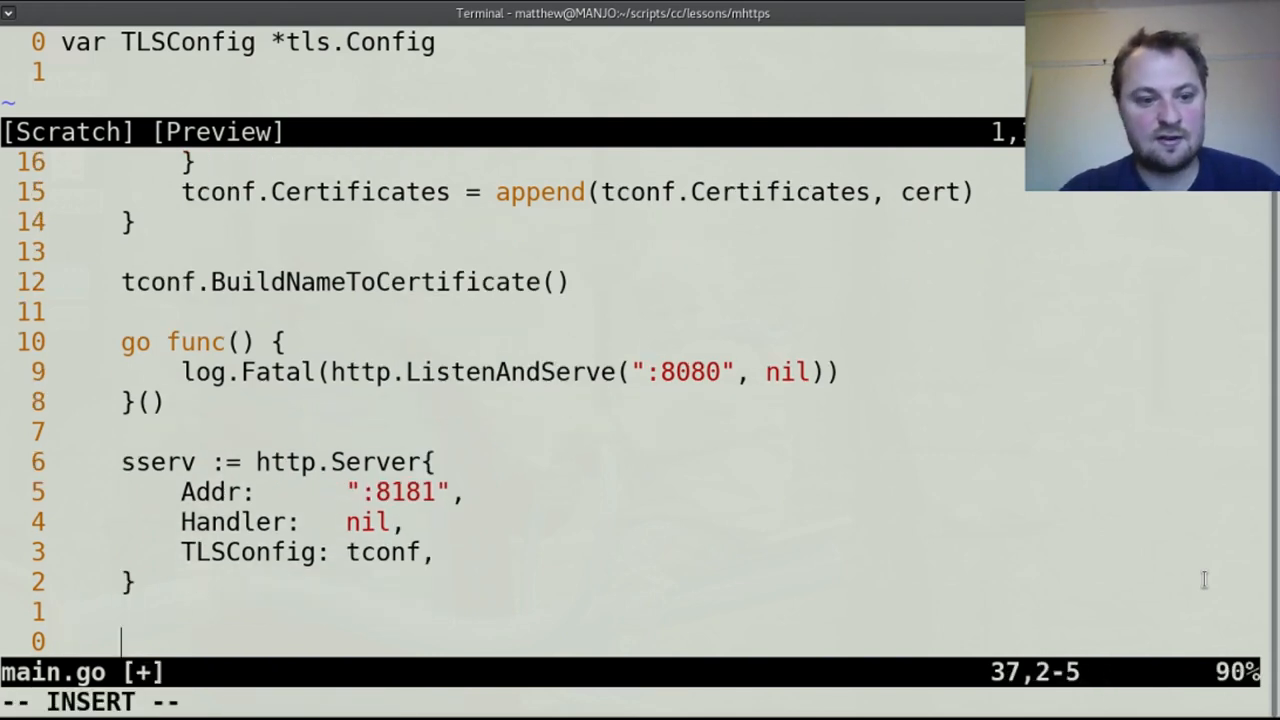
End main with log.Fatal(sserv.ListenAndServeTLS("", "")) and save.
{"action": "type", "text": "sserv."}
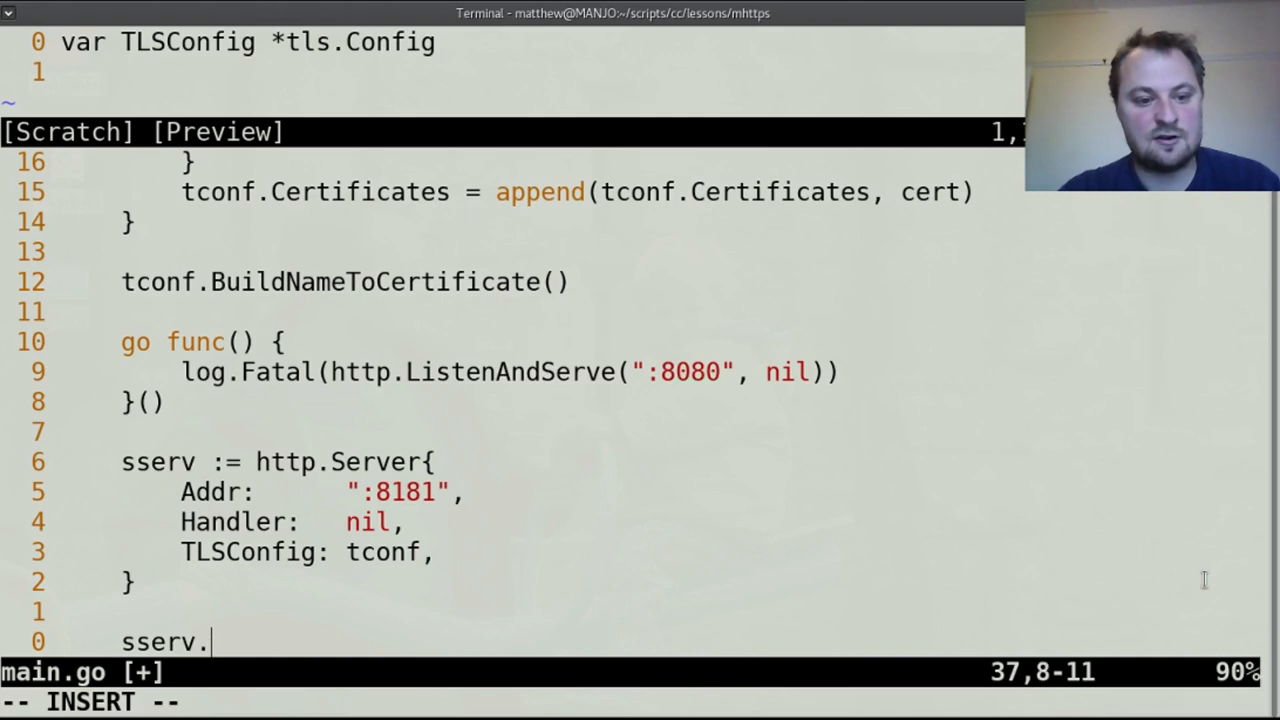
{"action": "type", "text": "ListenA"}
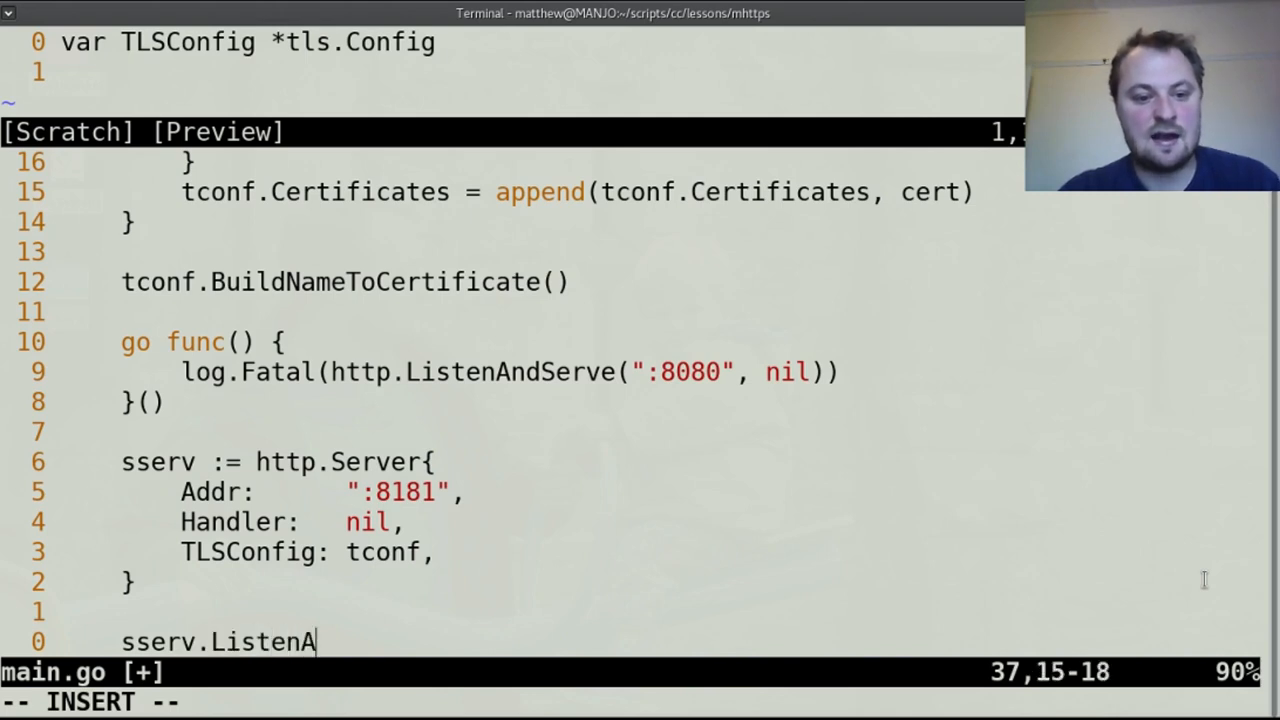
{"action": "type", "text": "ndServeTLS"}
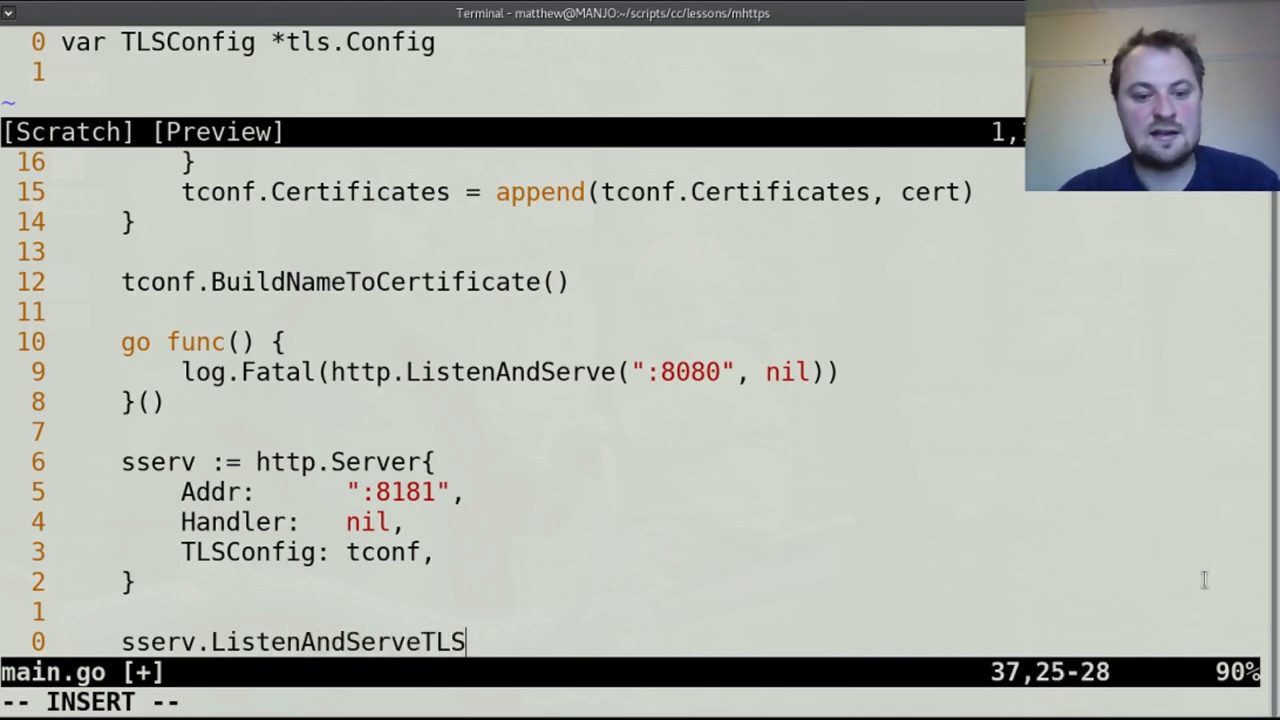
{"action": "type", "text": "("}
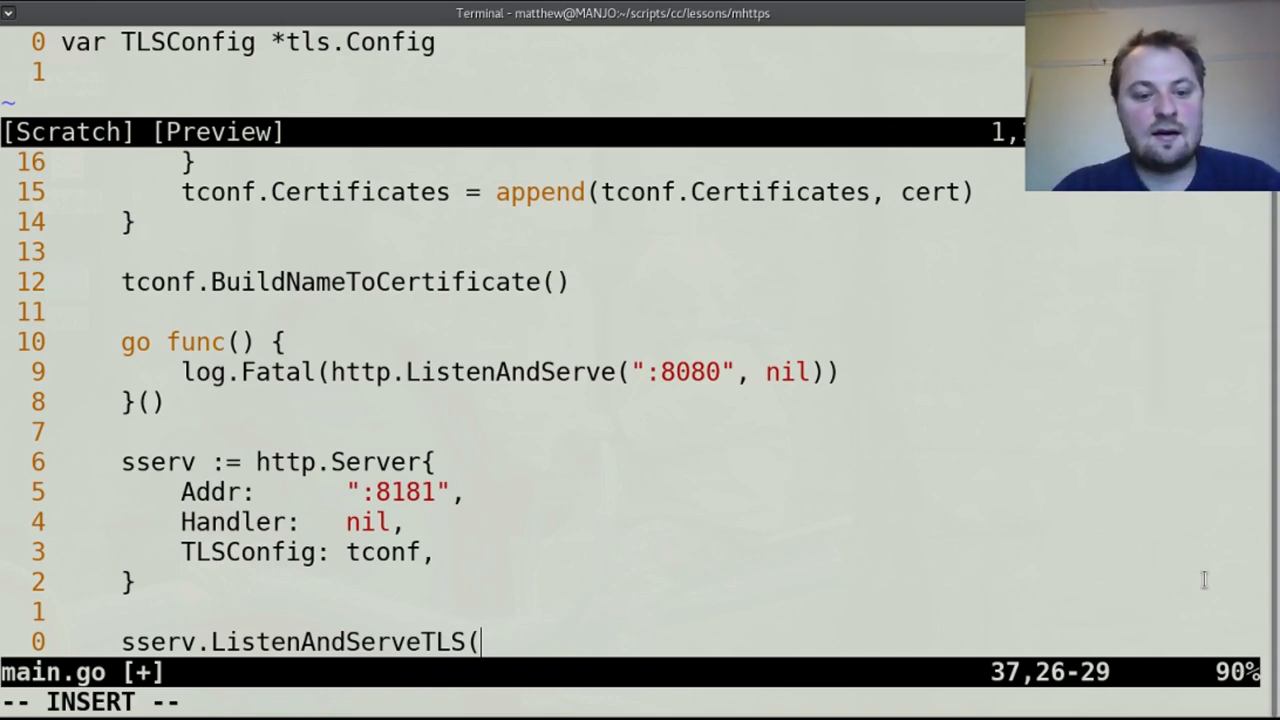
{"action": "type", "text": "\"\", \""}
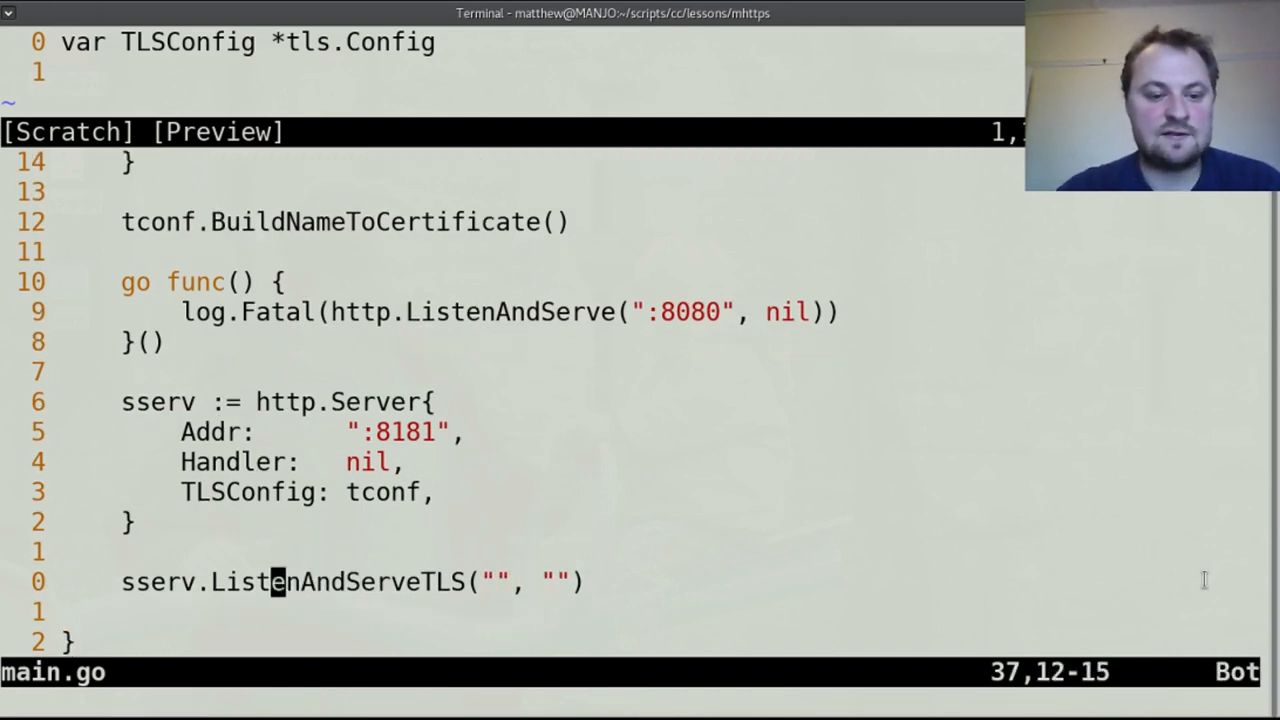
{"action": "type", "text": "log.Fatal("}
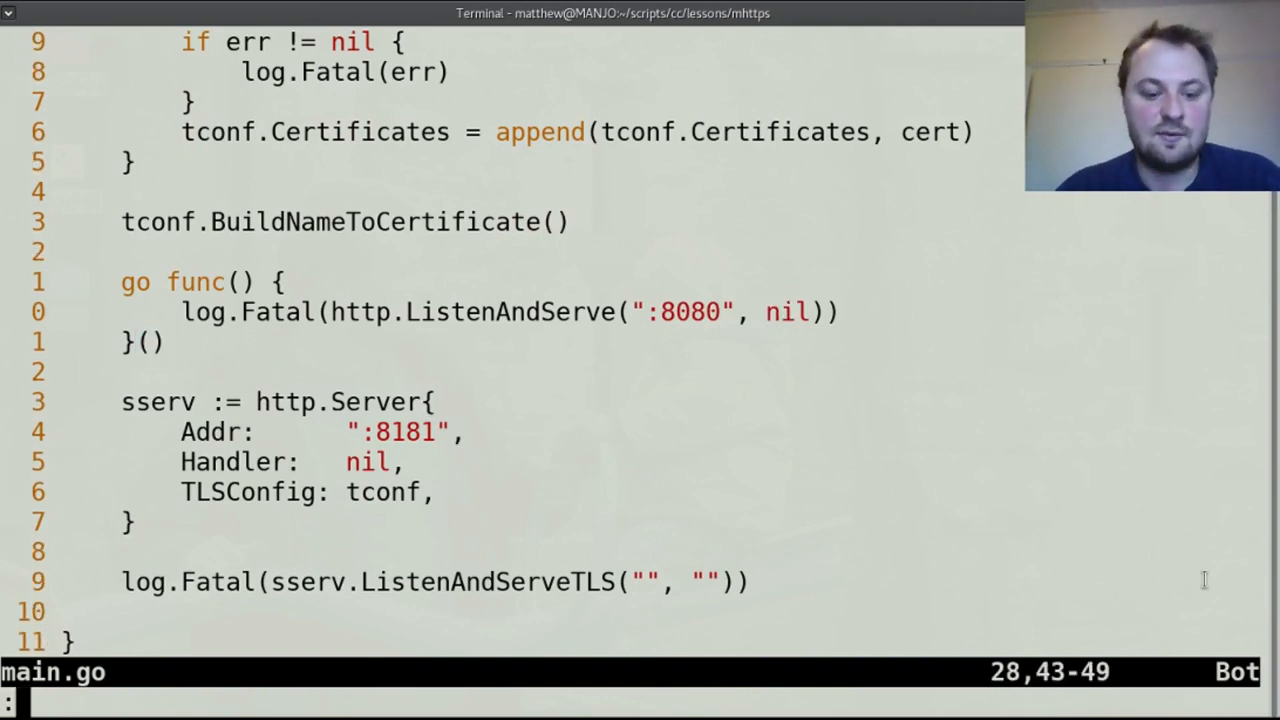
Create handlers.go in a second tab using :tabe handlers.go.
{"action": "type", "text": "tabe h"}
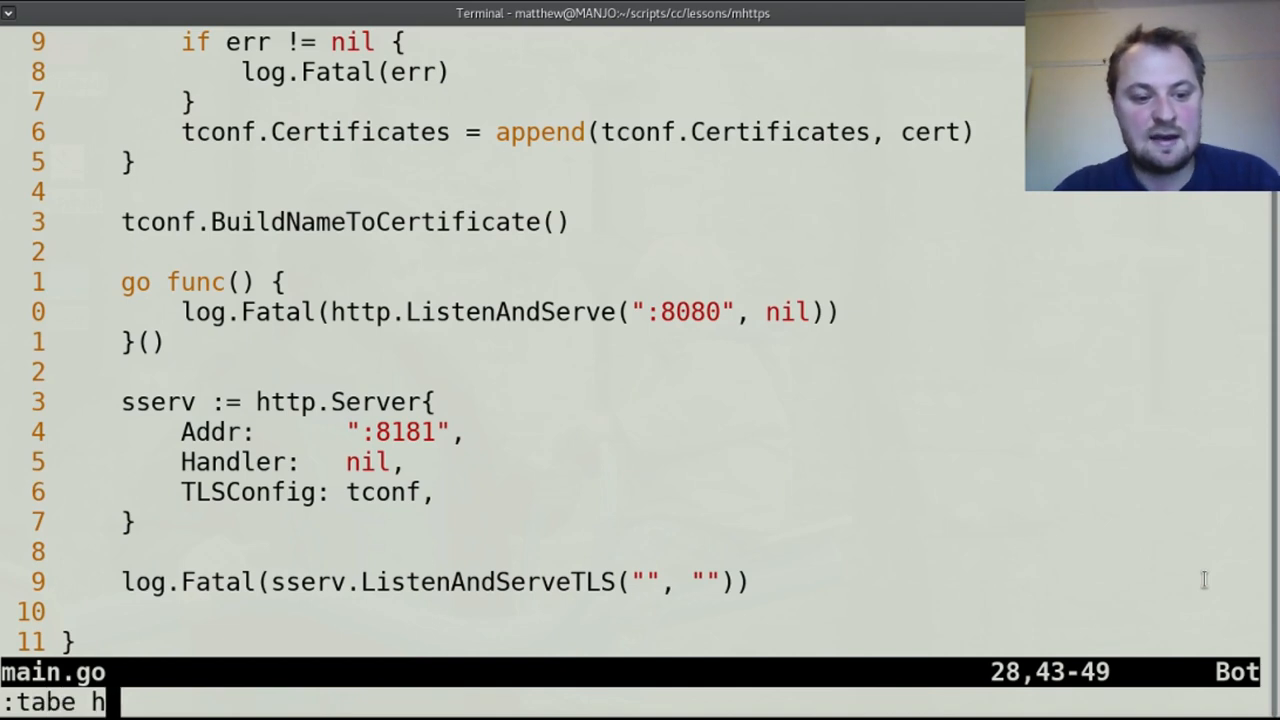
{"action": "type", "text": "andl"}
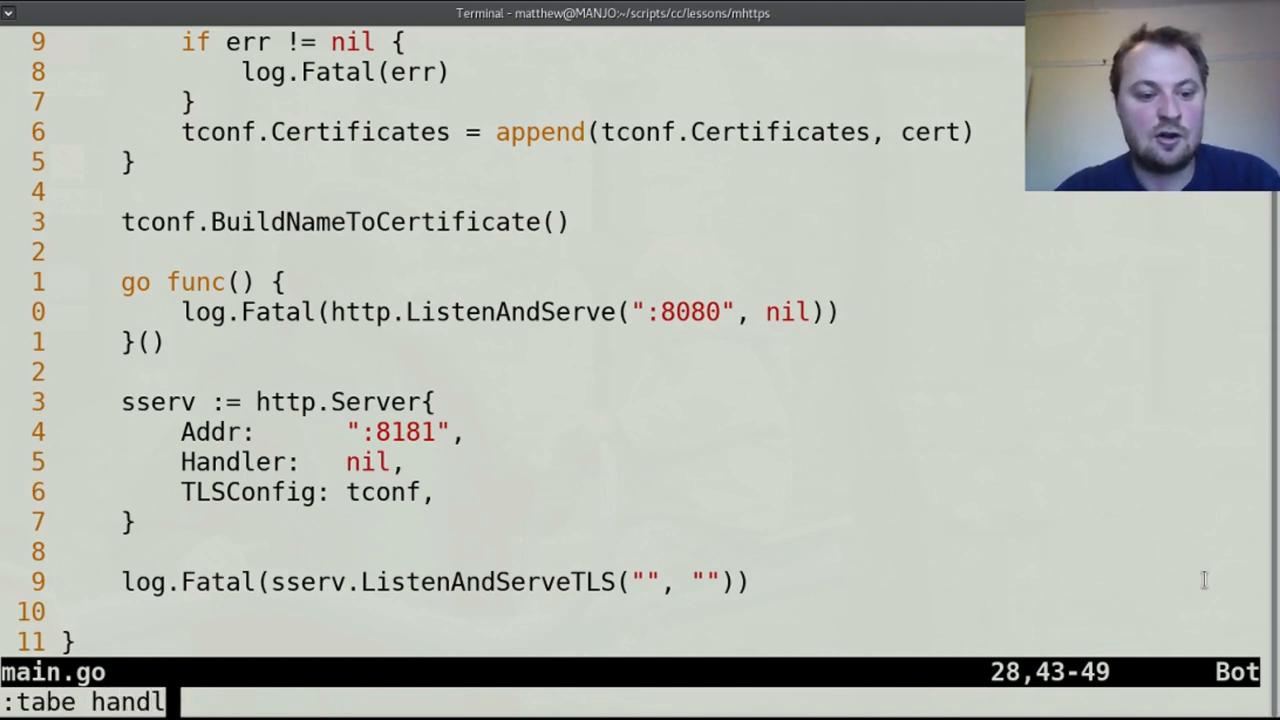
{"action": "type", "text": "ers"}
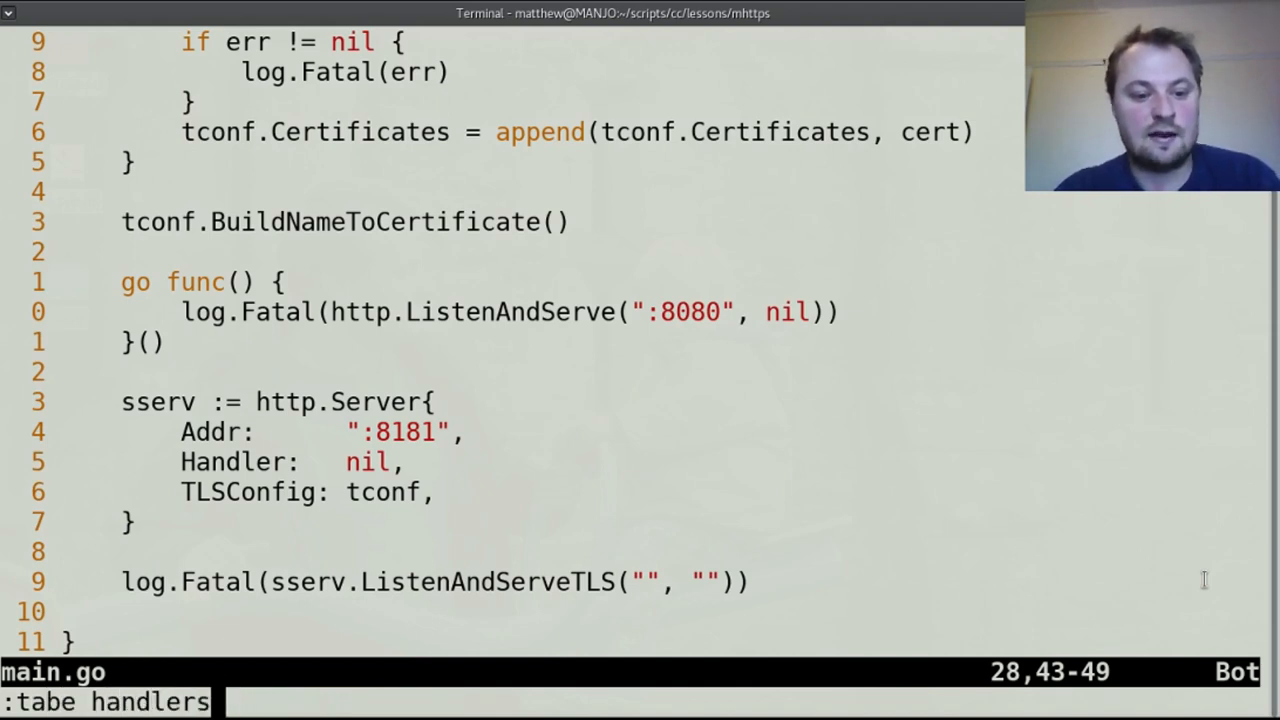
{"action": "key", "text": "Return"}
{"action": "type", "text": "package main"}
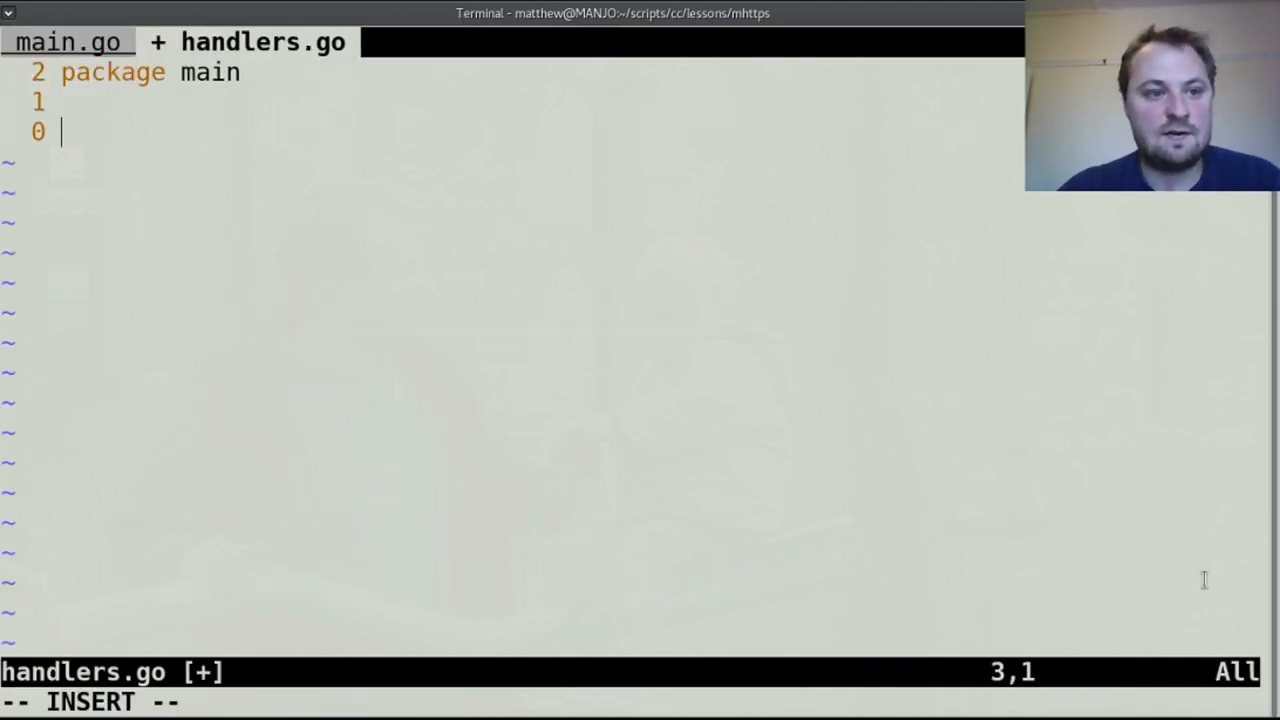
Write 'type IHandler struct {}' and 'type SHandler struct {}' on separate lines.
{"action": "type", "text": "type I"}
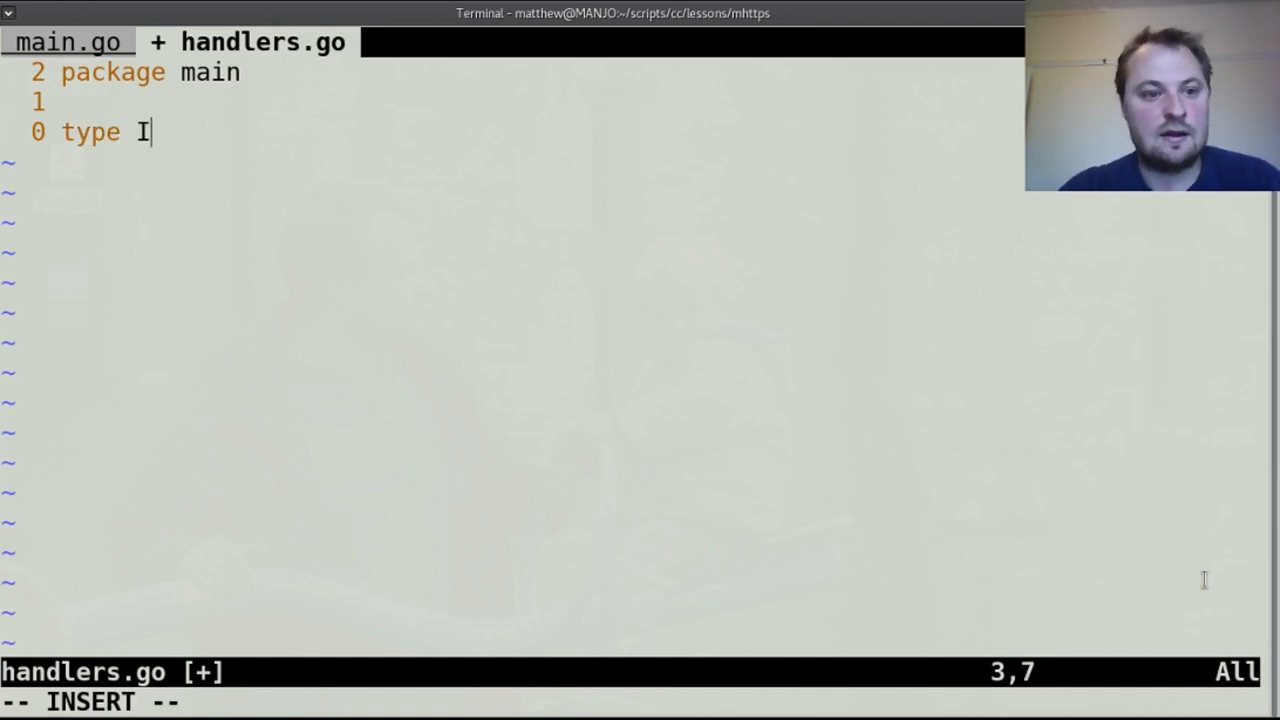
{"action": "type", "text": "Handler struct {"}
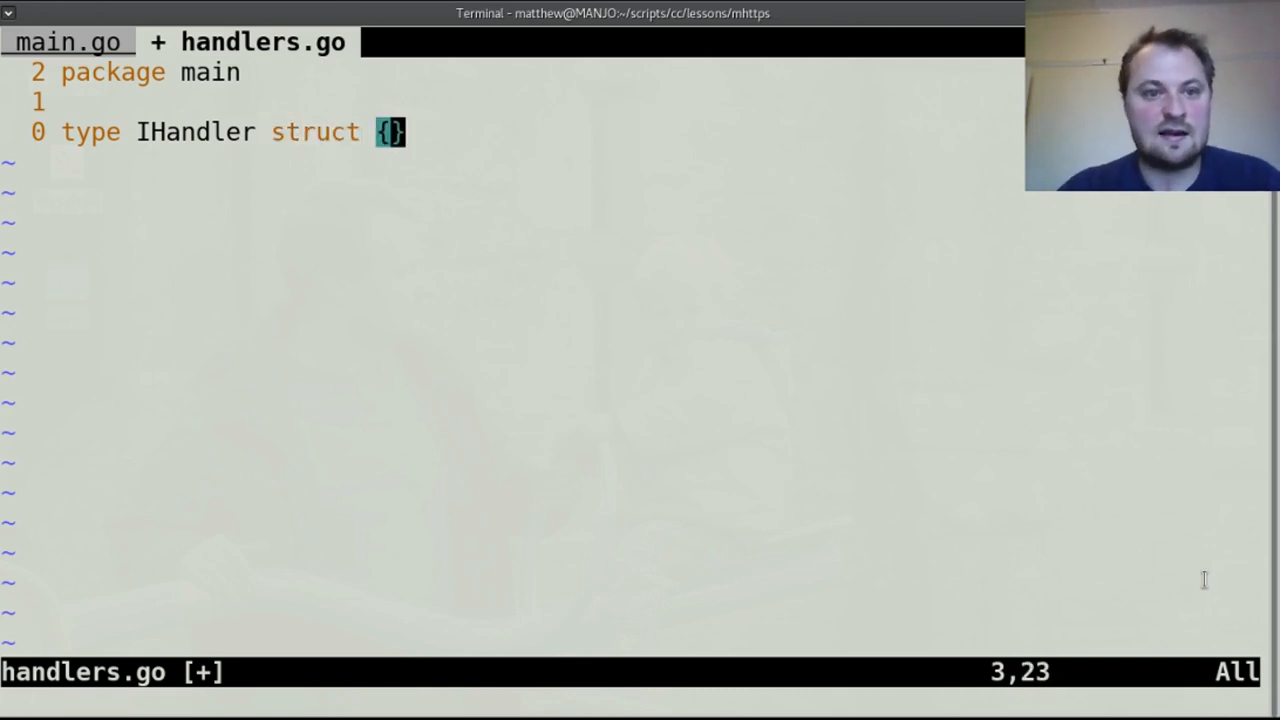
{"action": "type", "text": "type S"}
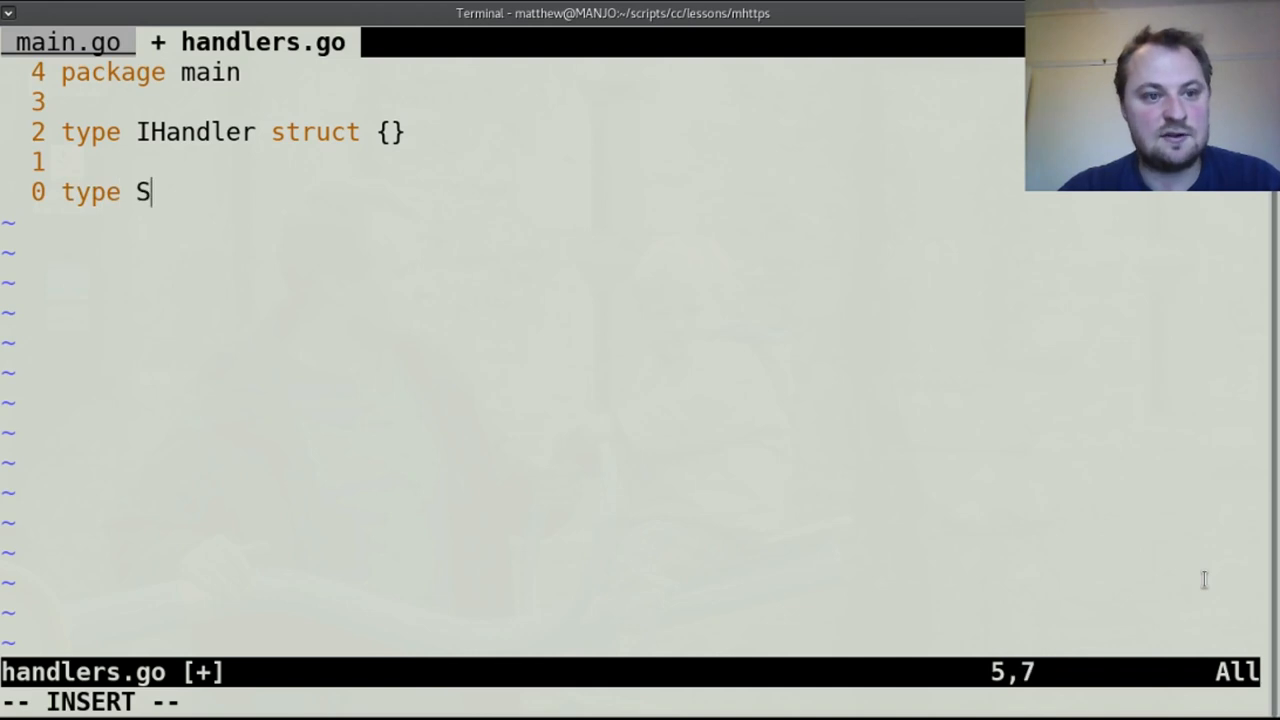
{"action": "type", "text": "Handler s"}
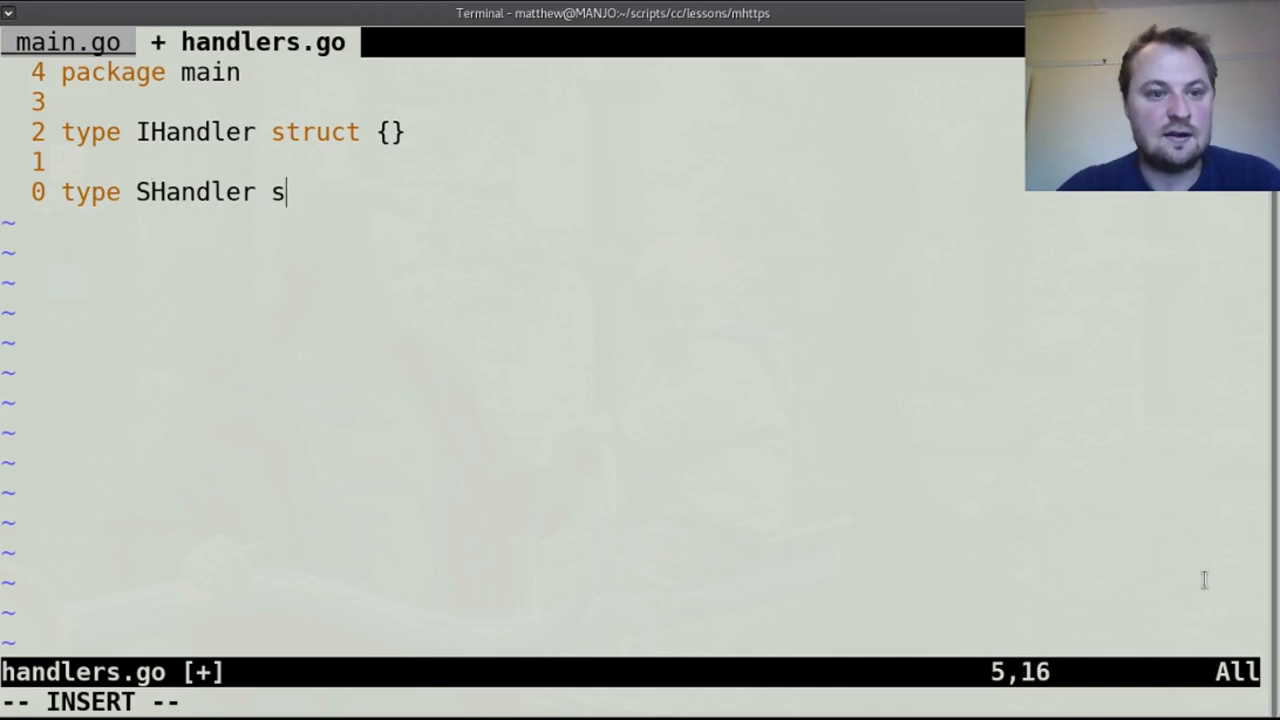
{"action": "type", "text": "truct {}"}
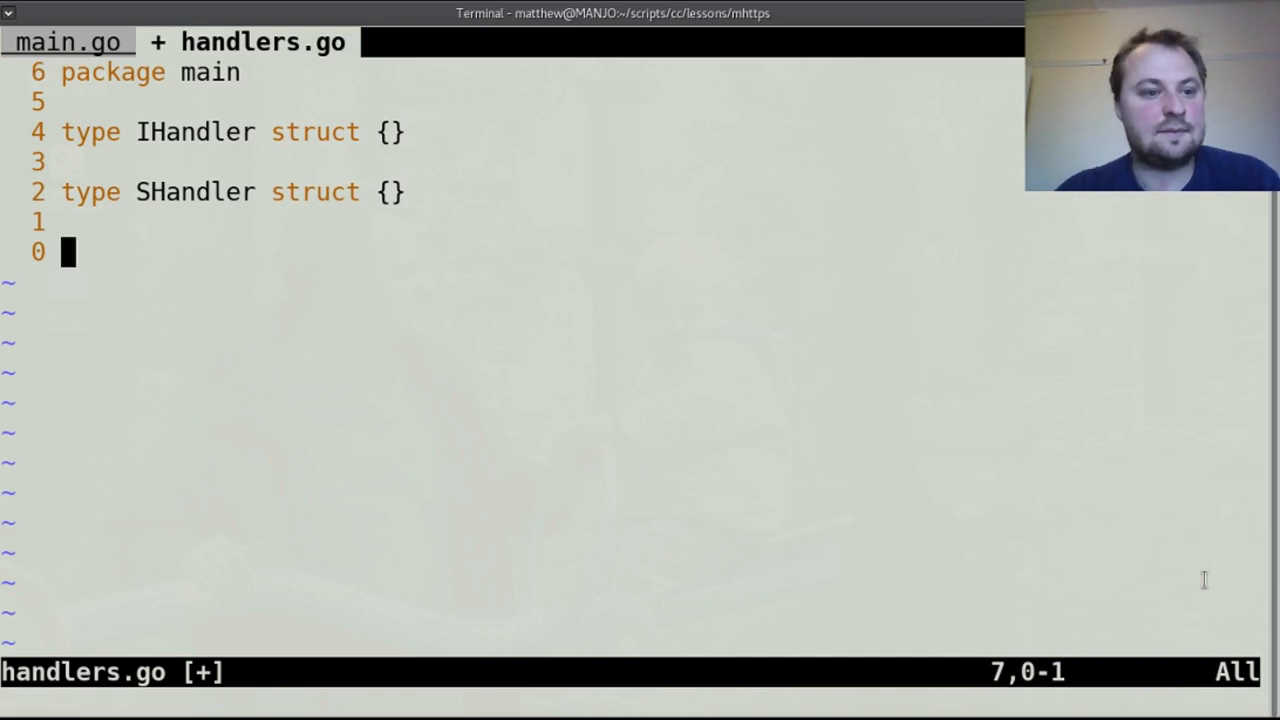
{"action": "type", "text": "f"}
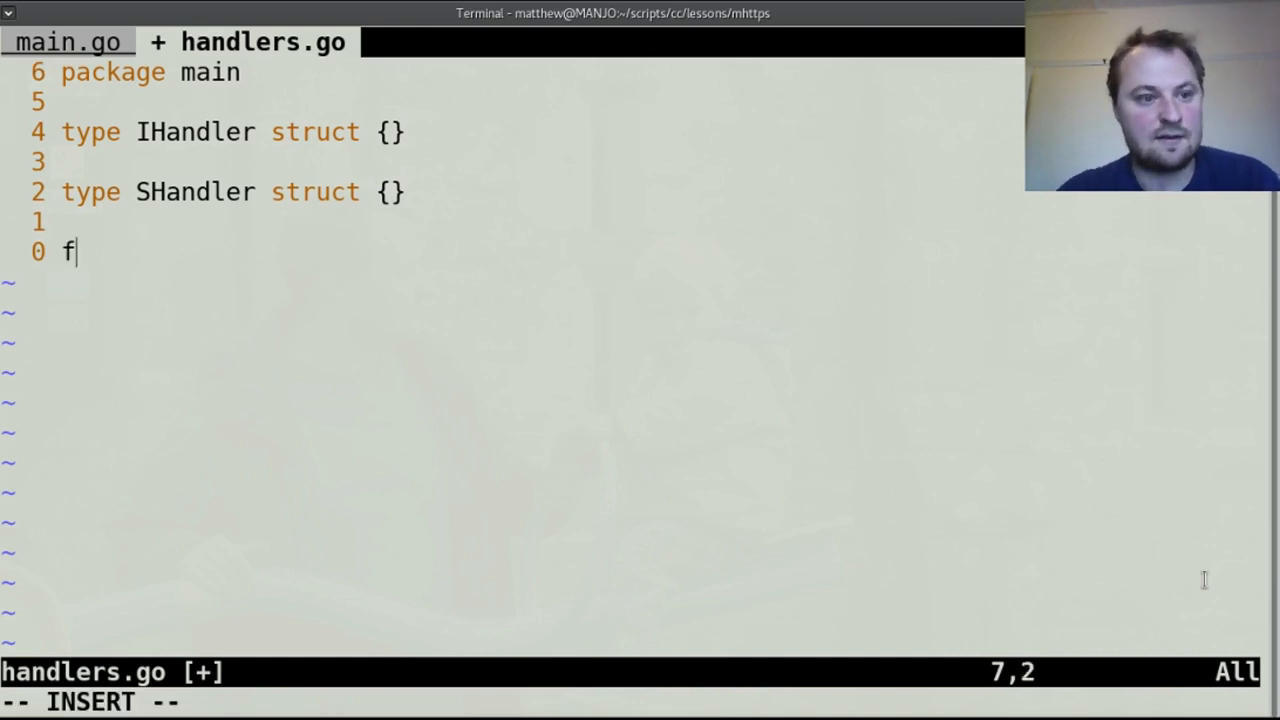
Write the signature func (ih IHandler) ServeHTTP(w http.ResponseWriter, r *http.Request) and open its body.
{"action": "type", "text": "unc("}
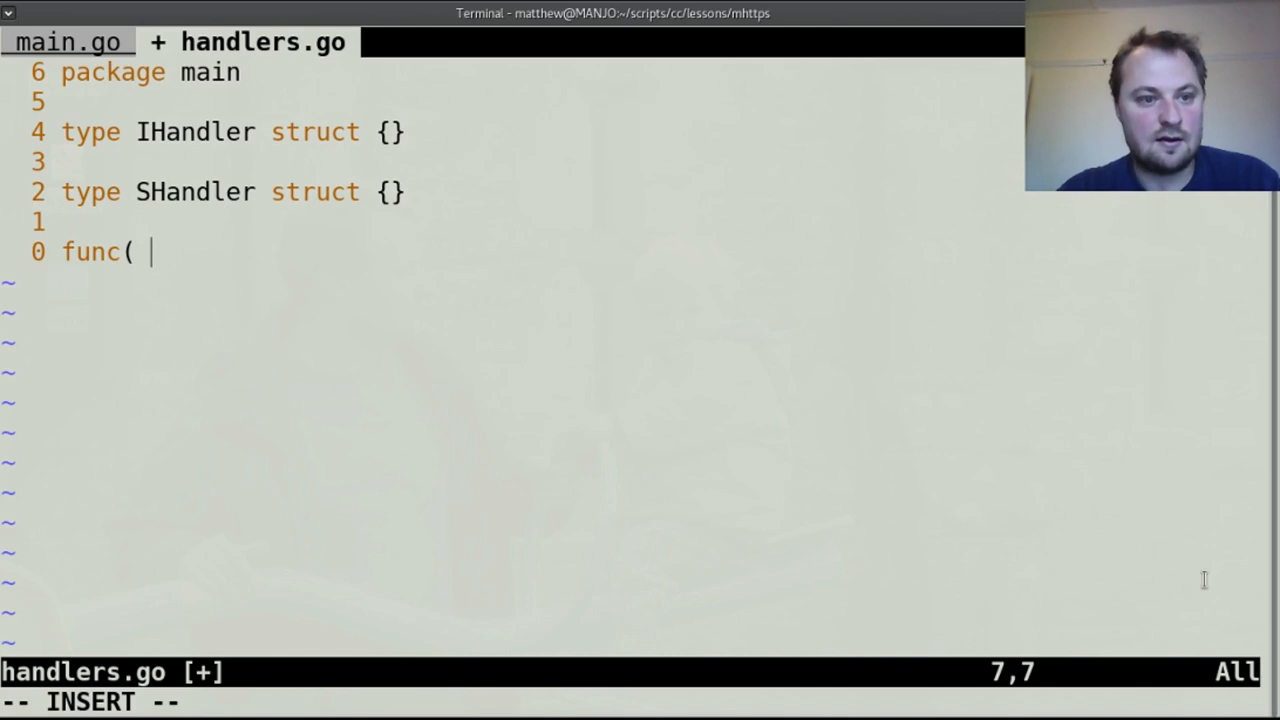
{"action": "type", "text": "ih IH"}
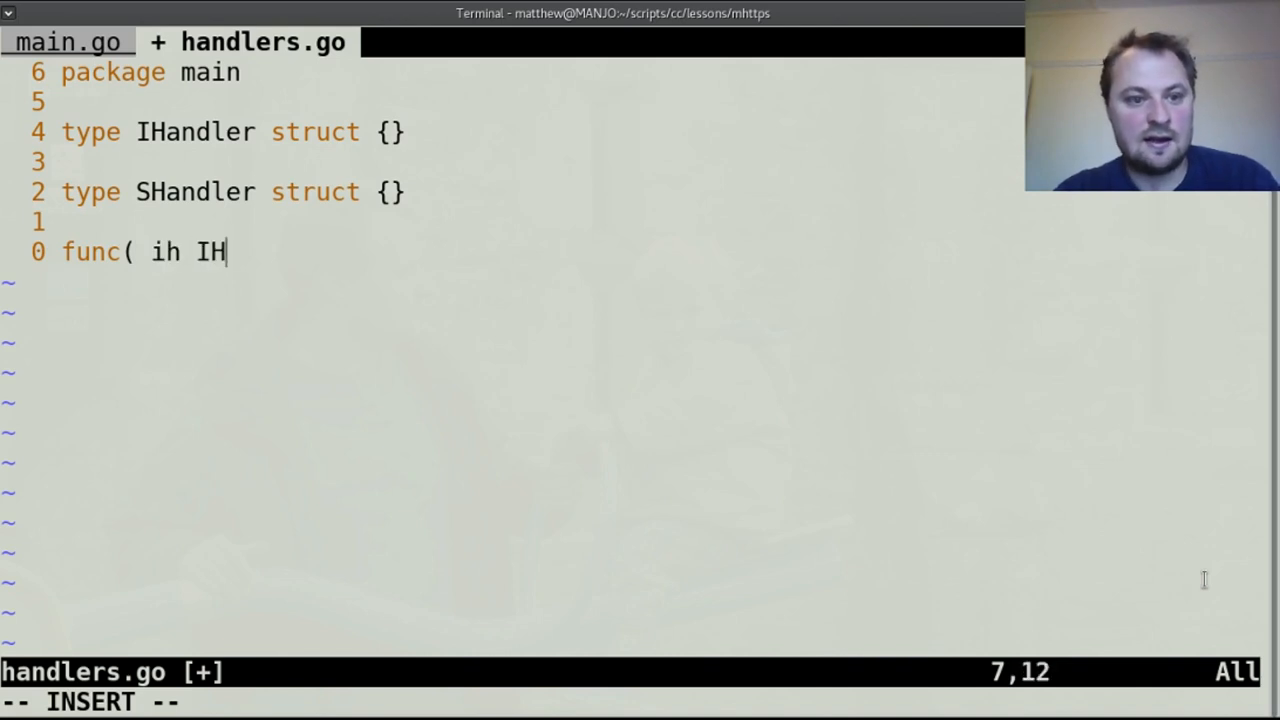
{"action": "type", "text": "ander)"}
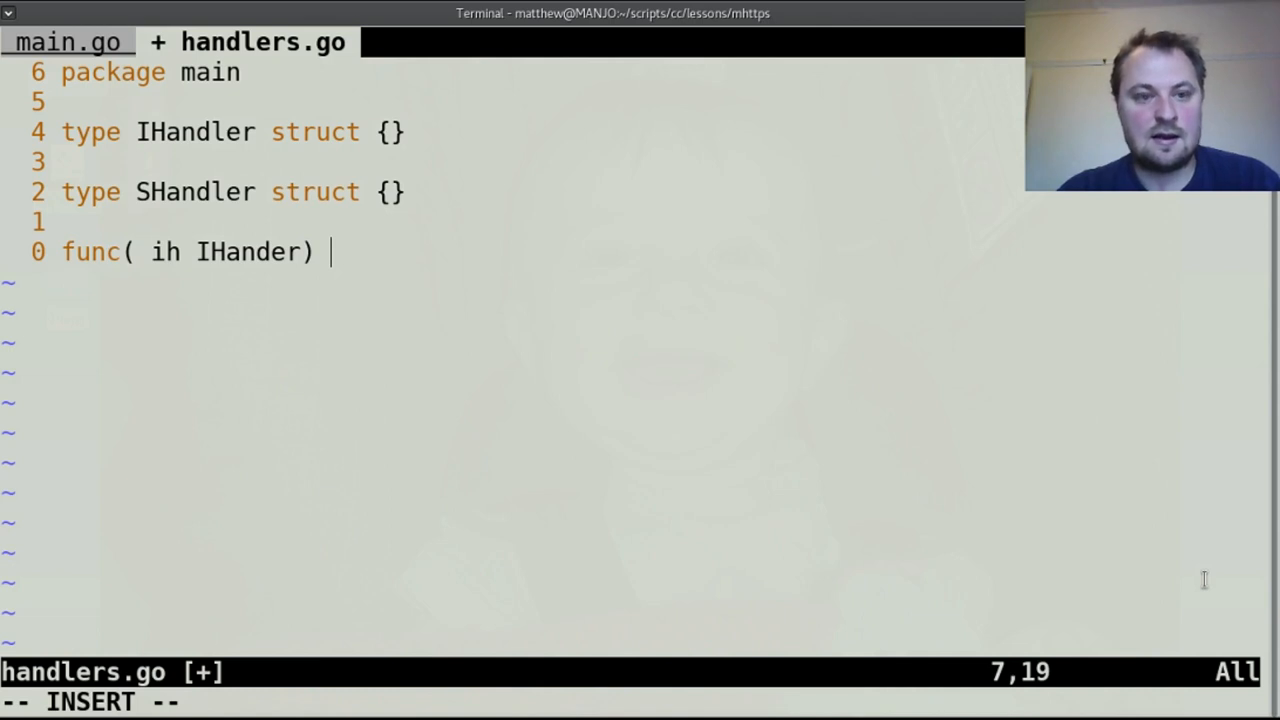
{"action": "type", "text": "Serve"}
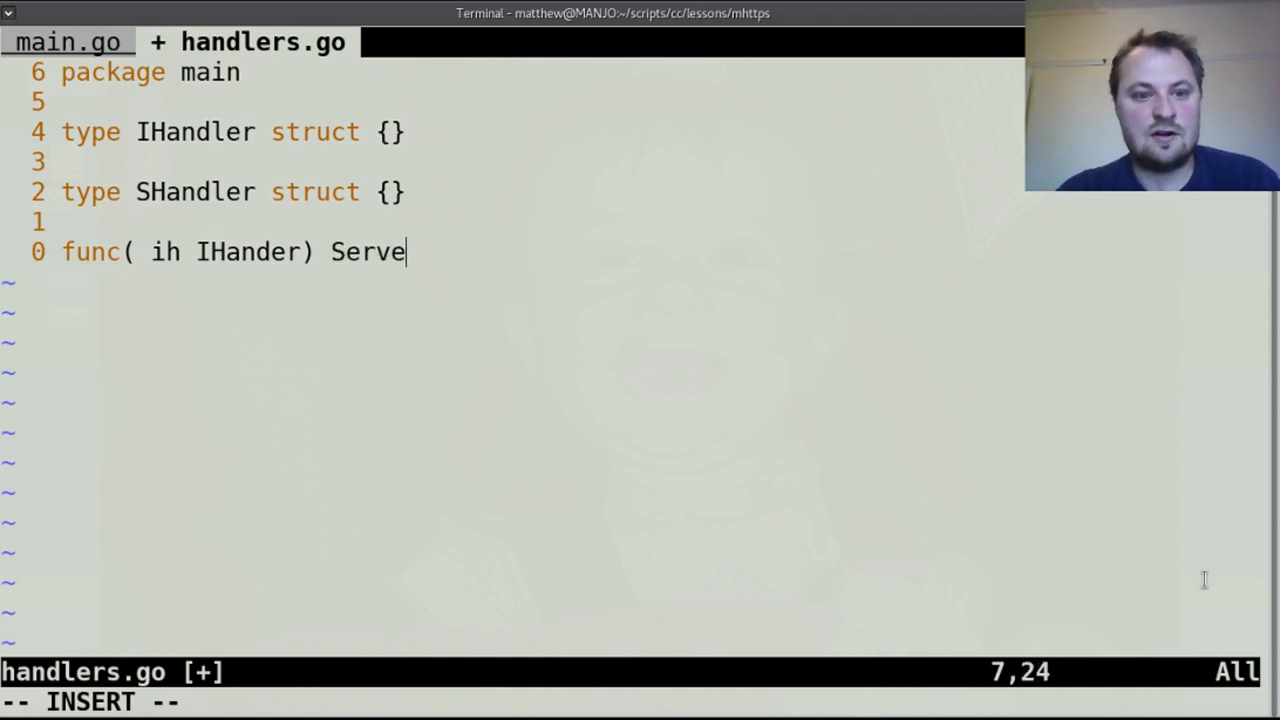
{"action": "type", "text": "HTTO"}
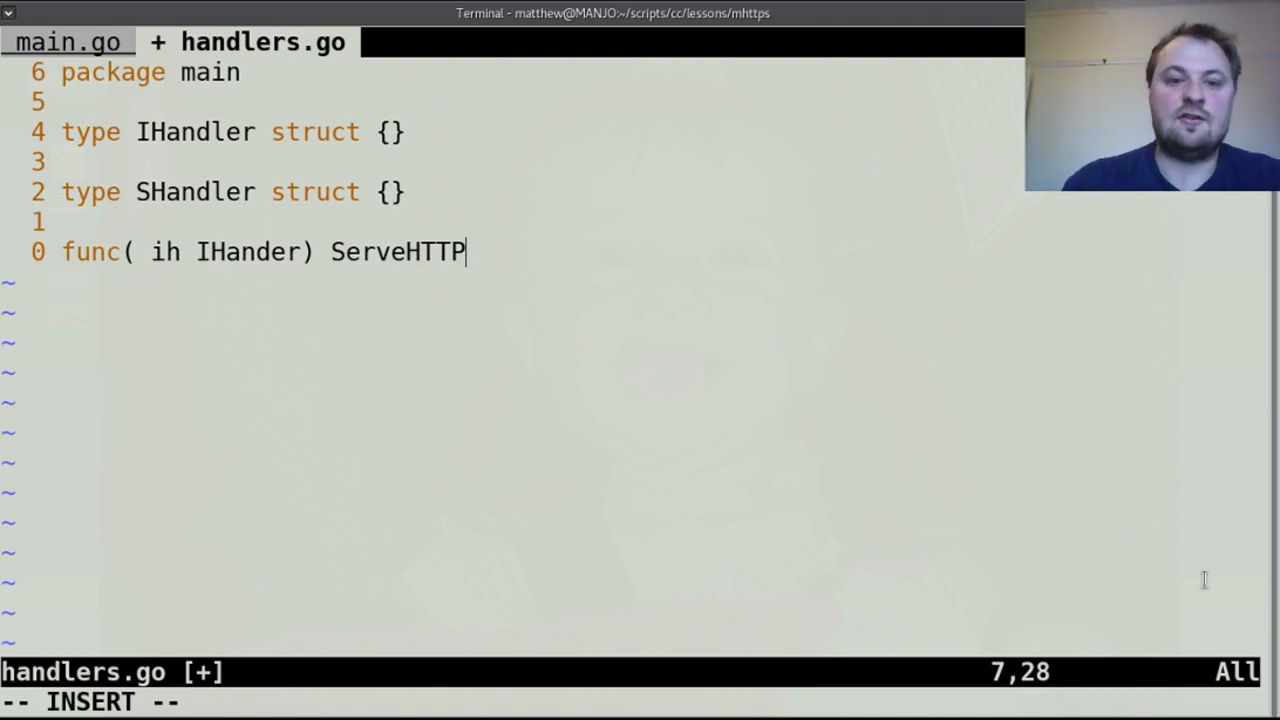
{"action": "type", "text": "("}
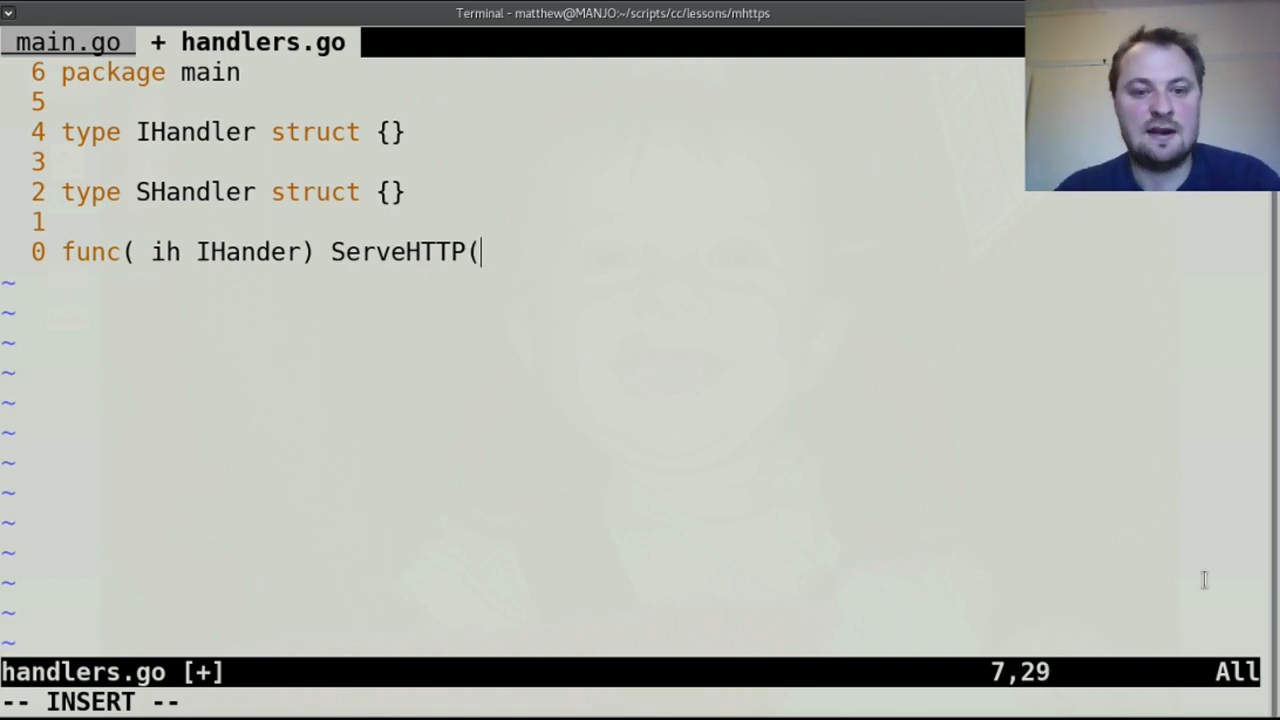
{"action": "type", "text": "w ht"}
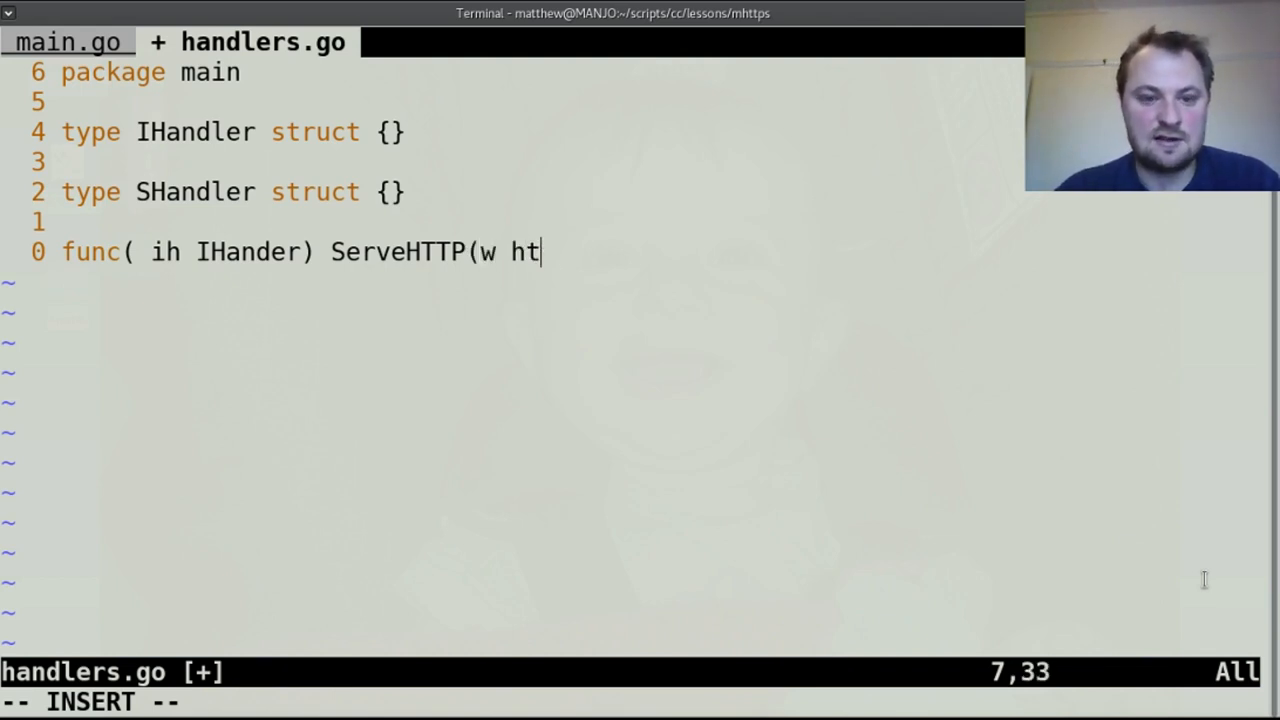
{"action": "type", "text": "tp.Respons"}
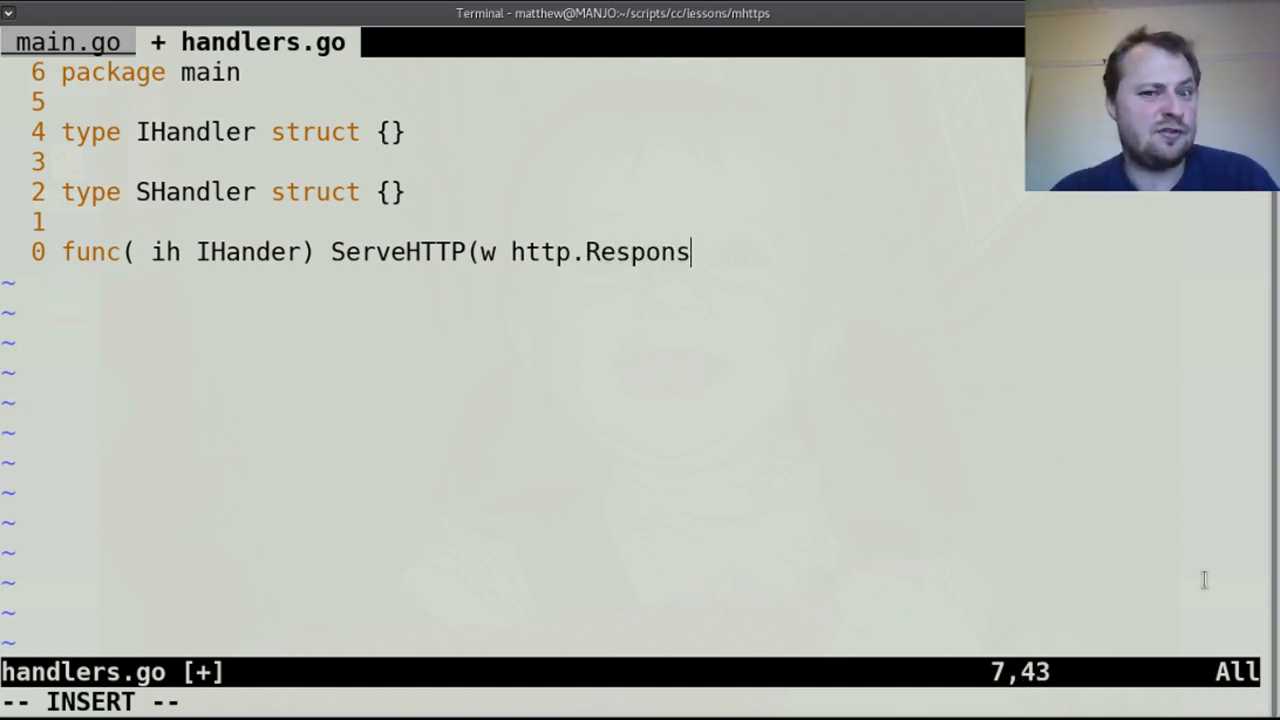
{"action": "type", "text": "eWrite"}
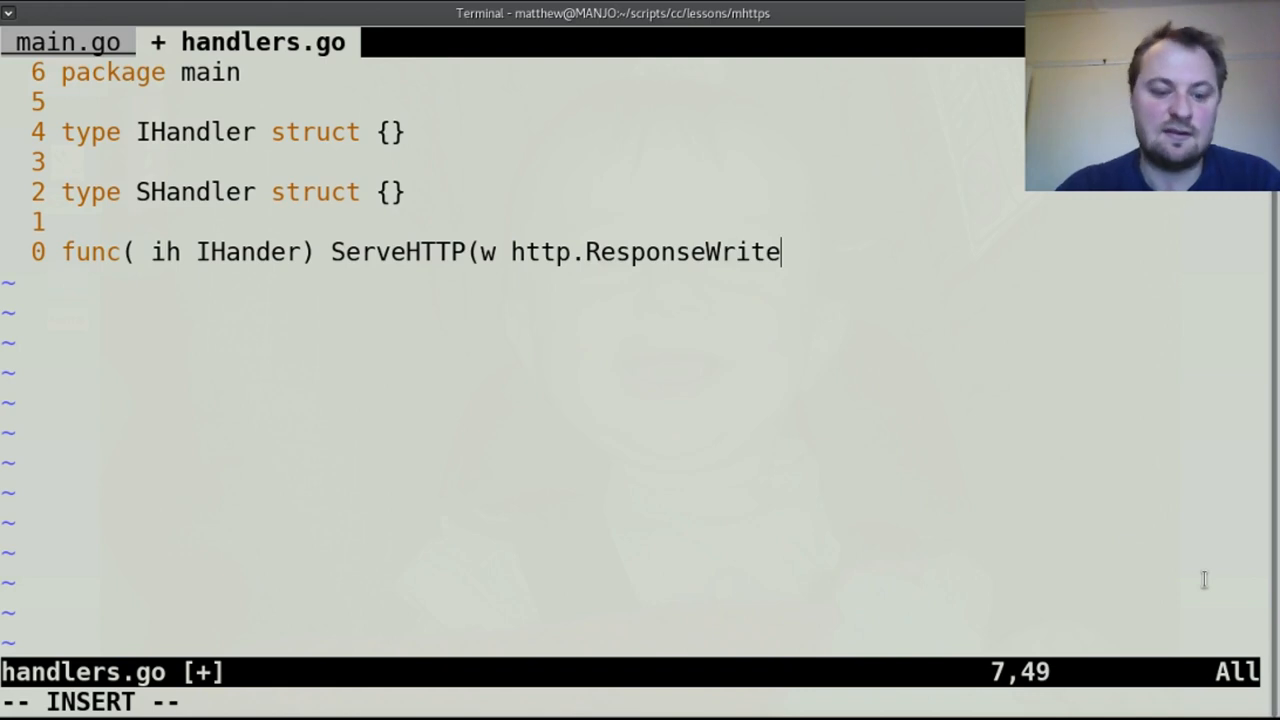
{"action": "type", "text": "r,"}
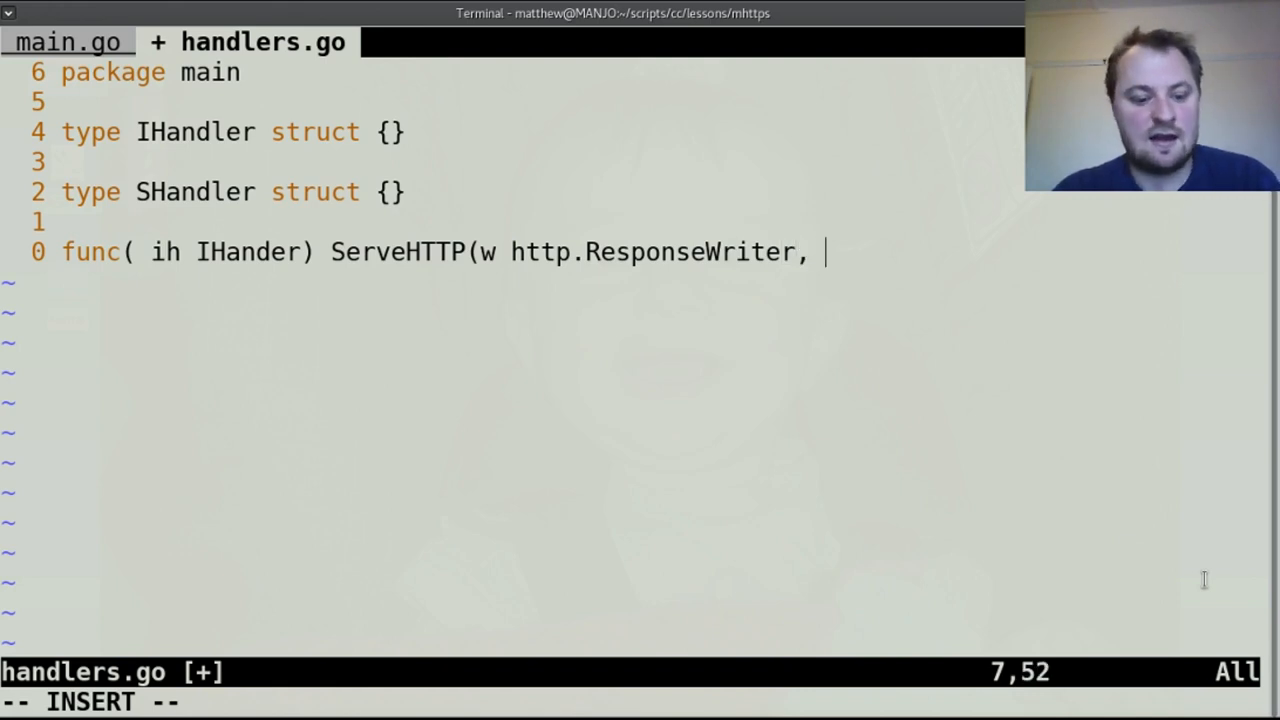
{"action": "type", "text": "r"}
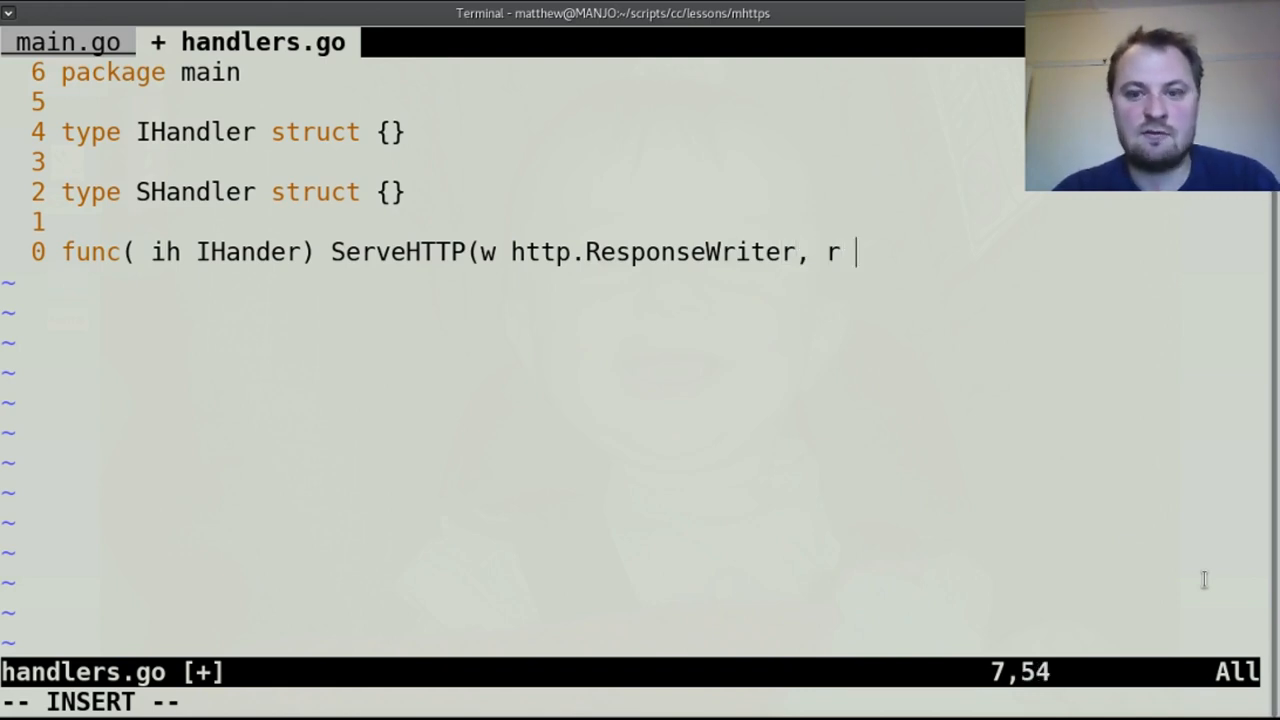
{"action": "type", "text": "&"}
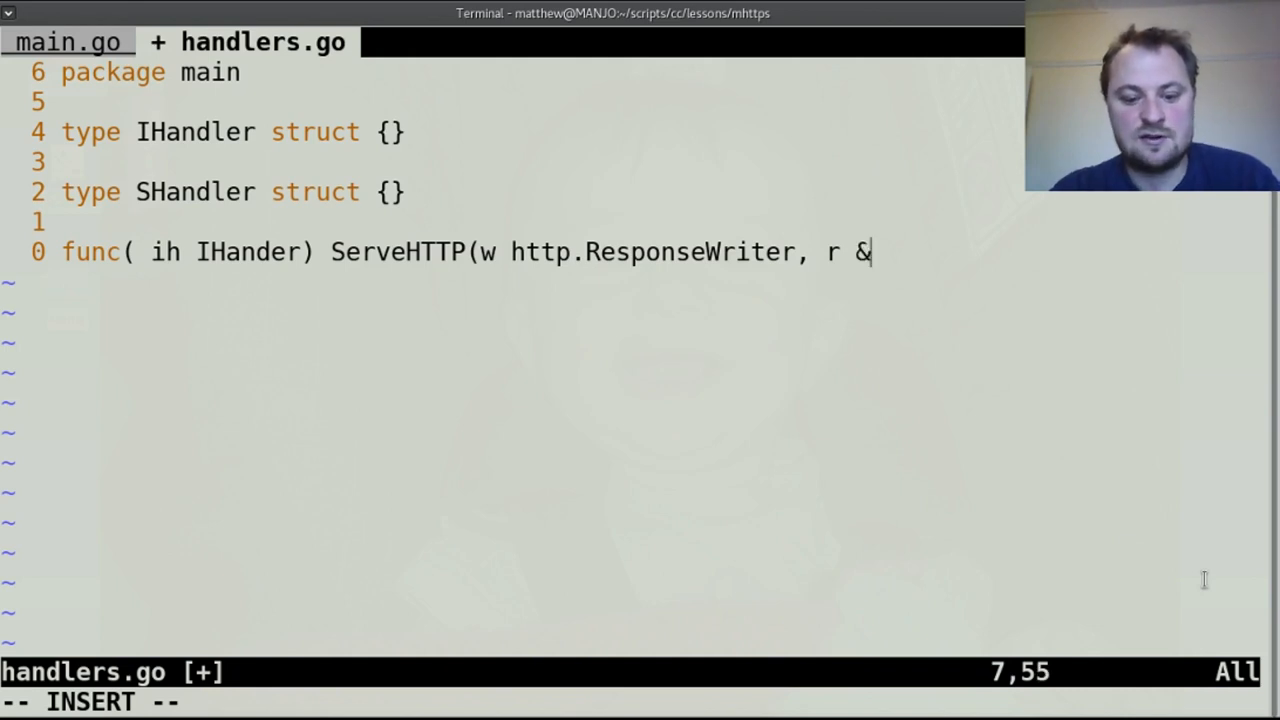
{"action": "type", "text": "*ht"}
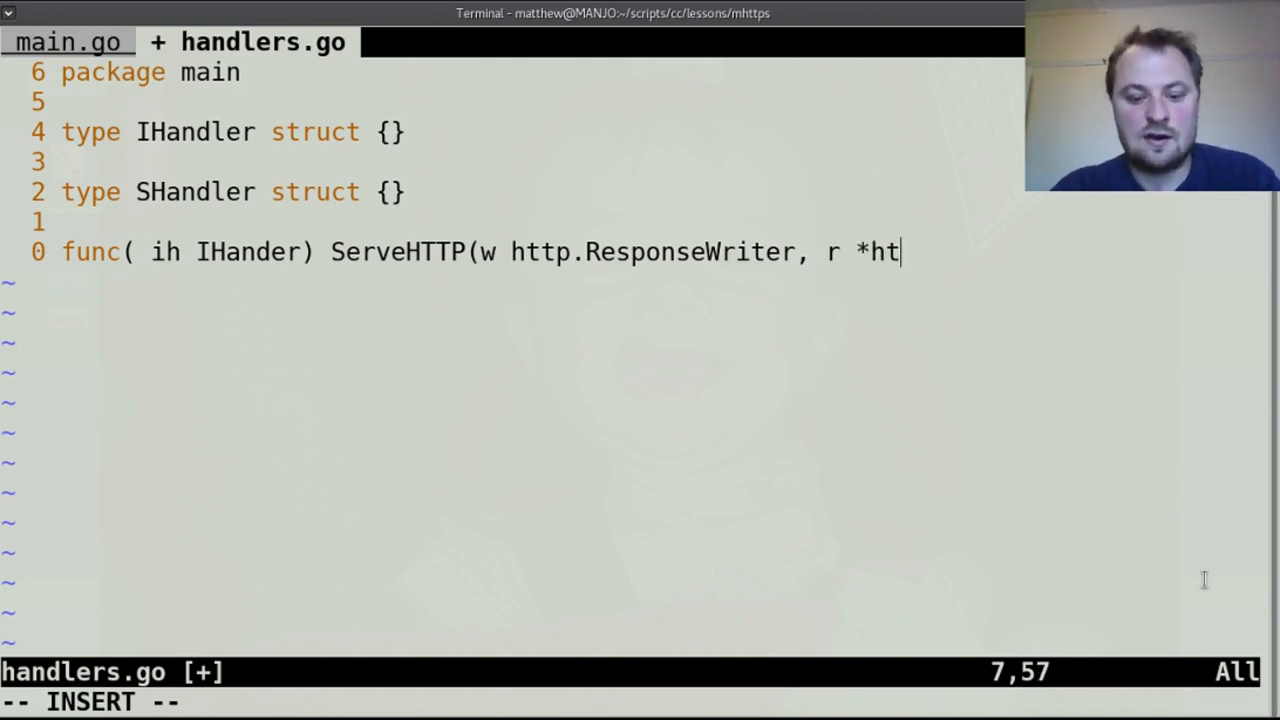
{"action": "type", "text": "tp.Request"}
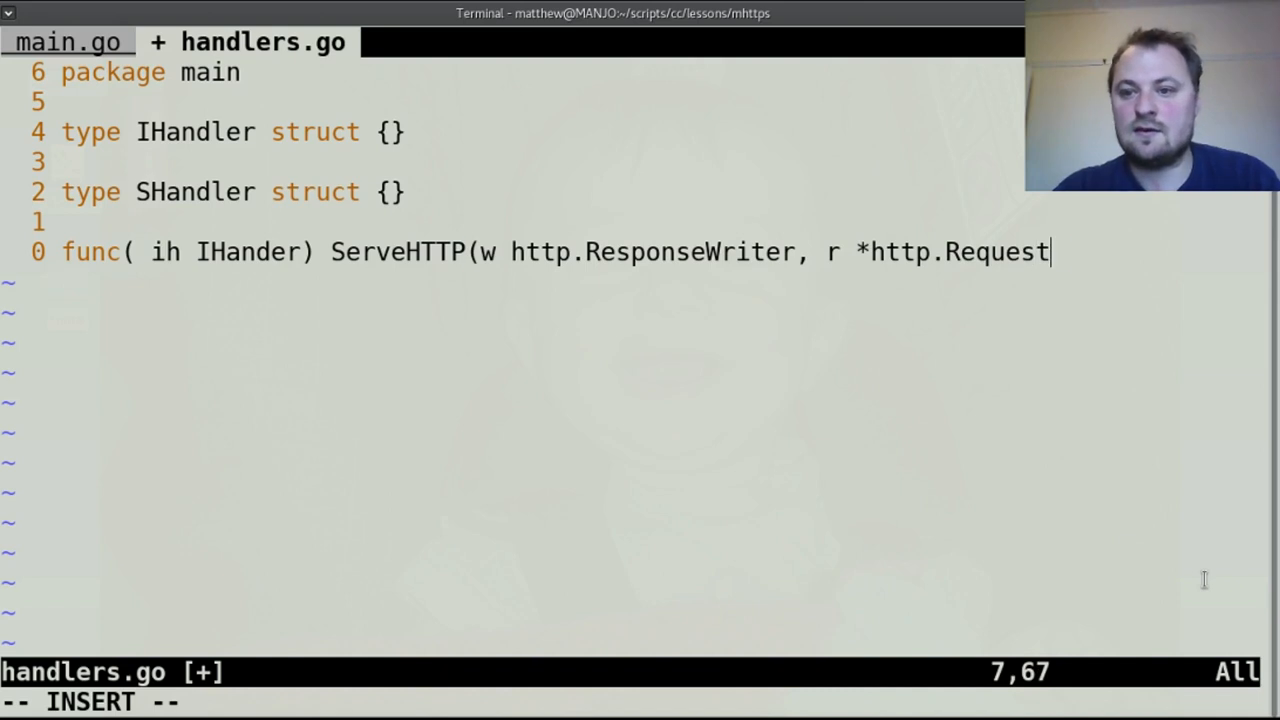
{"action": "type", "text": "){"}
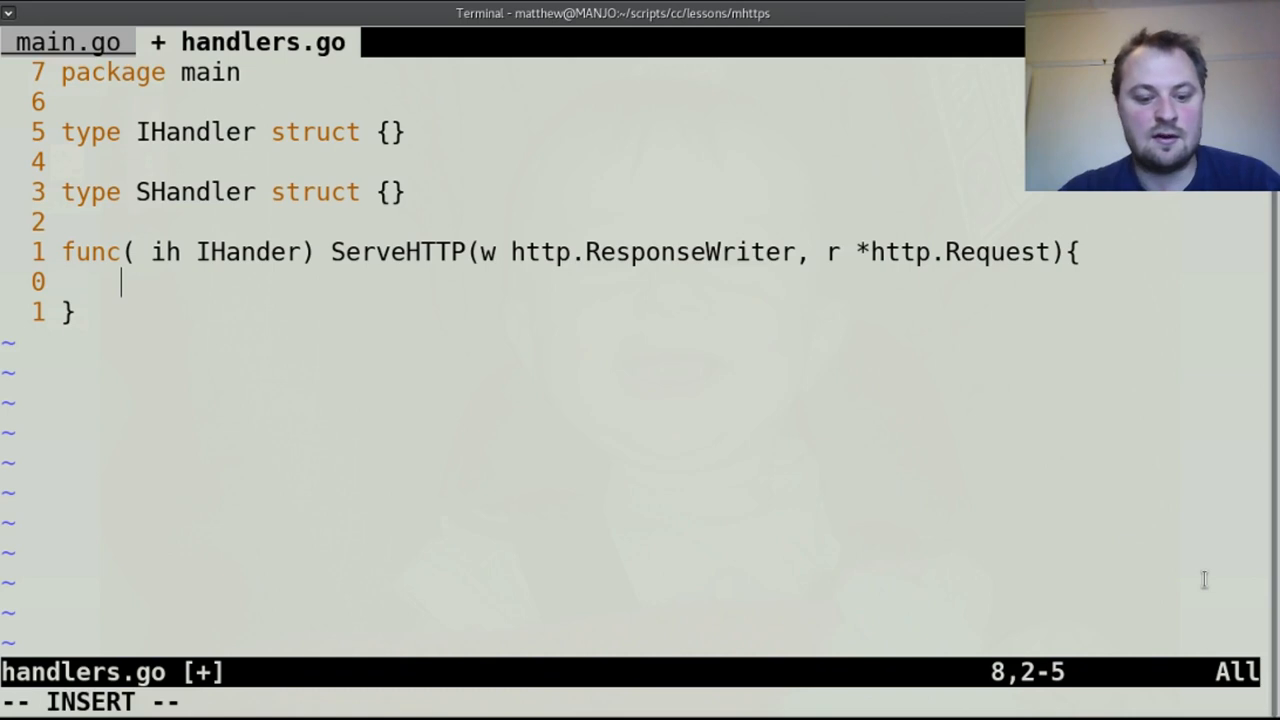
Add hostdom := strings.Split(r.Host, ":")[0] as the first body line, then start a new line.
{"action": "type", "text": "hostdom"}
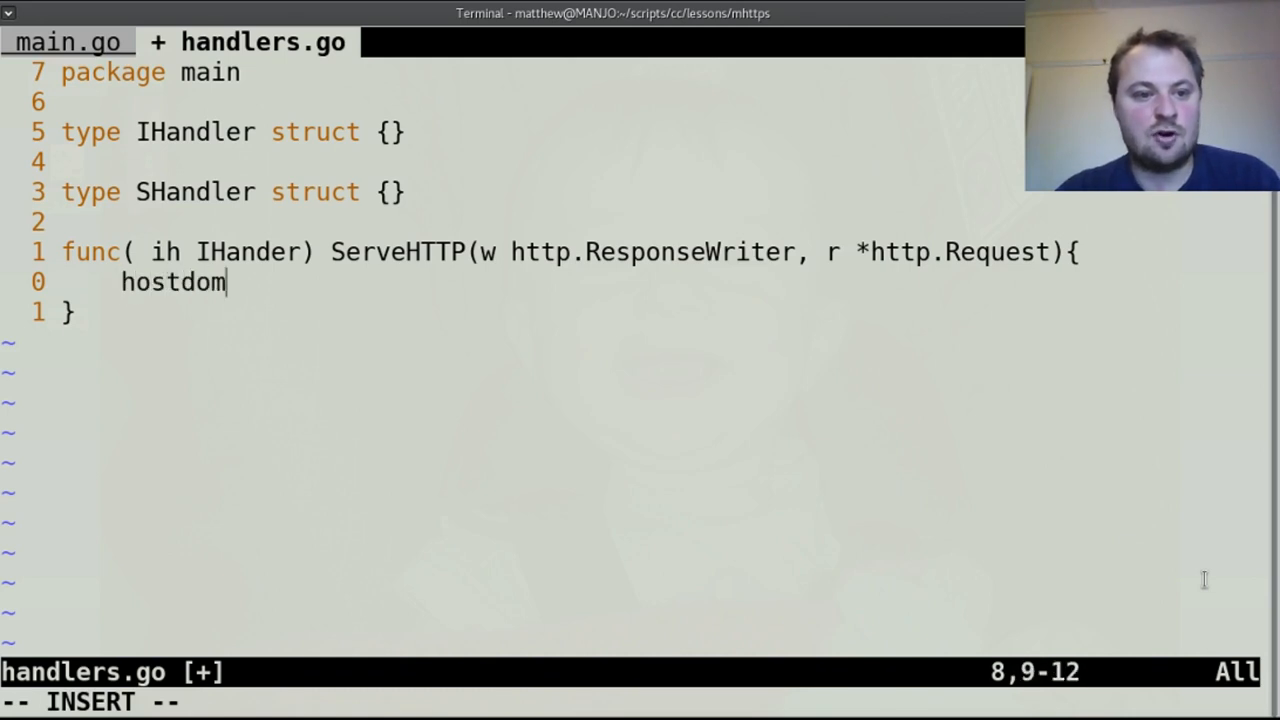
{"action": "type", "text": ":="}
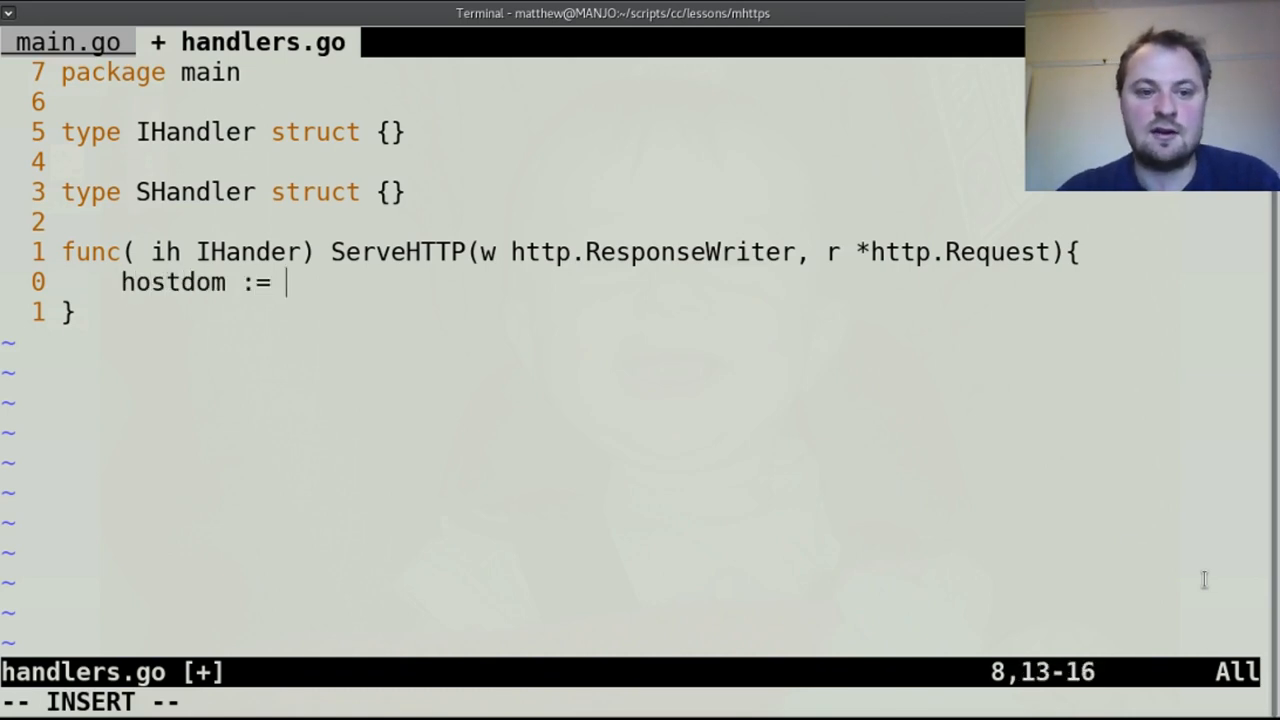
{"action": "type", "text": "r.Host"}
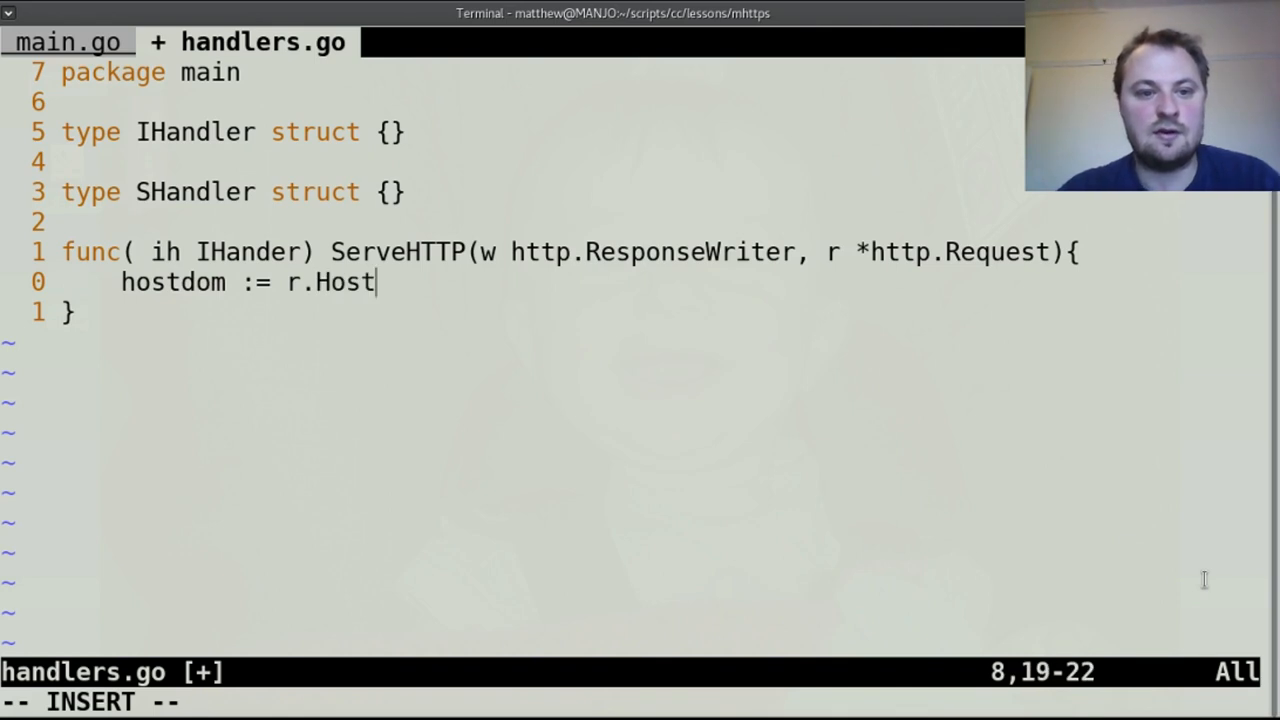
{"action": "type", "text": "s"}
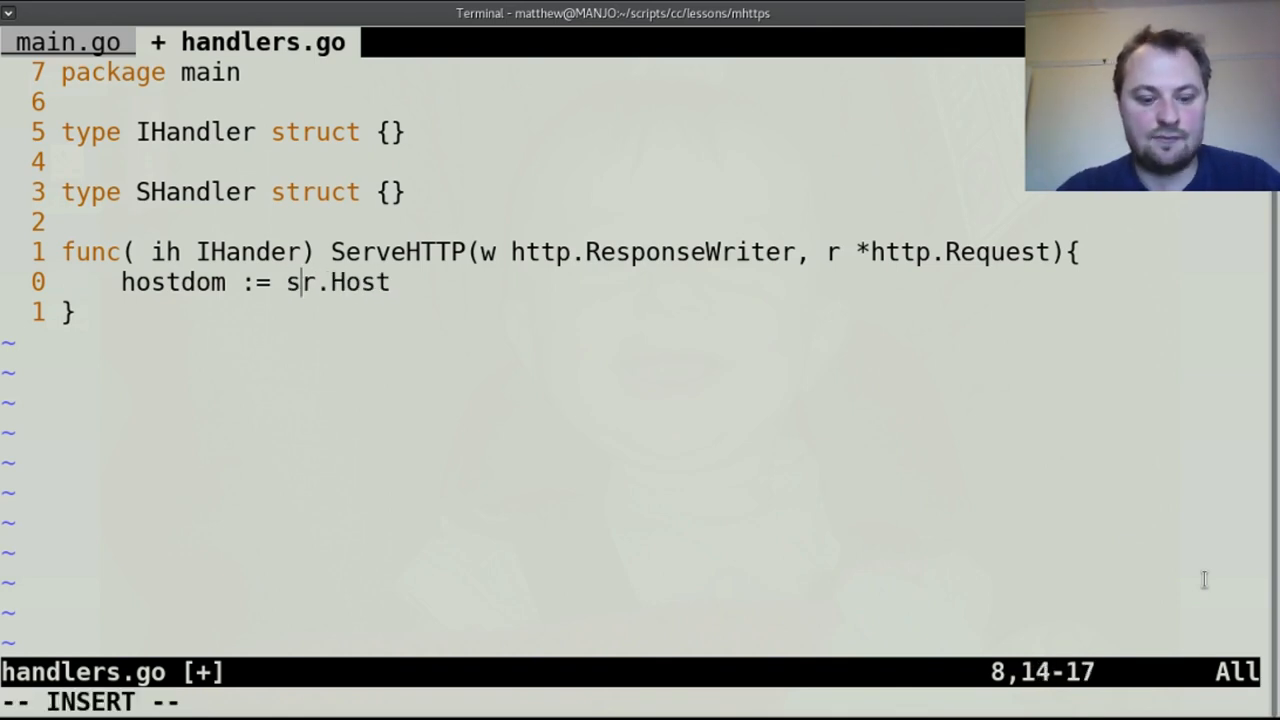
{"action": "type", "text": "trings.Splite("}
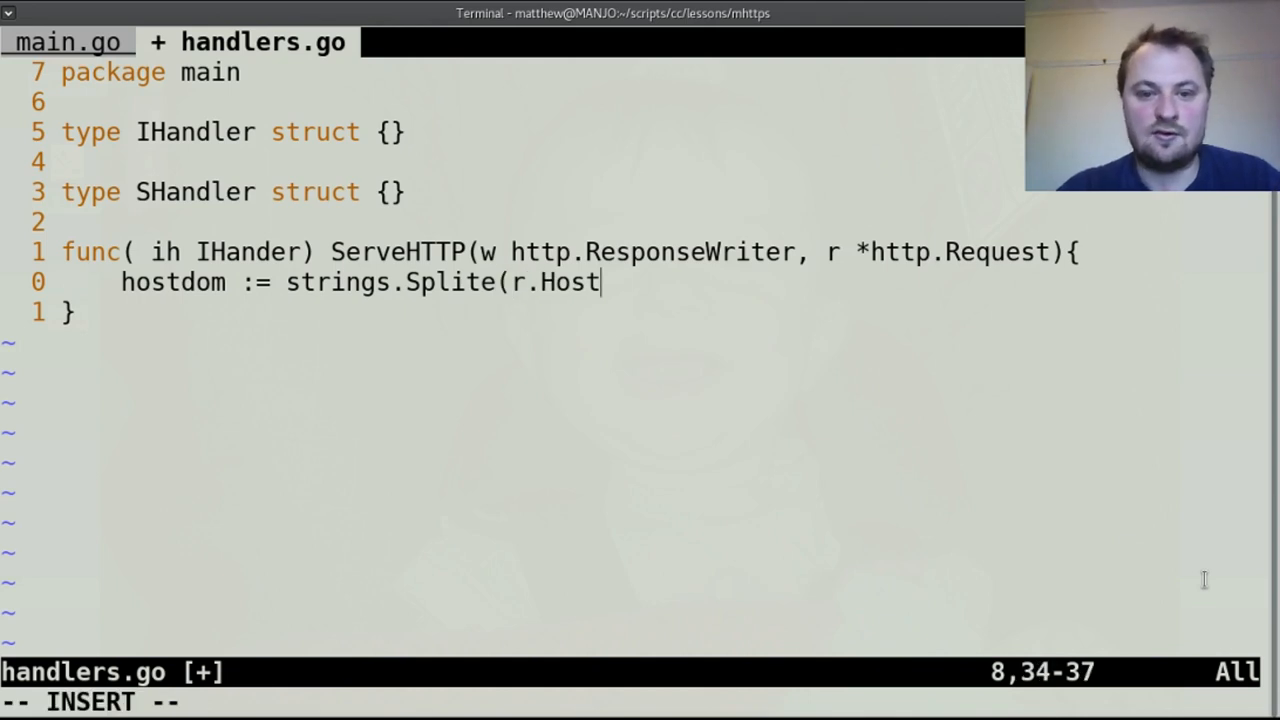
{"action": "type", "text": ",\":\")"}
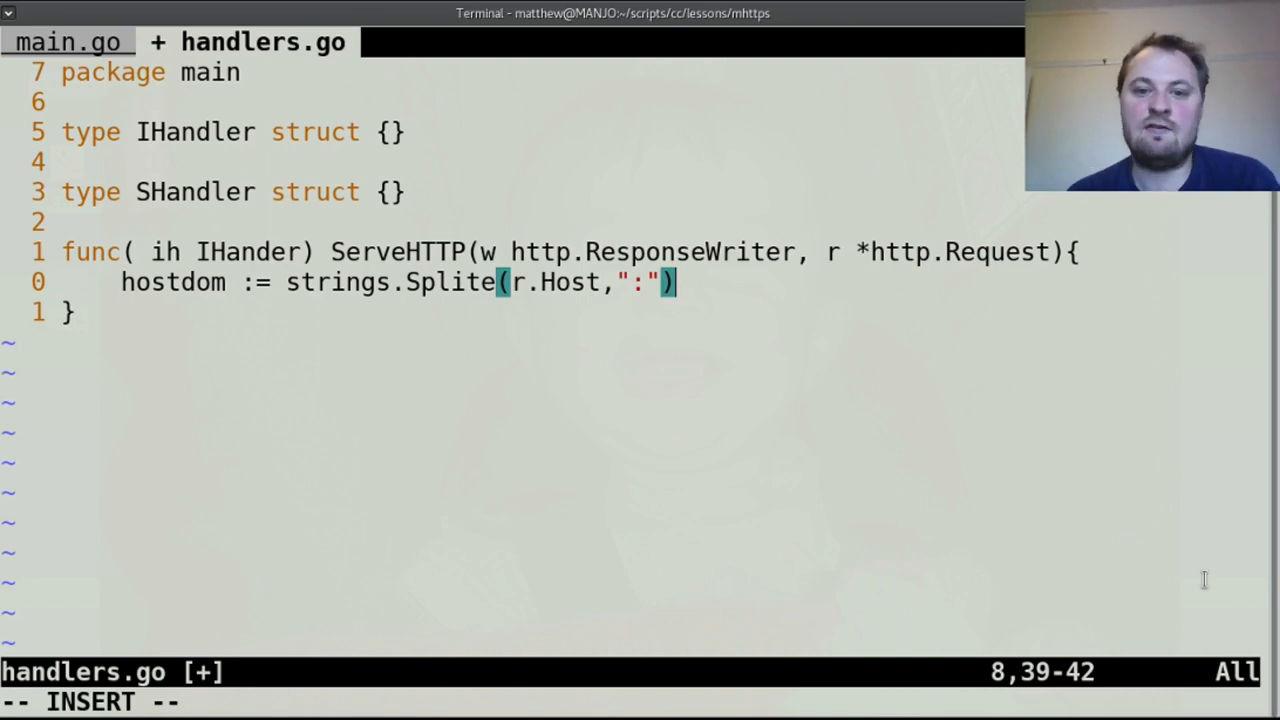
{"action": "type", "text": "["}
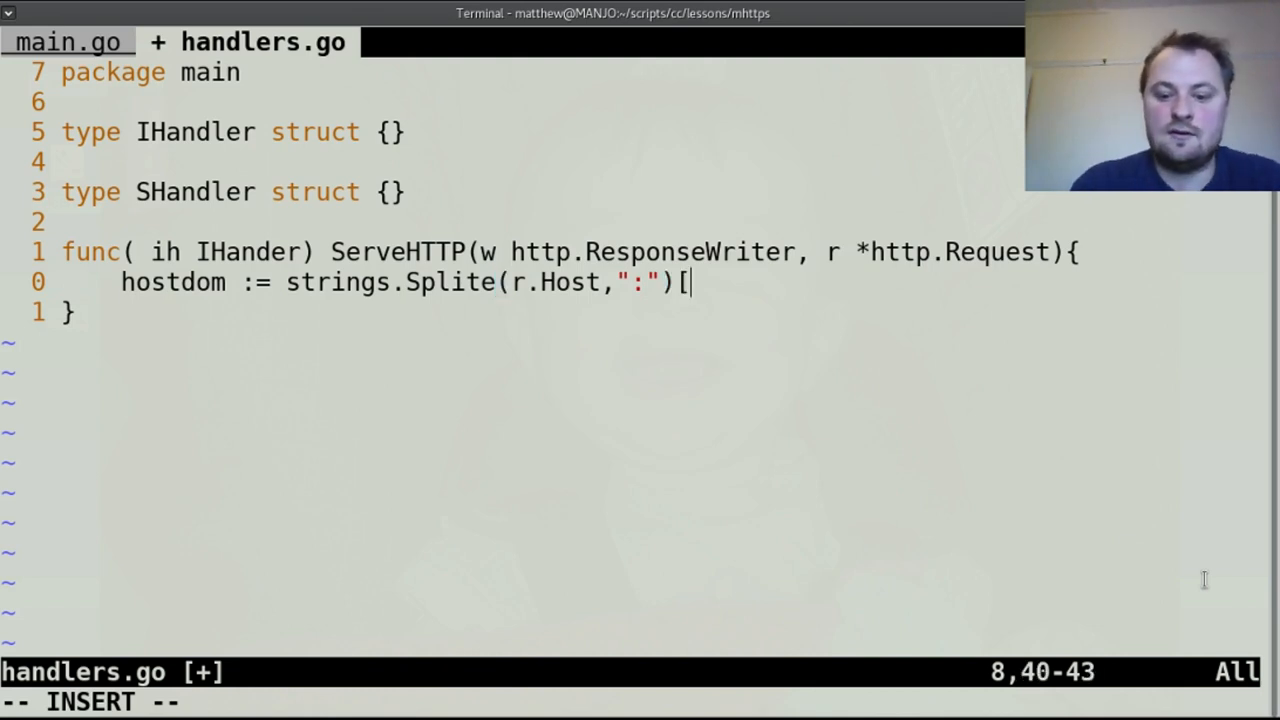
{"action": "type", "text": "0]"}
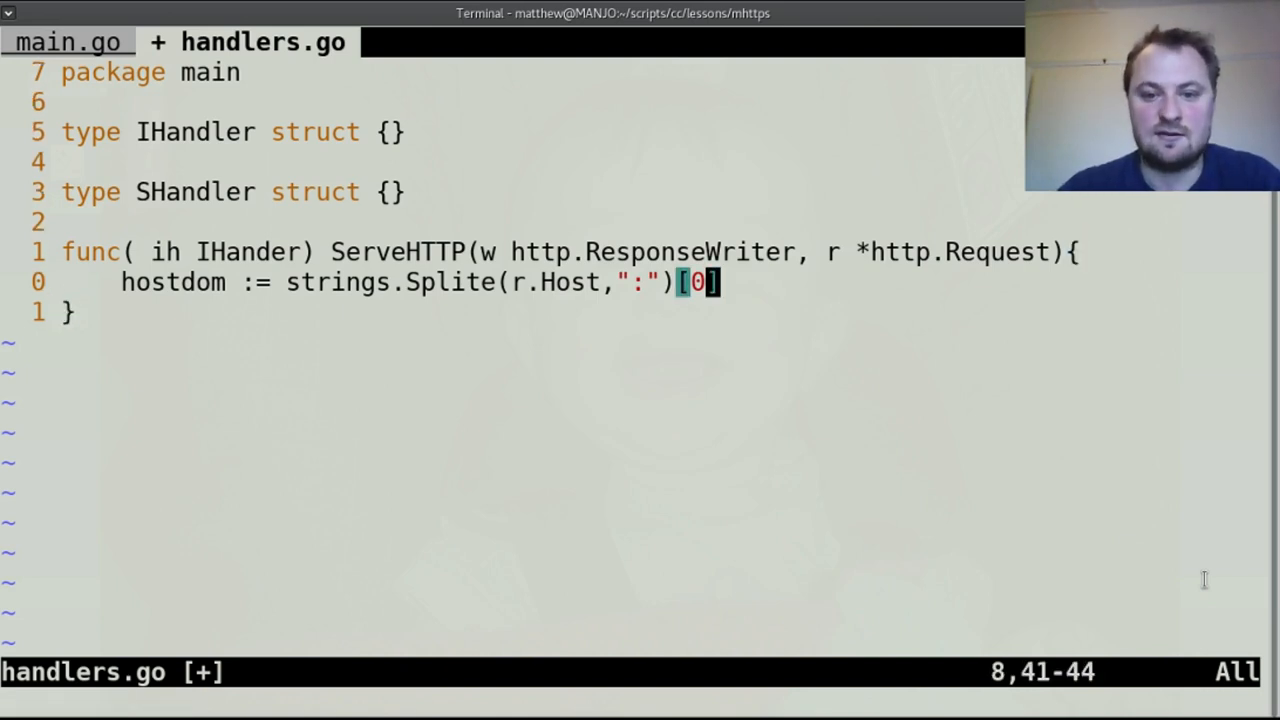
{"action": "key", "text": "o"}
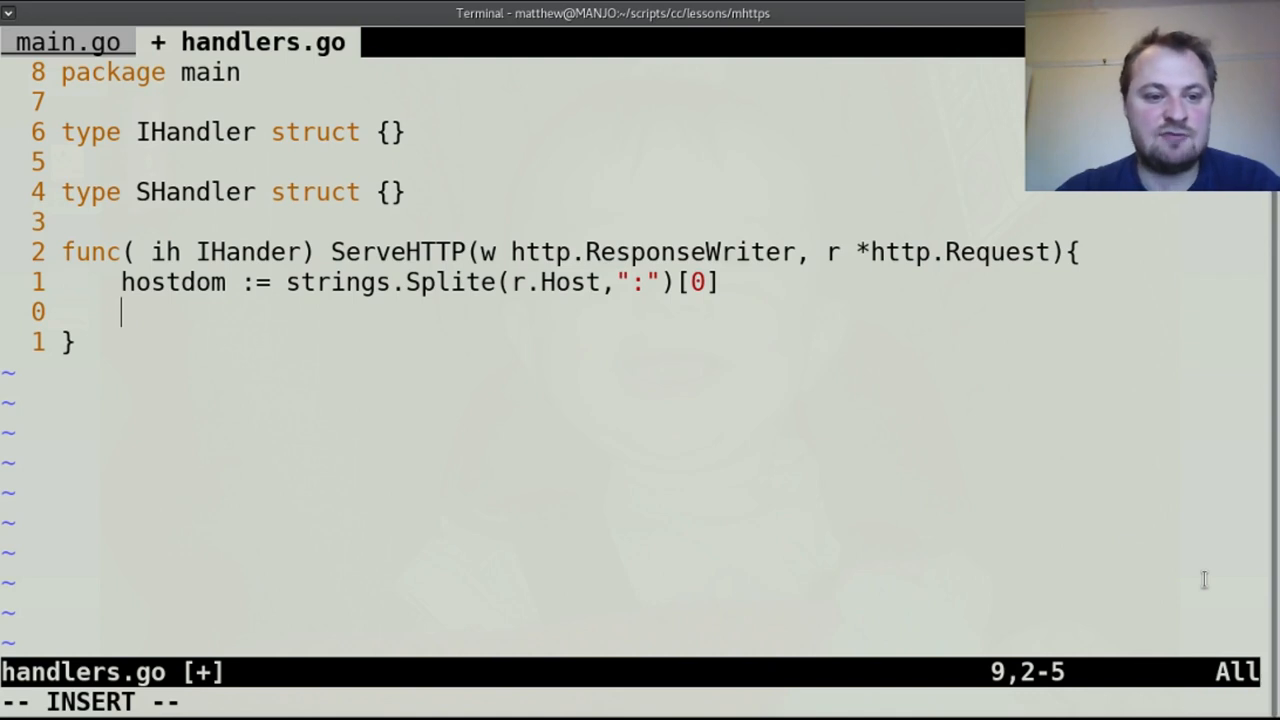
{"action": "type", "text": "http.Redic"}
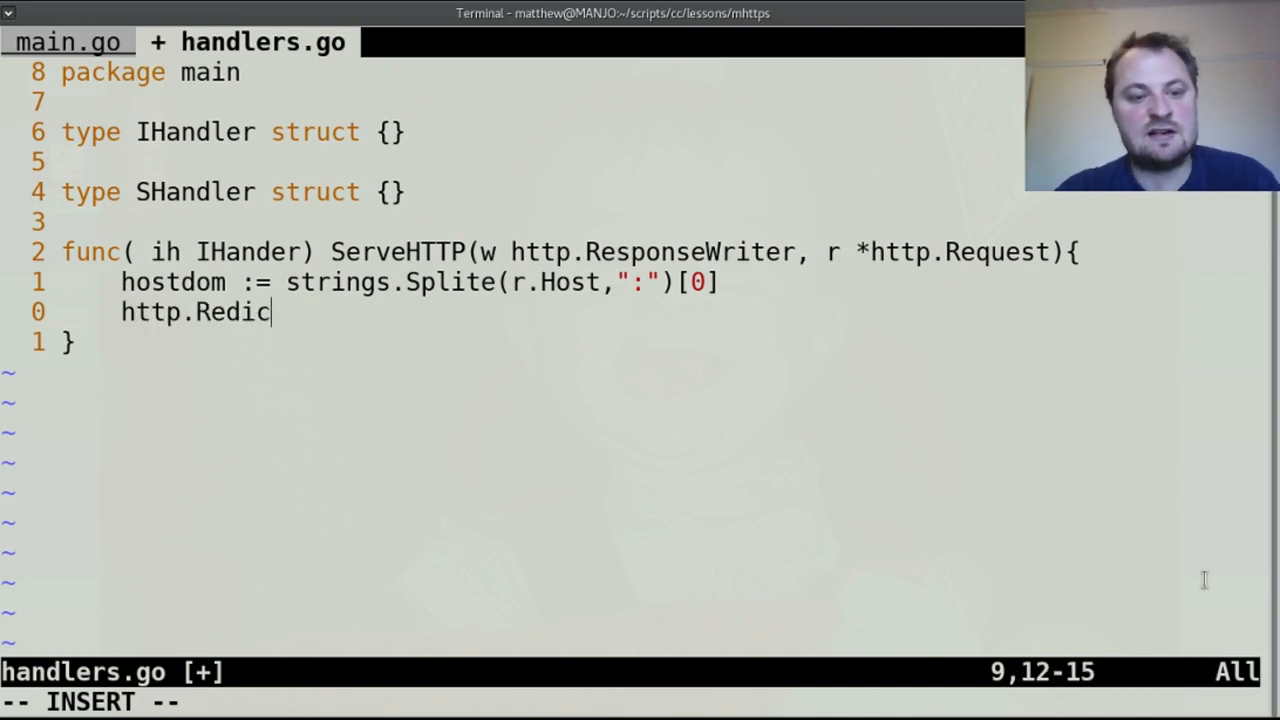
{"action": "type", "text": "ect"}
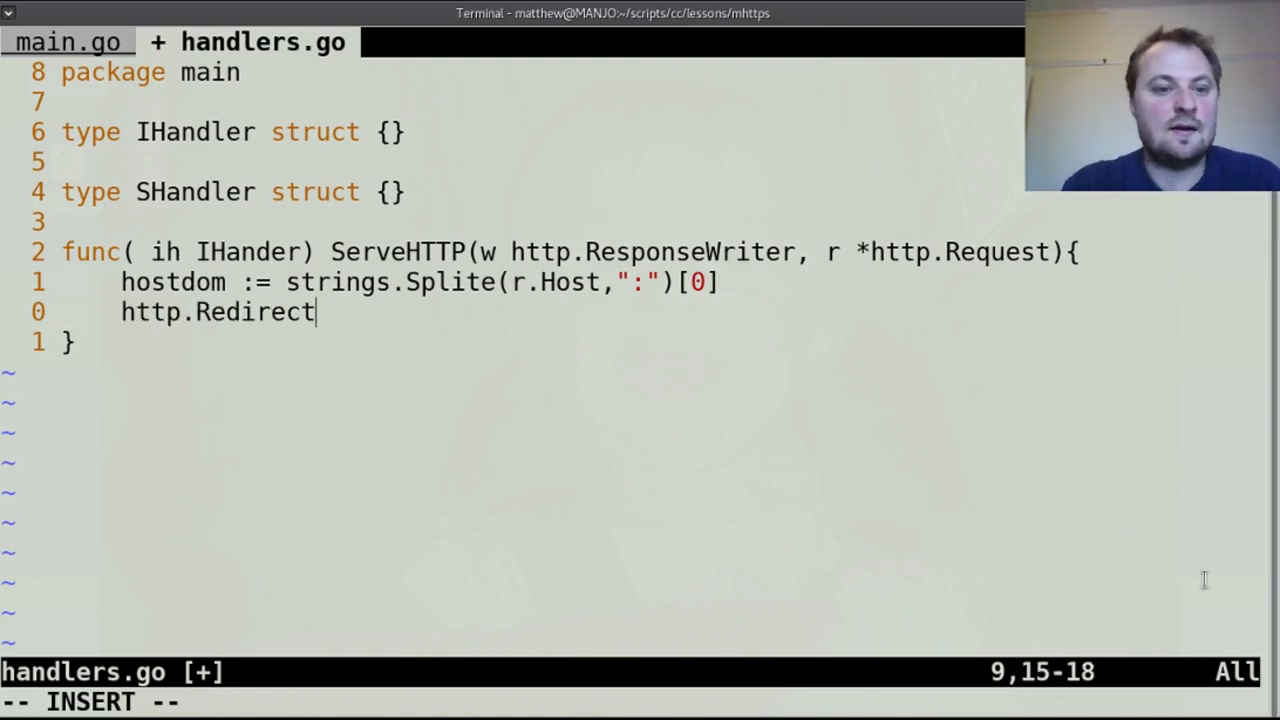
{"action": "type", "text": "("}
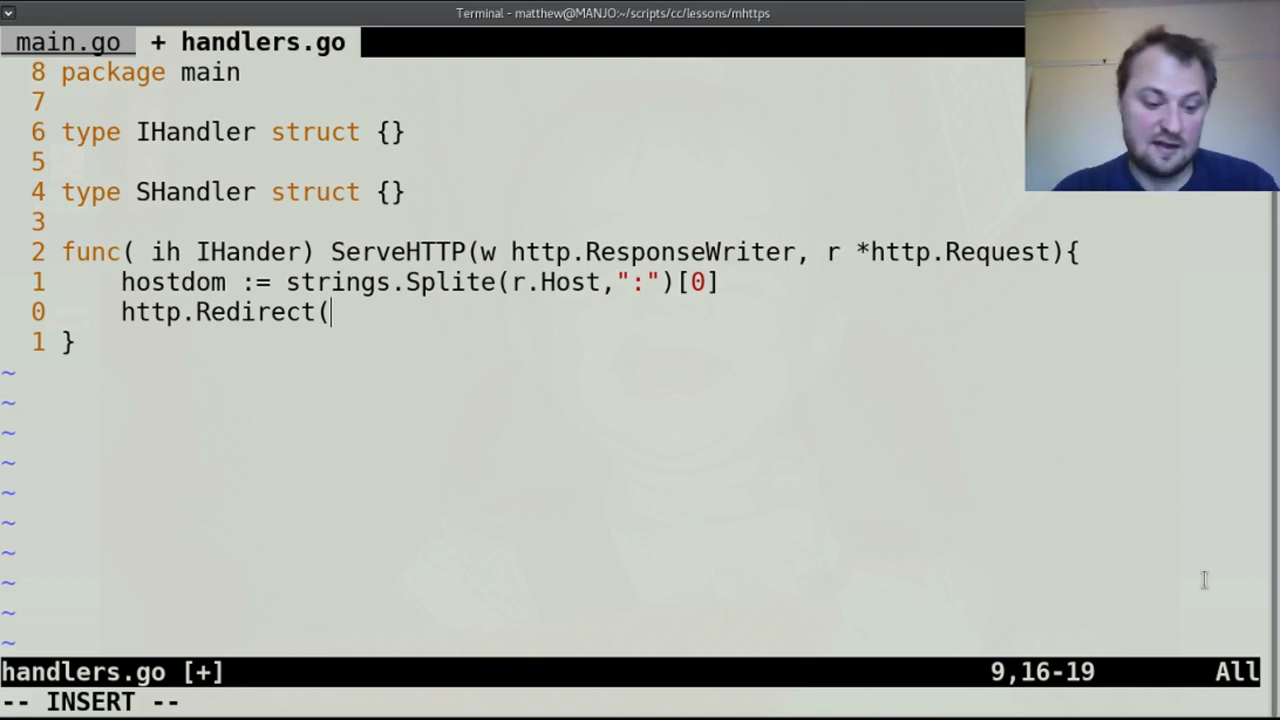
{"action": "type", "text": "w,r"}
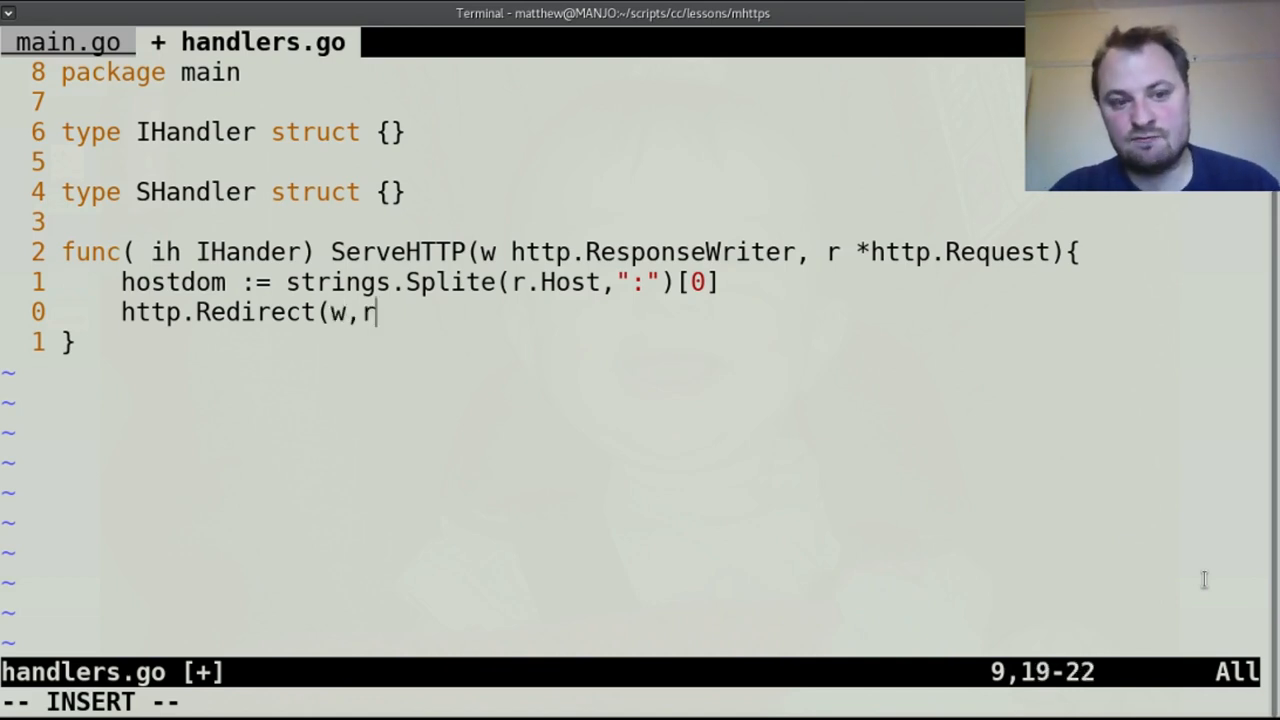
{"action": "type", "text": ","}
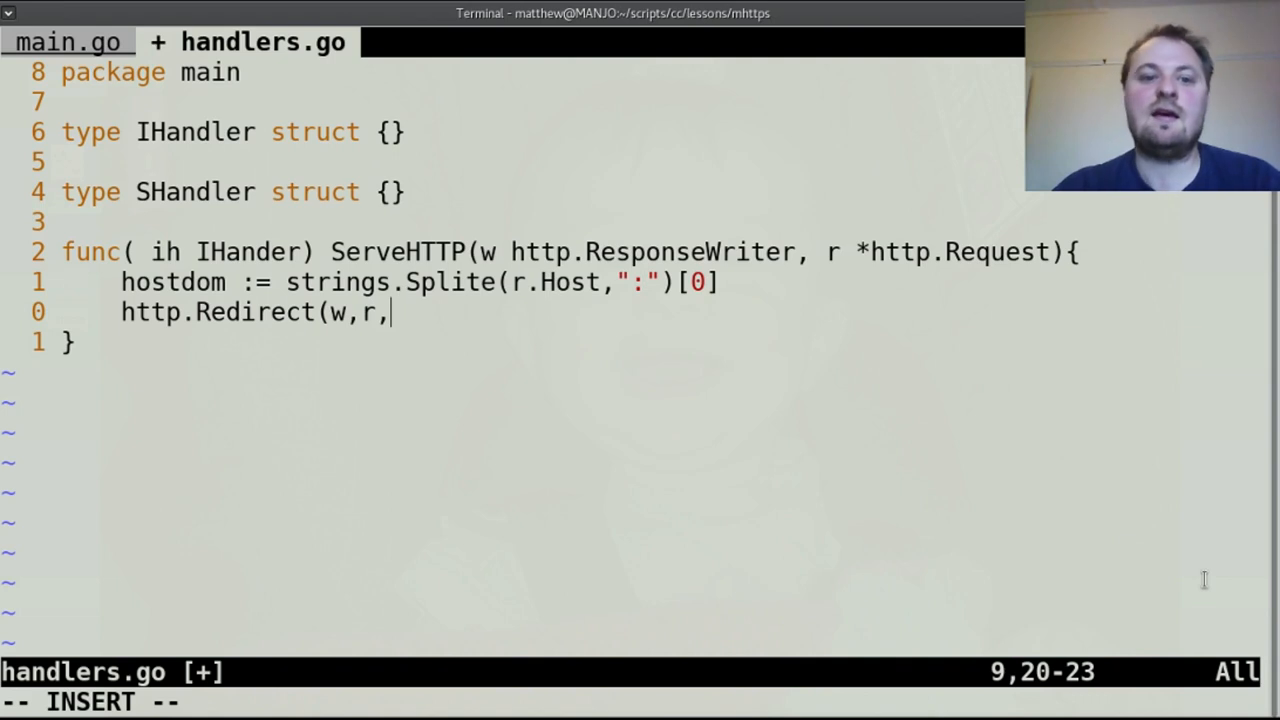
{"action": "type", "text": "\""}
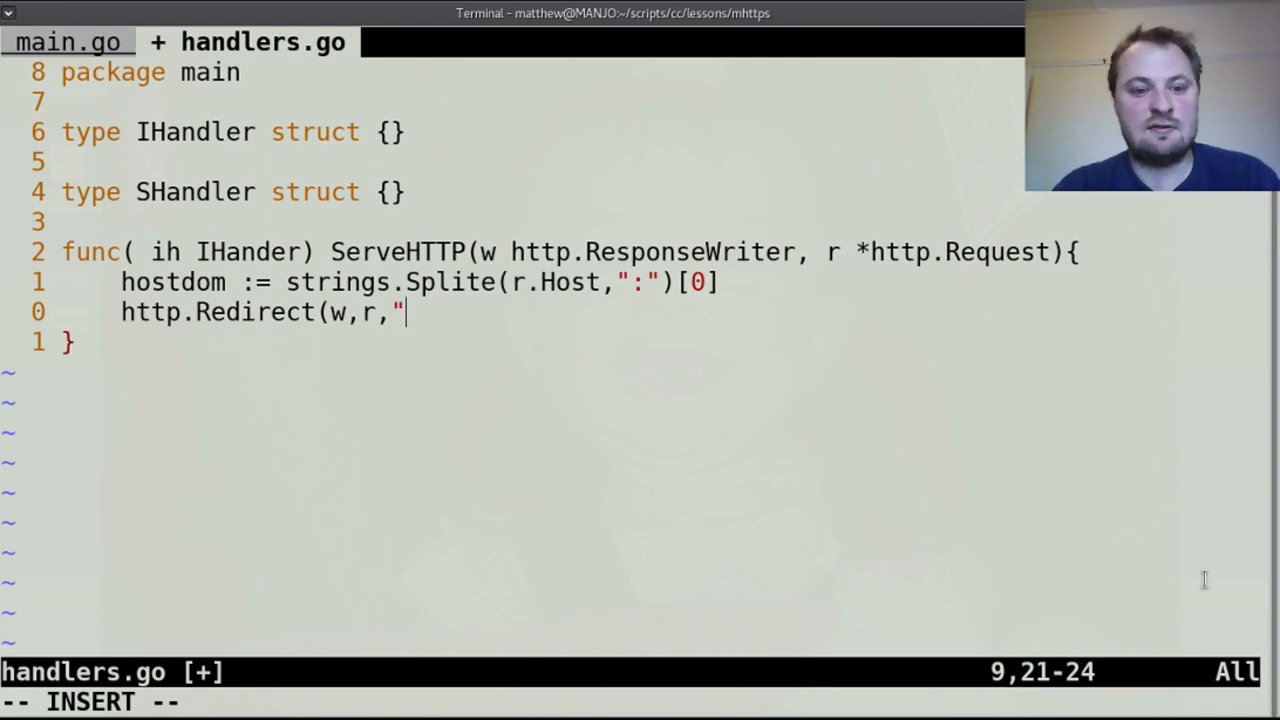
{"action": "type", "text": "https"}
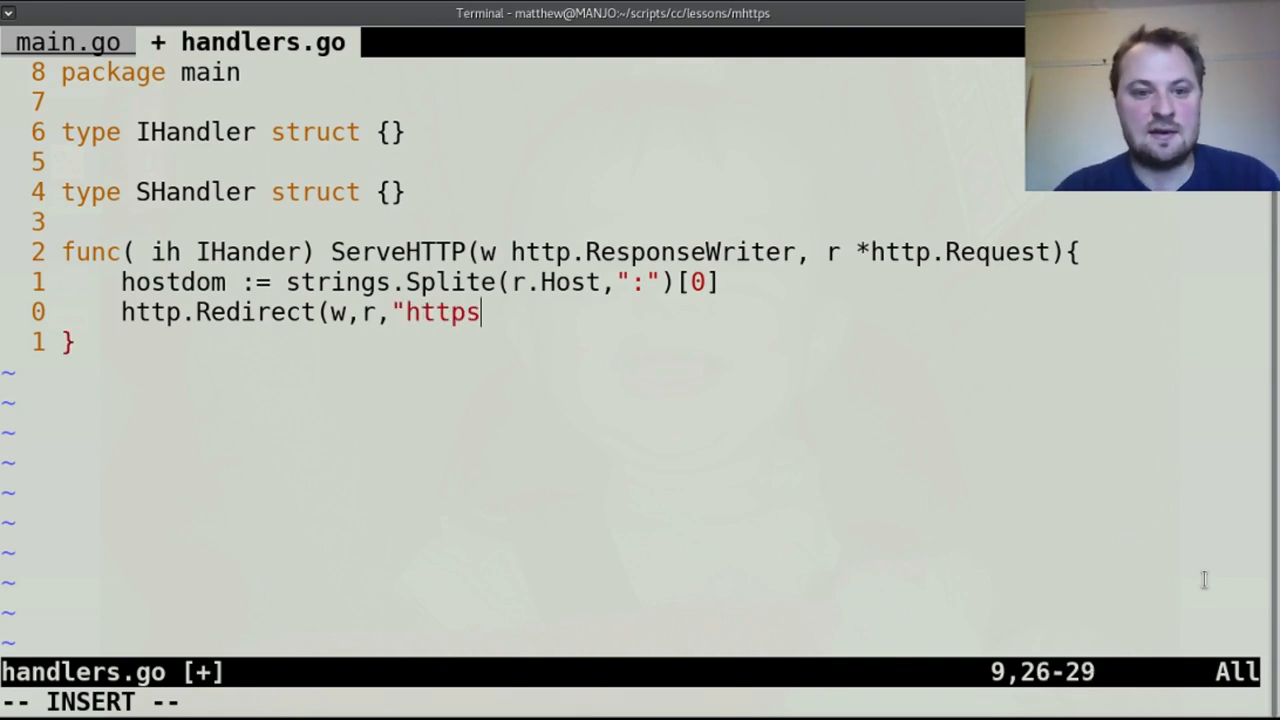
{"action": "type", "text": "://\""}
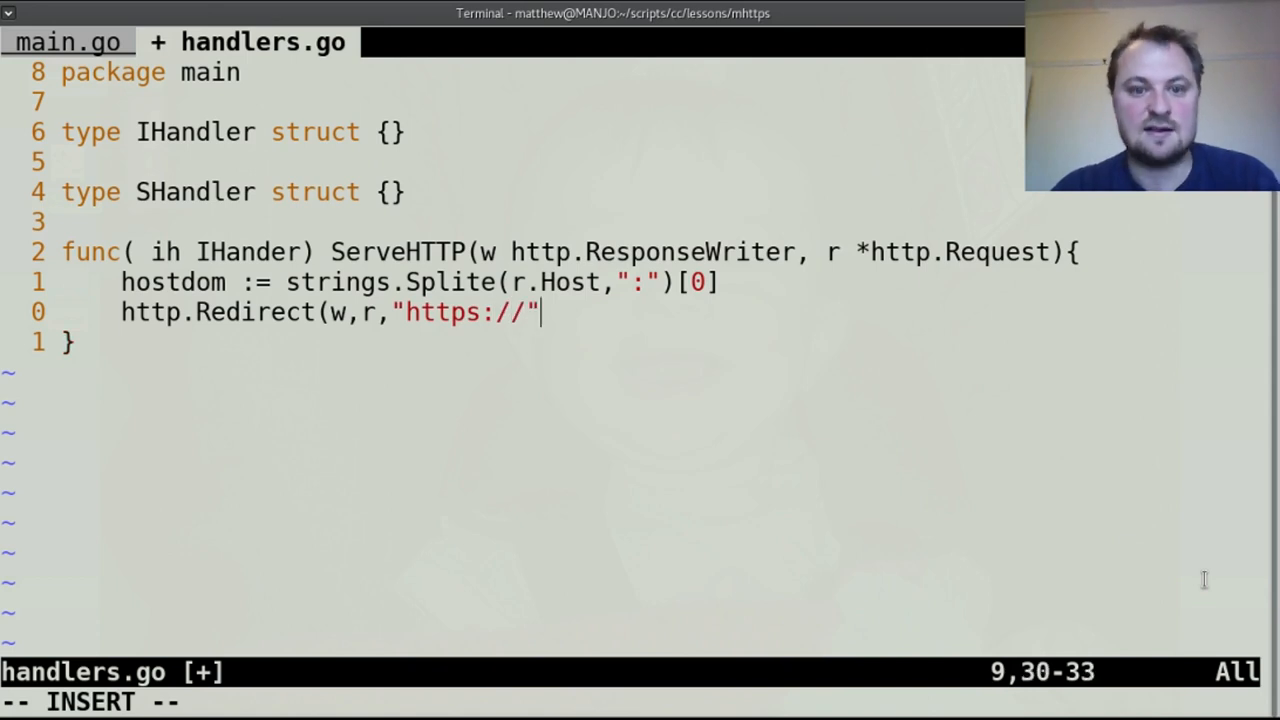
{"action": "type", "text": "+ r."}
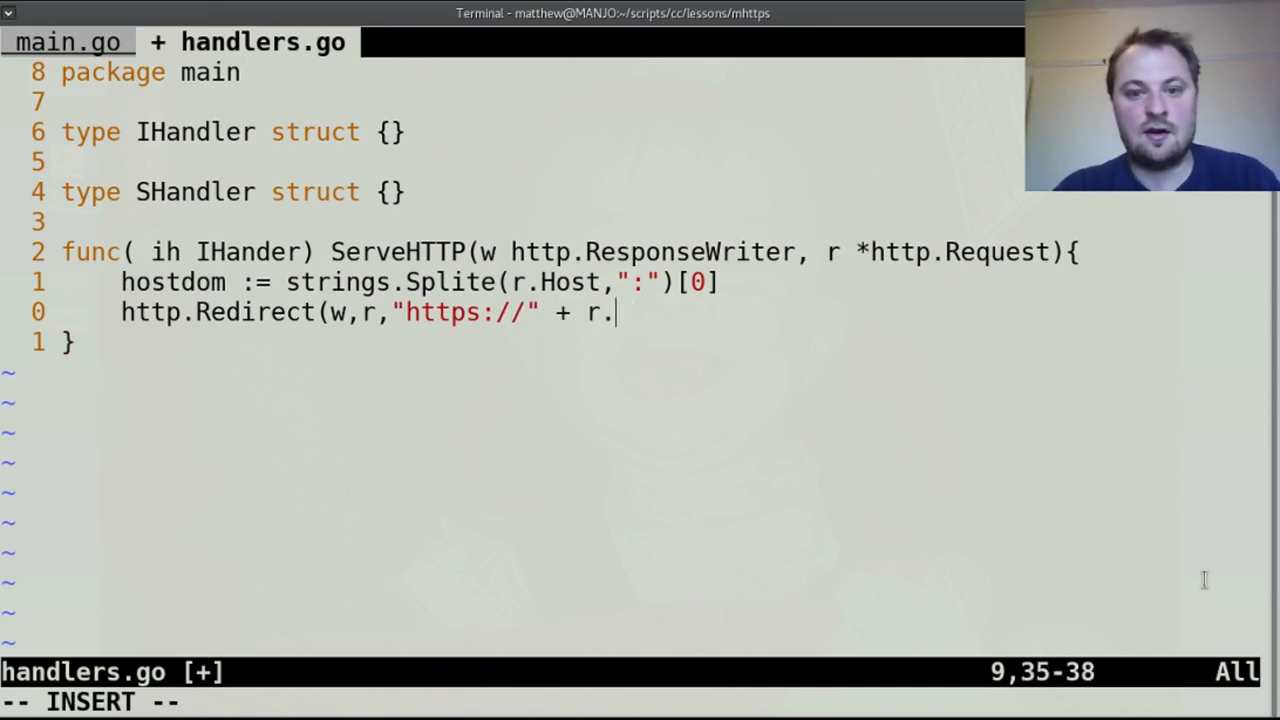
{"action": "type", "text": "Host +"}
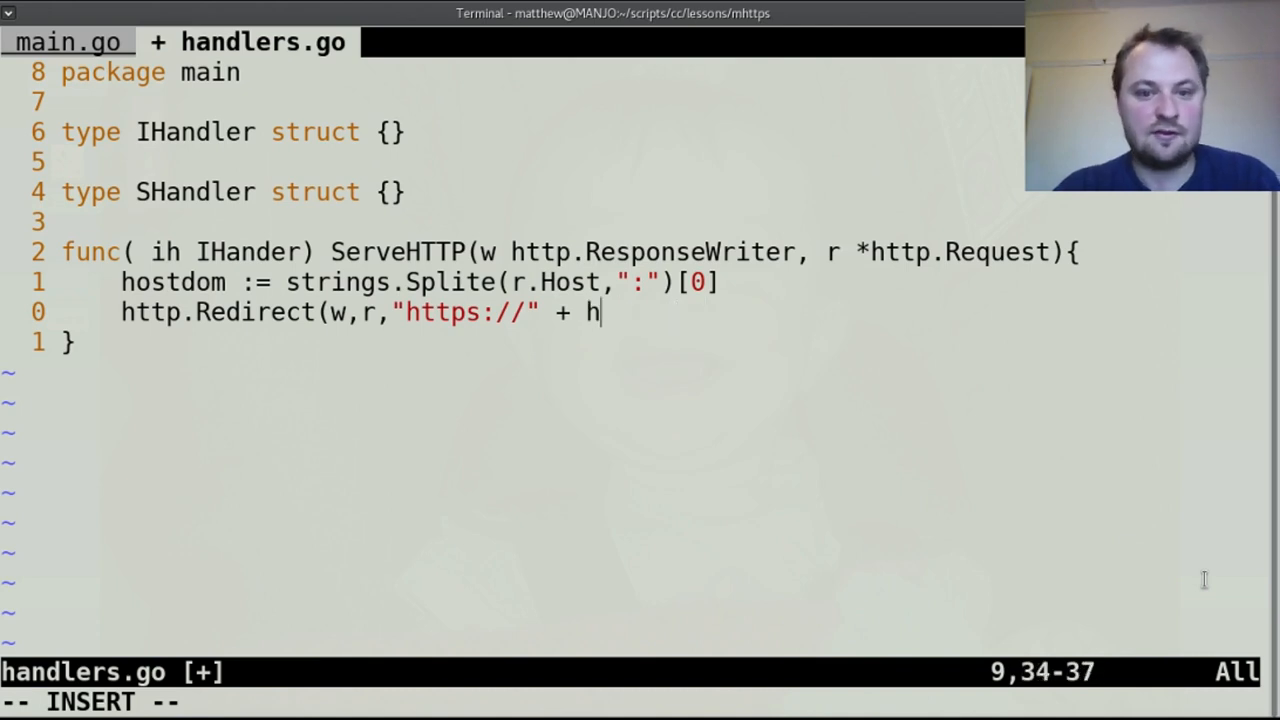
{"action": "type", "text": "ostdom +"}
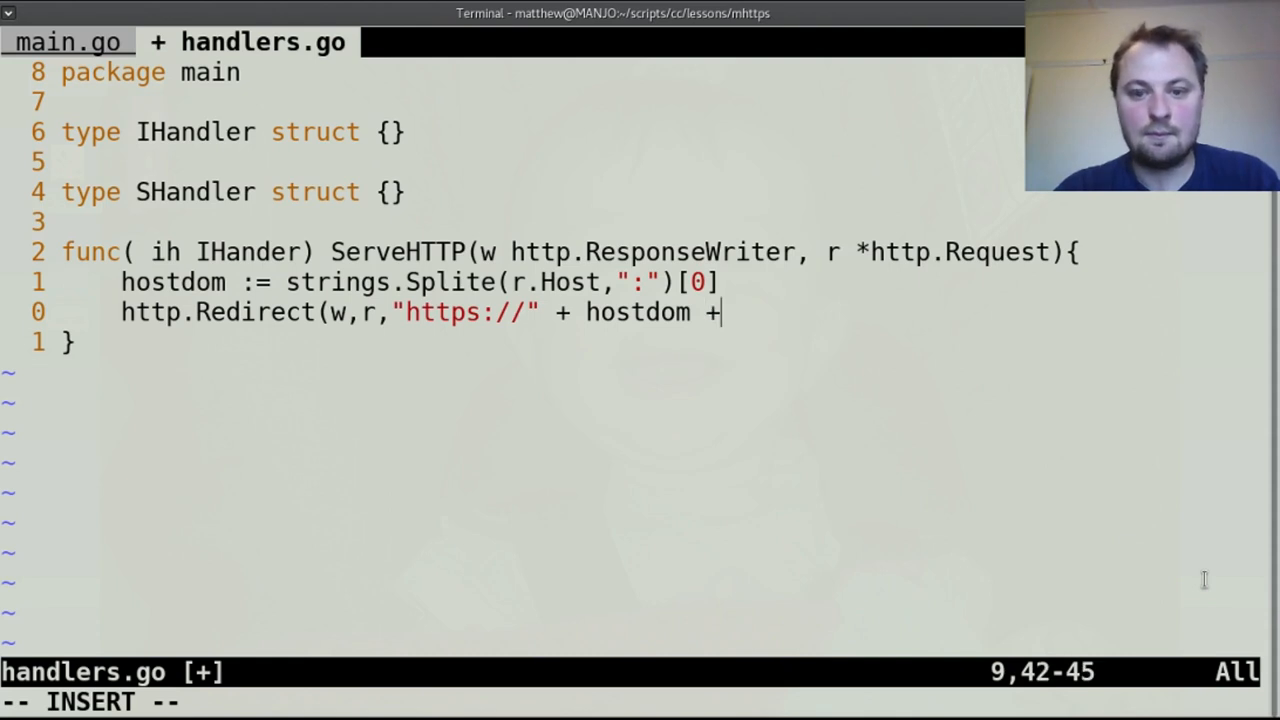
{"action": "type", "text": "\" \""}
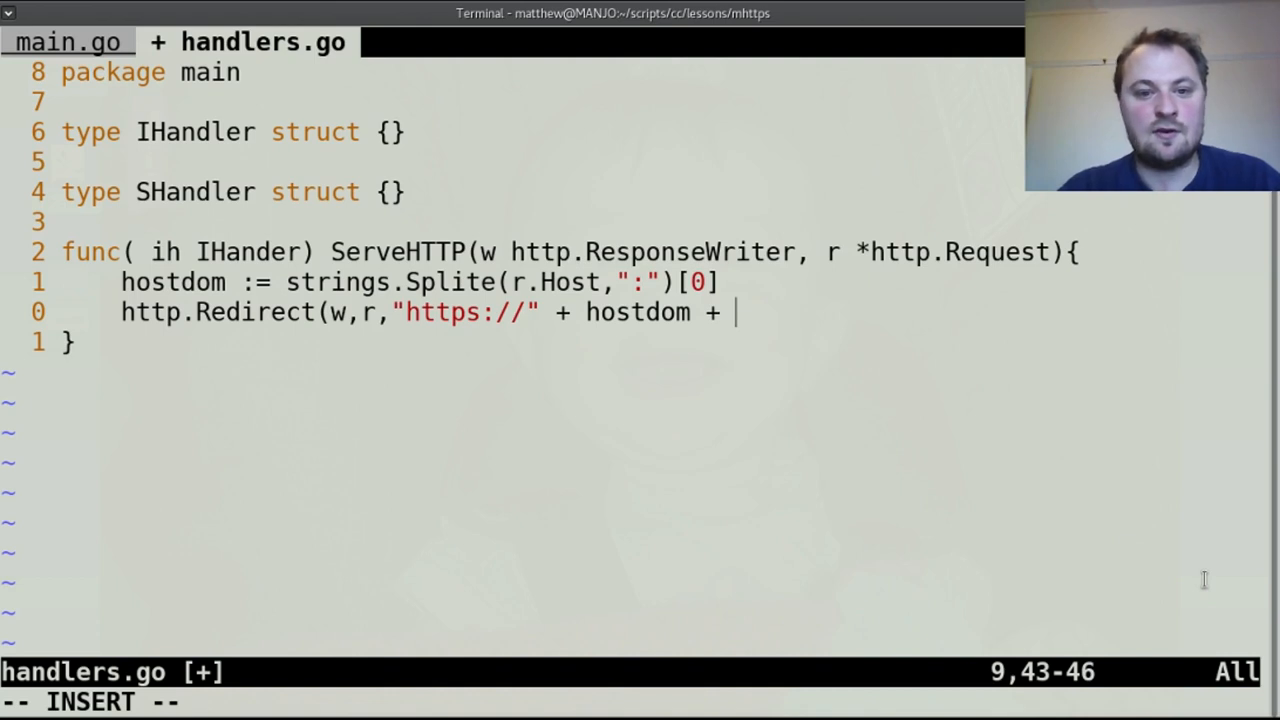
Complete the redirect URL with ":8181" + r.URL.Path and status 302.
{"action": "type", "text": "r.URL."}
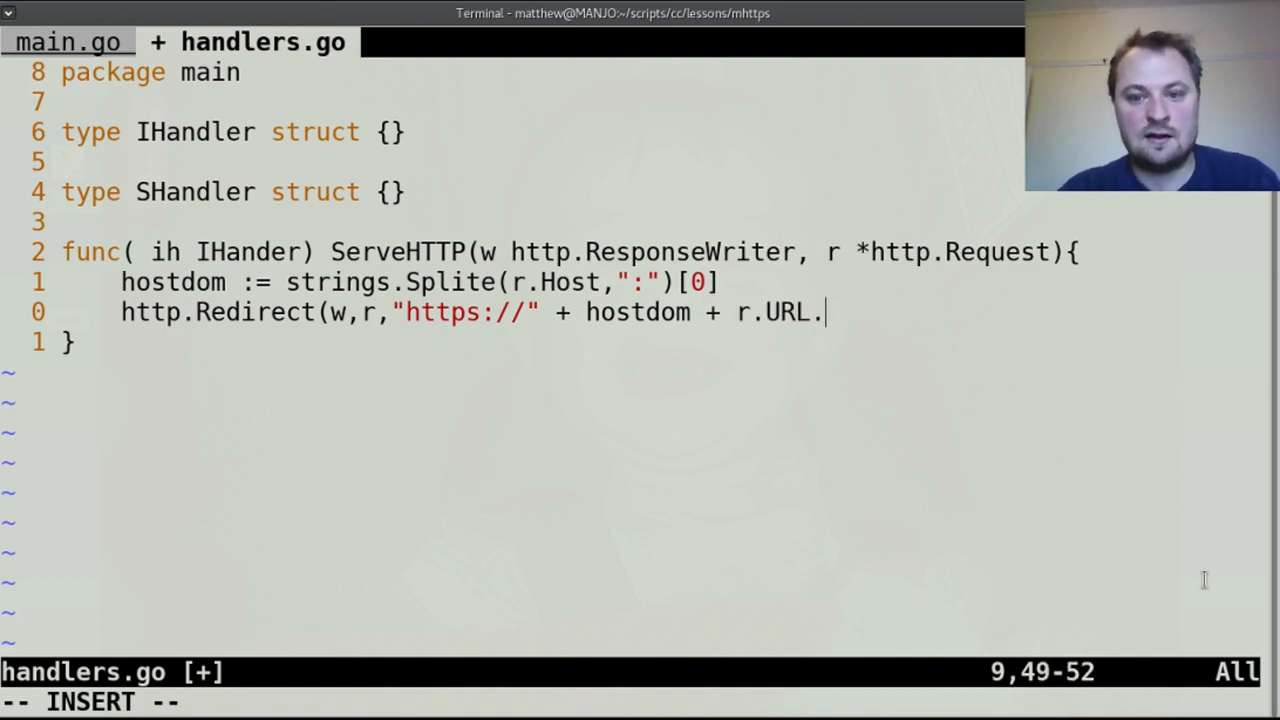
{"action": "type", "text": "Path +"}
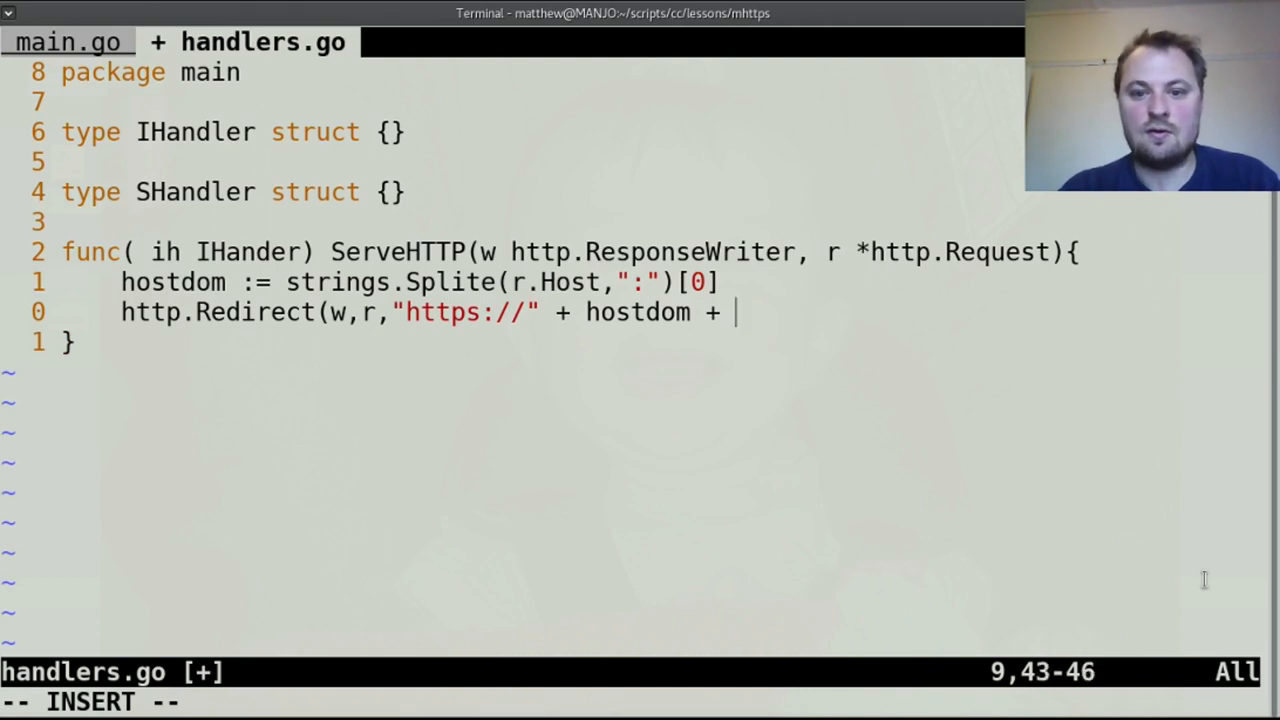
{"action": "type", "text": "\":81"}
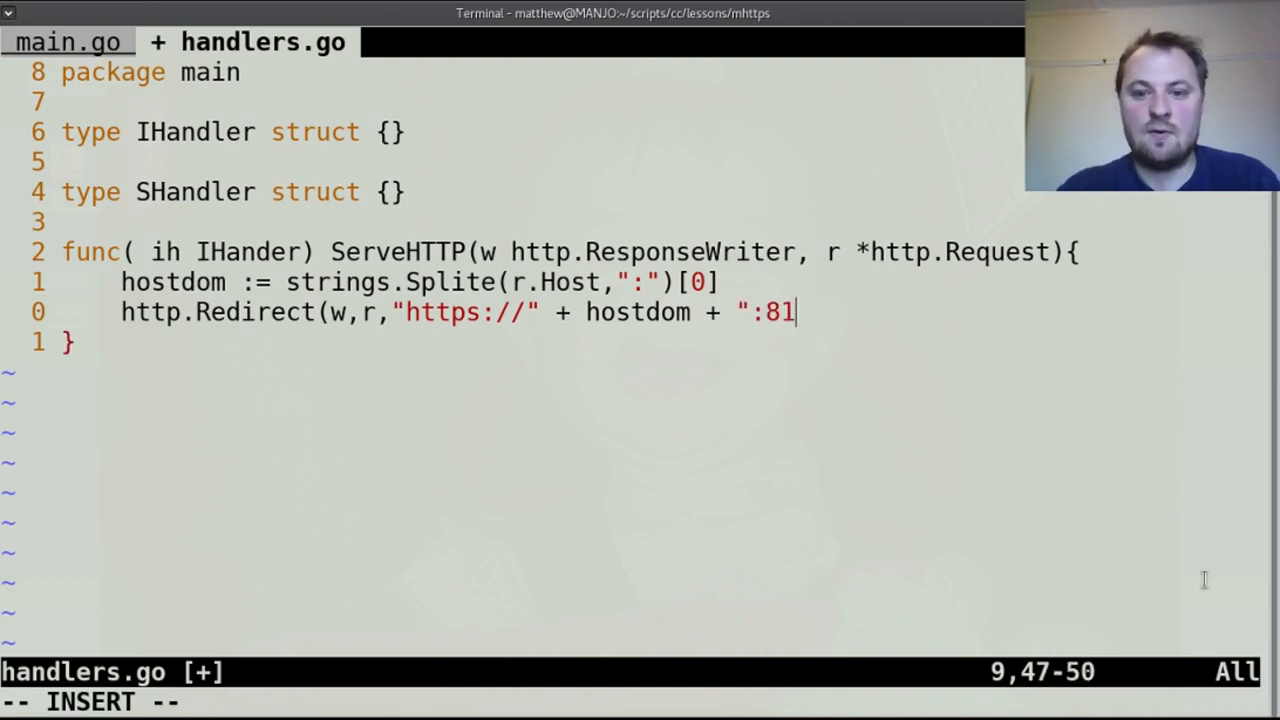
{"action": "type", "text": "81"}
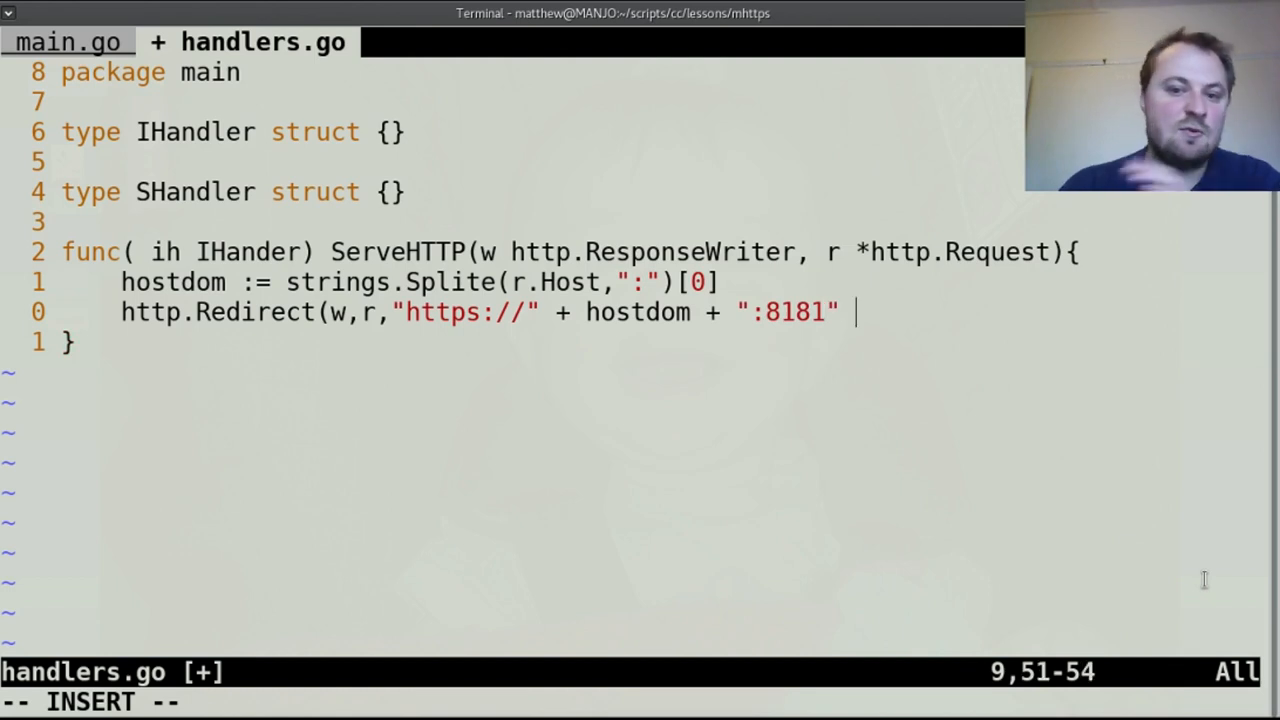
{"action": "type", "text": "+"}
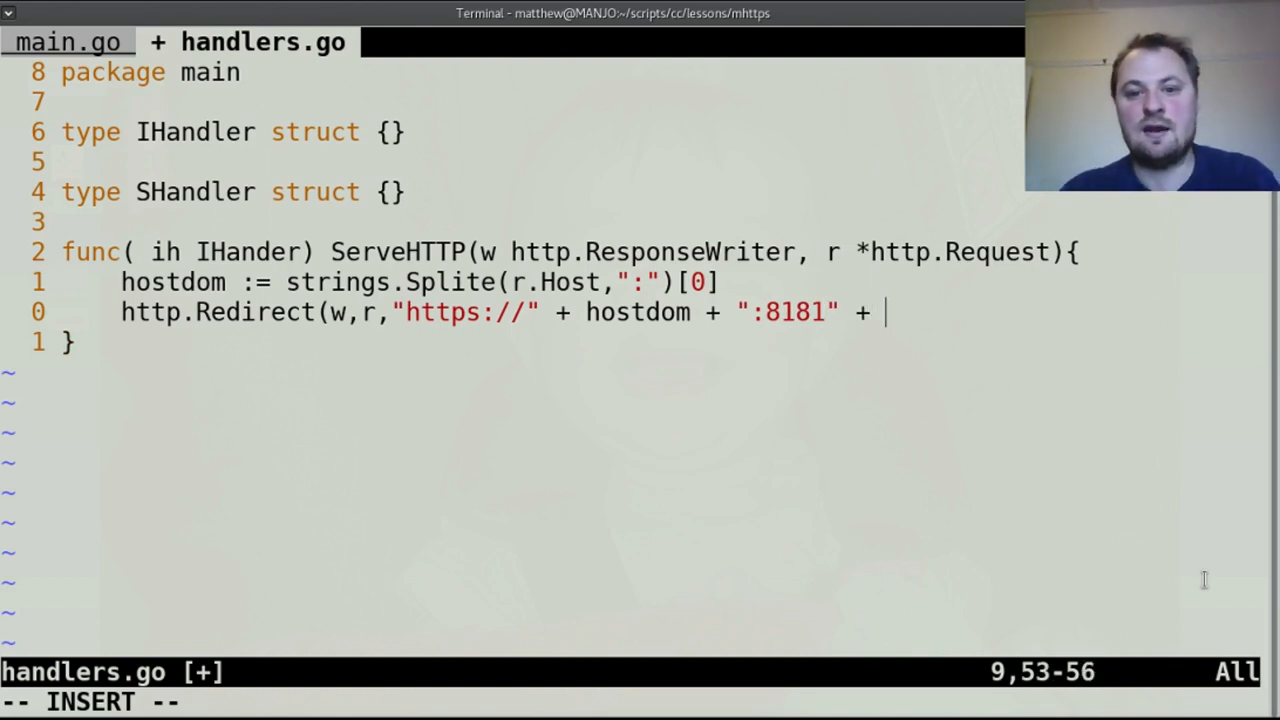
{"action": "type", "text": "r.URL.P"}
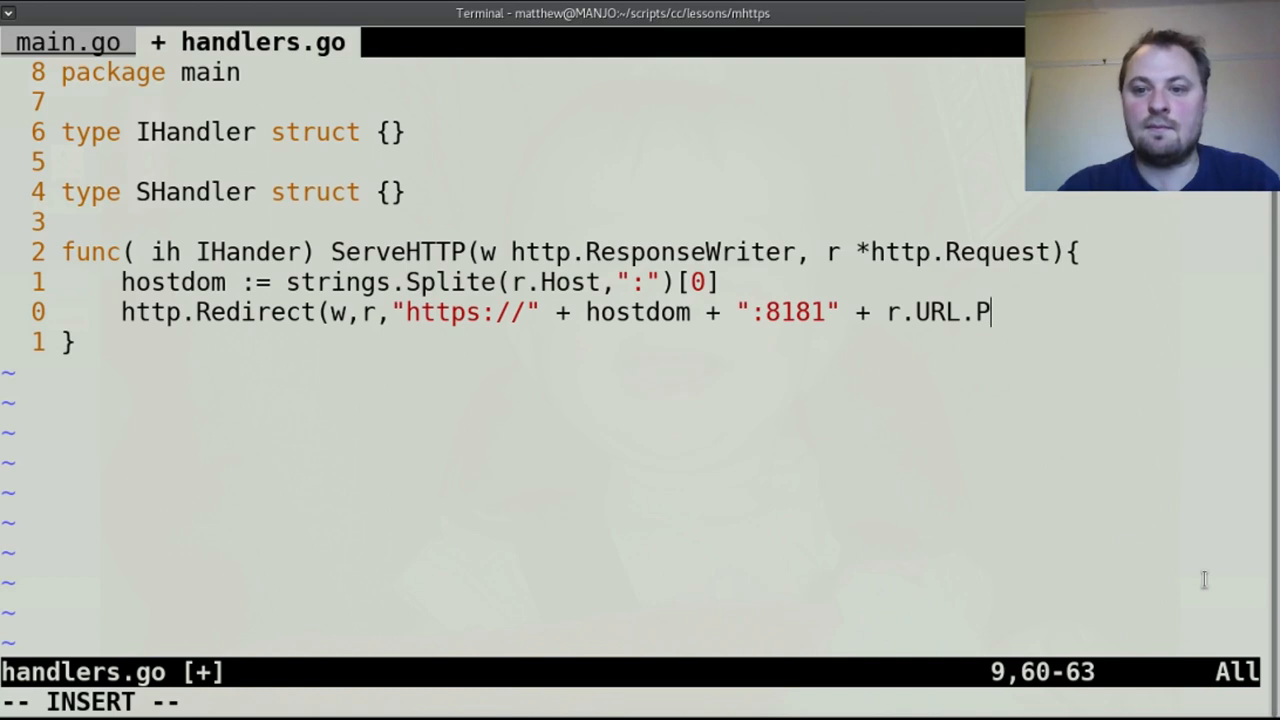
{"action": "type", "text": "ath)"}
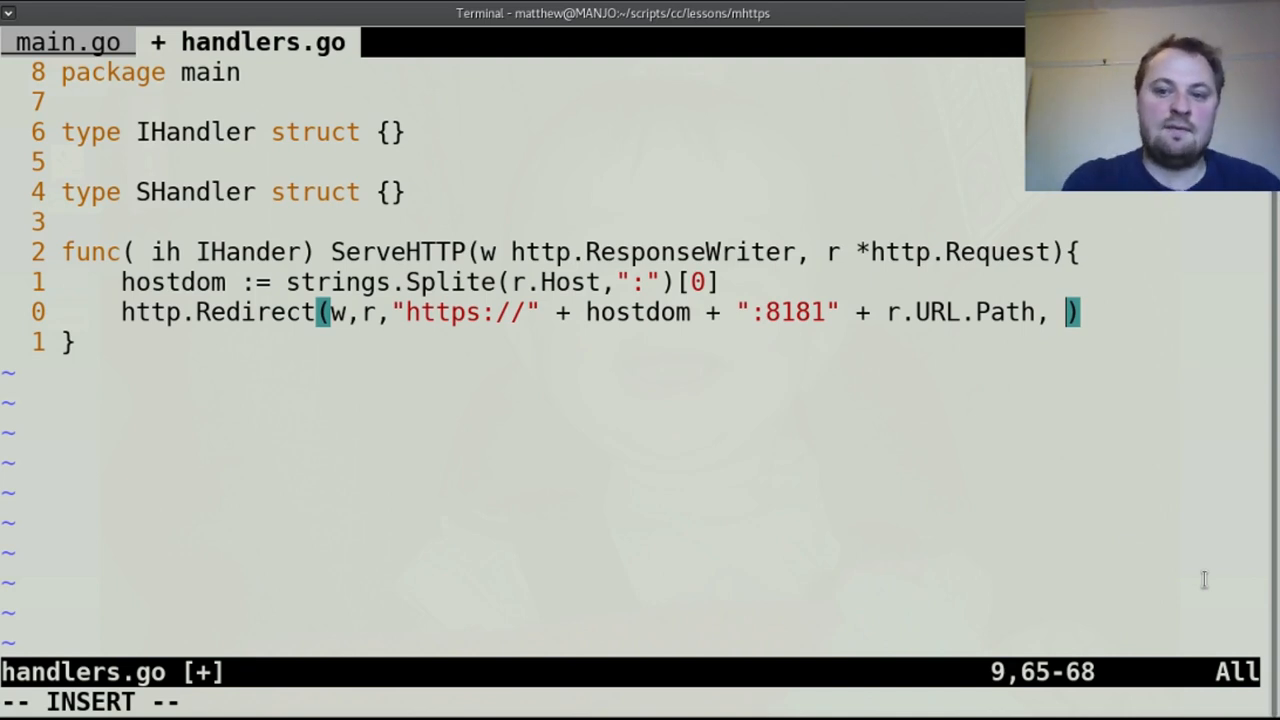
{"action": "type", "text": "i"}
{"action": "type", "text": "302"}
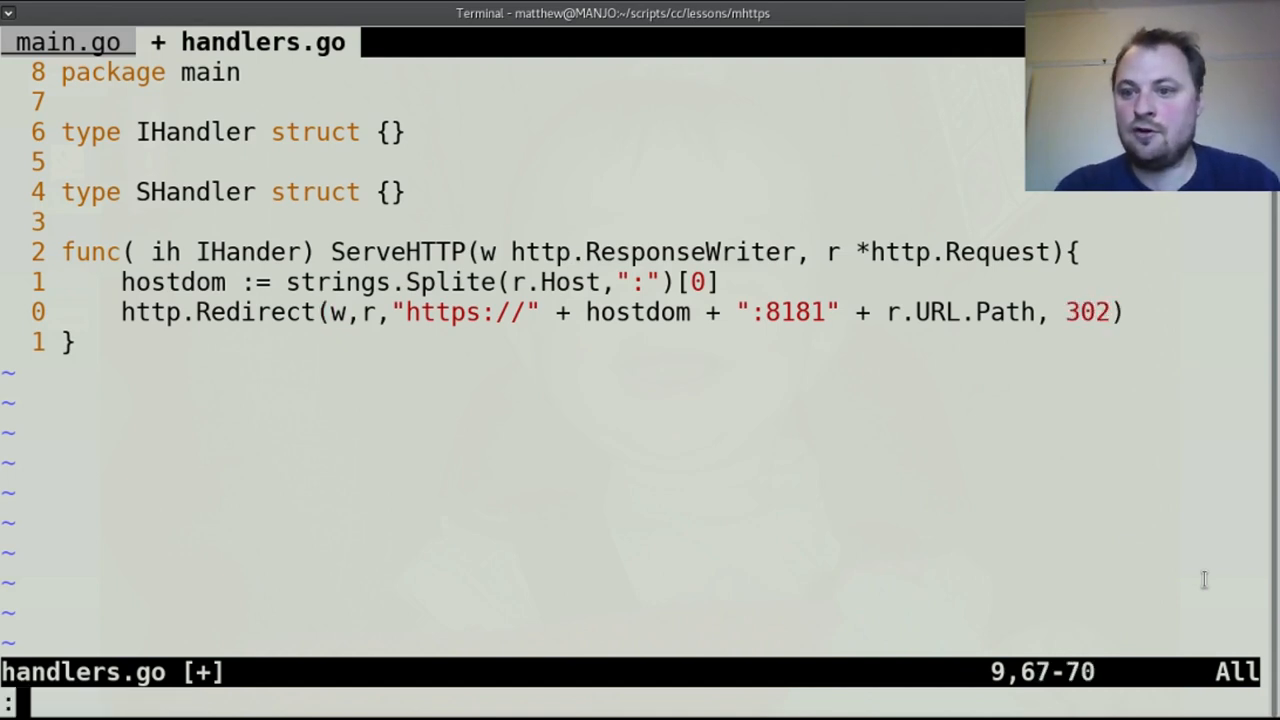
Save handlers.go with :w so goimports reformats it and adds net/http.
{"action": "type", "text": ":w"}
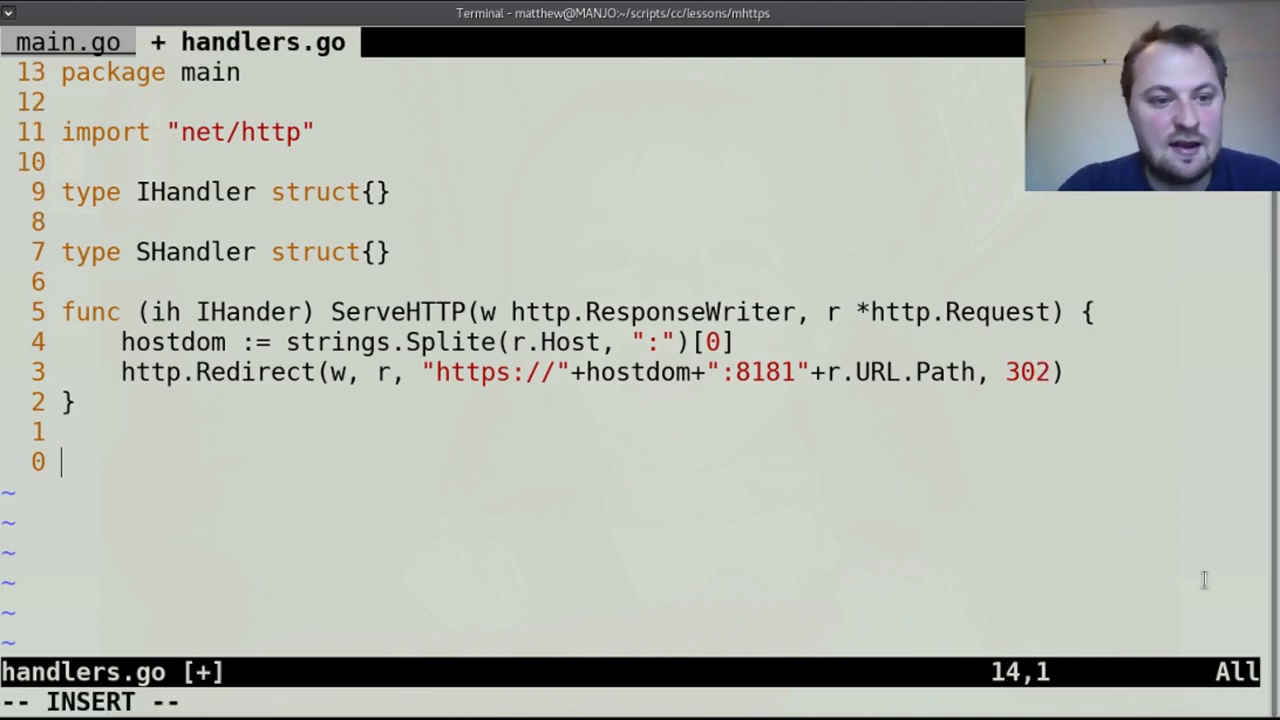
Write func (sh SHandler) ServeHTTP(w http.ResponseWriter, r *http.Request) with an open body.
{"action": "type", "text": "func ("}
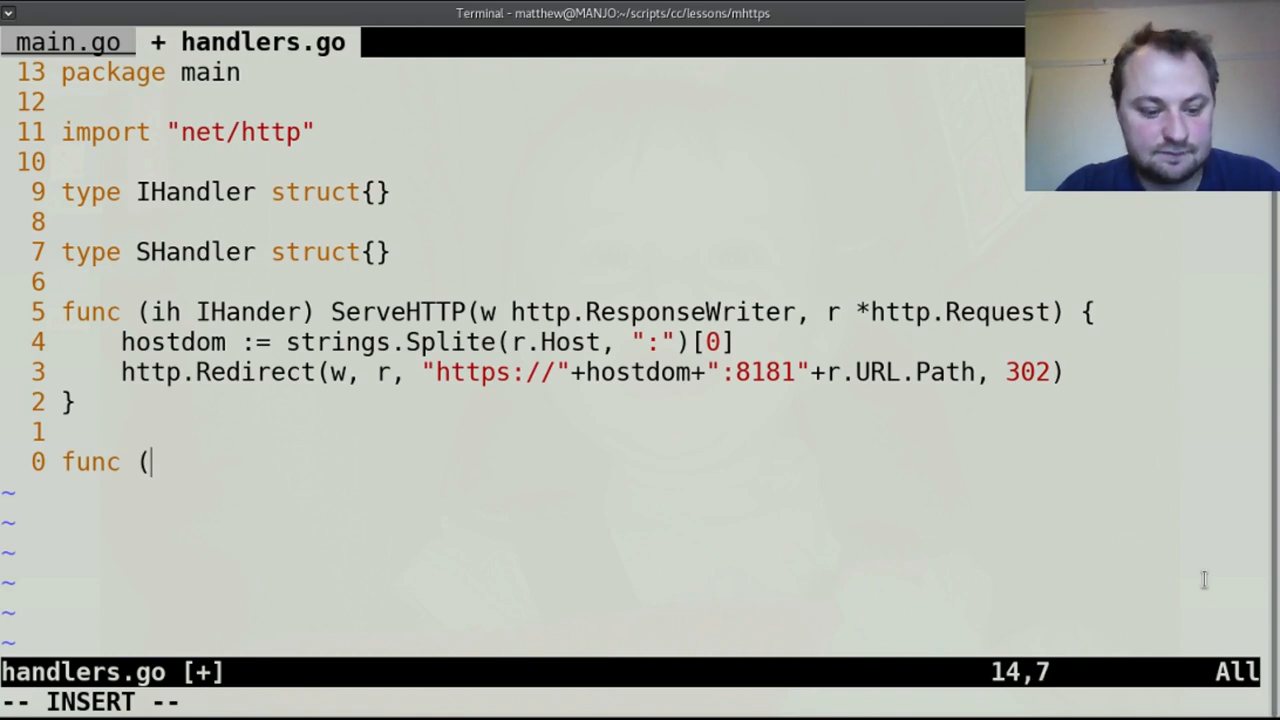
{"action": "type", "text": "sh S"}
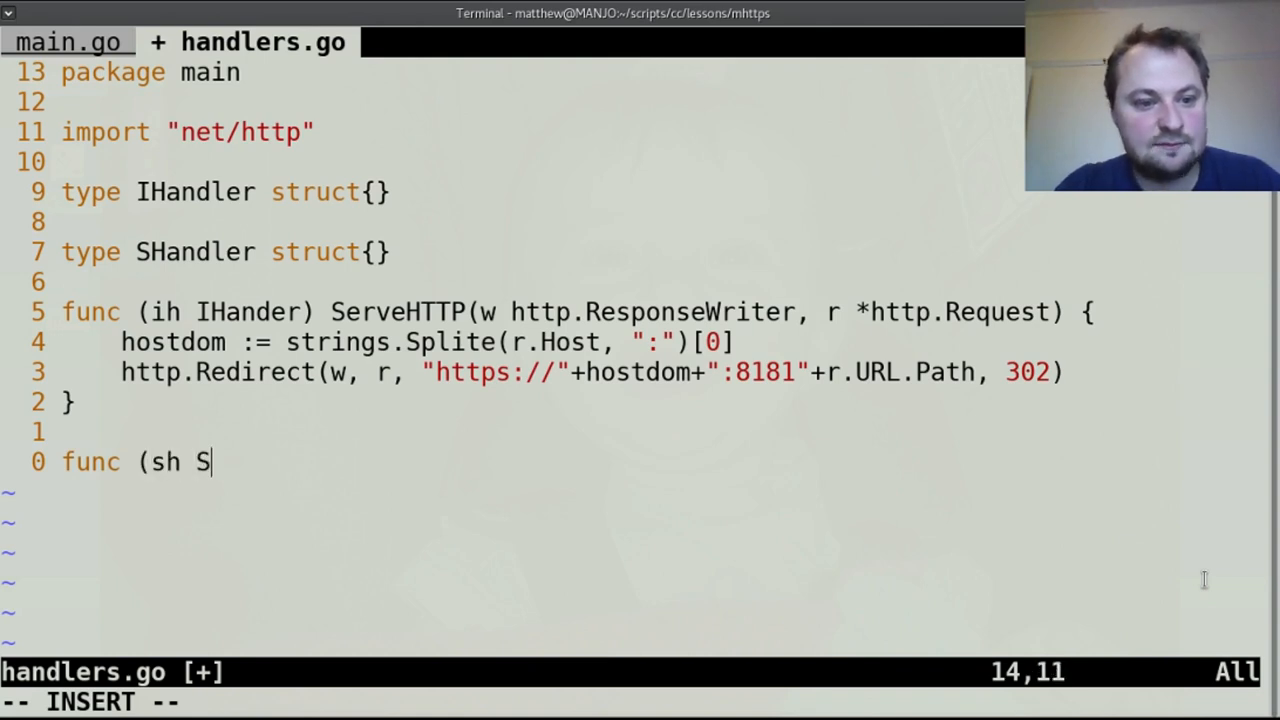
{"action": "type", "text": "Handler)"}
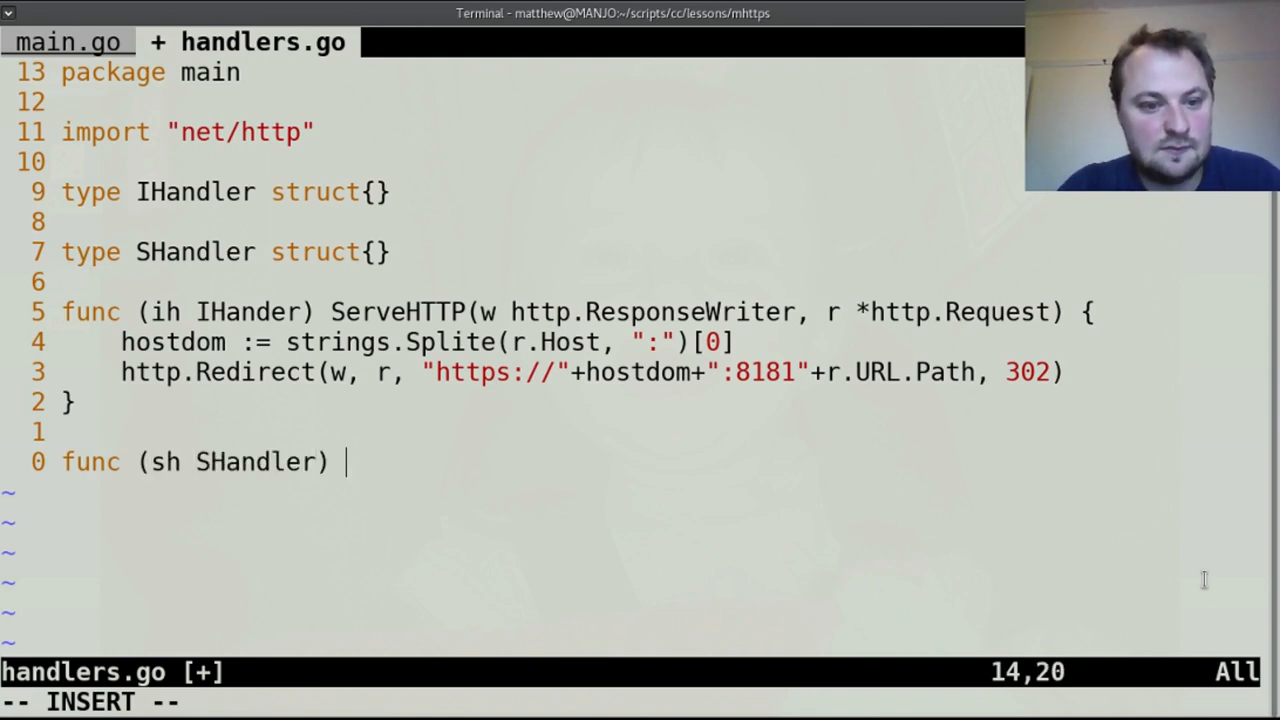
{"action": "type", "text": "Serve"}
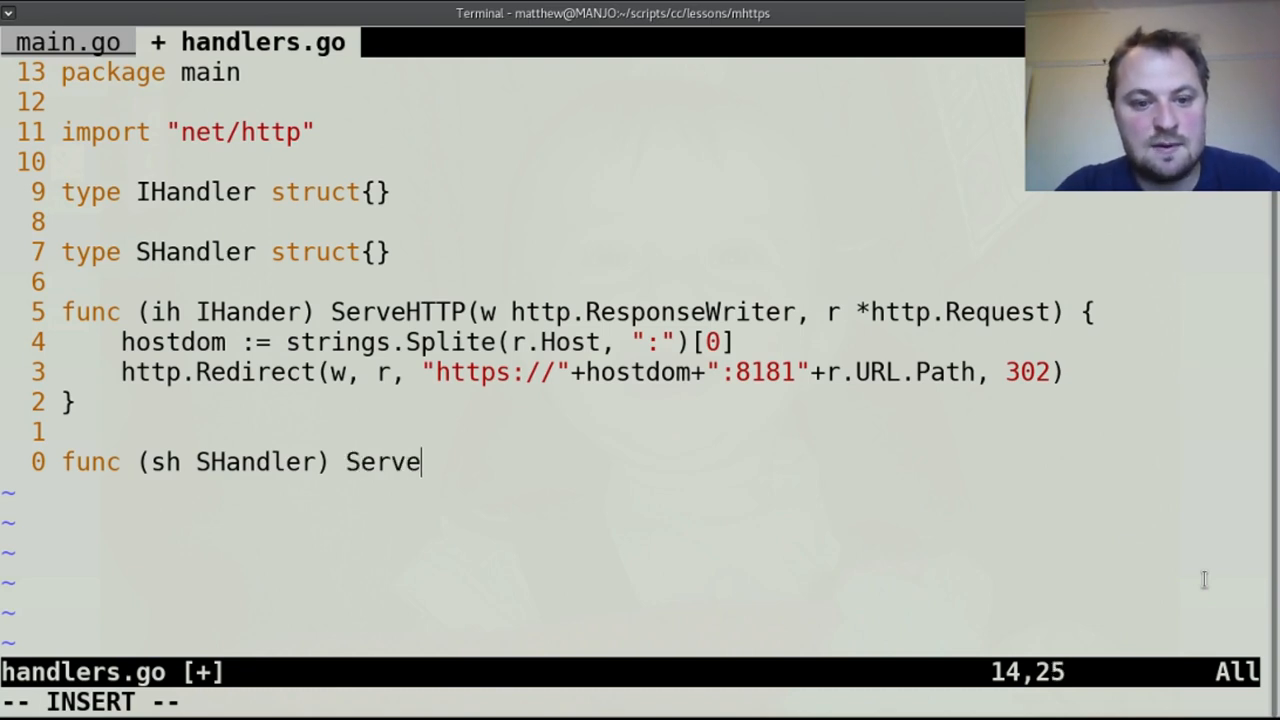
{"action": "type", "text": "HTTP("}
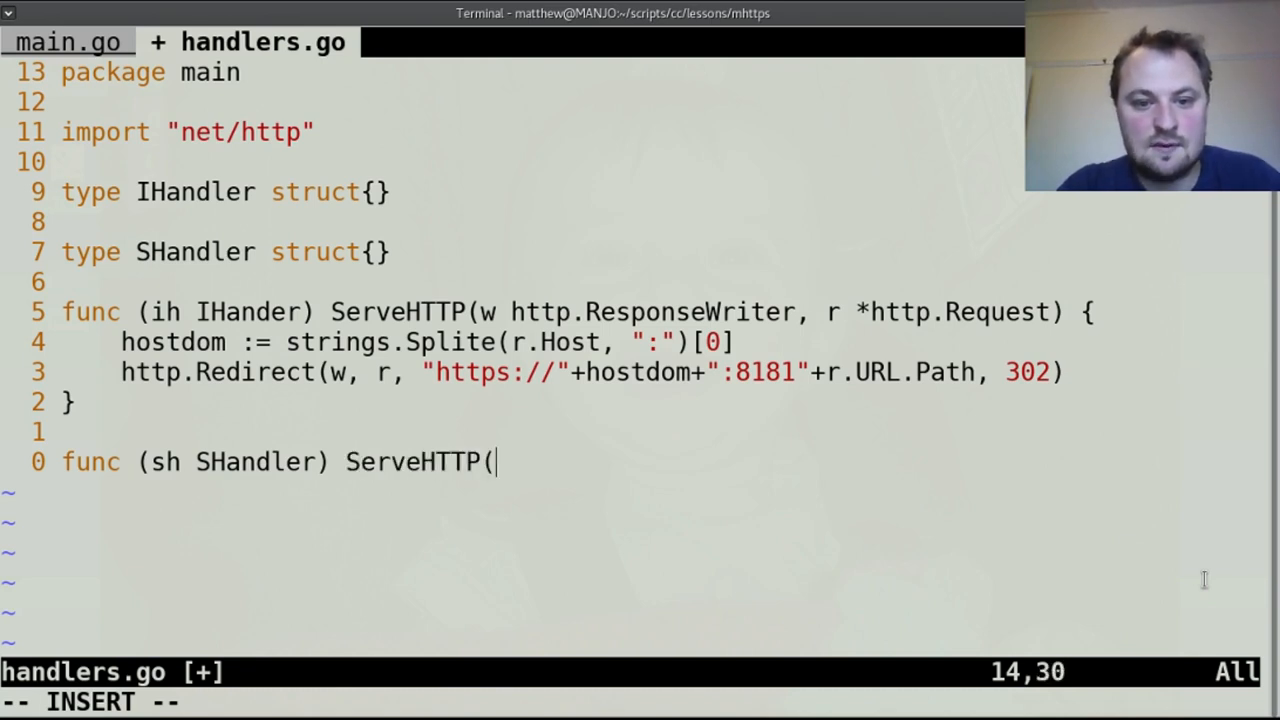
{"action": "type", "text": "w http.R"}
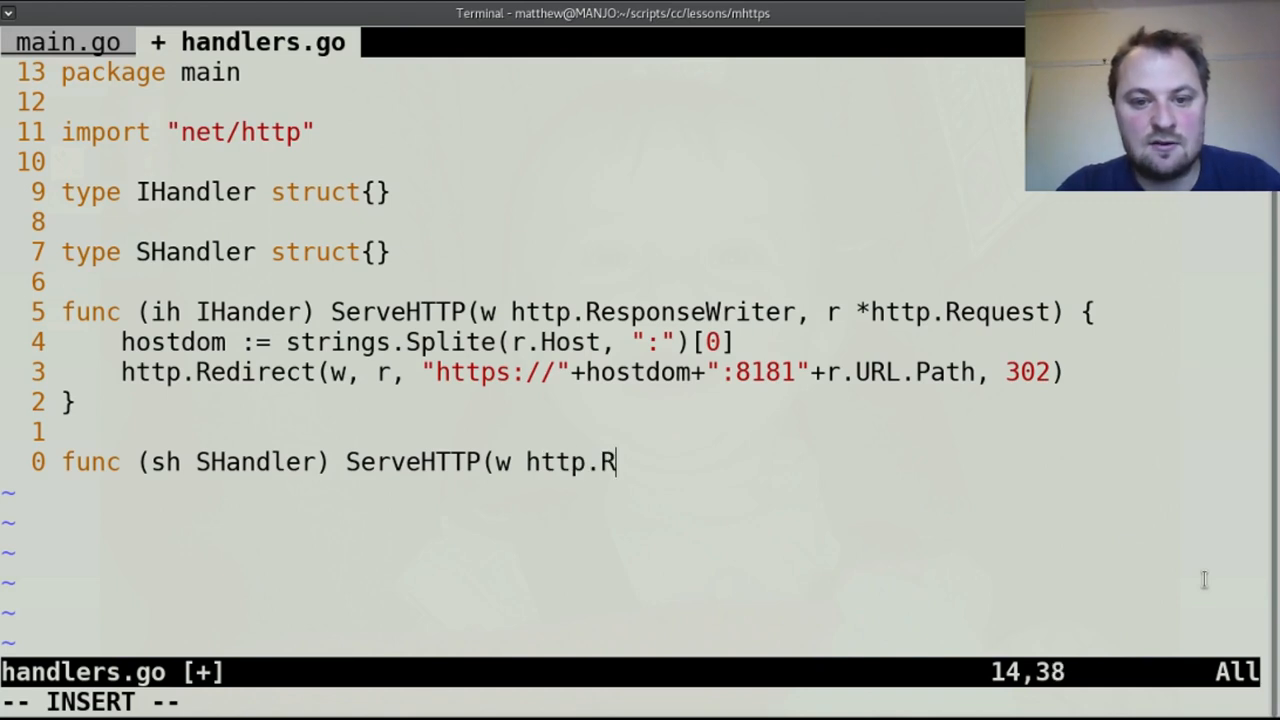
{"action": "type", "text": "eadRequest("}
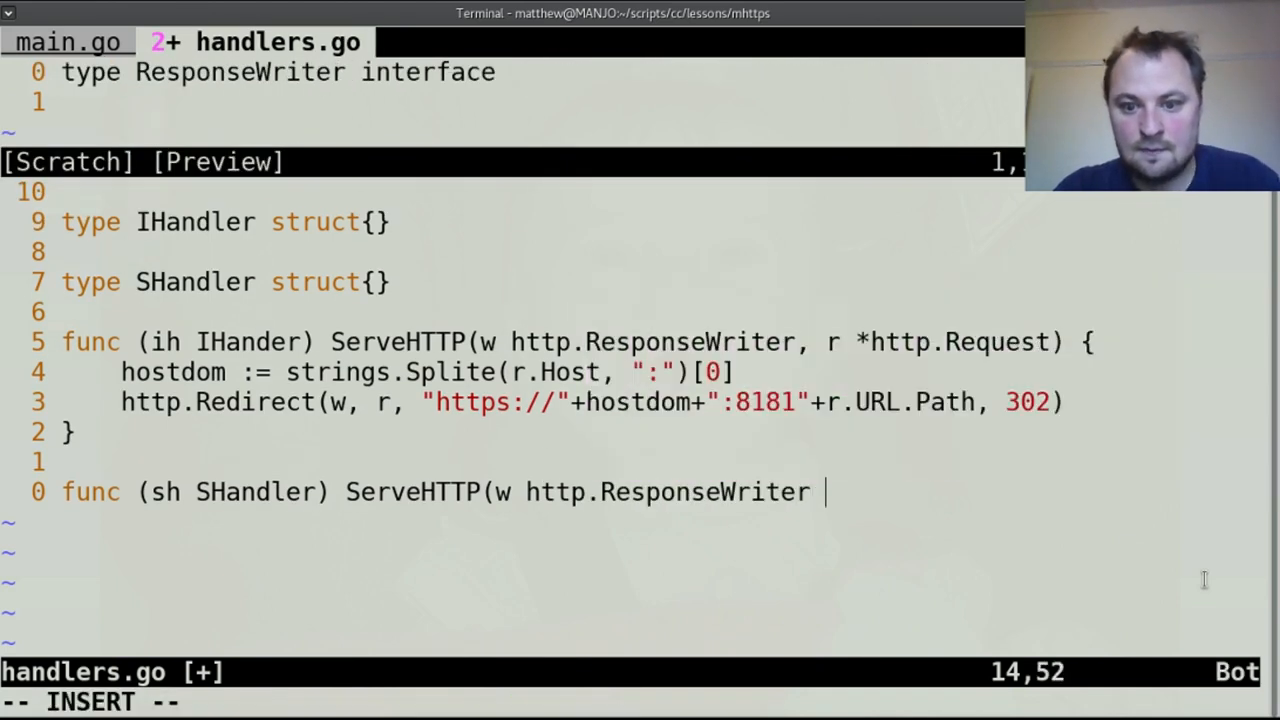
{"action": "type", "text": ", r"}
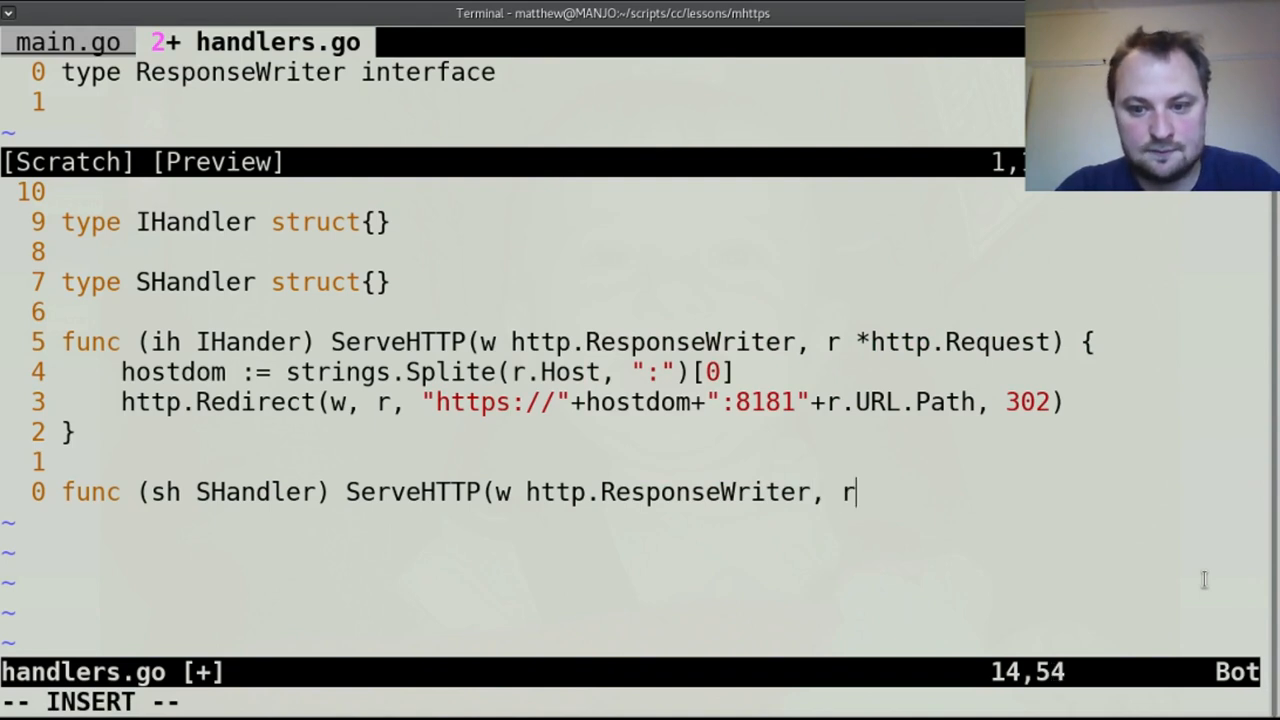
{"action": "type", "text": "*http."}
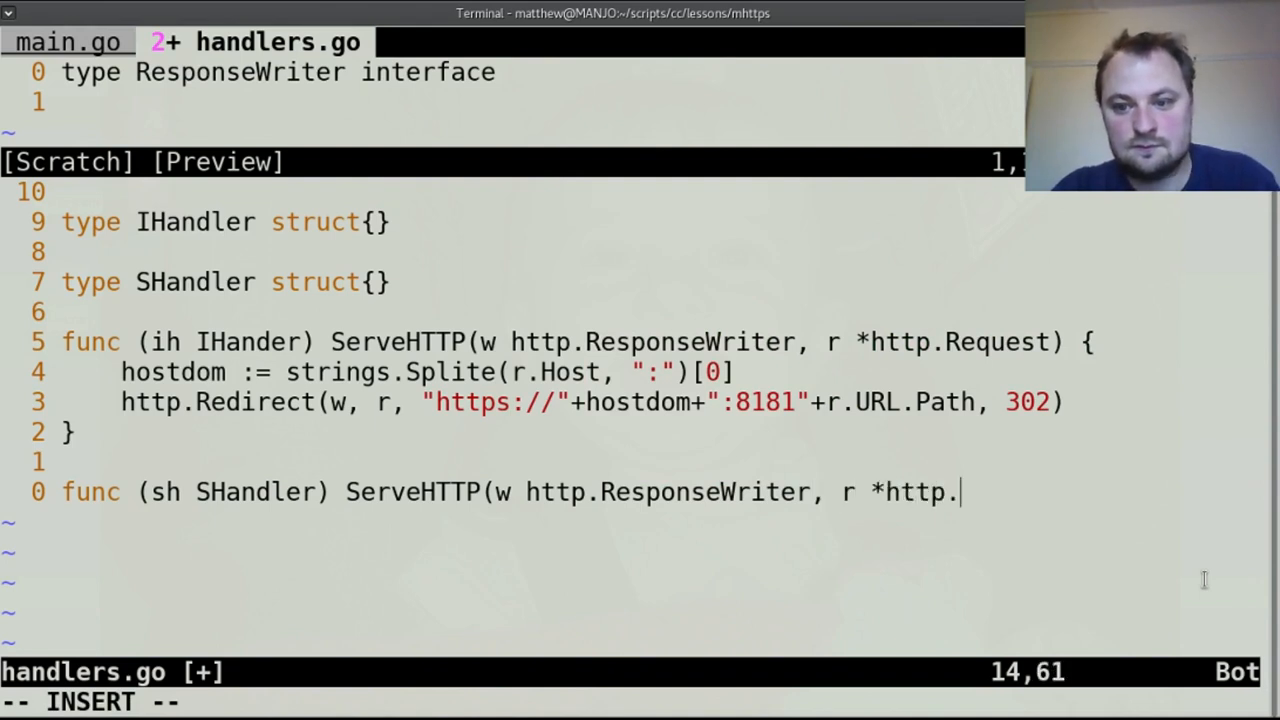
{"action": "type", "text": "Request) {"}
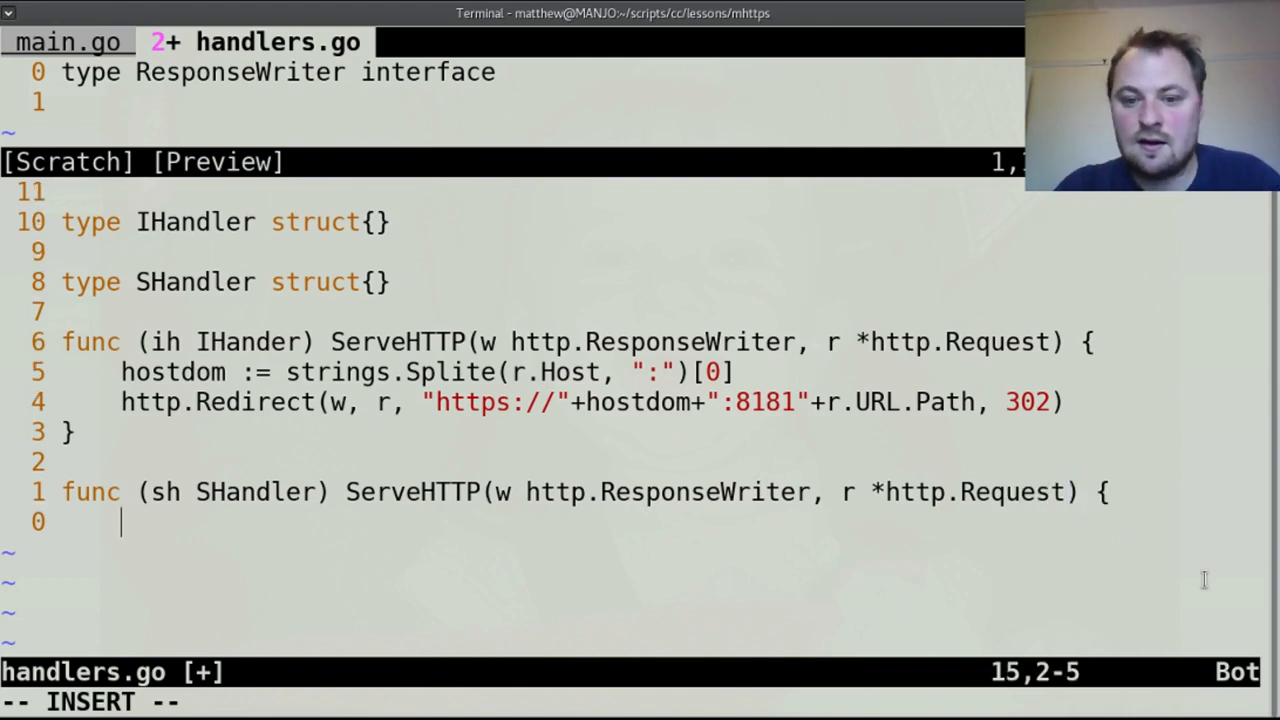
{"action": "type", "text": "}"}
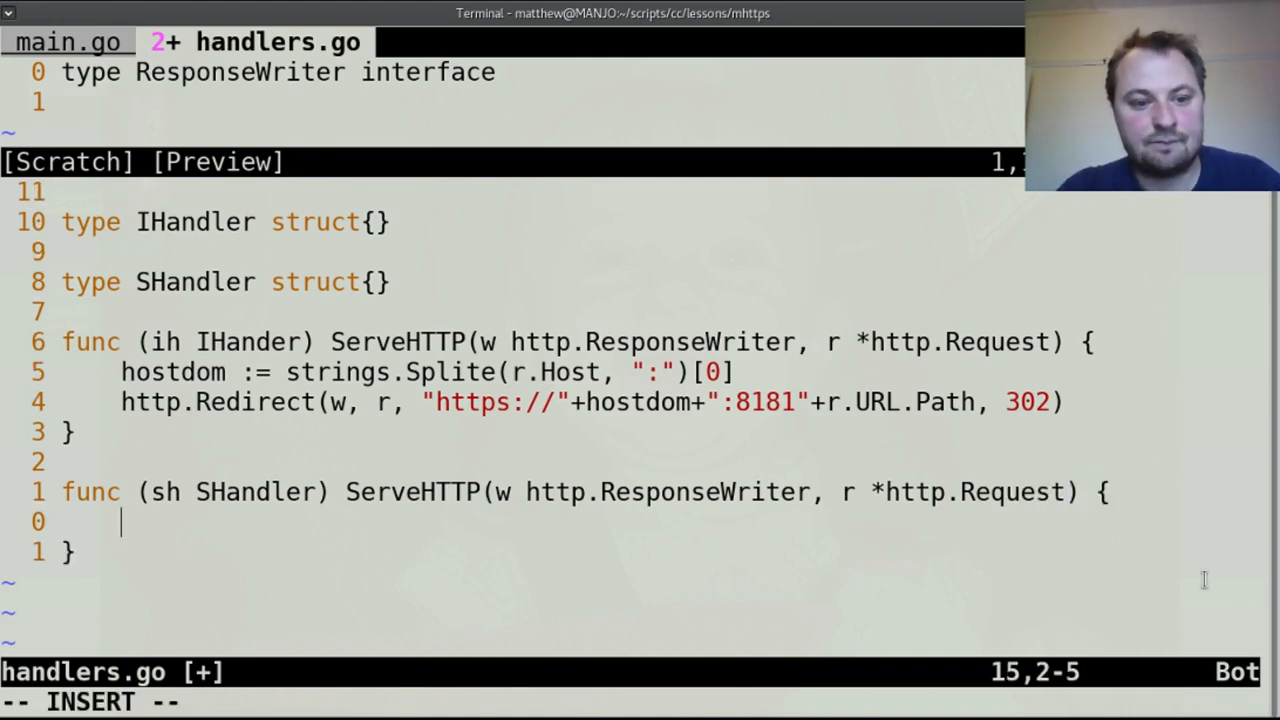
Add fmt.Fprintln(w, "I hope you feel secure now you are here") to the method body.
{"action": "type", "text": "fmt.Prin"}
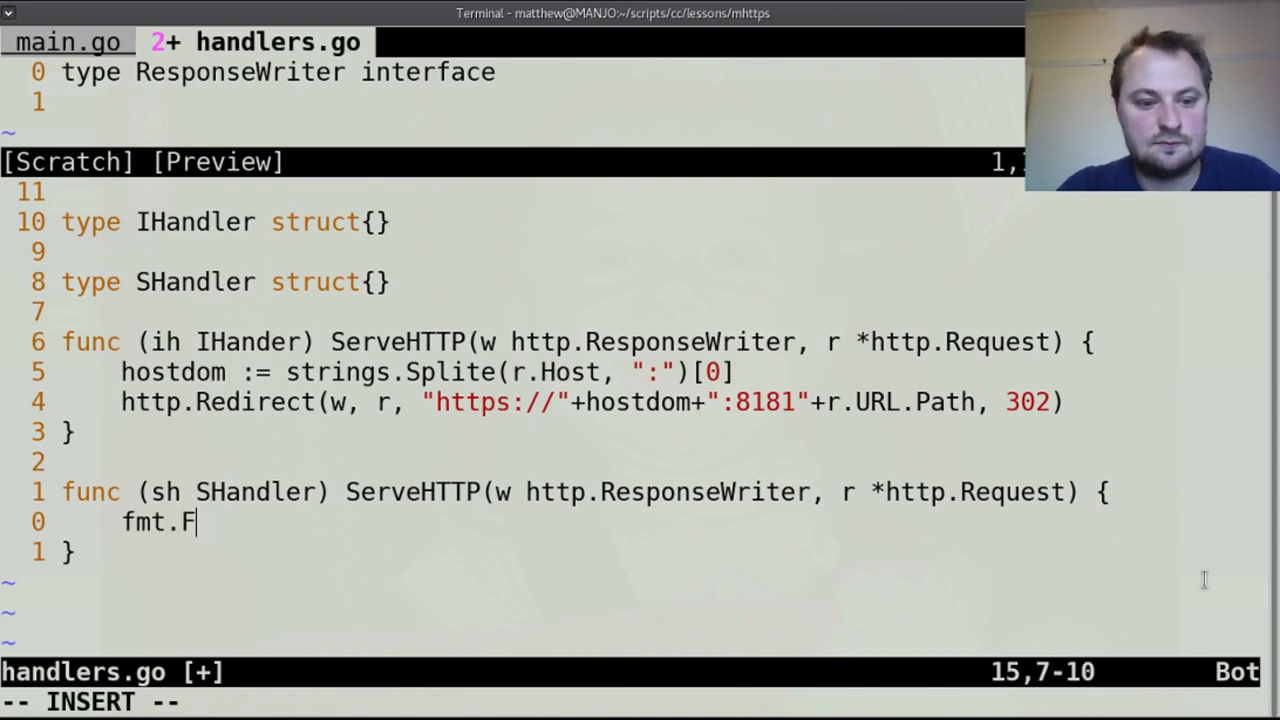
{"action": "type", "text": "println("}
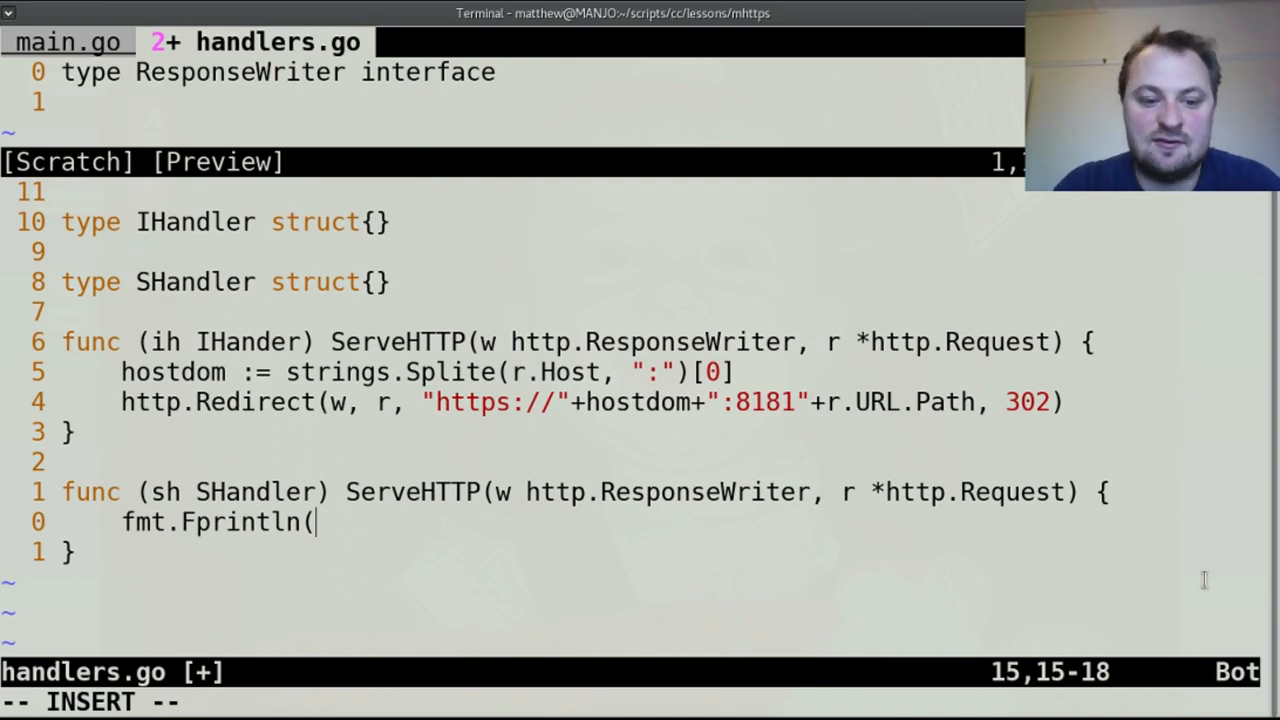
{"action": "type", "text": "w,"}
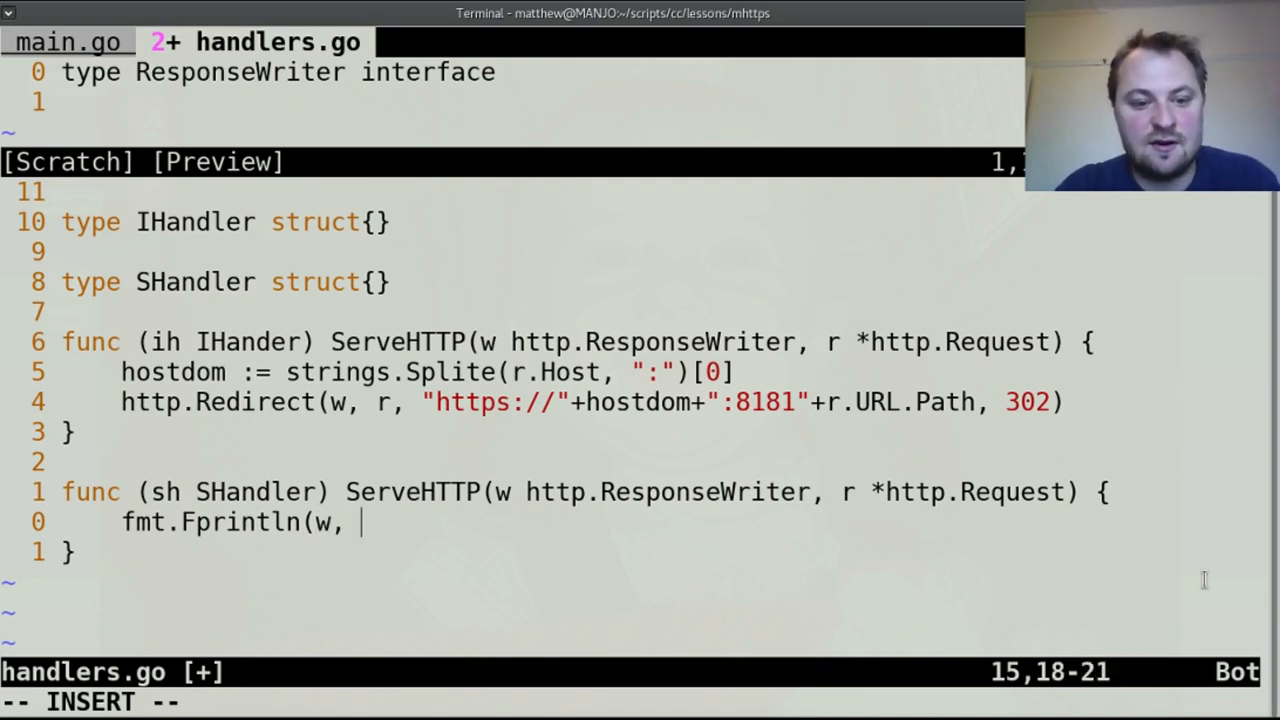
{"action": "type", "text": "\""}
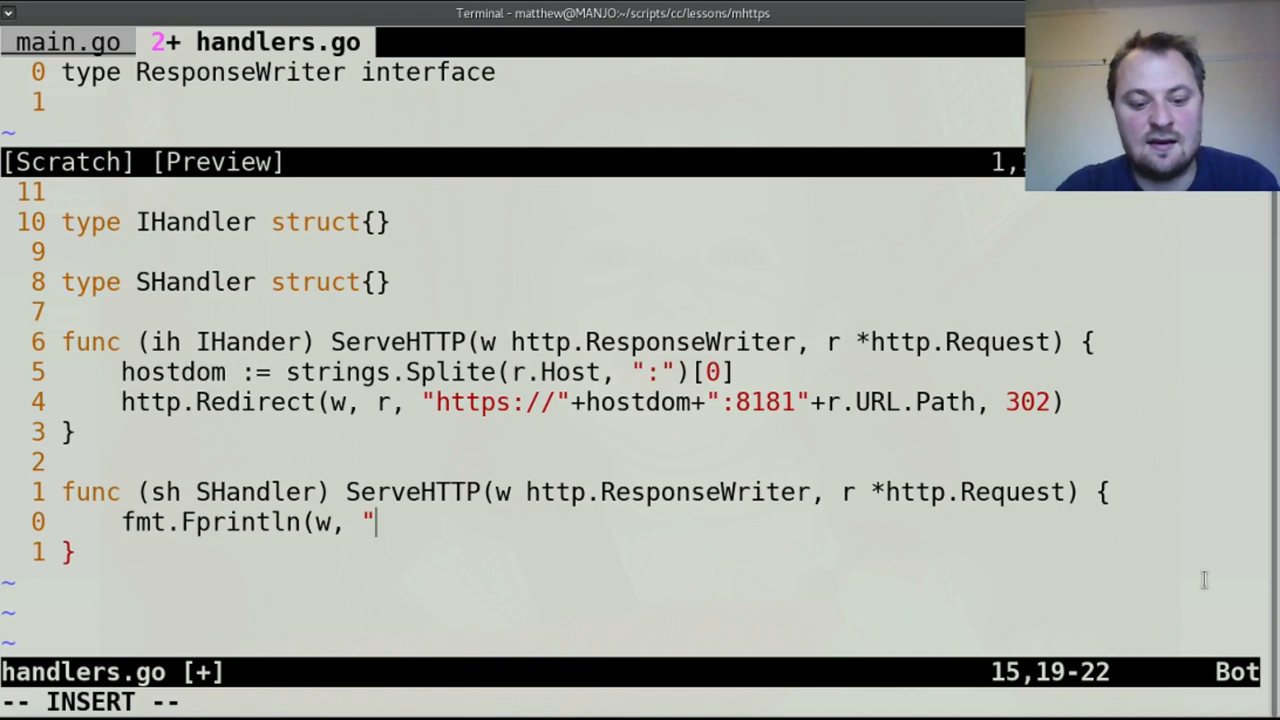
{"action": "type", "text": "I hop yo"}
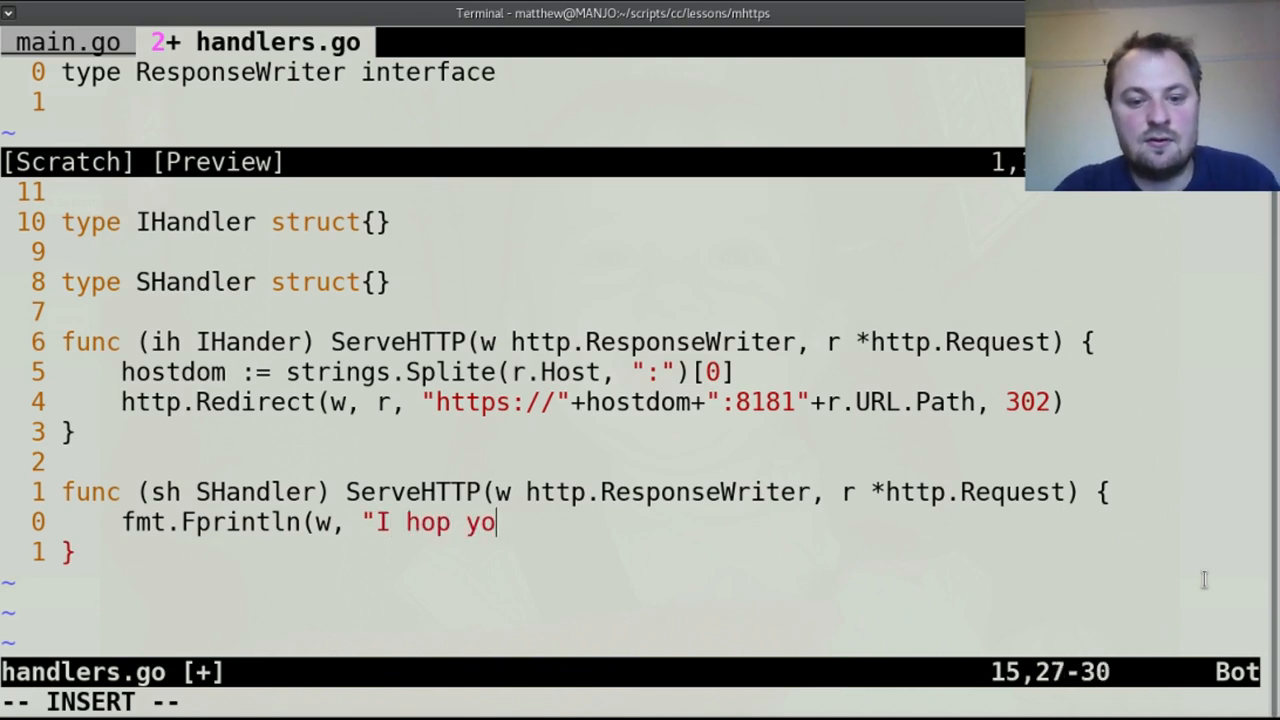
{"action": "type", "text": "e you f"}
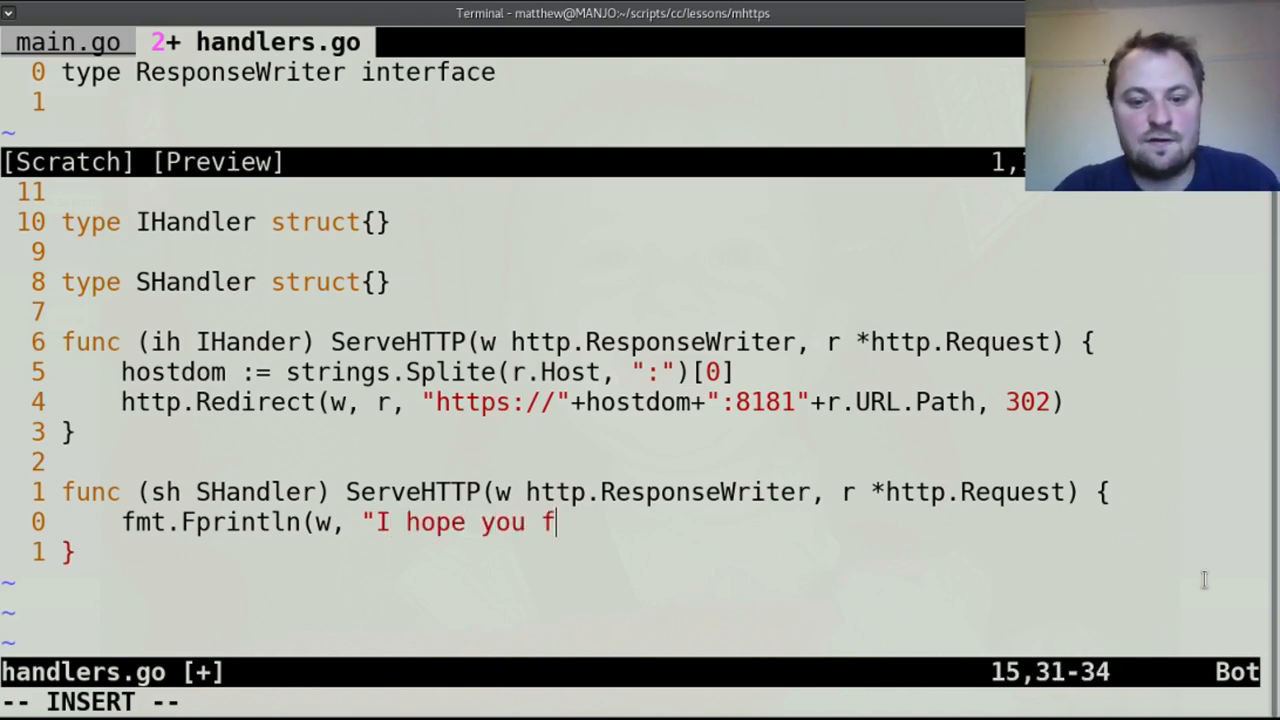
{"action": "type", "text": "eel secure no"}
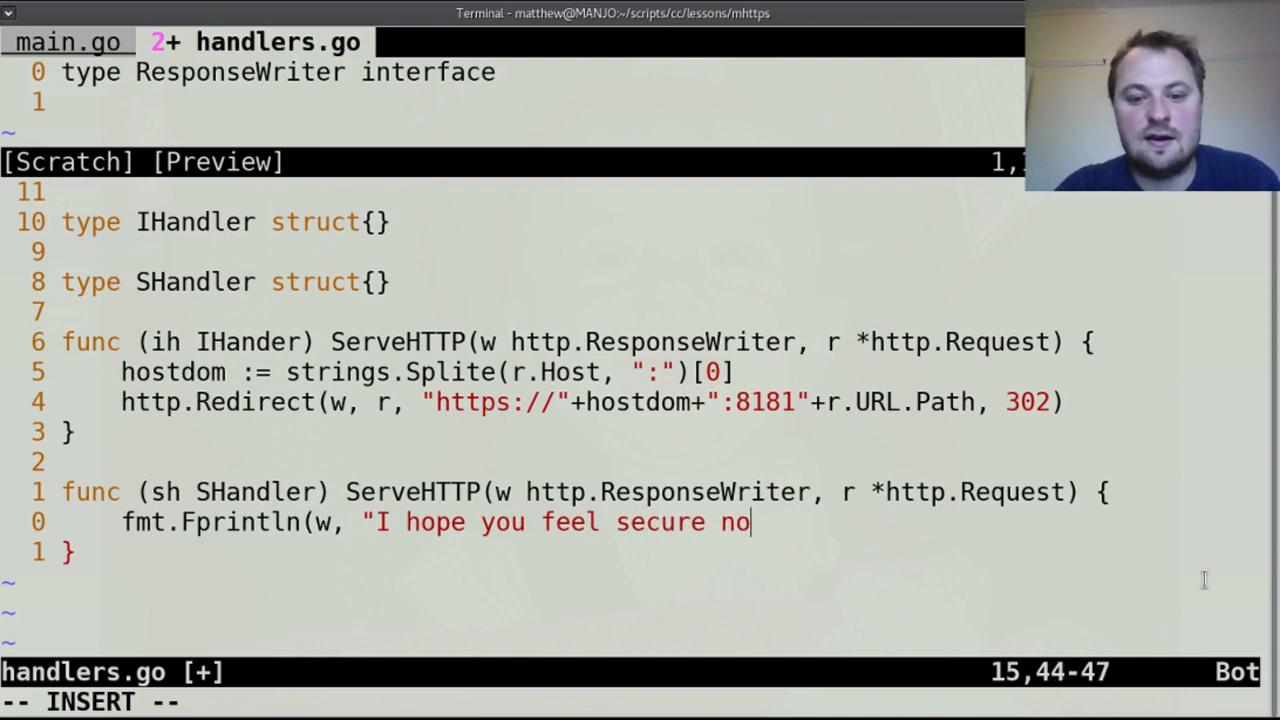
{"action": "type", "text": "w you are here\""}
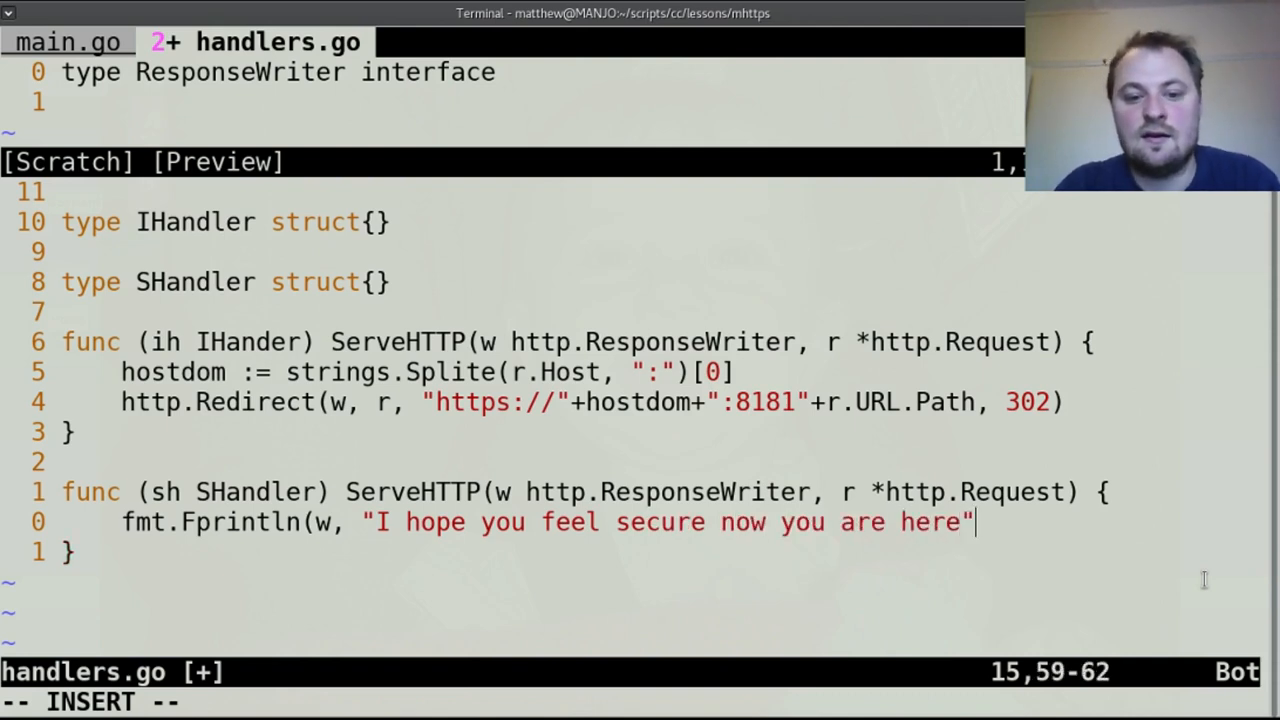
{"action": "type", "text": ")"}
{"action": "left_click", "coordinate": [640, 702]}
{"action": "type", "text": ":on"}
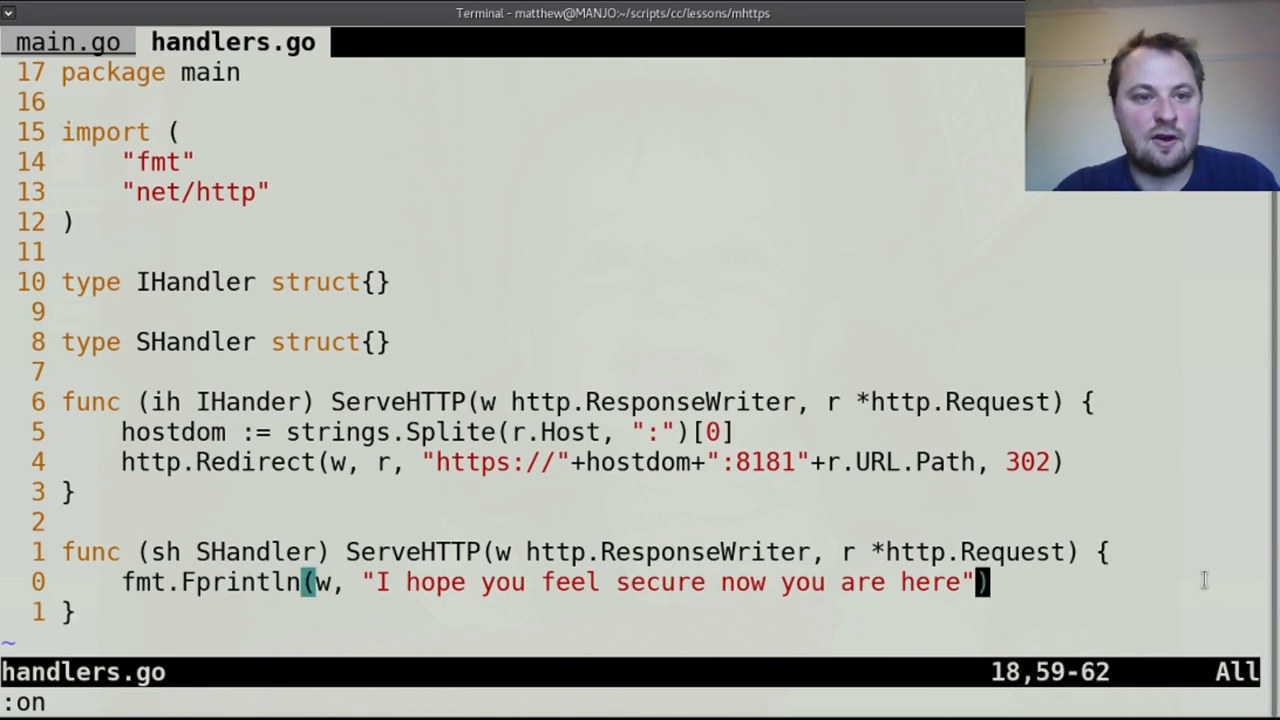
In main.go, pass IHandler{} to the 8080 server and set the TLS server's Handler to SHandler{}.
{"action": "left_click", "coordinate": [67, 42]}
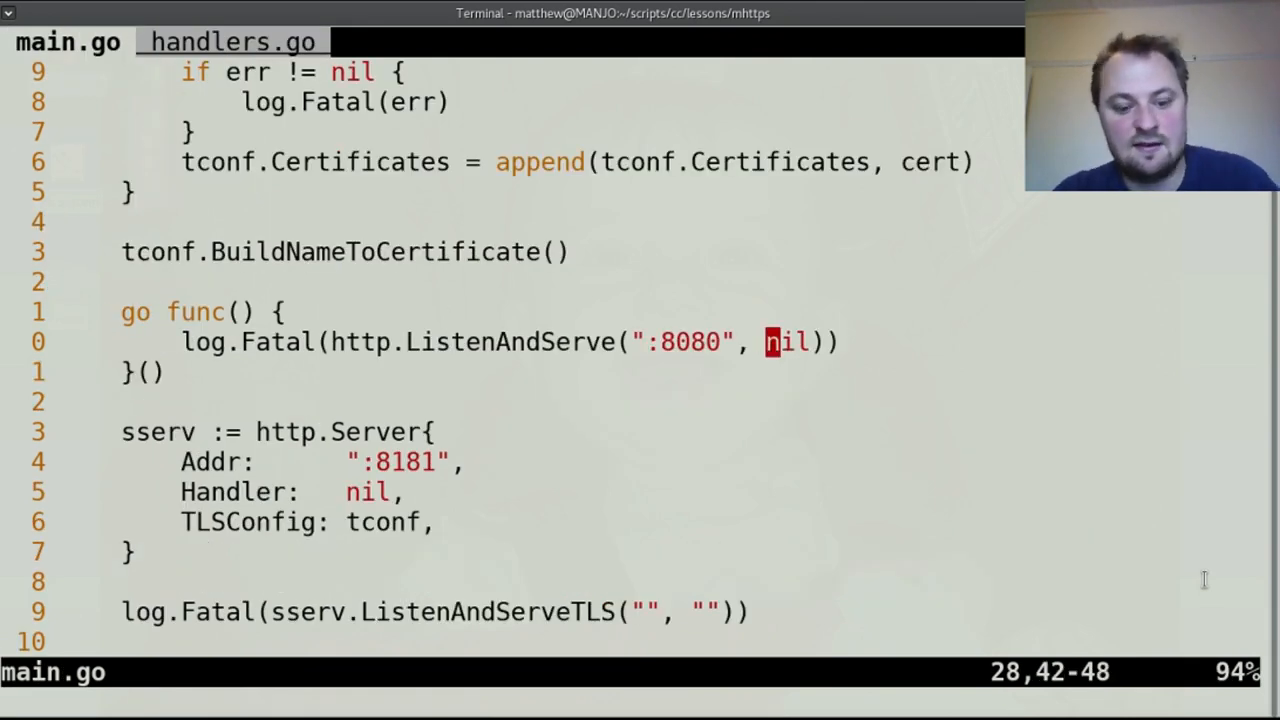
{"action": "type", "text": "IHna"}
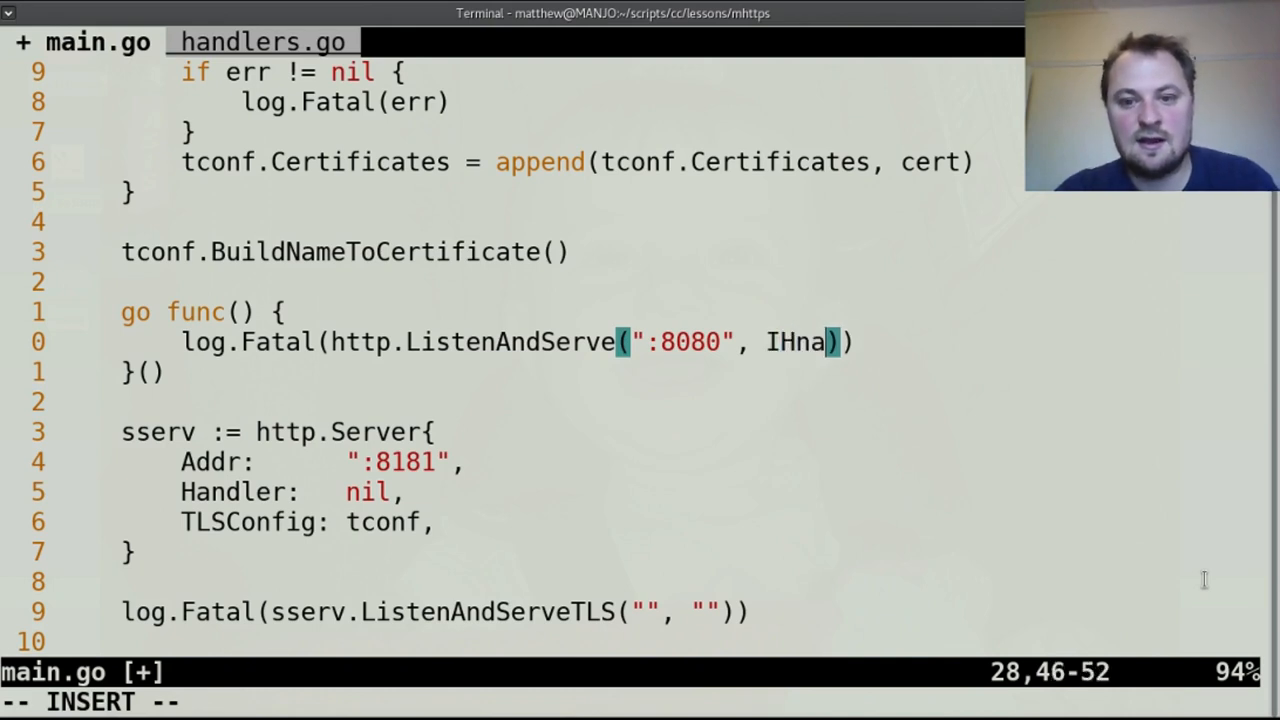
{"action": "type", "text": "der"}
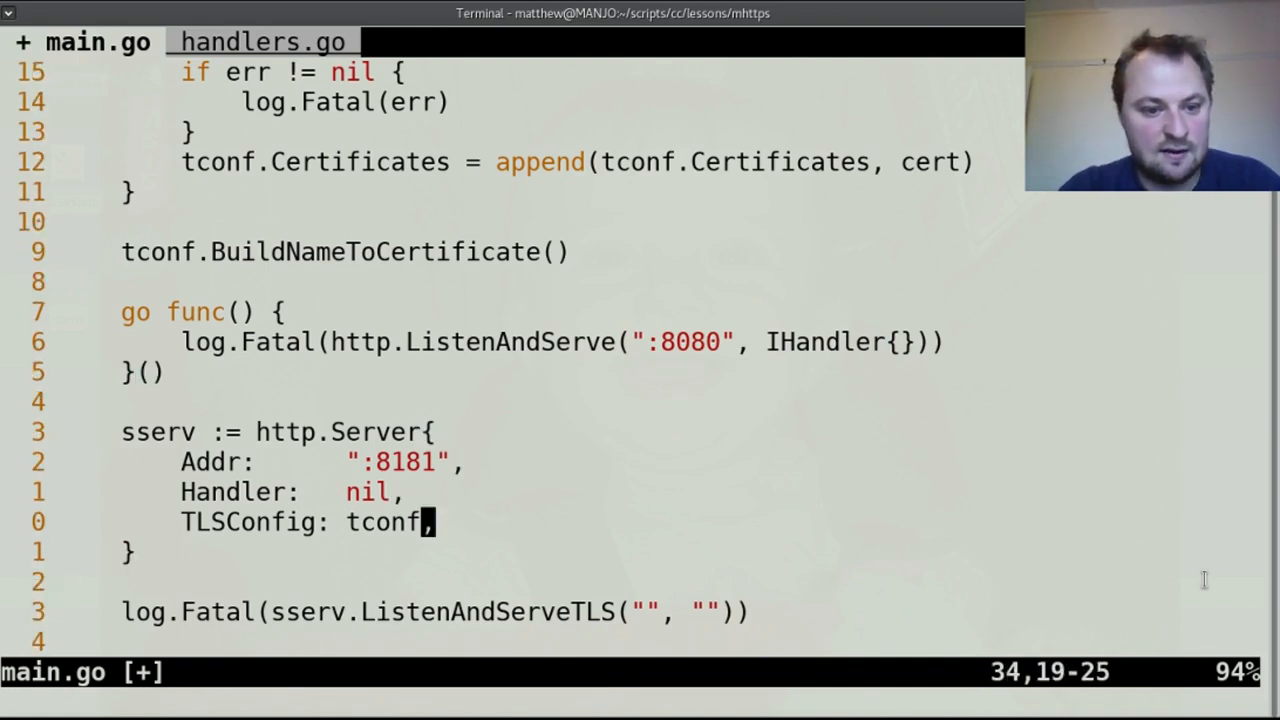
{"action": "type", "text": "SH"}
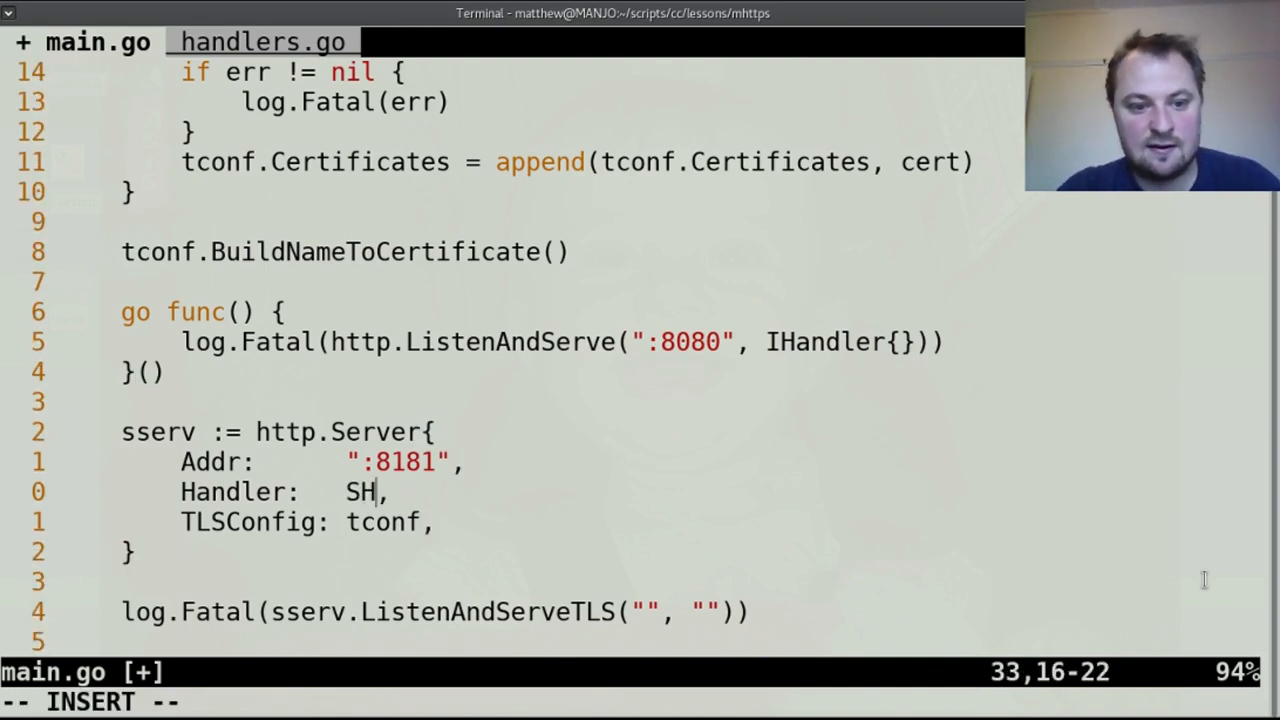
{"action": "type", "text": "andler"}
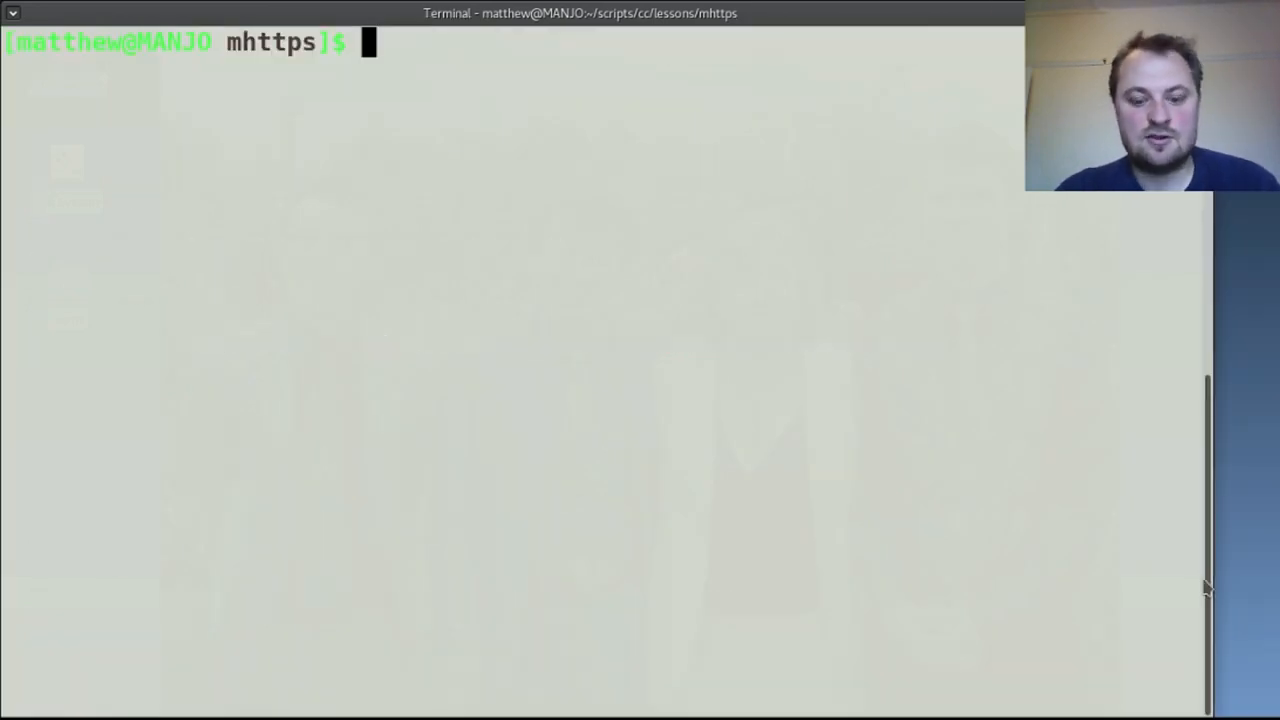
Run go build again until the mhttps project compiles cleanly.
{"action": "type", "text": "go build"}
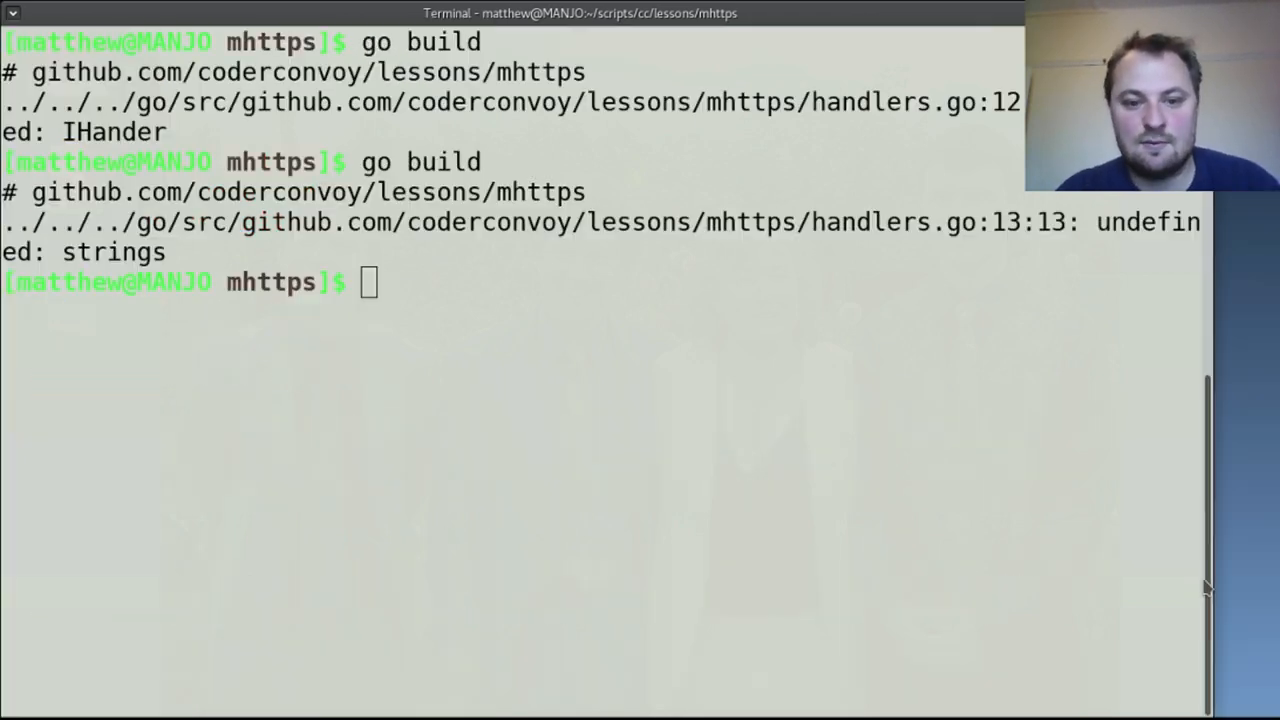
{"action": "type", "text": "go build"}
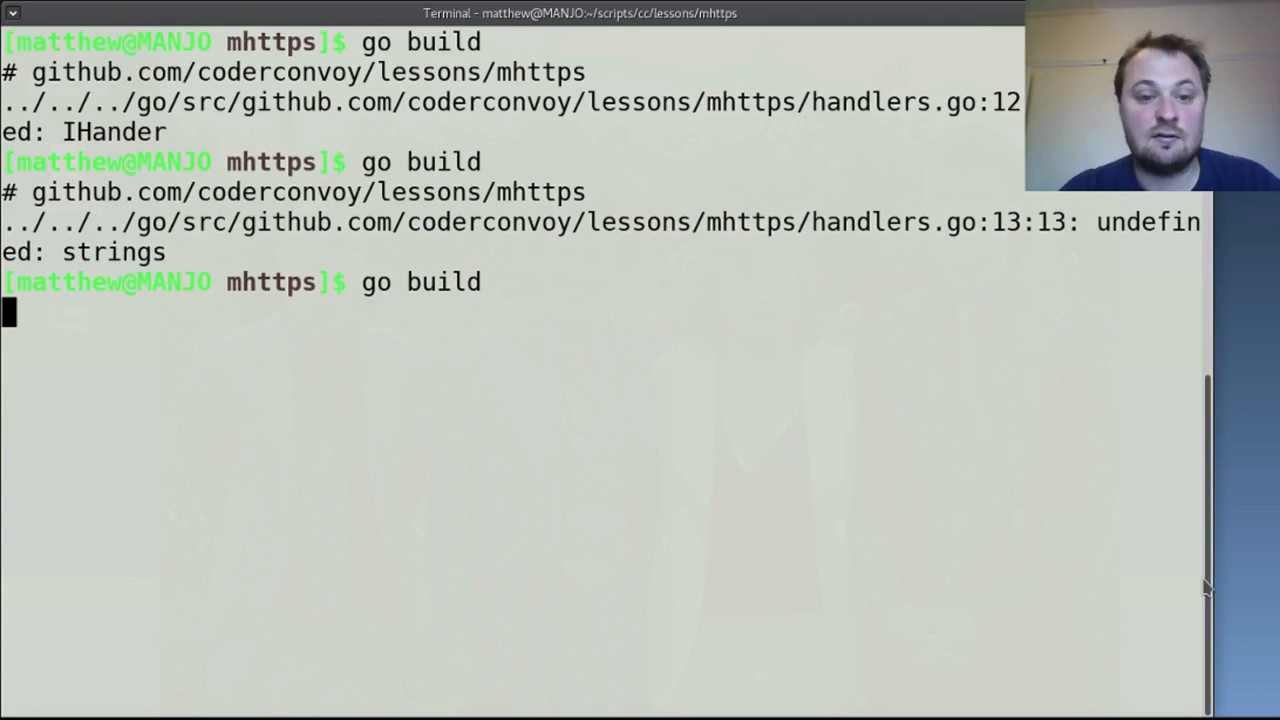
{"action": "key", "text": "Return"}
{"action": "type", "text": "./mhttp"}
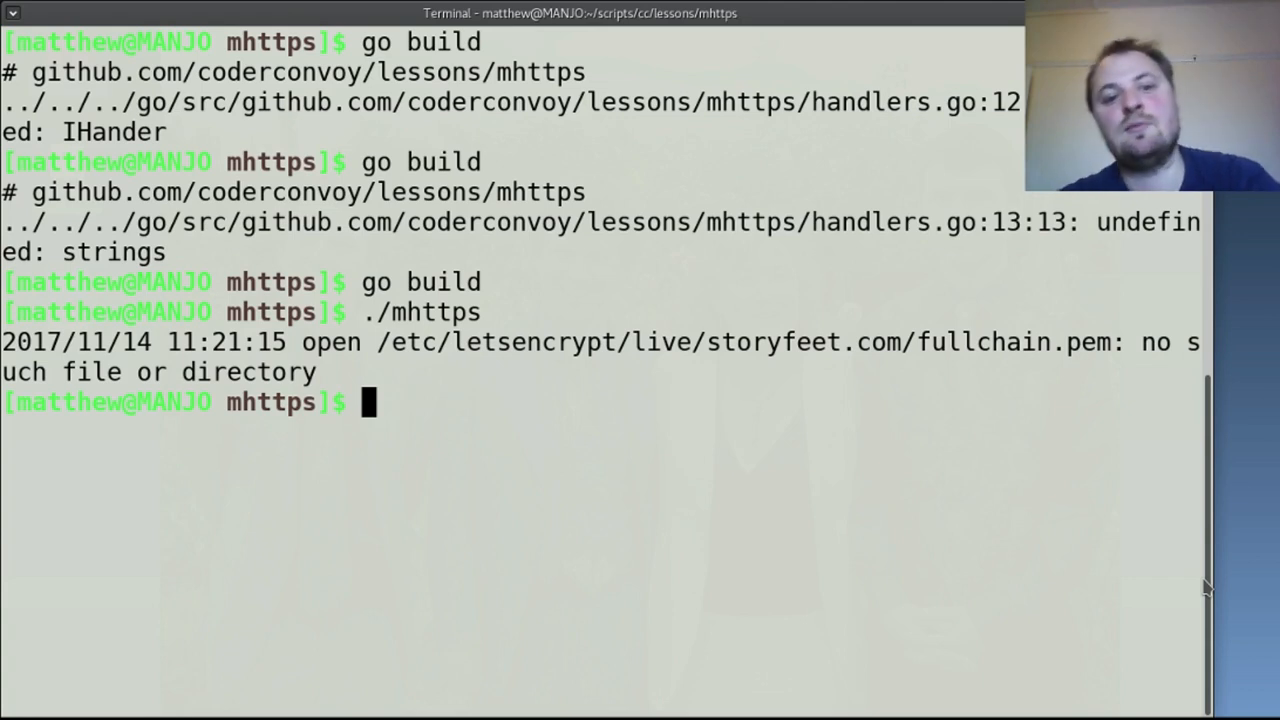
Run scp mhttps root@$serv3:mhttps to upload the binary.
{"action": "type", "text": "scr"}
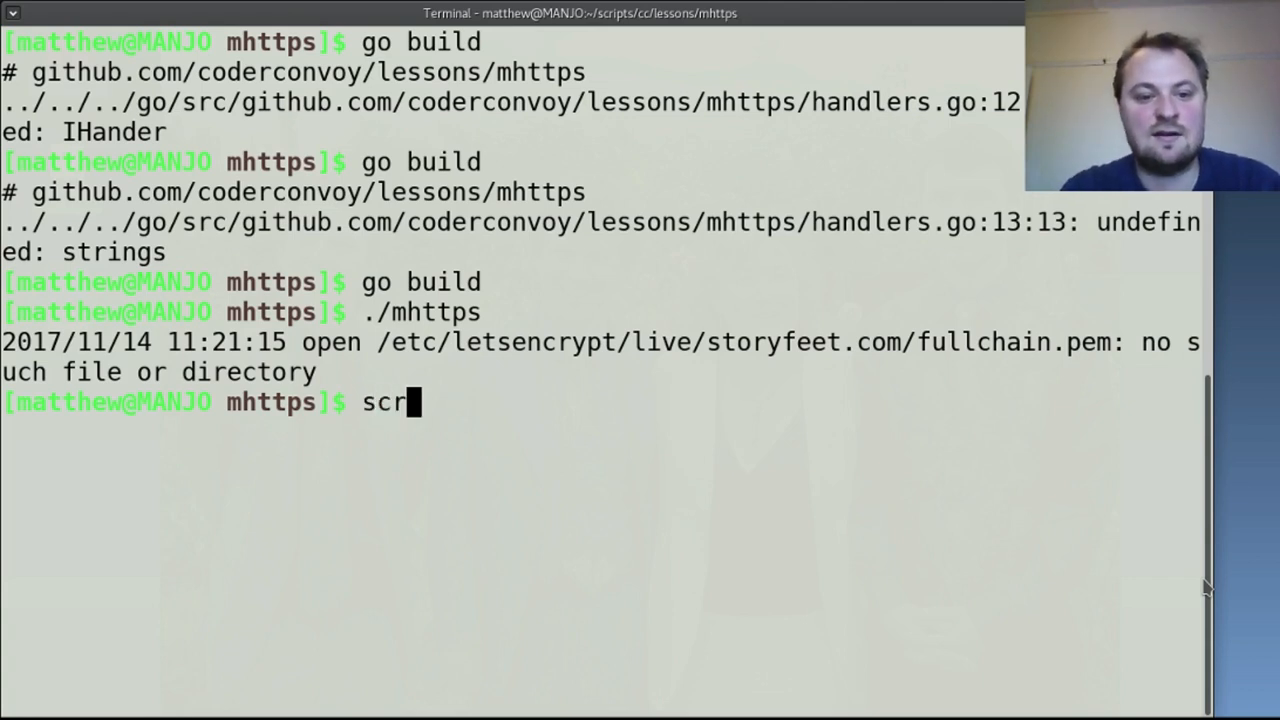
{"action": "type", "text": "p"}
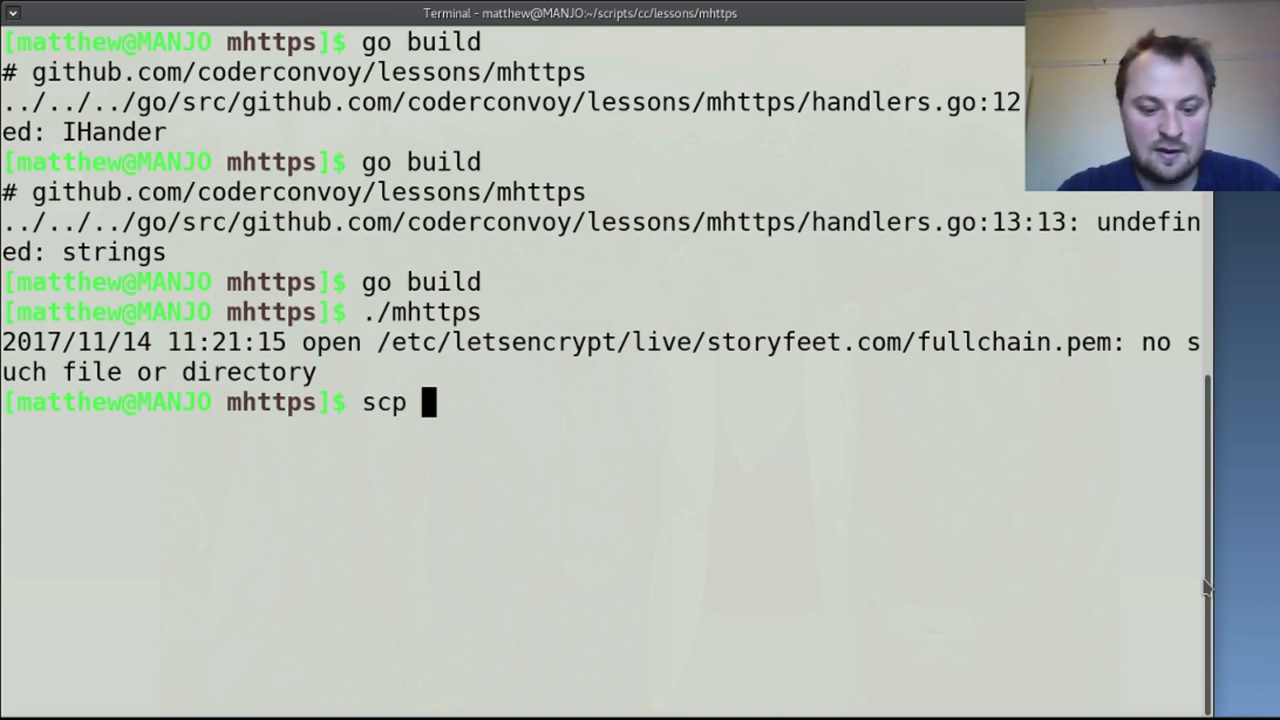
{"action": "type", "text": "mhttps"}
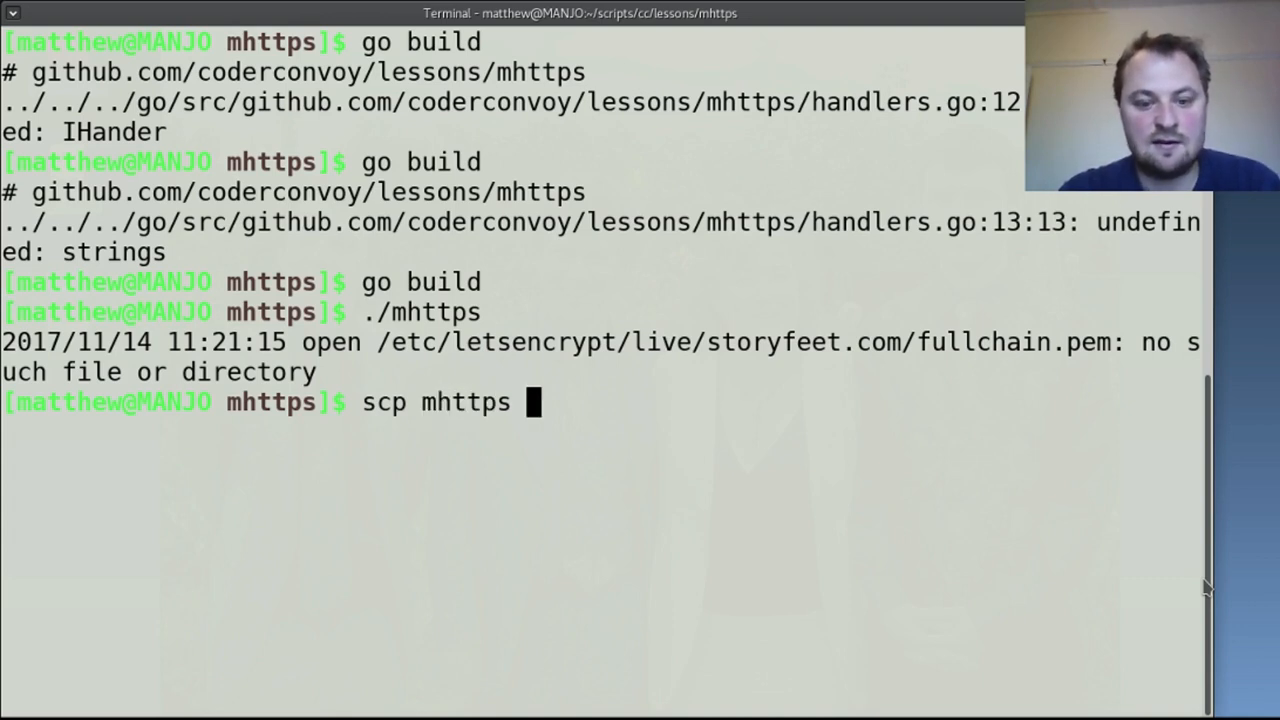
{"action": "type", "text": "roo"}
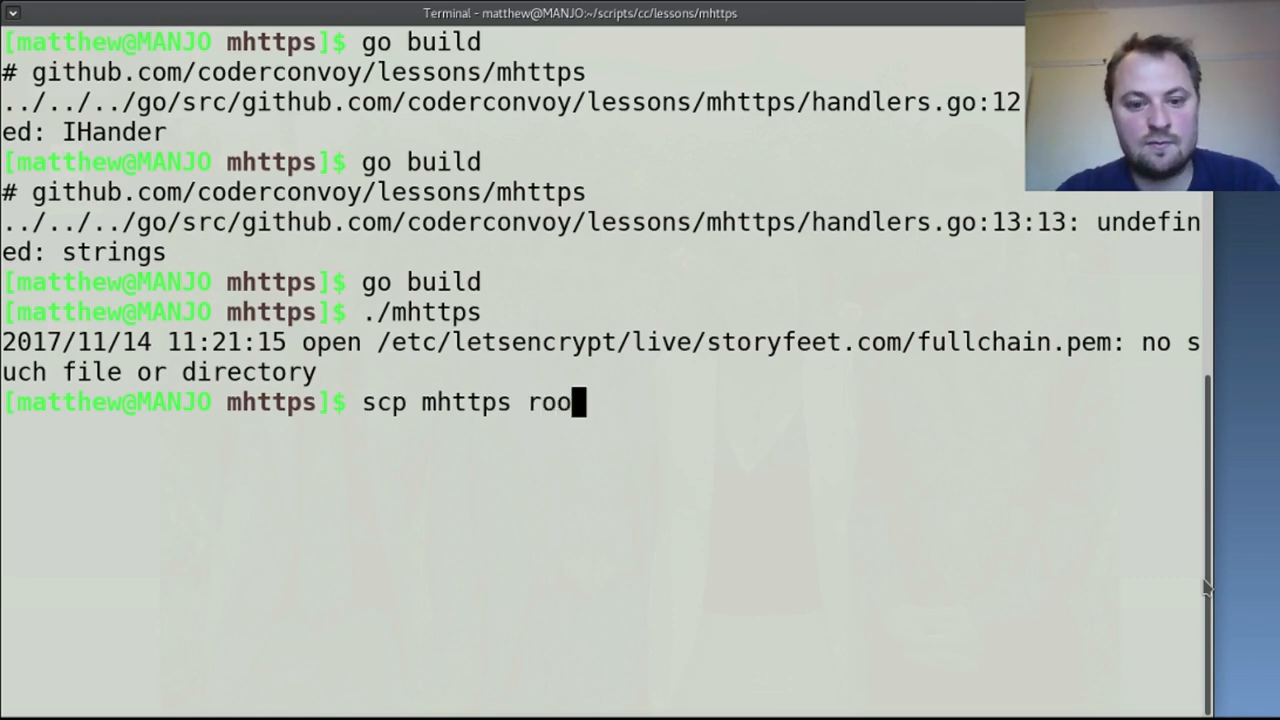
{"action": "type", "text": "t@"}
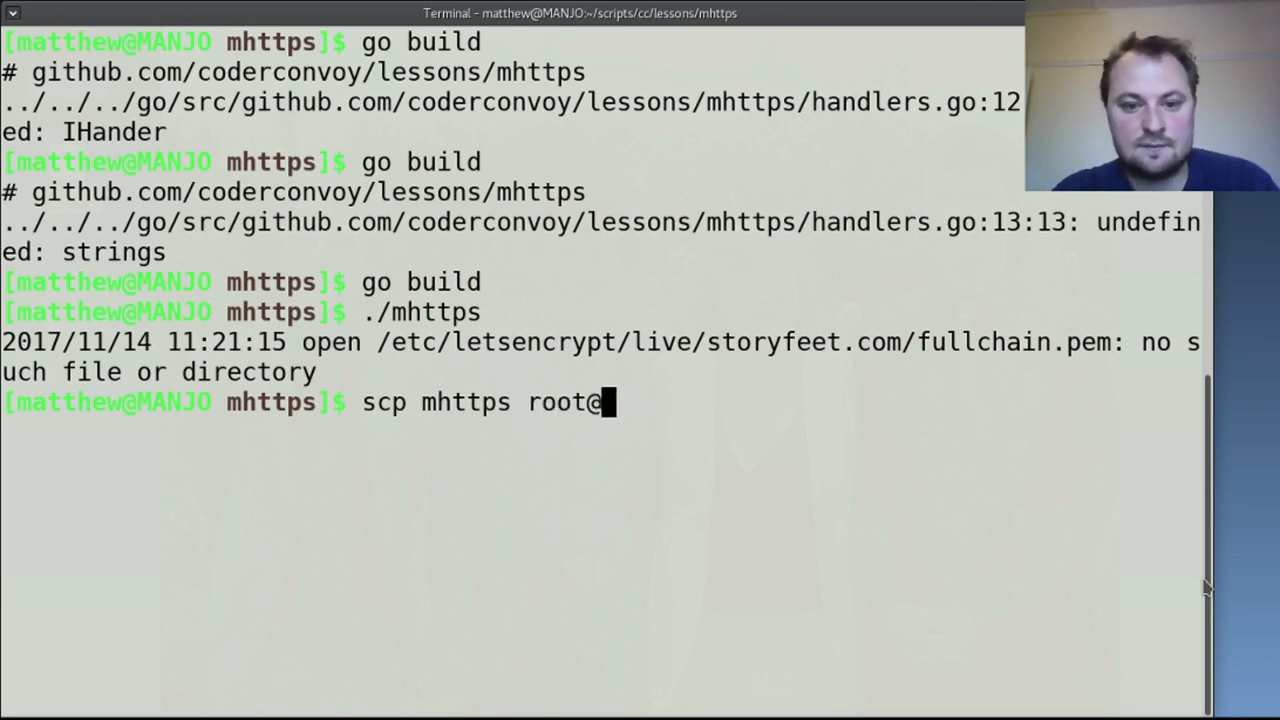
{"action": "type", "text": "$serv"}
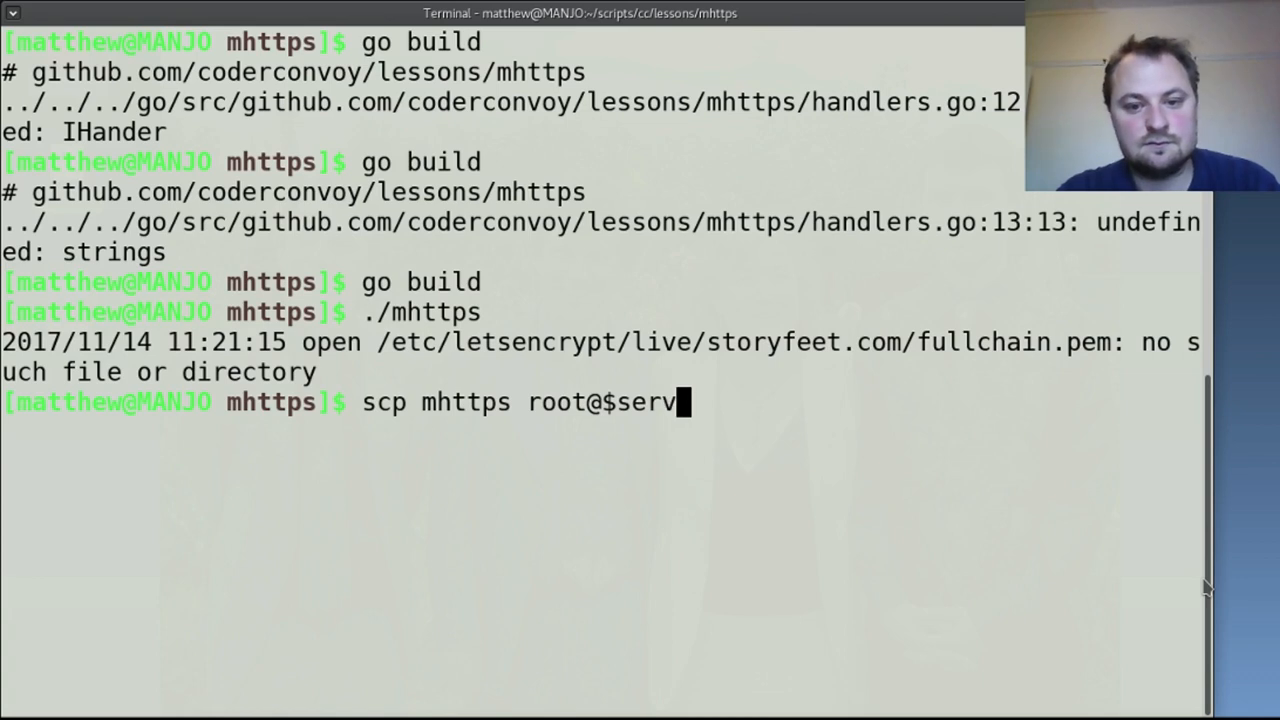
{"action": "type", "text": "3:m"}
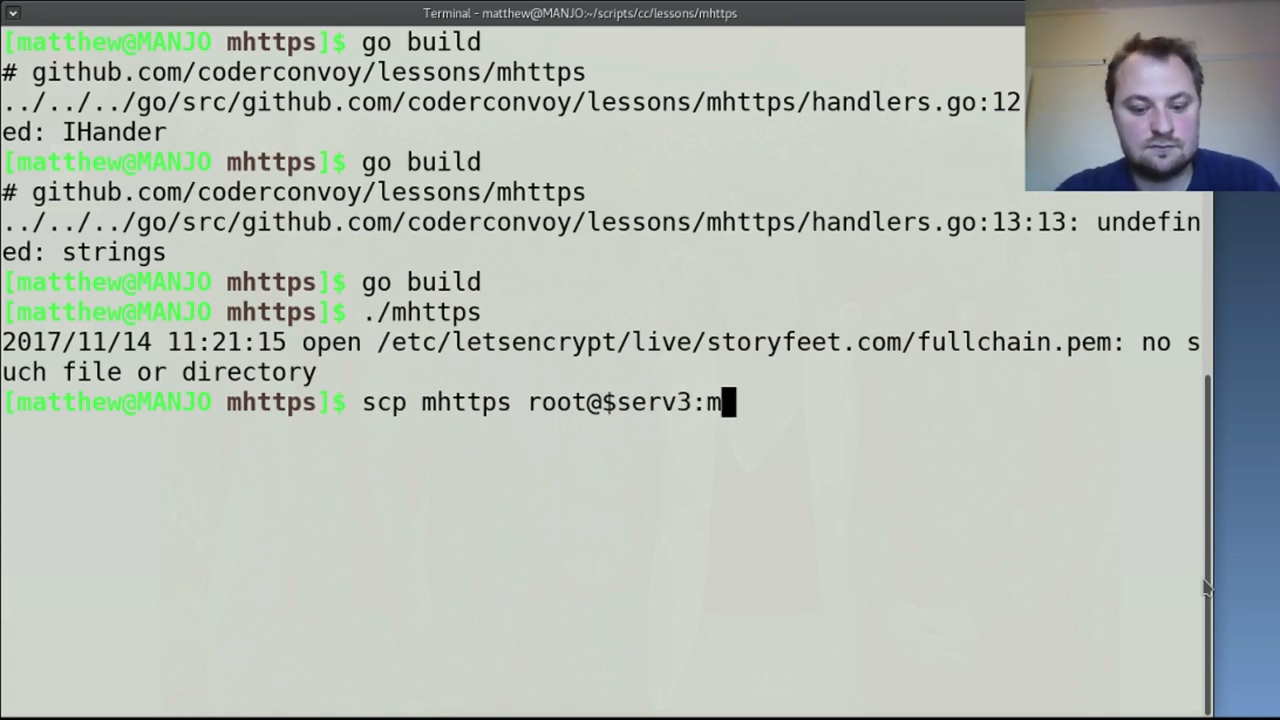
{"action": "type", "text": "https"}
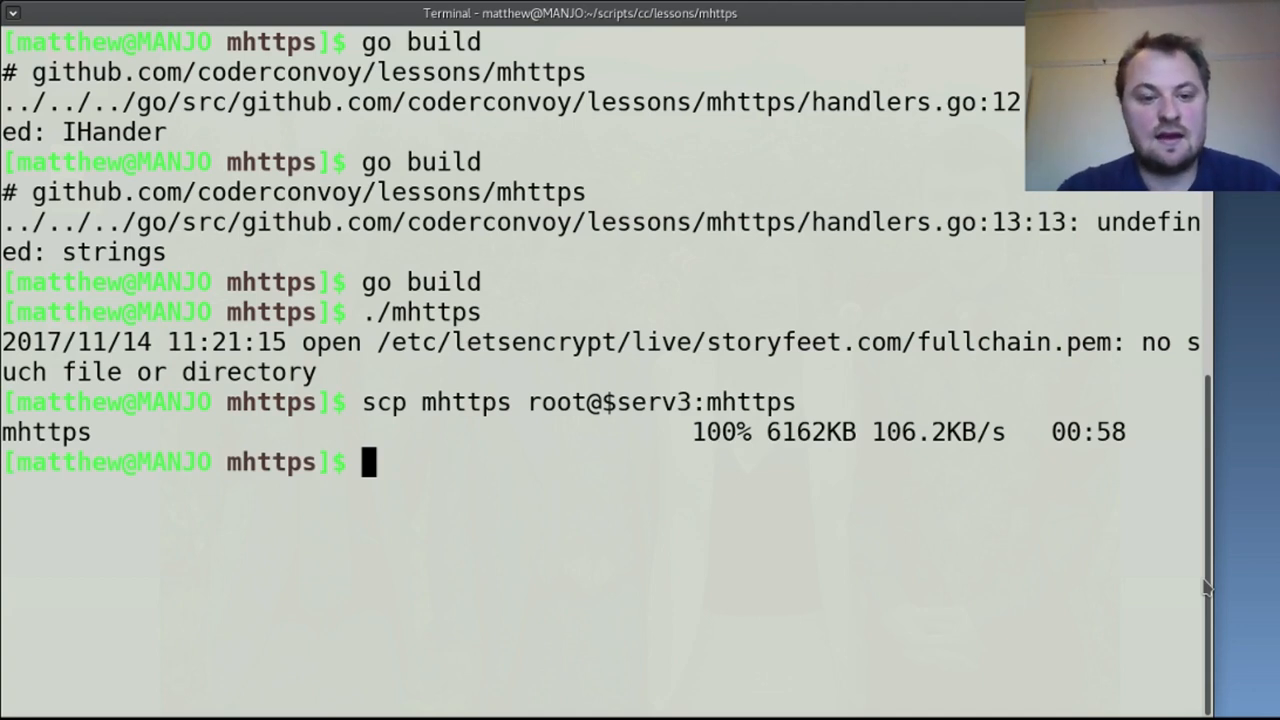
SSH in as root@$serv3 and run ./mhttps on the server.
{"action": "type", "text": "ssh"}
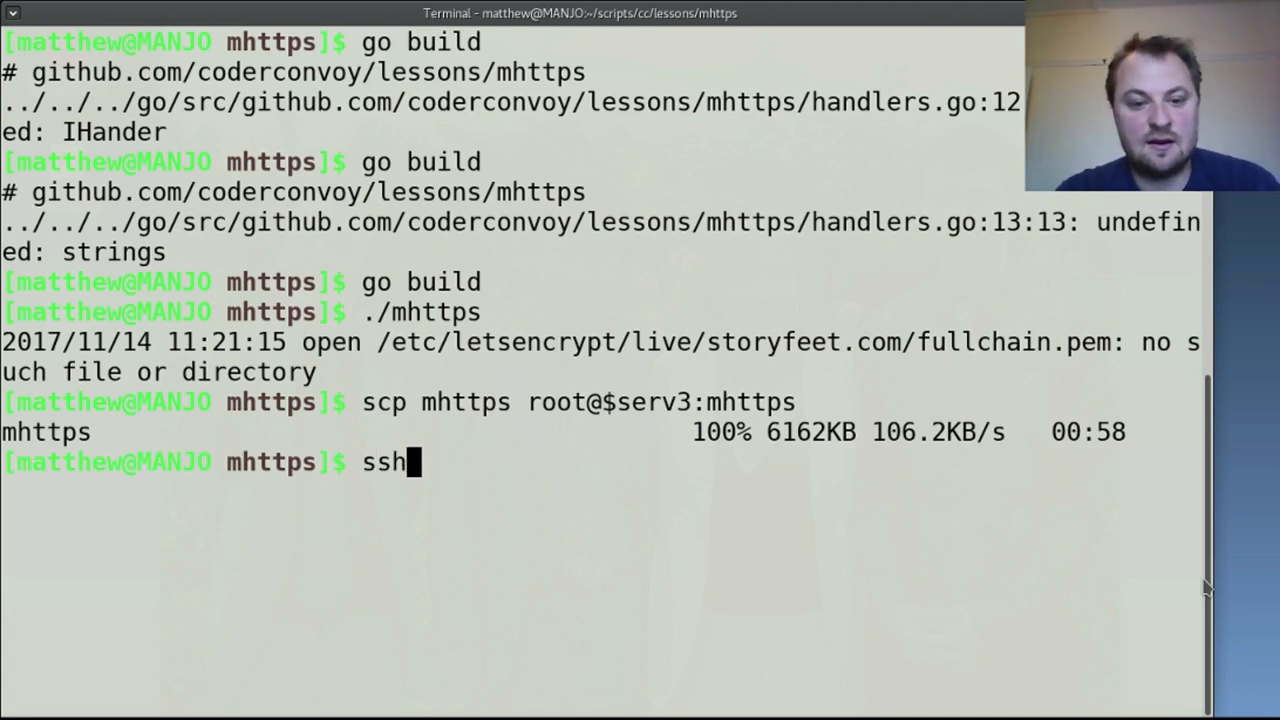
{"action": "type", "text": "root@"}
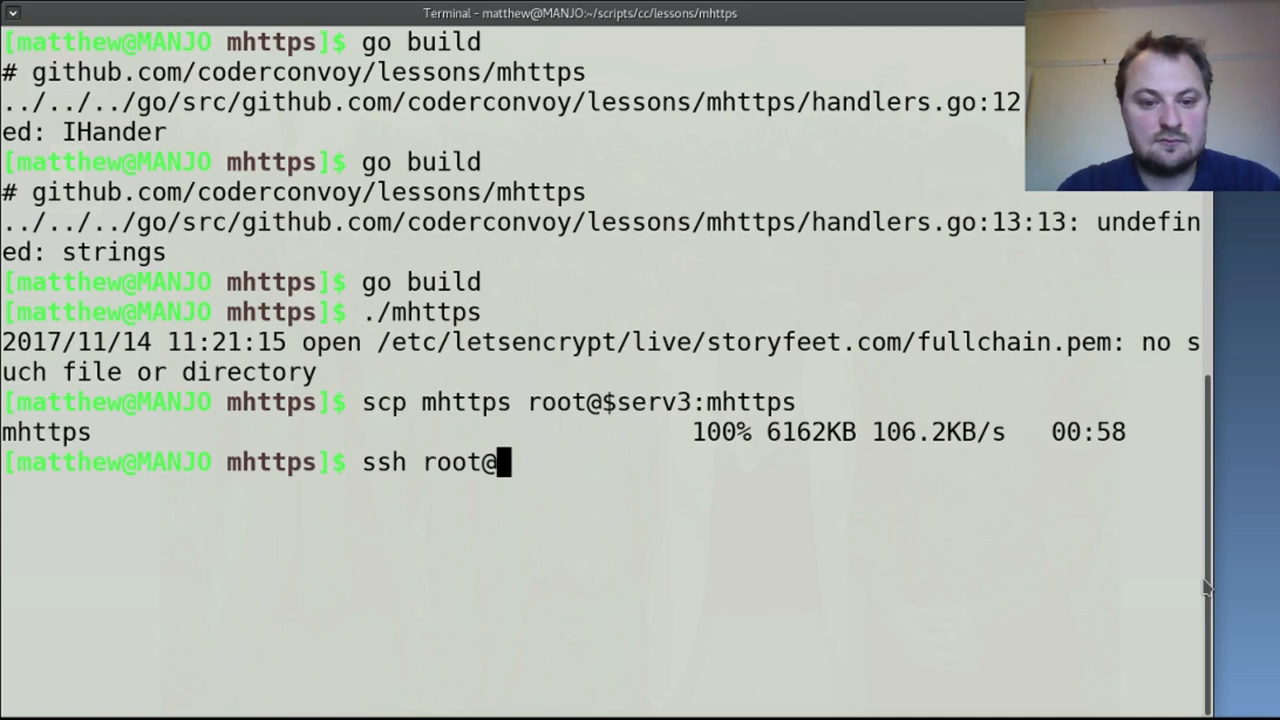
{"action": "type", "text": "$serv3"}
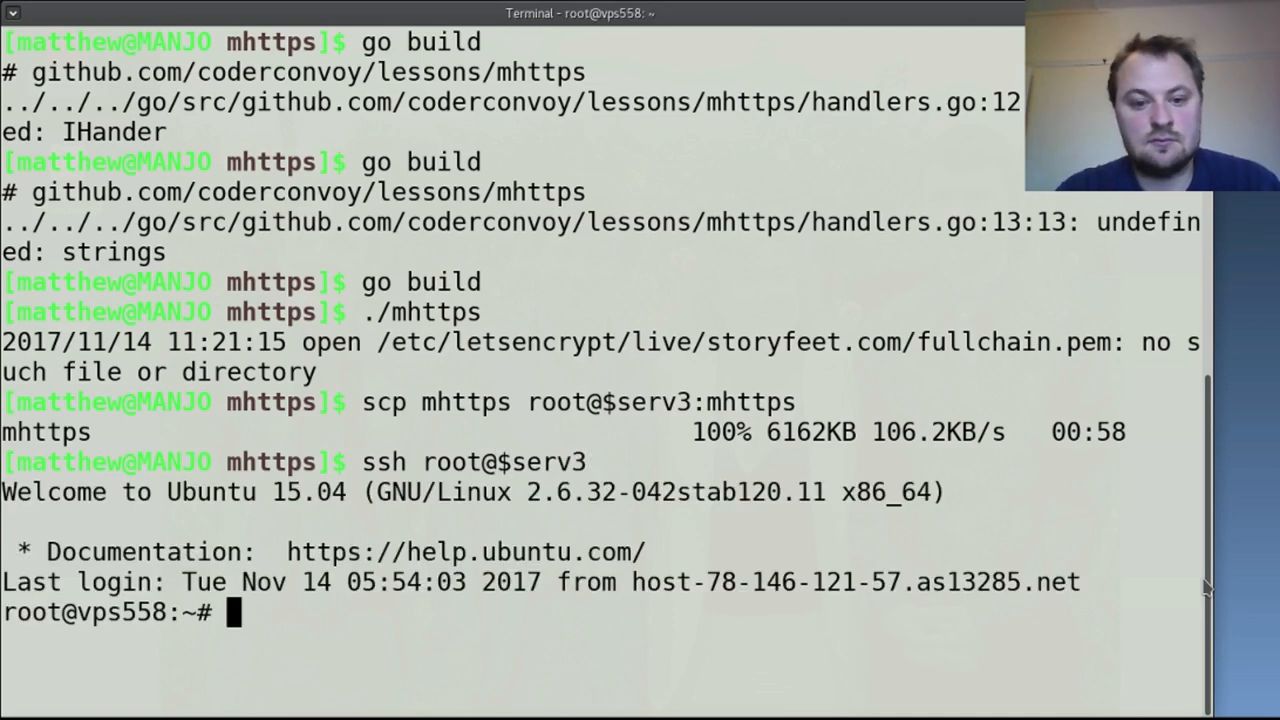
{"action": "type", "text": "./mhttps"}
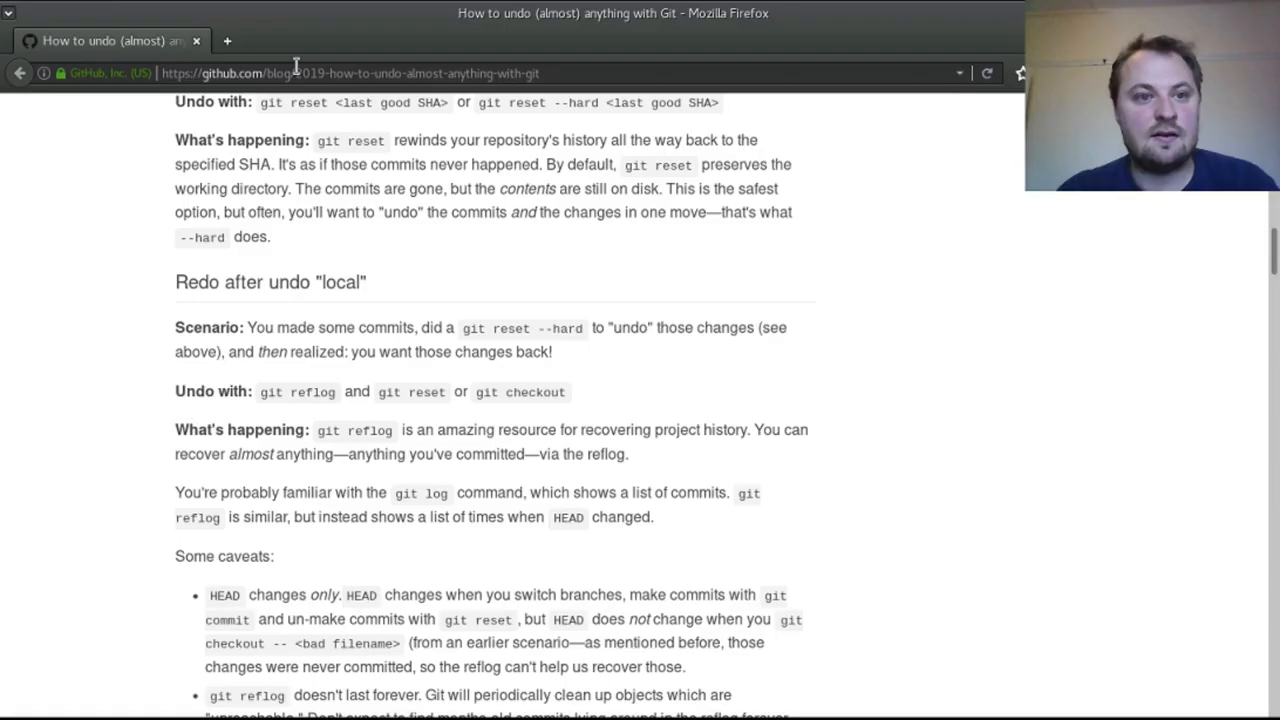
{"action": "left_click", "coordinate": [227, 41]}
{"action": "type", "text": "www.enchantedconvoy.com"}
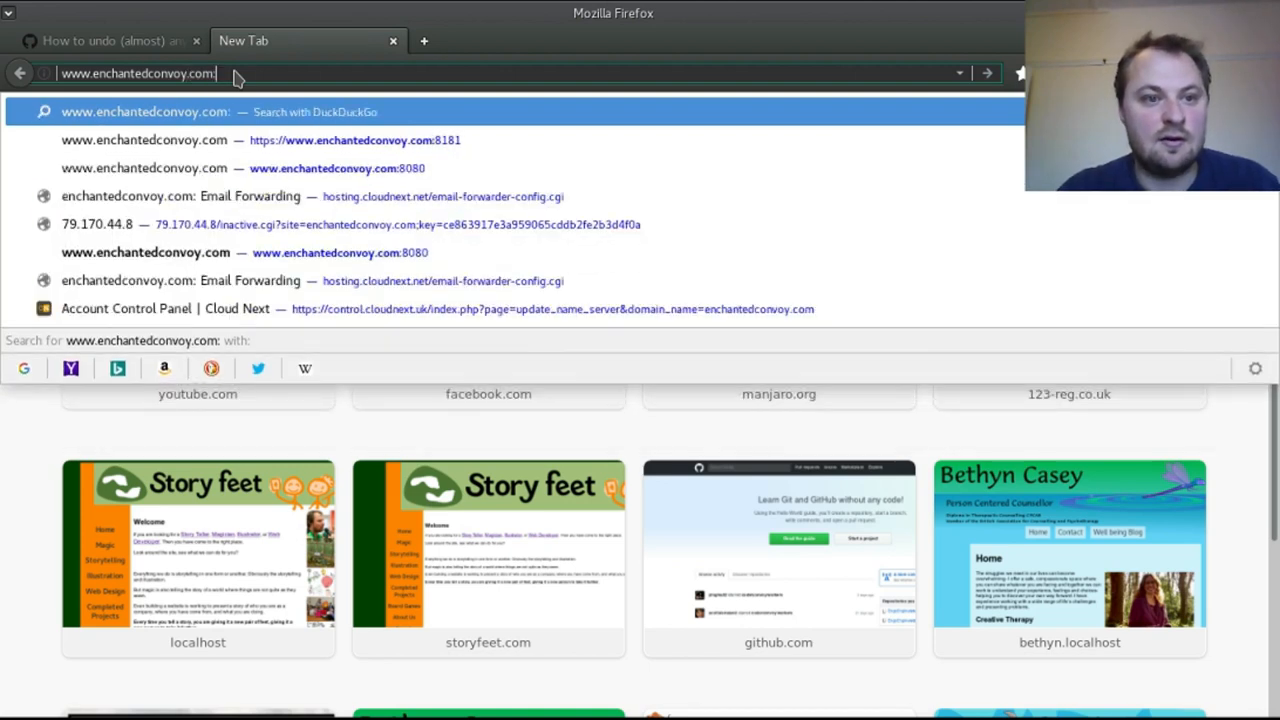
{"action": "type", "text": ":8080"}
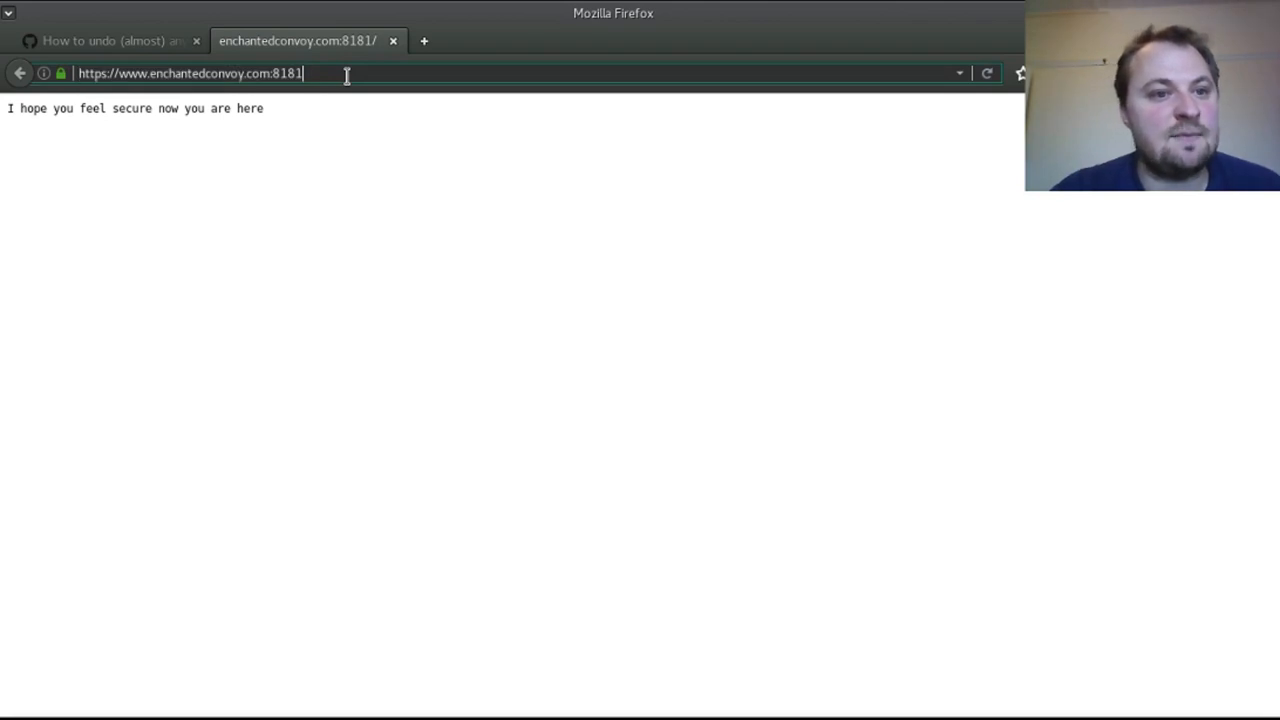
{"action": "left_click", "coordinate": [190, 73]}
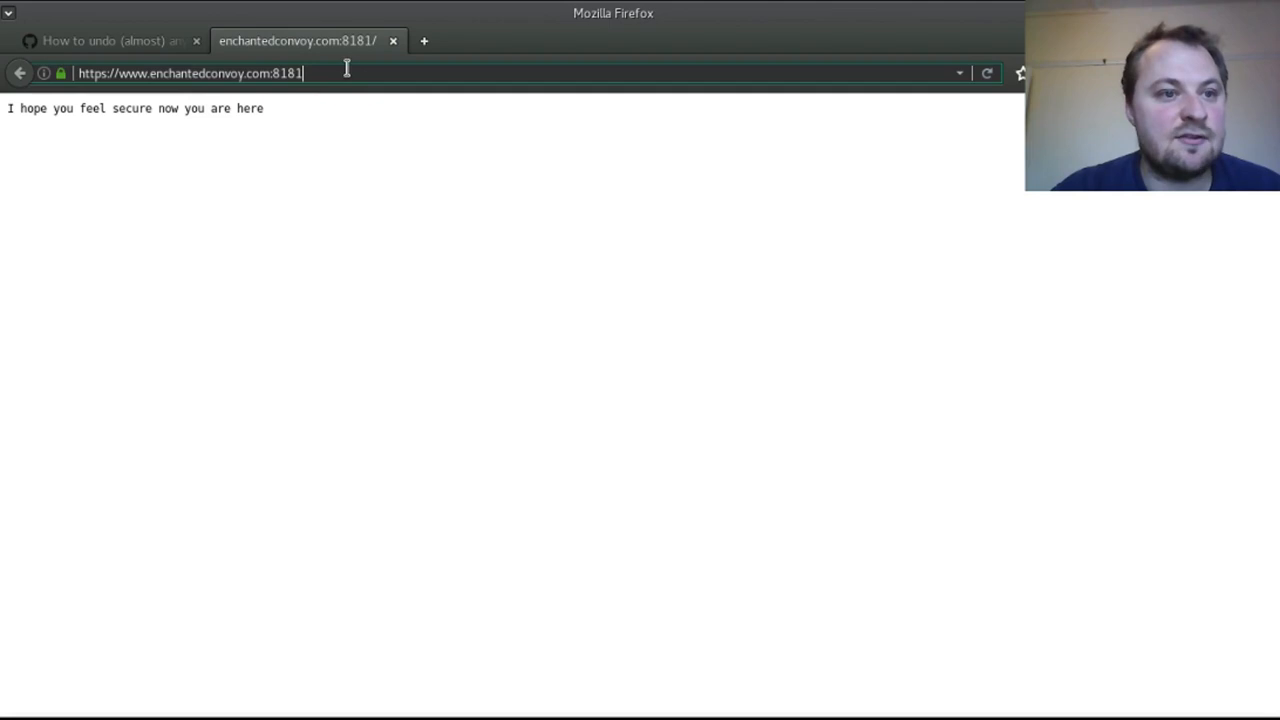
{"action": "type", "text": "www"}
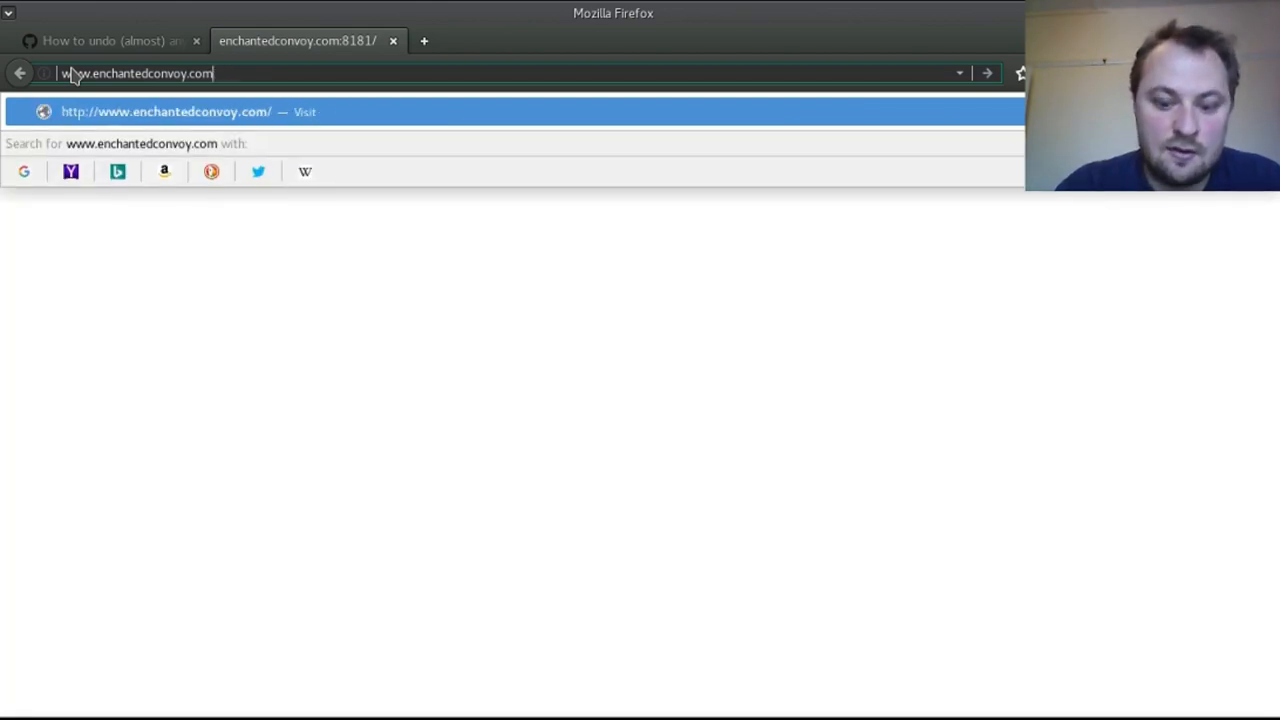
{"action": "type", "text": ":8080"}
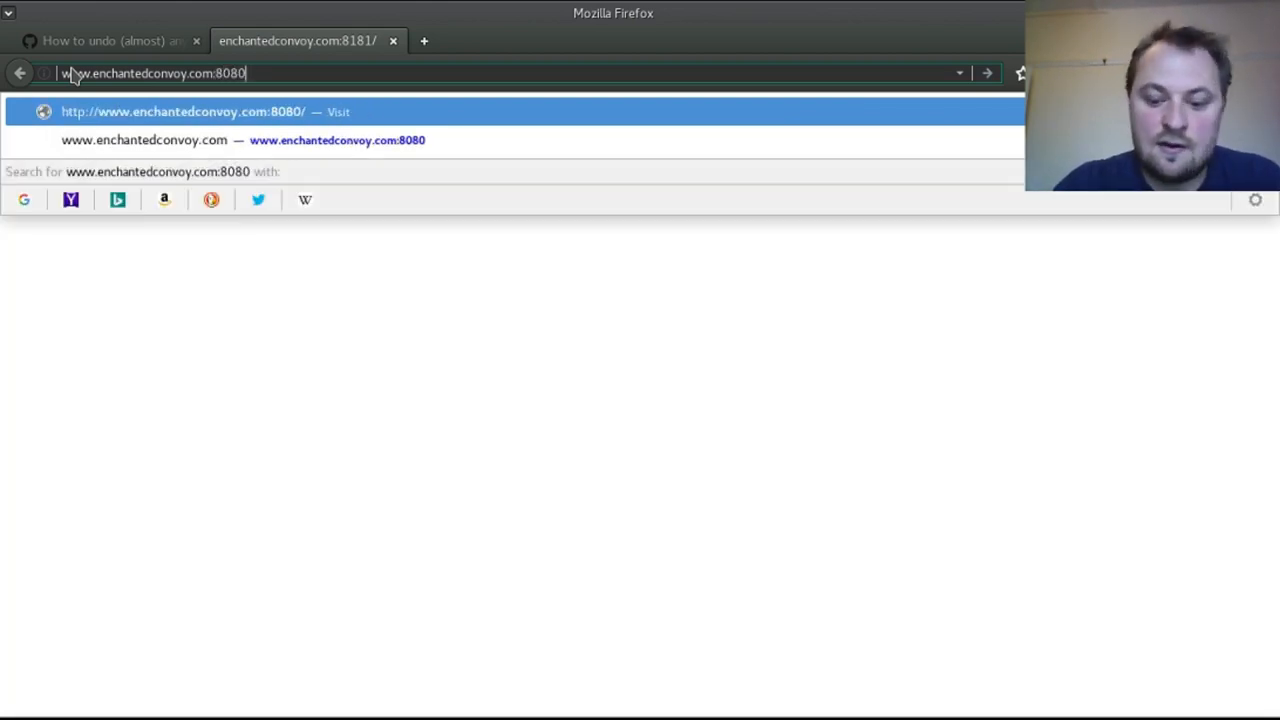
{"action": "type", "text": "/goto"}
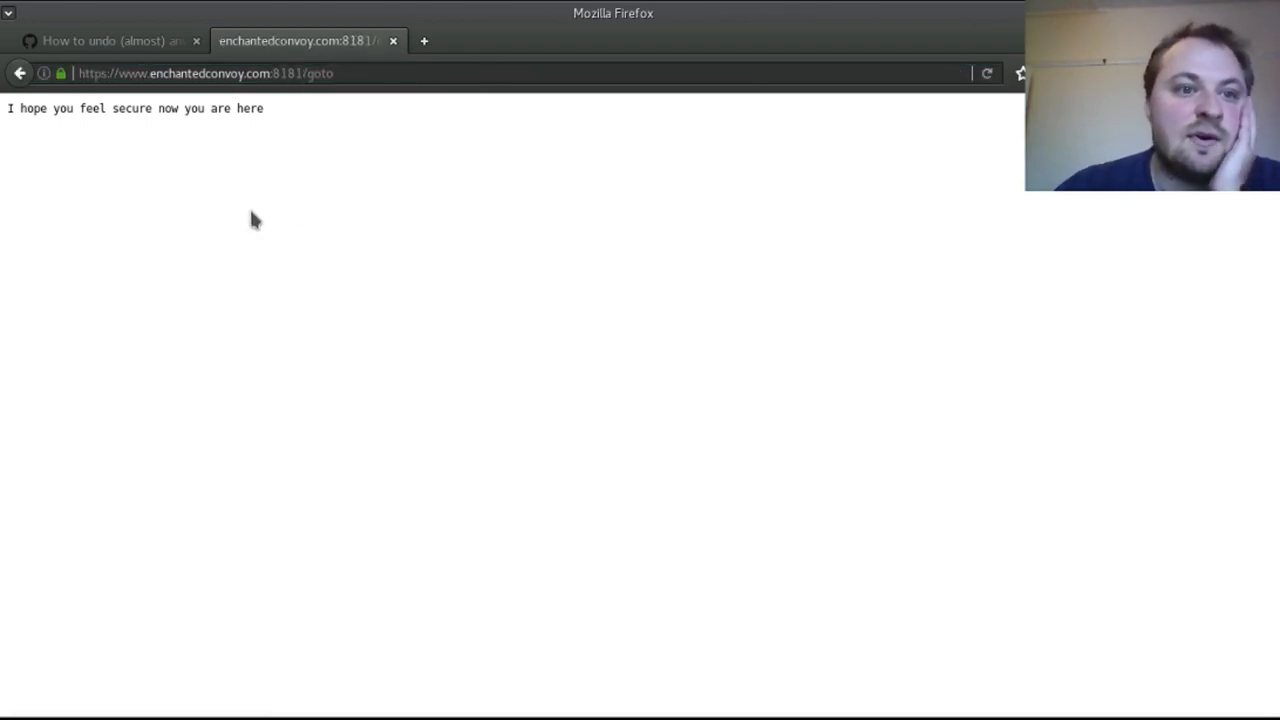
{"action": "left_click", "coordinate": [170, 73]}
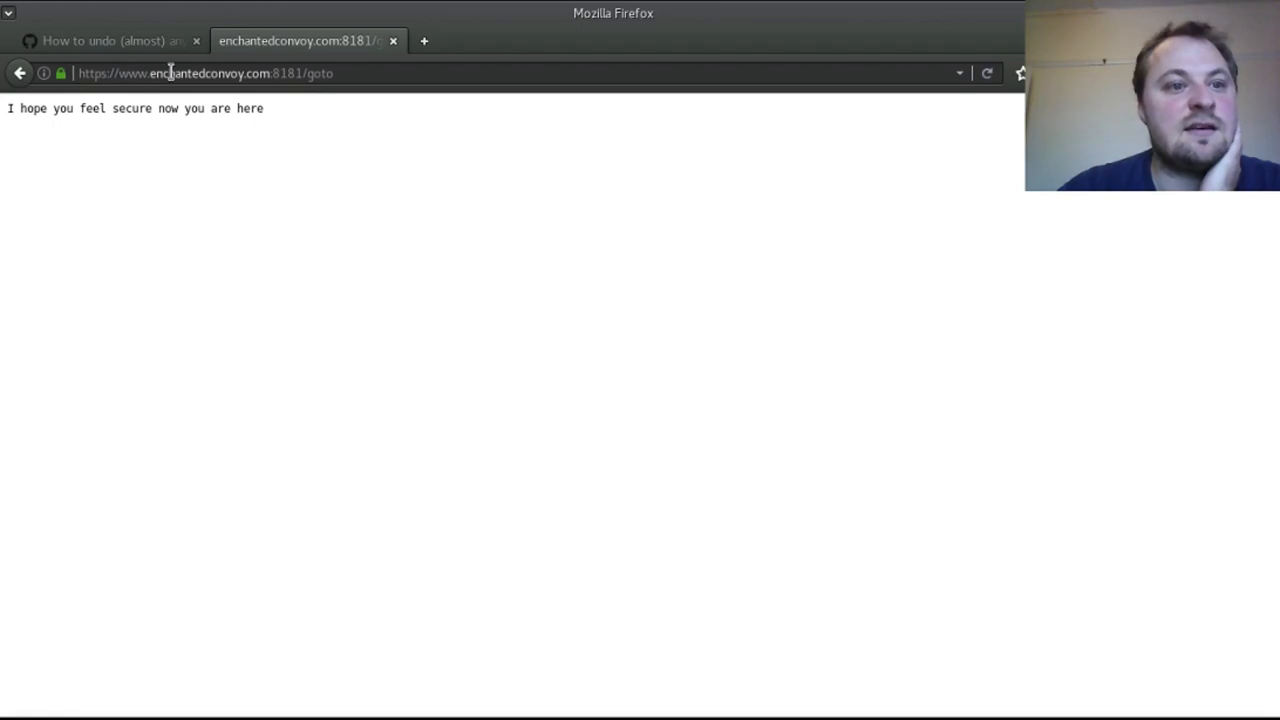
{"action": "mouse_move", "coordinate": [303, 88]}
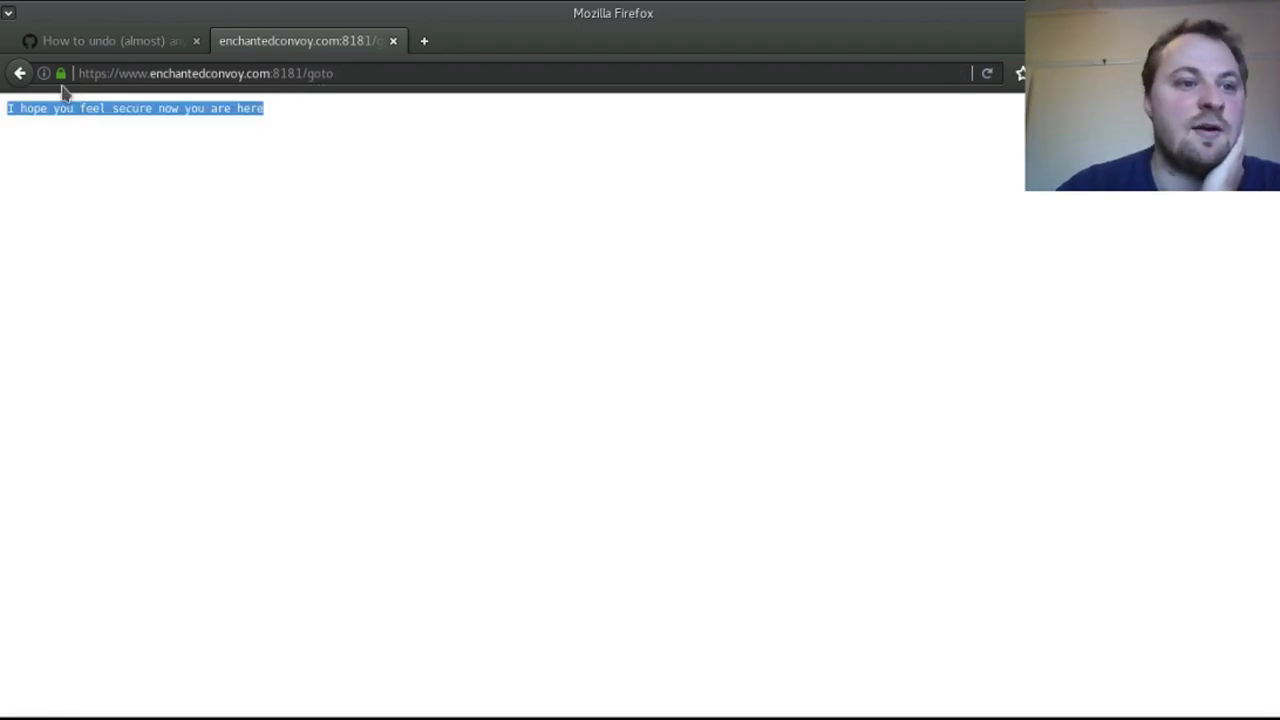
{"action": "left_click", "coordinate": [392, 115]}
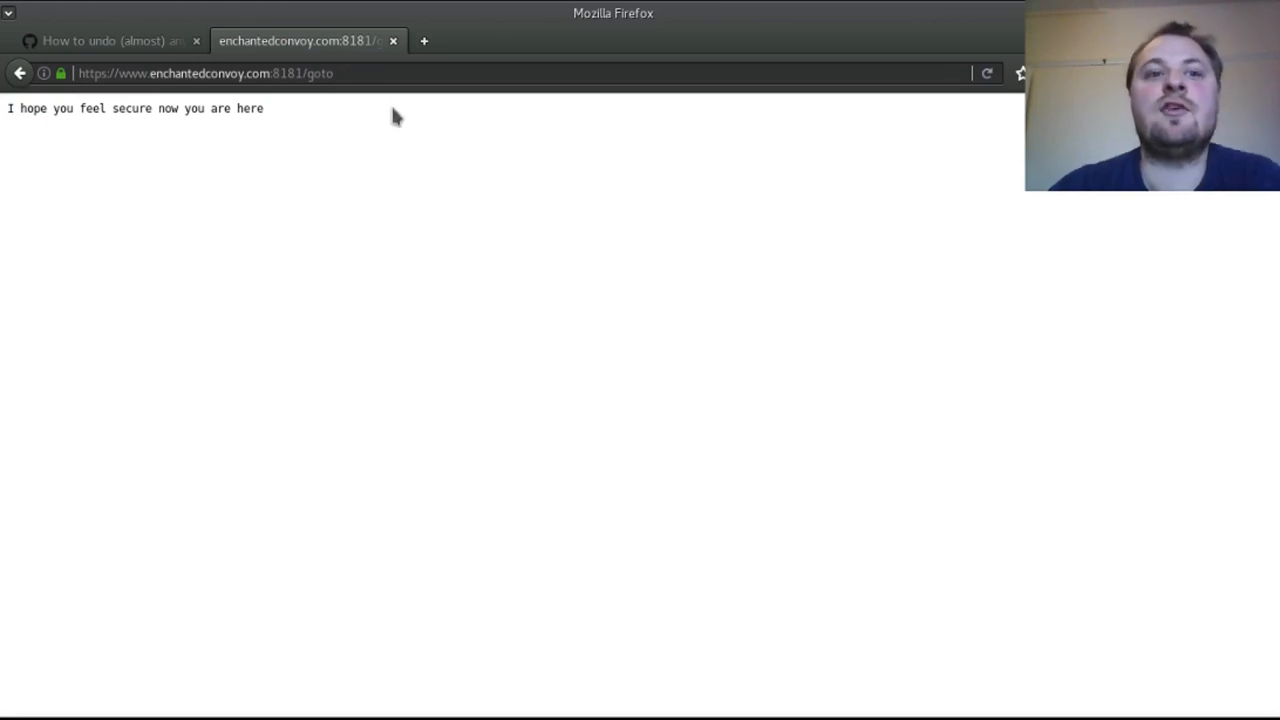
{"action": "left_click", "coordinate": [354, 73]}
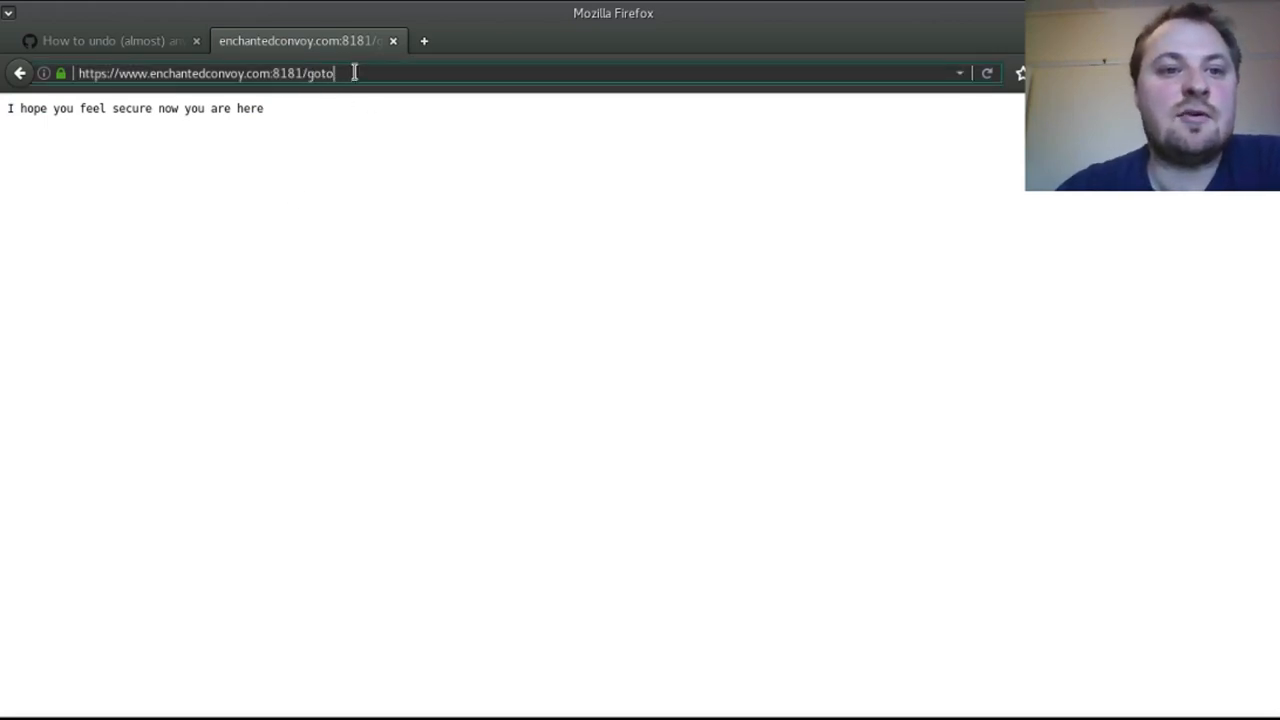